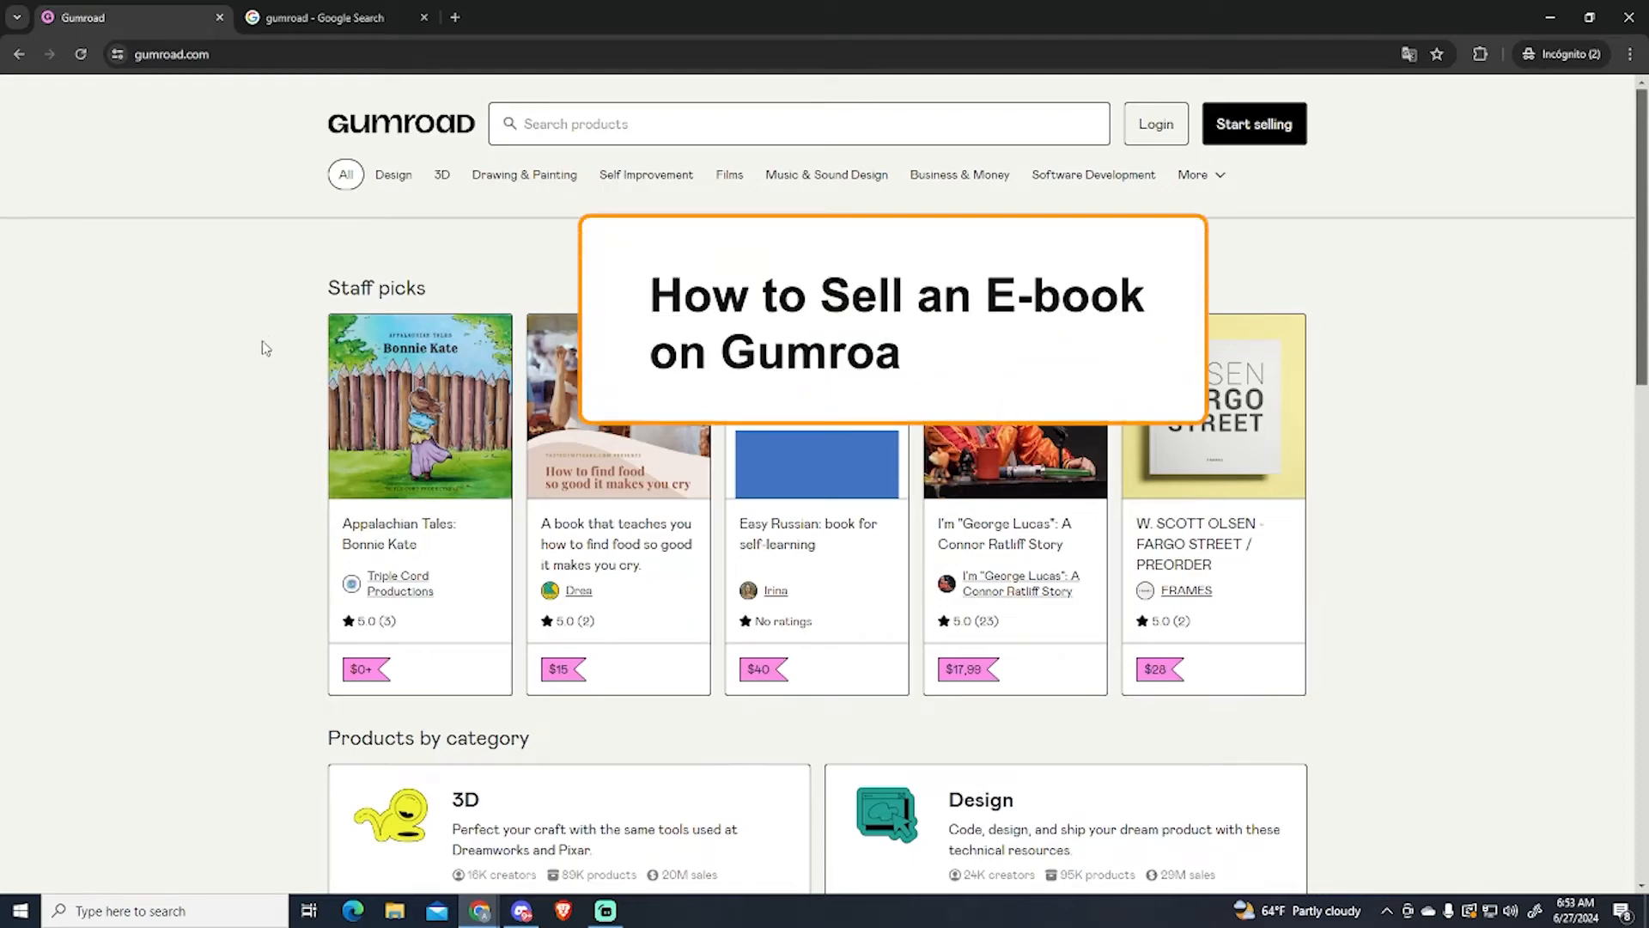
Step: Leave the storefront via Start selling to reach the gumroad.com/about page
left_click(524, 175)
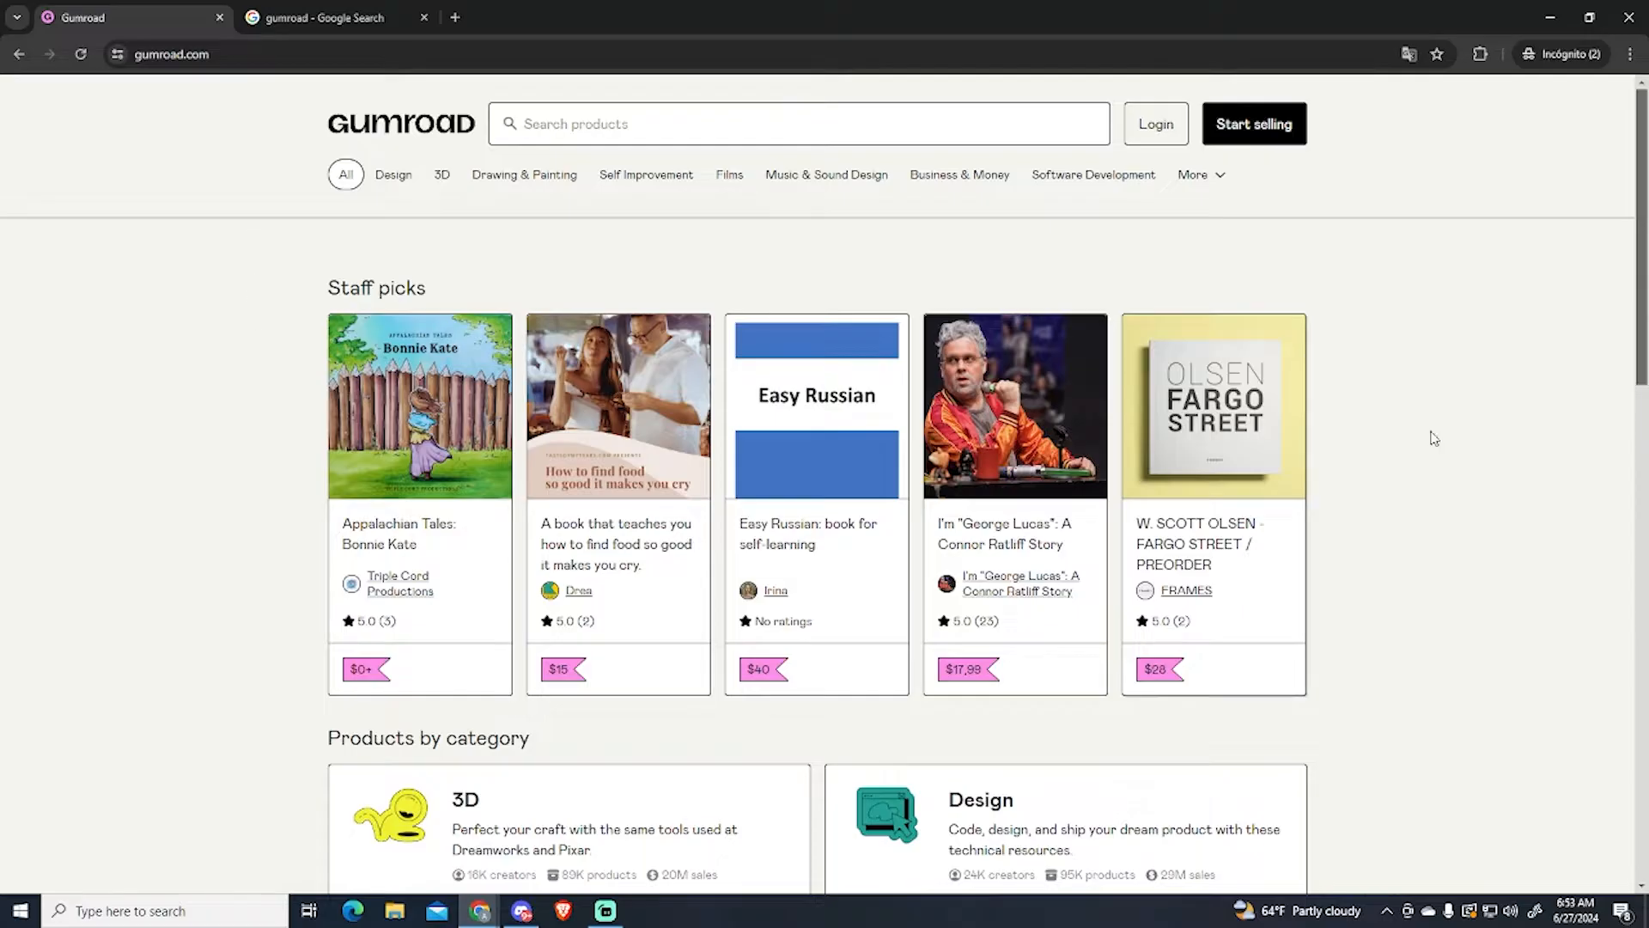
mouse_move(398, 207)
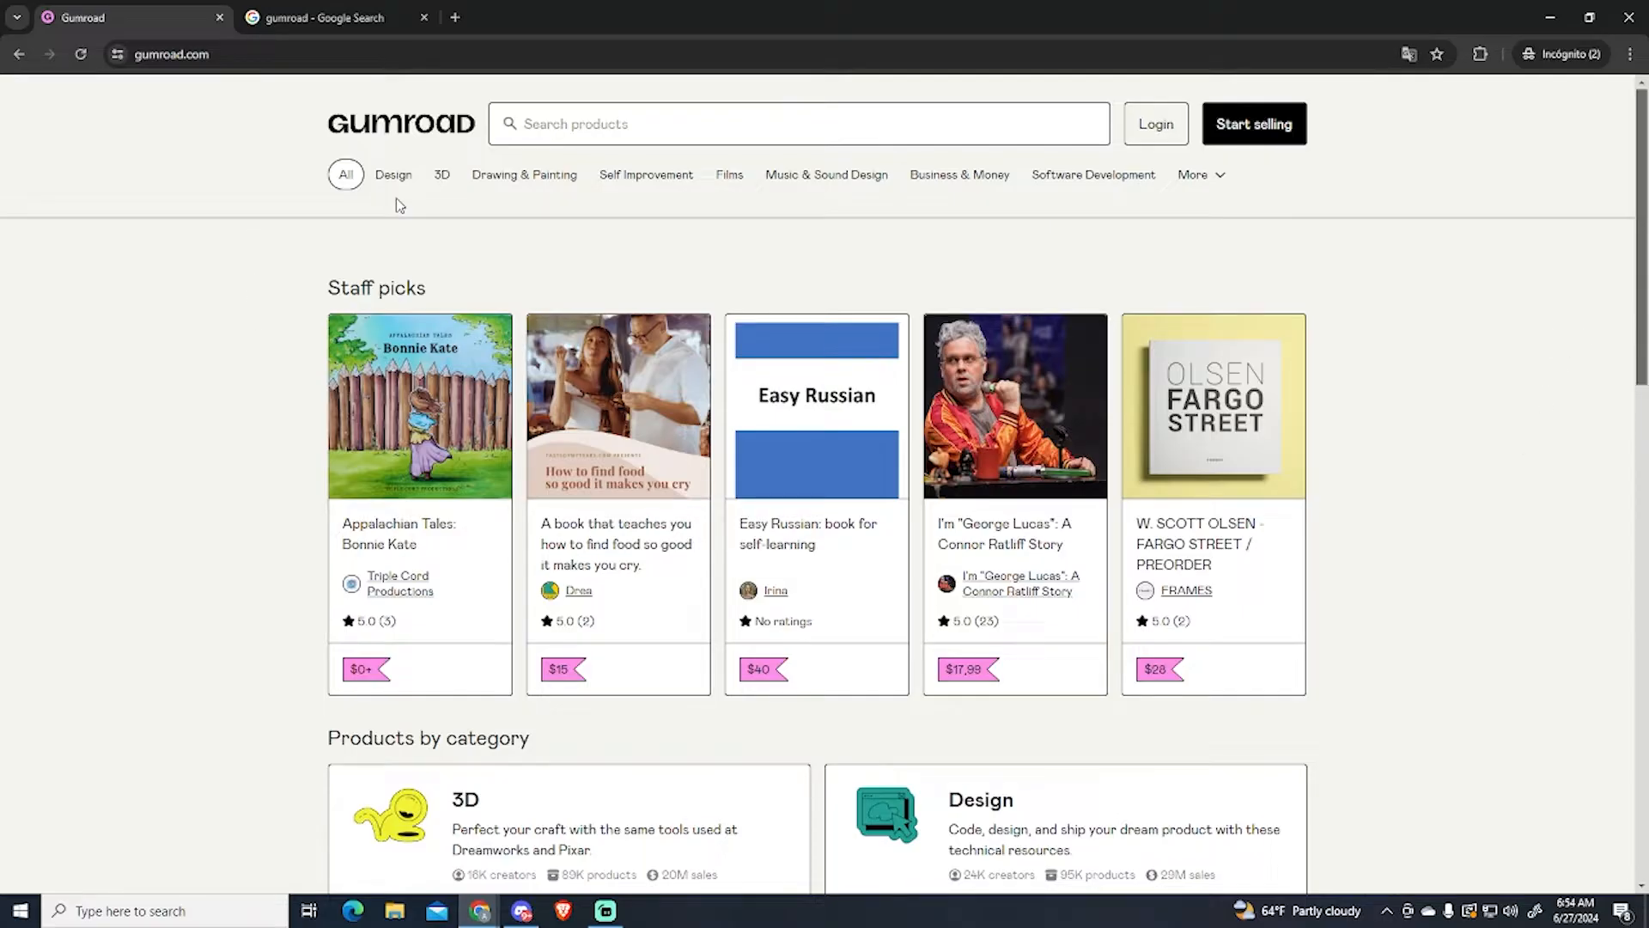
left_click(523, 175)
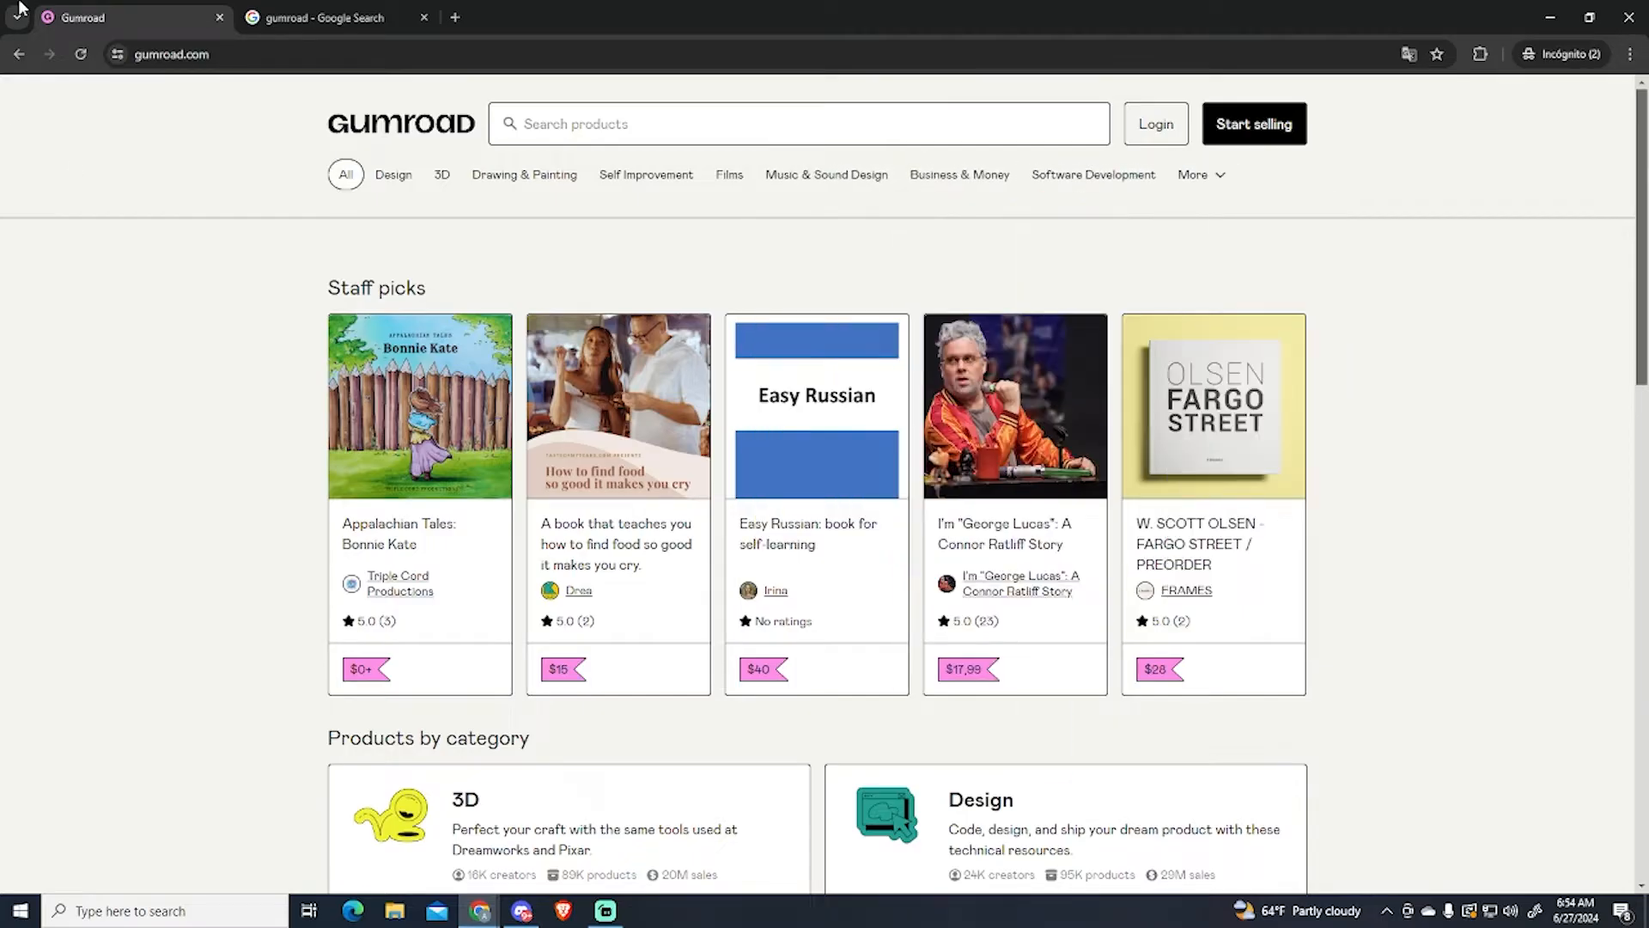
left_click(522, 175)
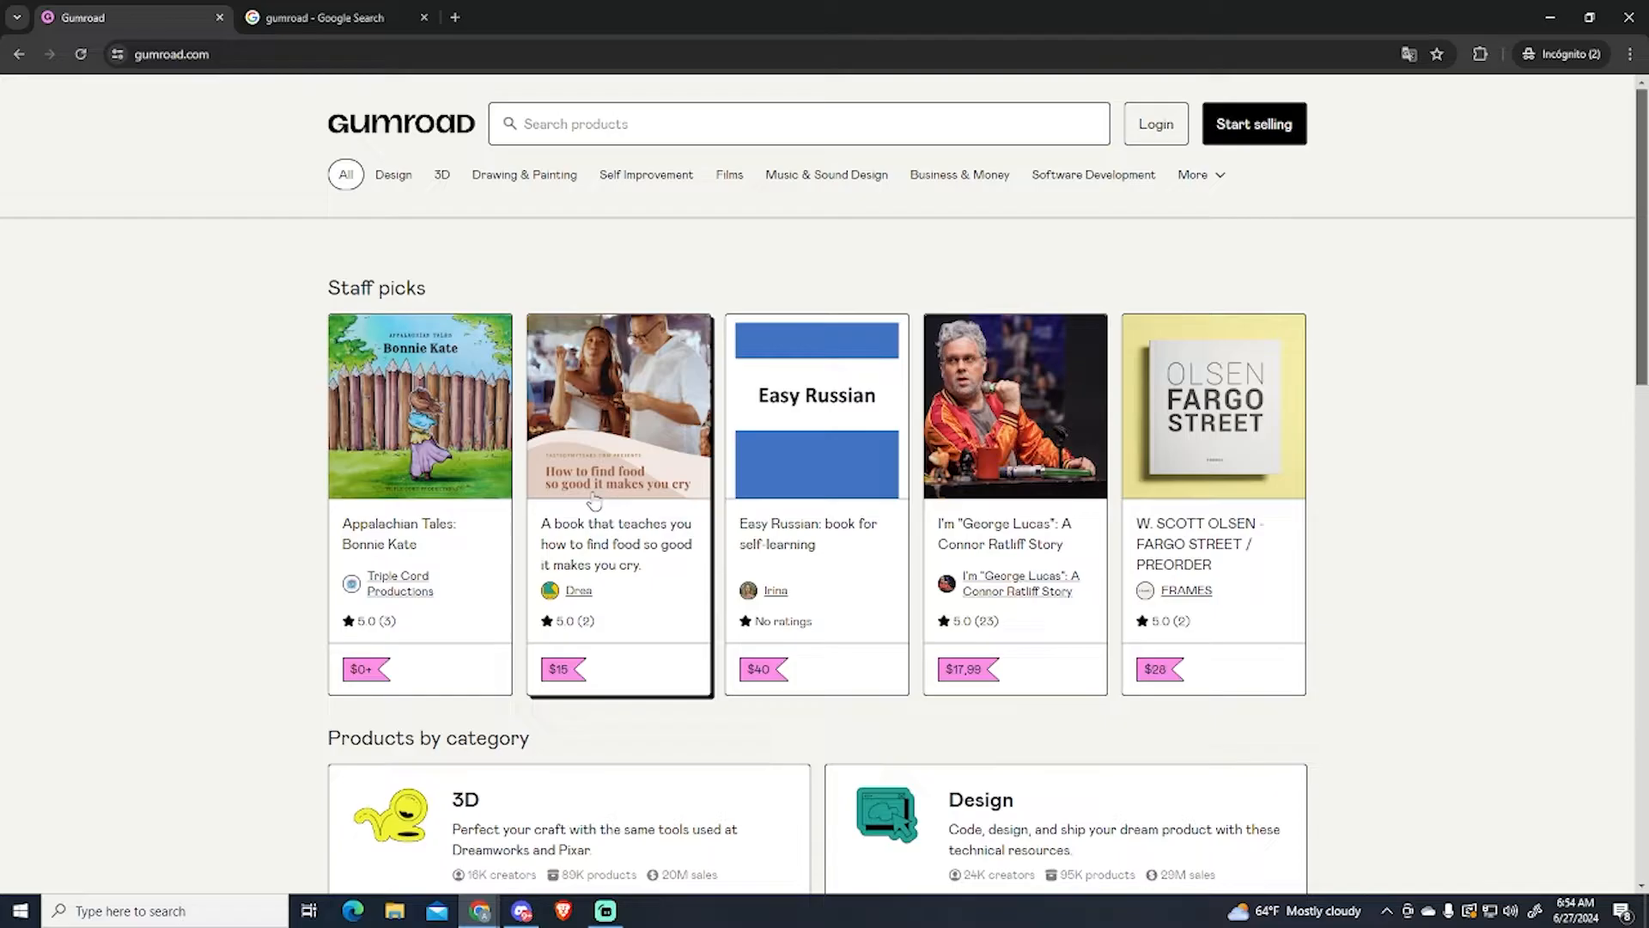
mouse_move(1450, 441)
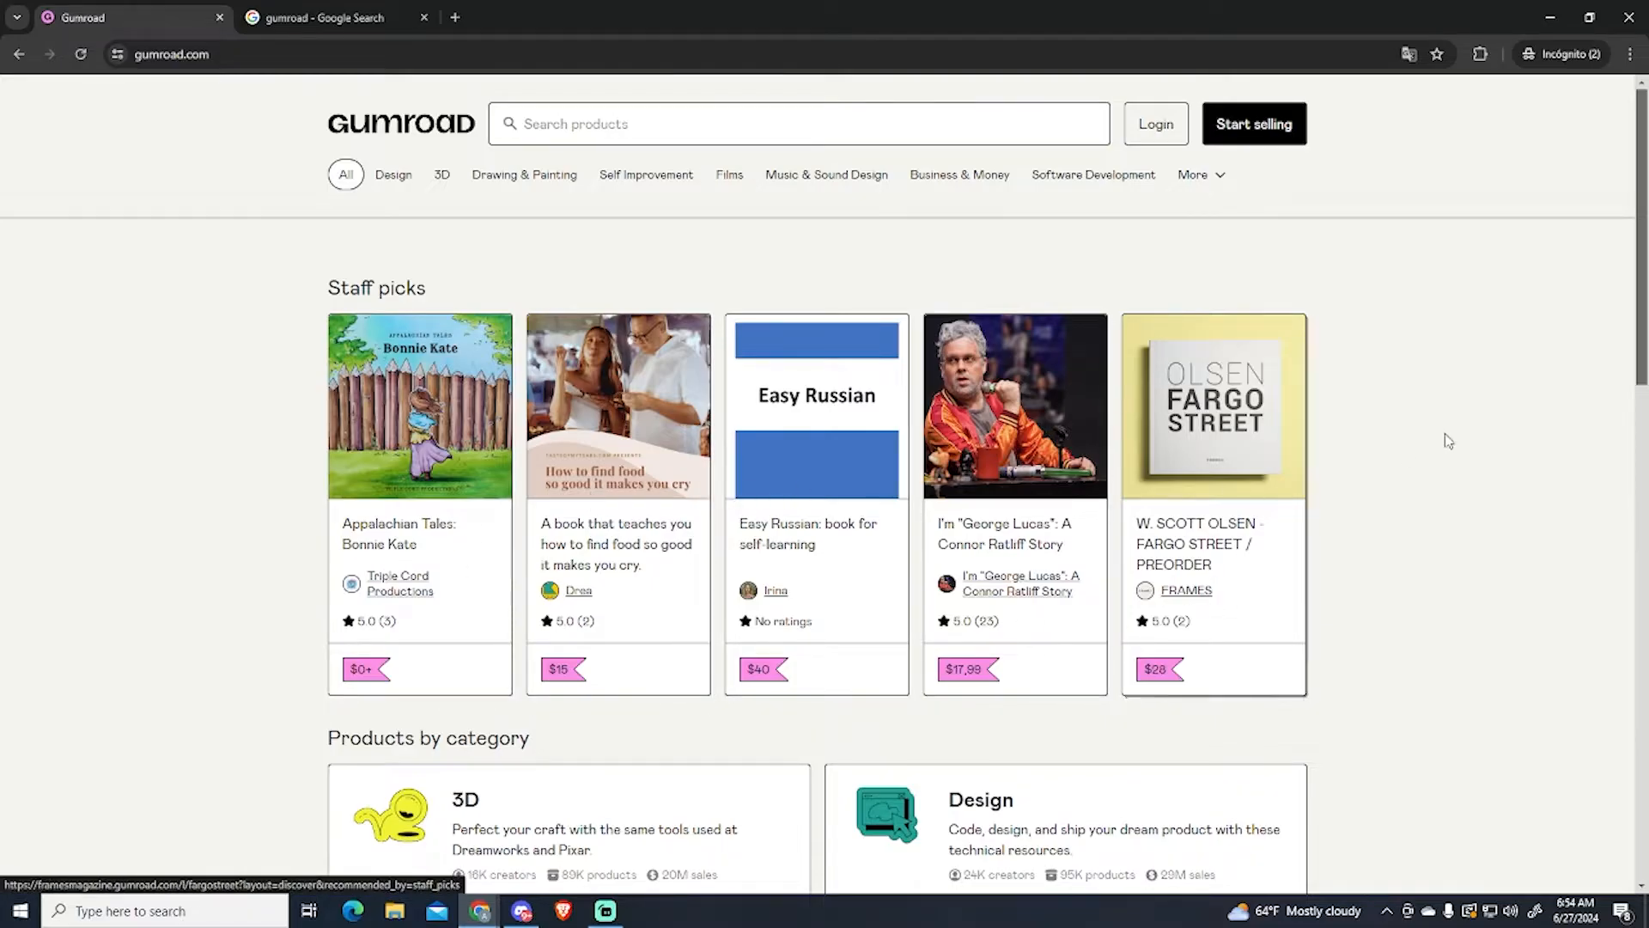
mouse_move(1597, 351)
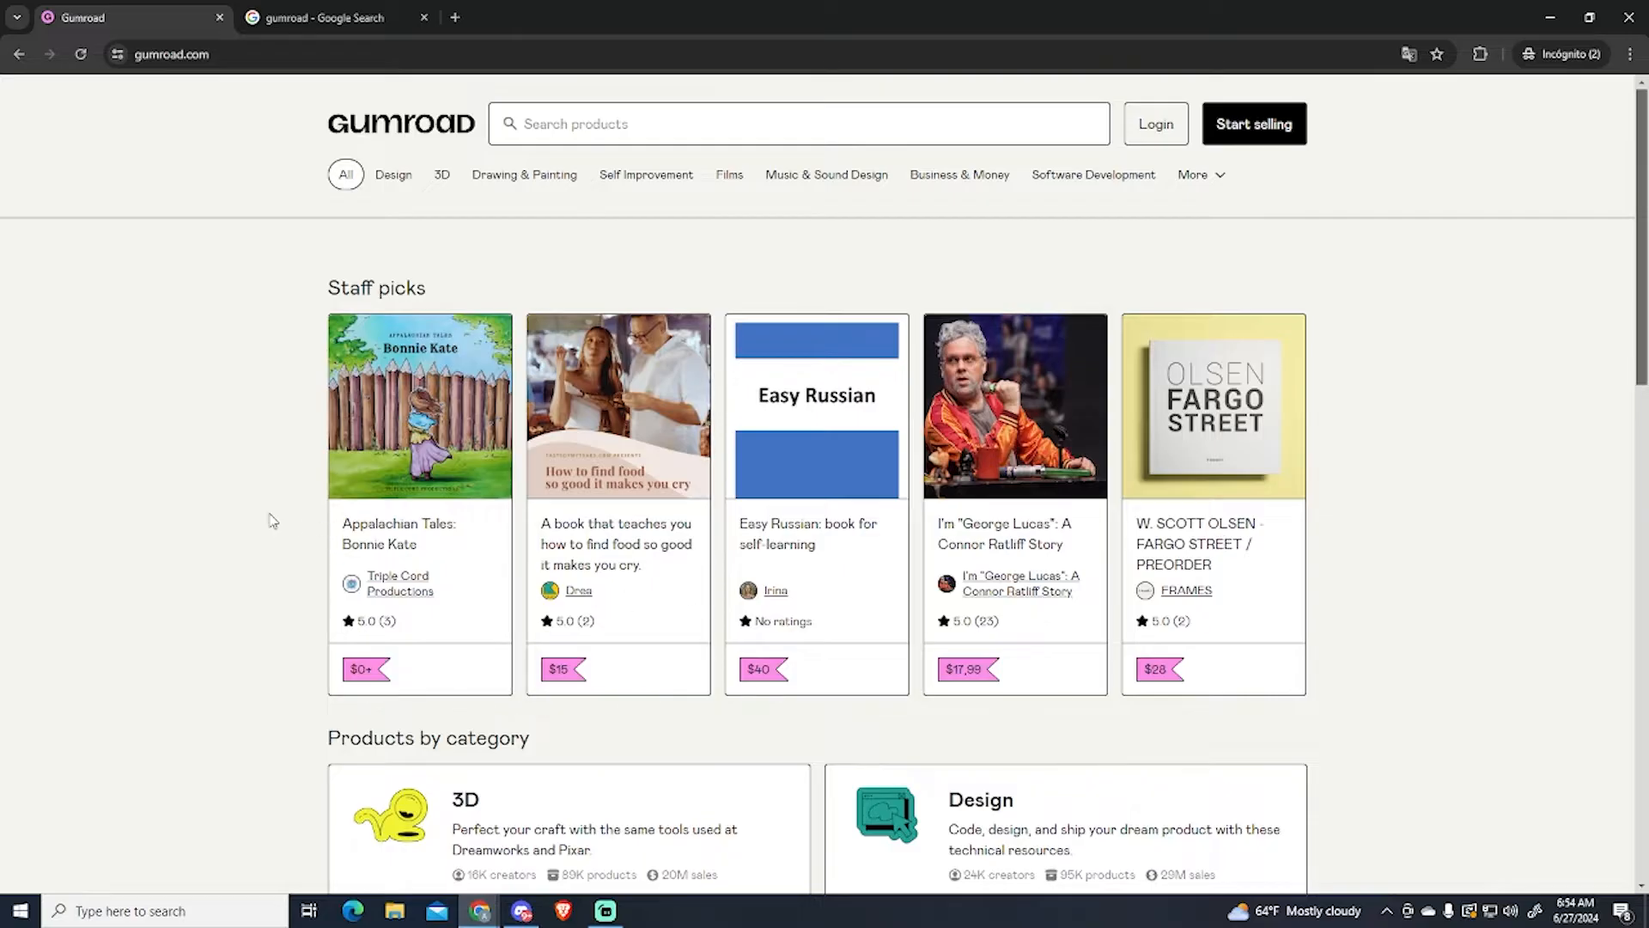
mouse_move(1587, 422)
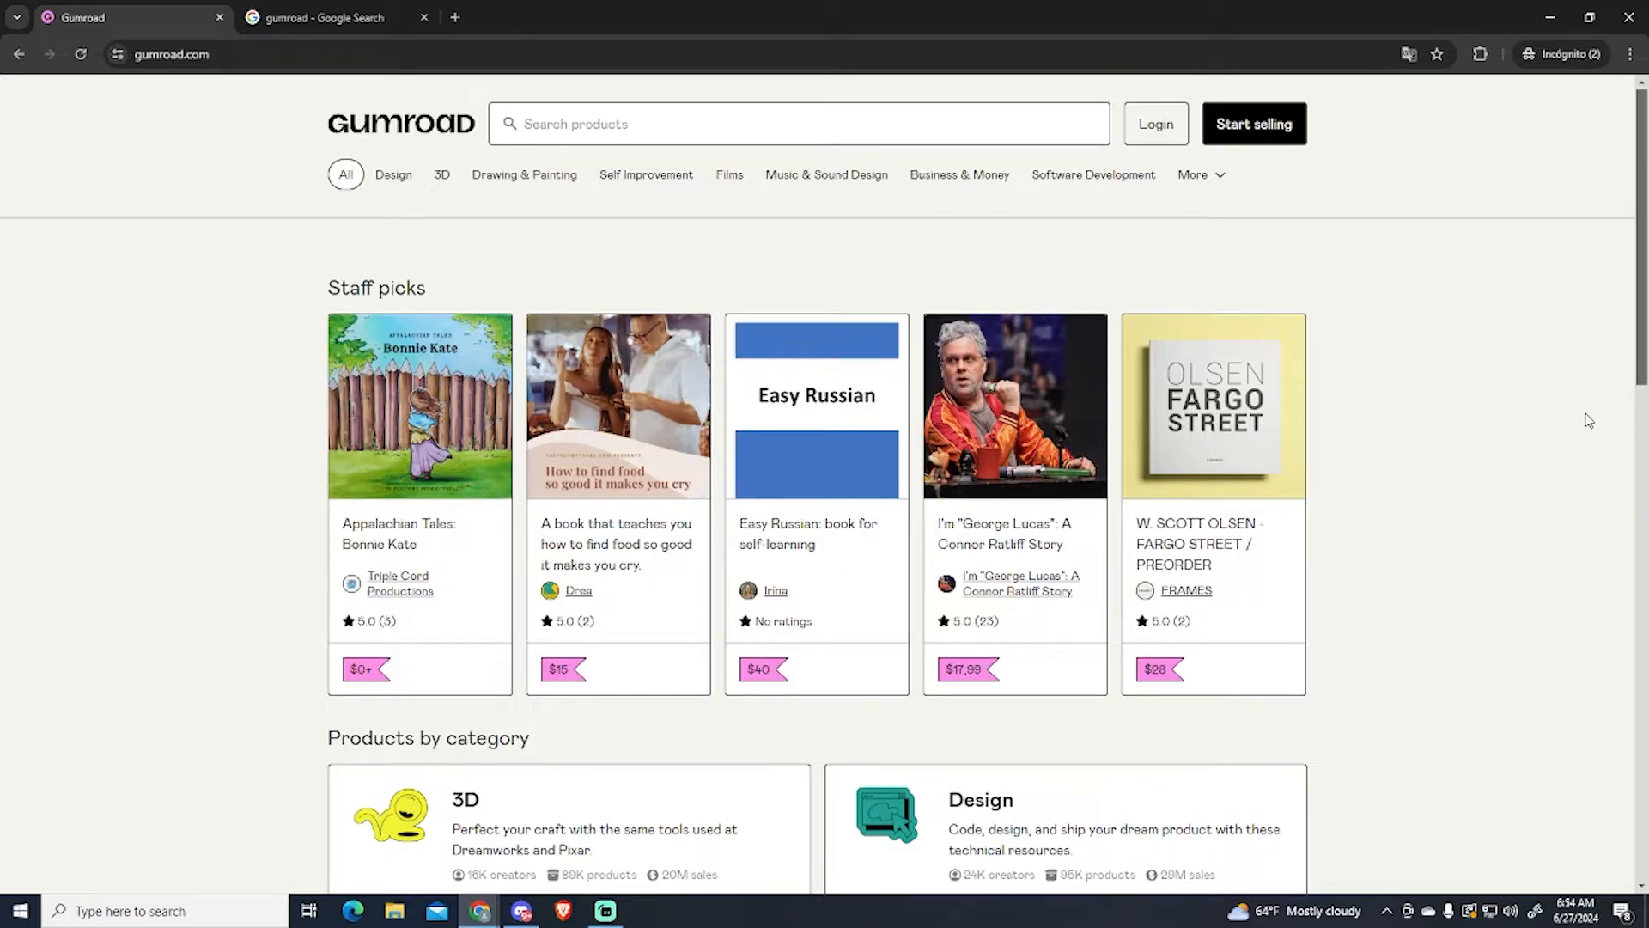
left_click(1199, 175)
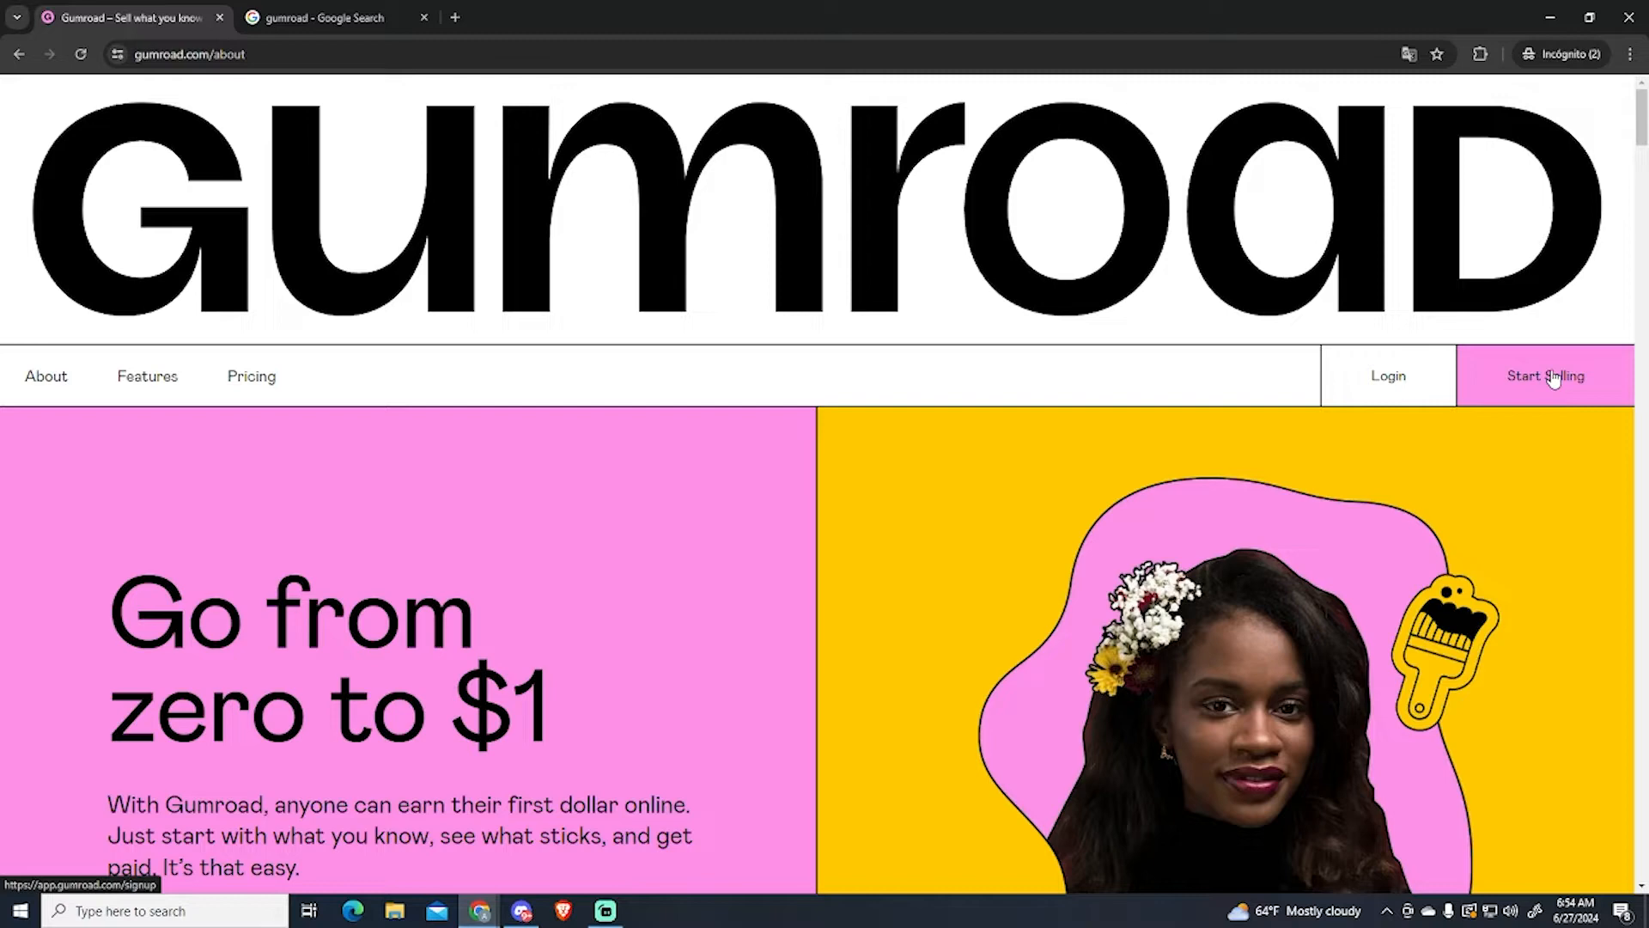
Step: Log in as a seller, dismiss the dashboard announcement and go to the Products list
left_click(1546, 375)
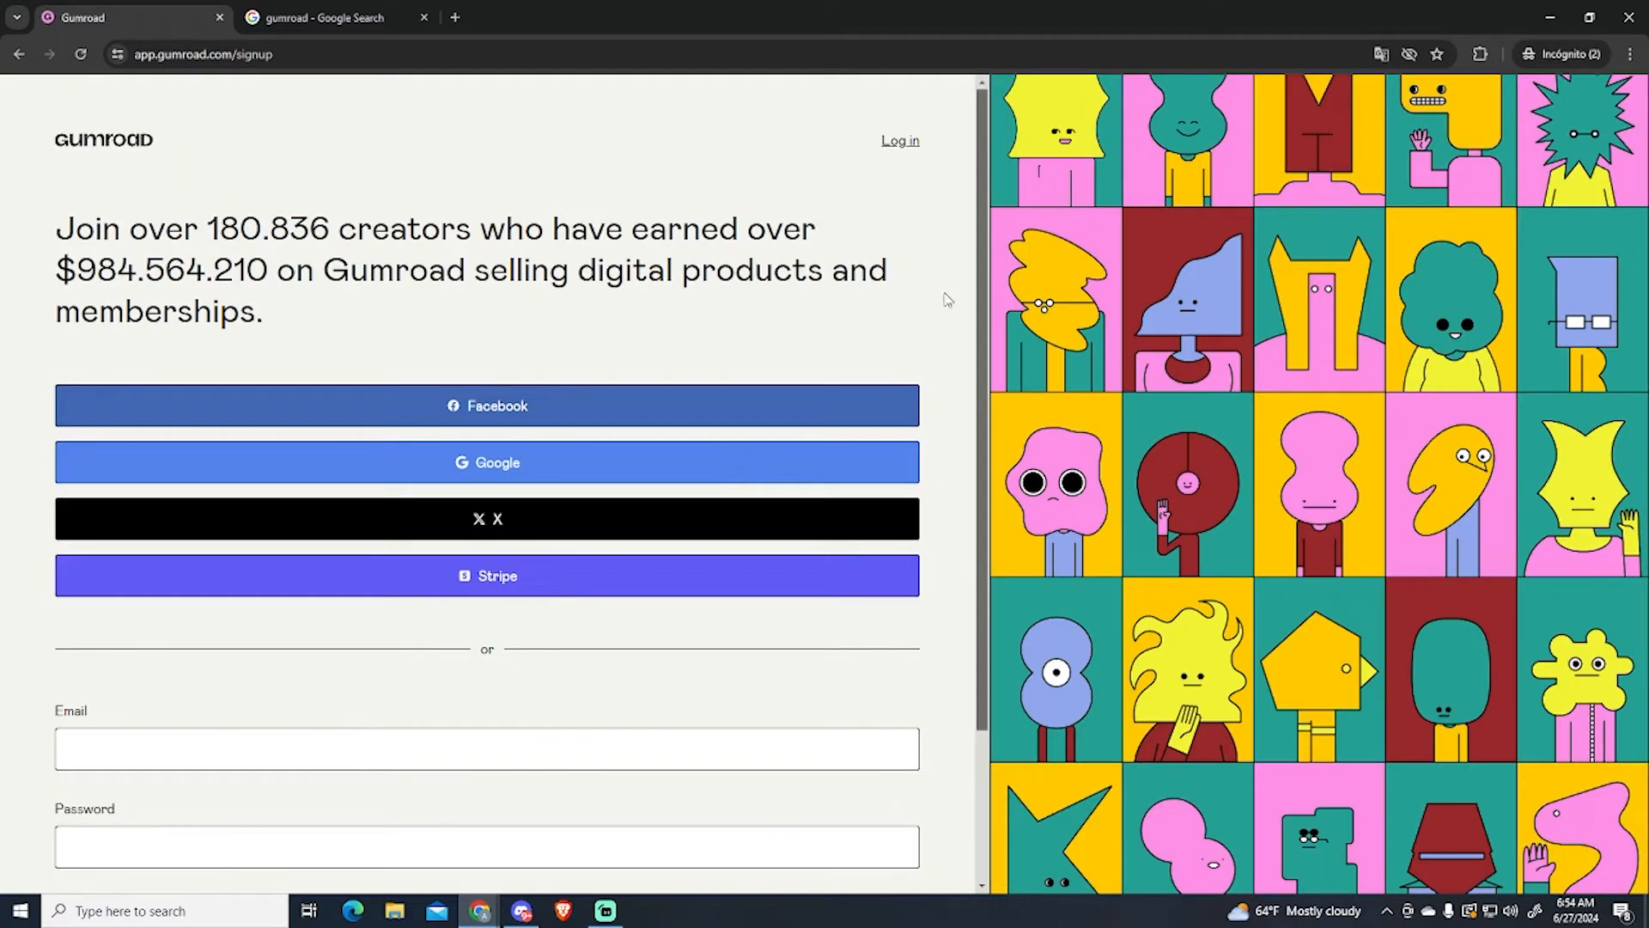
scroll("down", 3)
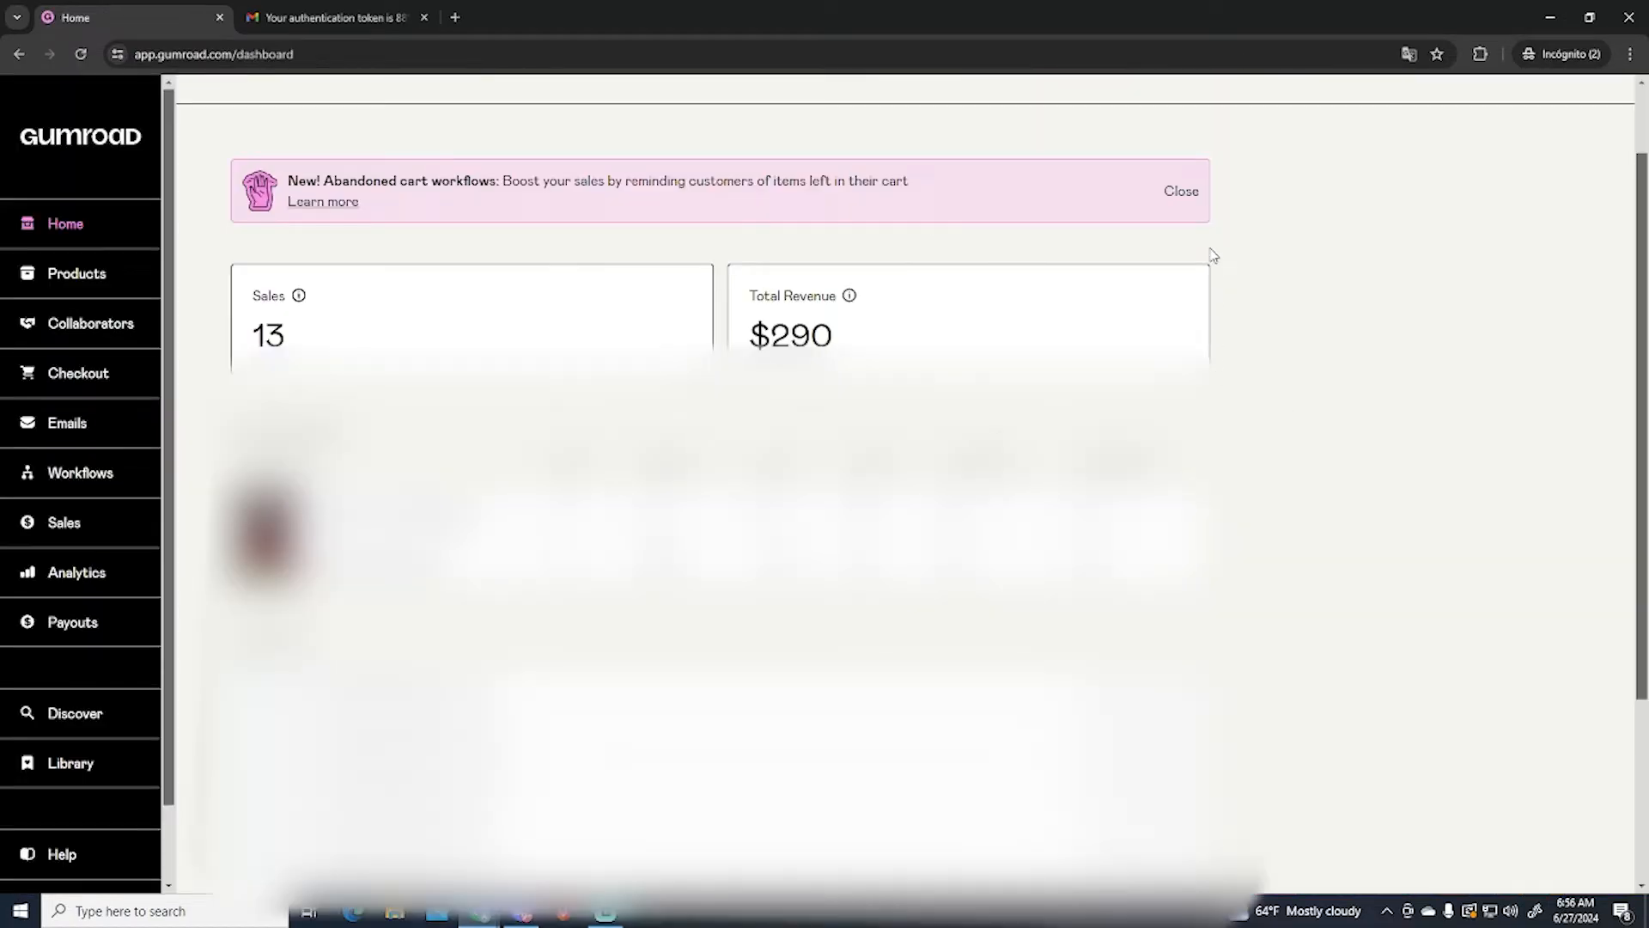
left_click(1182, 191)
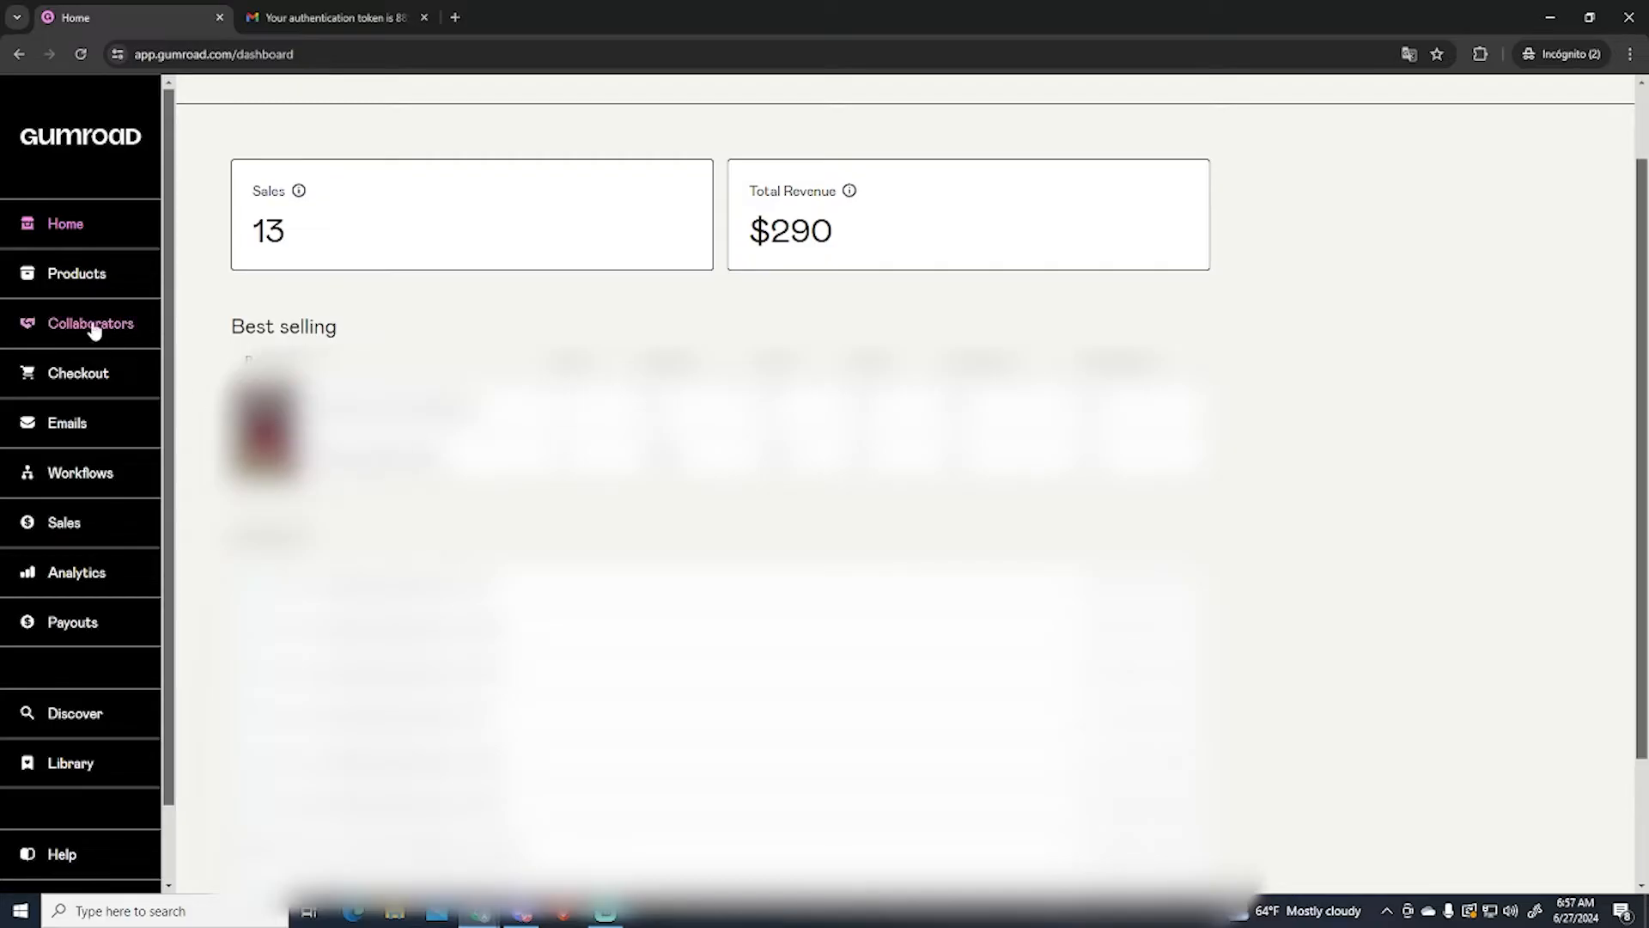
mouse_move(57, 285)
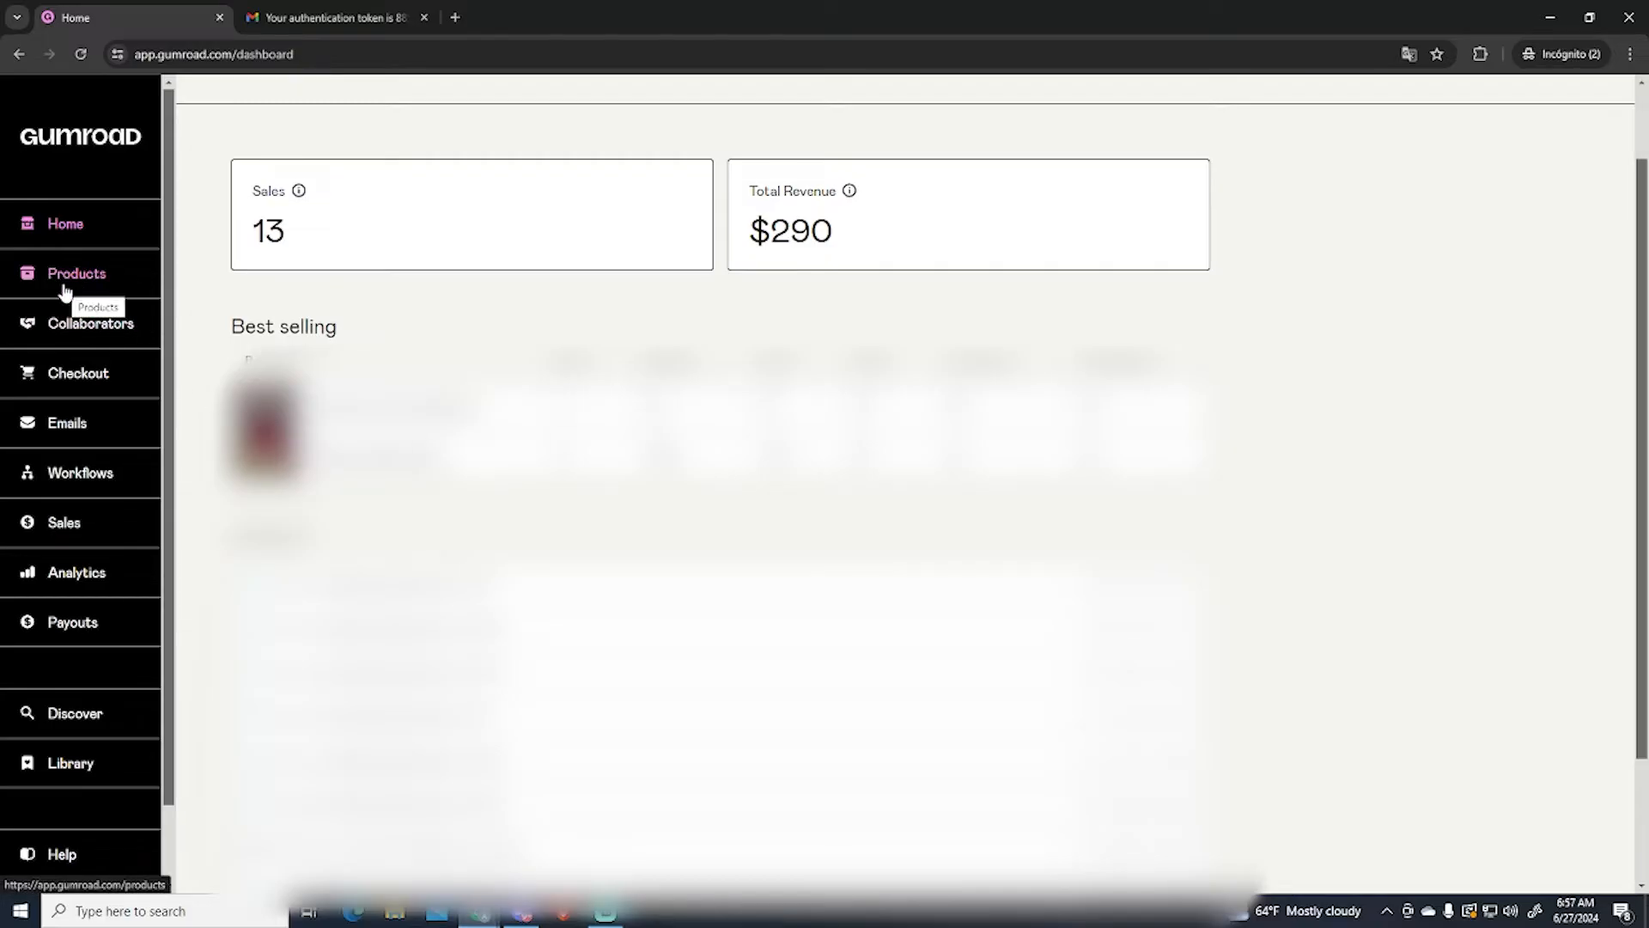
left_click(75, 272)
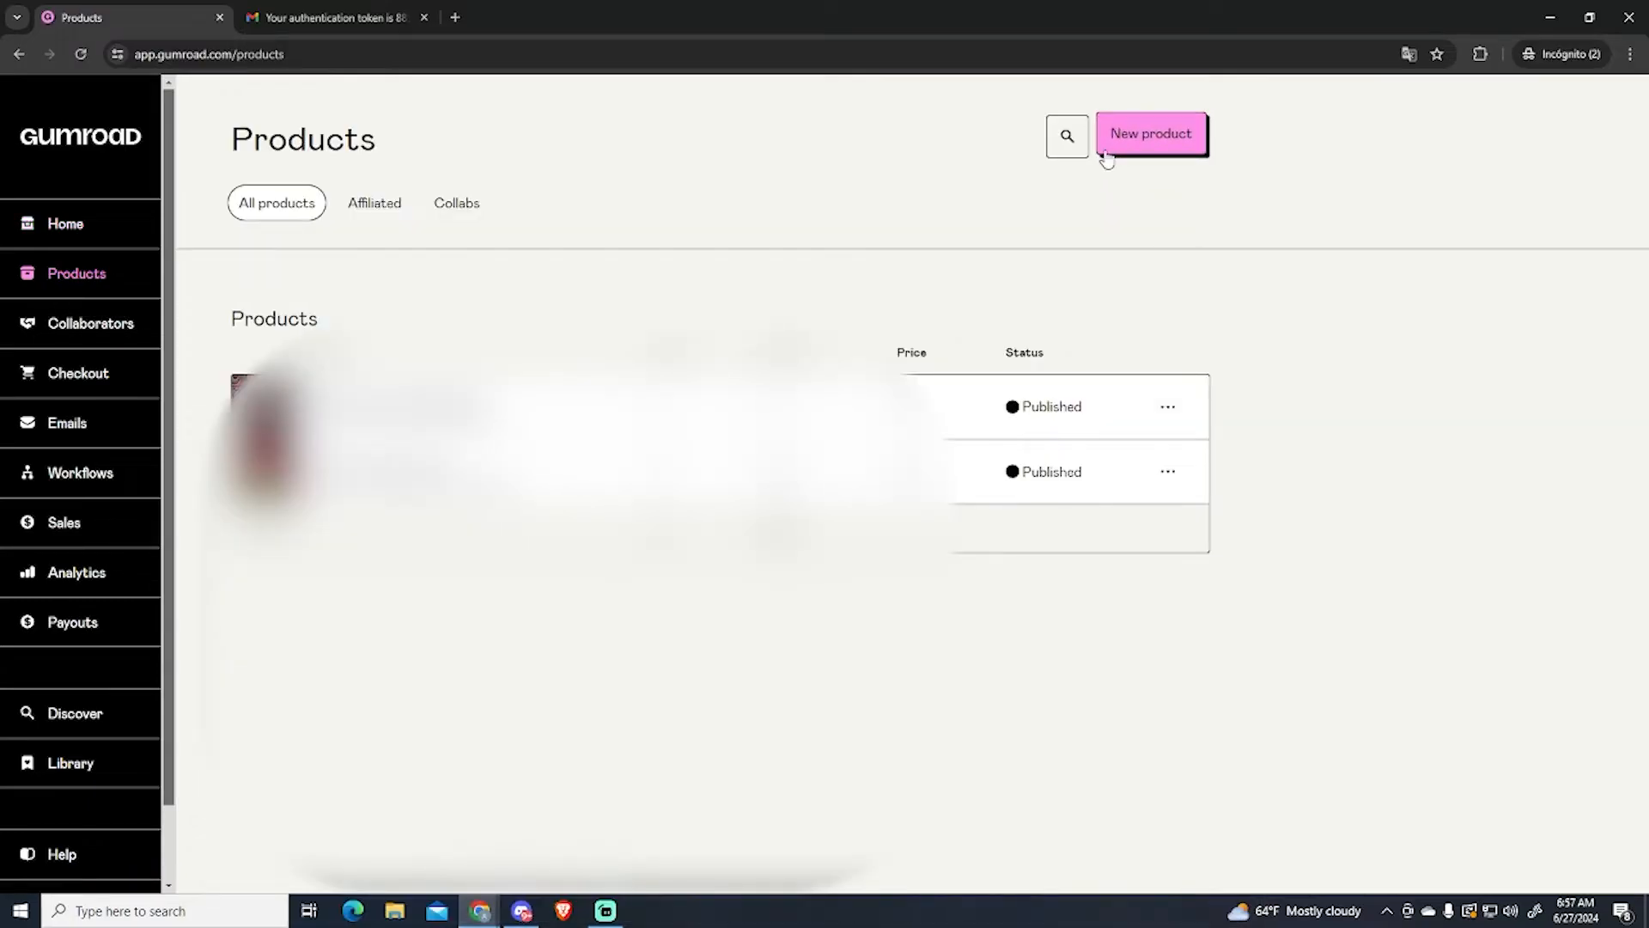
mouse_move(1142, 152)
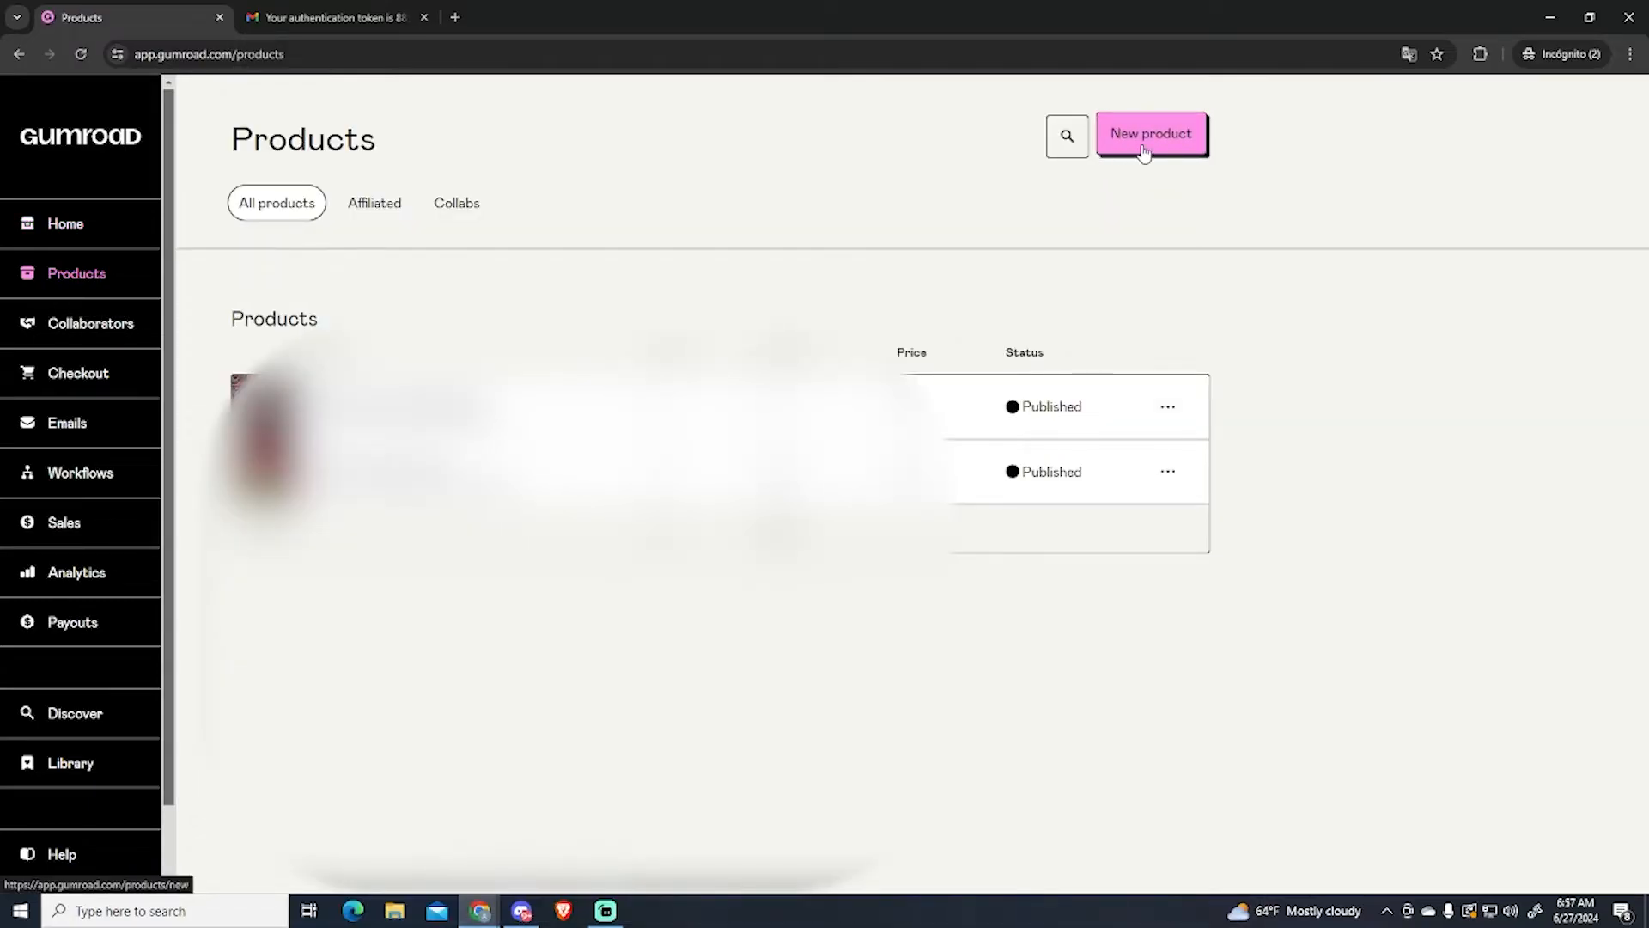
Step: Create a new product of type E-book named My E-book
left_click(1151, 134)
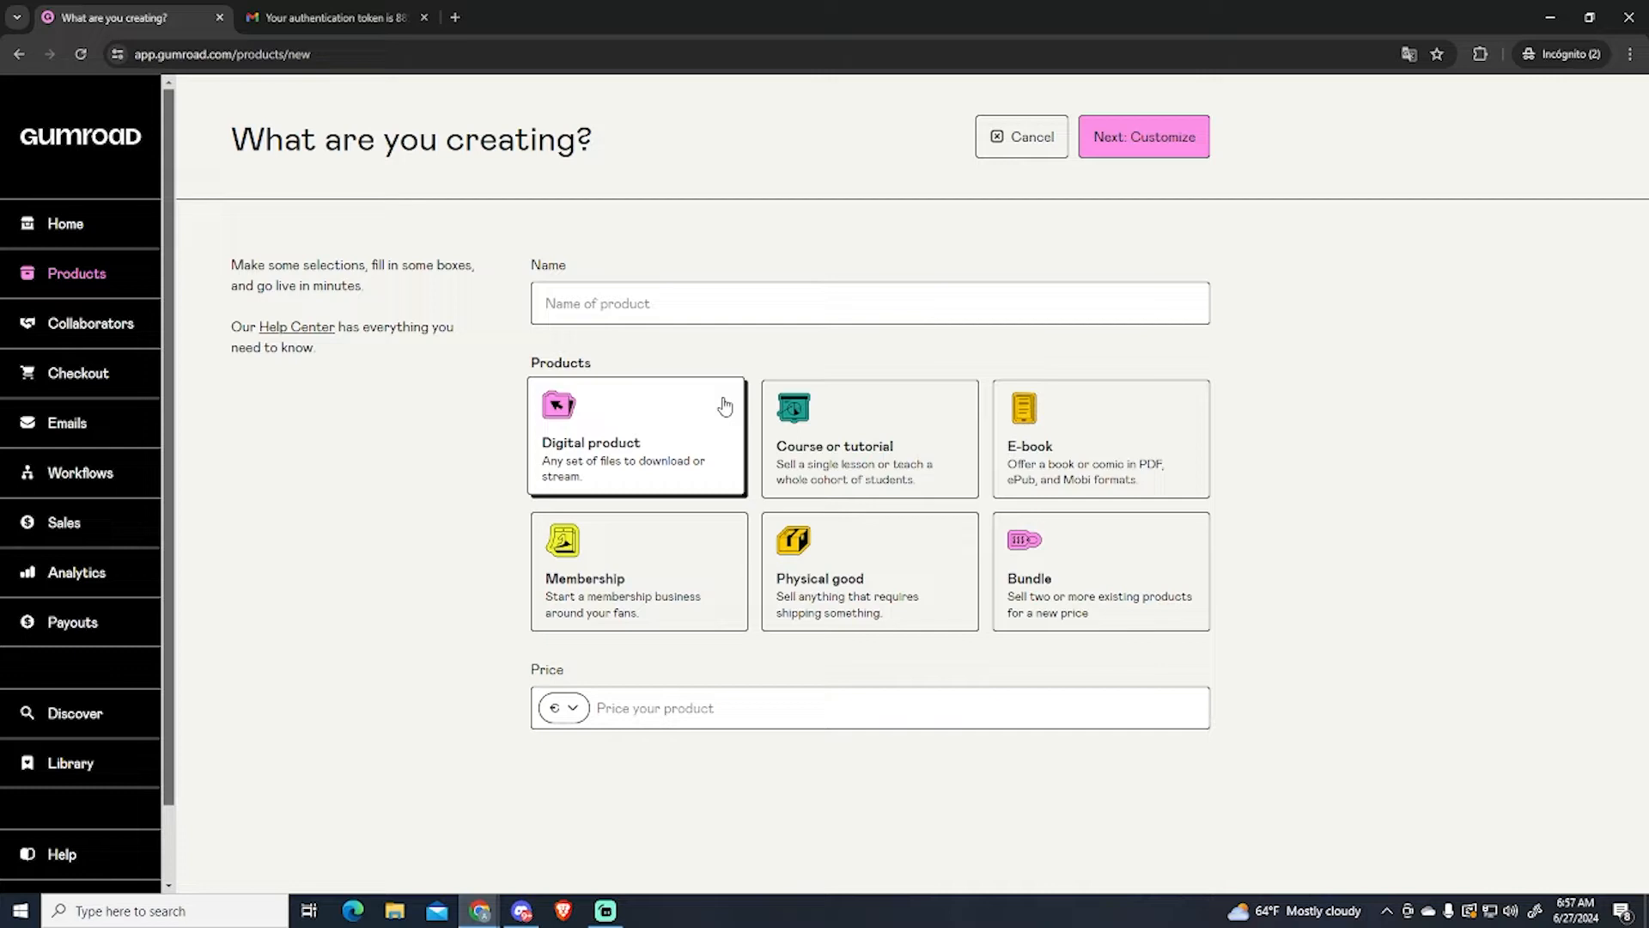
mouse_move(594, 457)
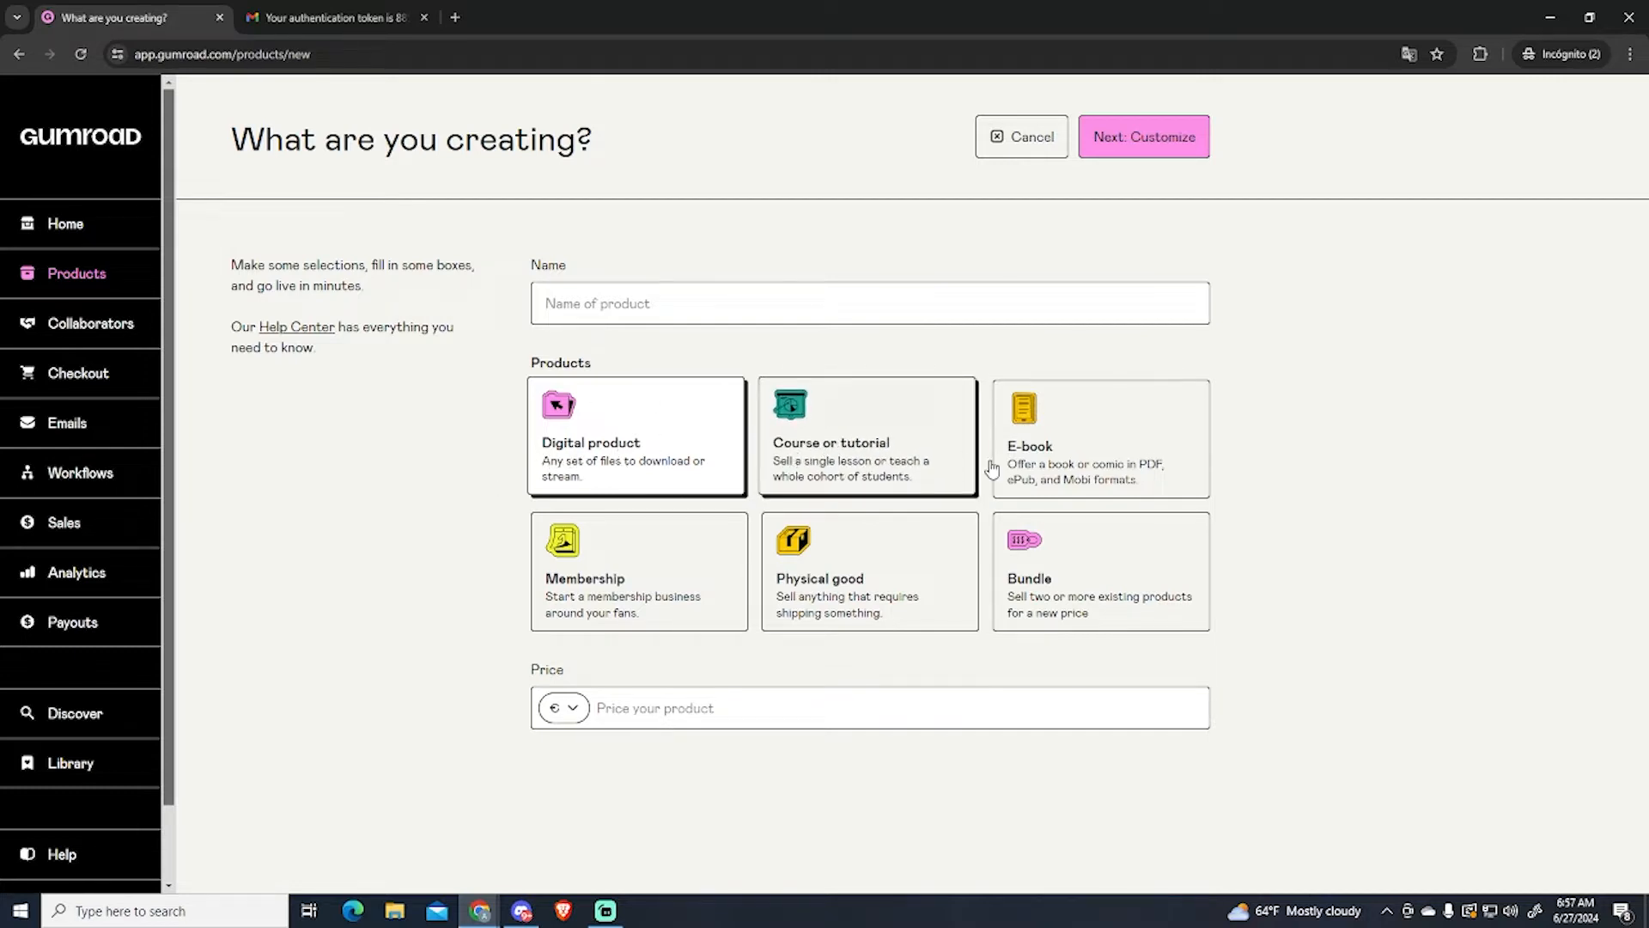
left_click(869, 572)
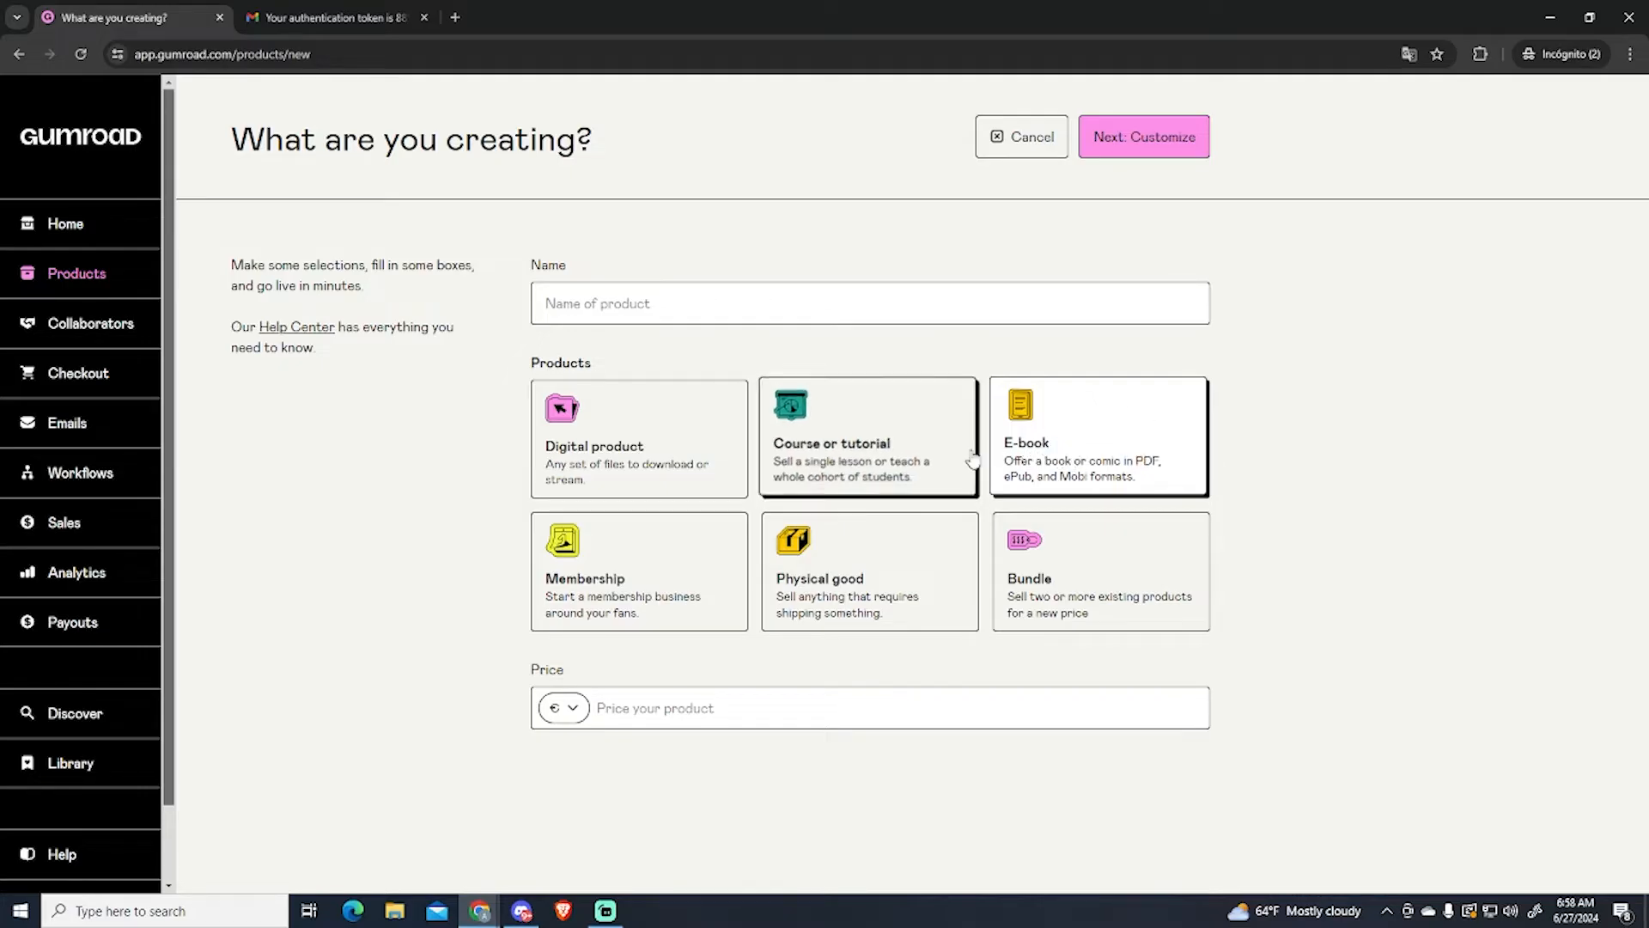
mouse_move(865, 443)
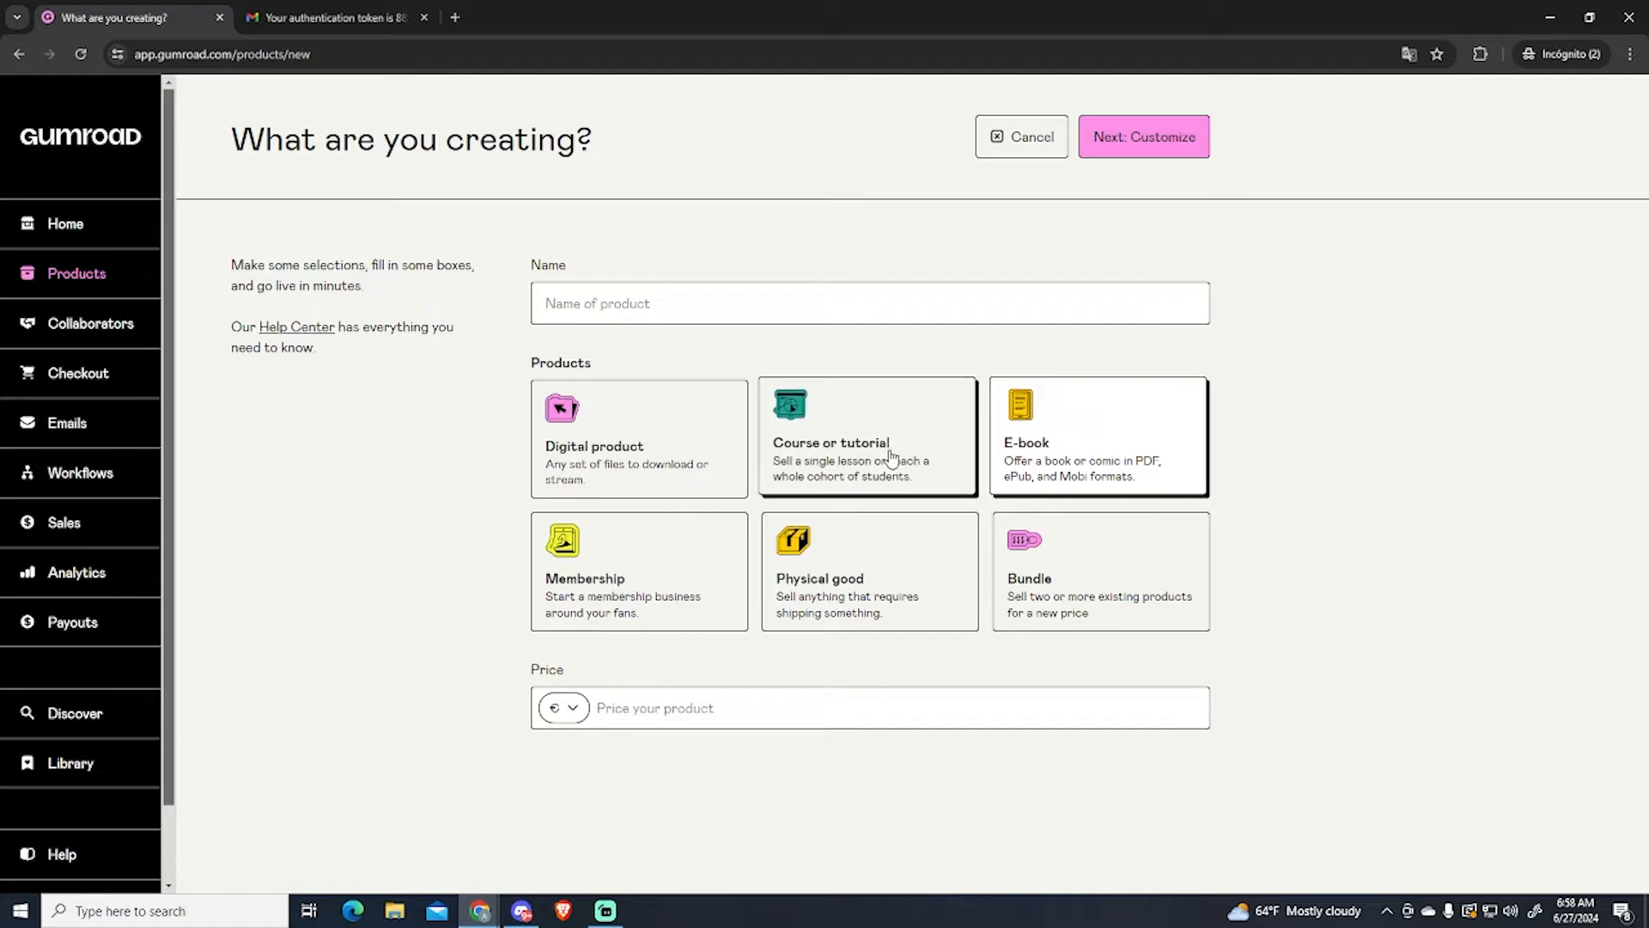
mouse_move(615, 431)
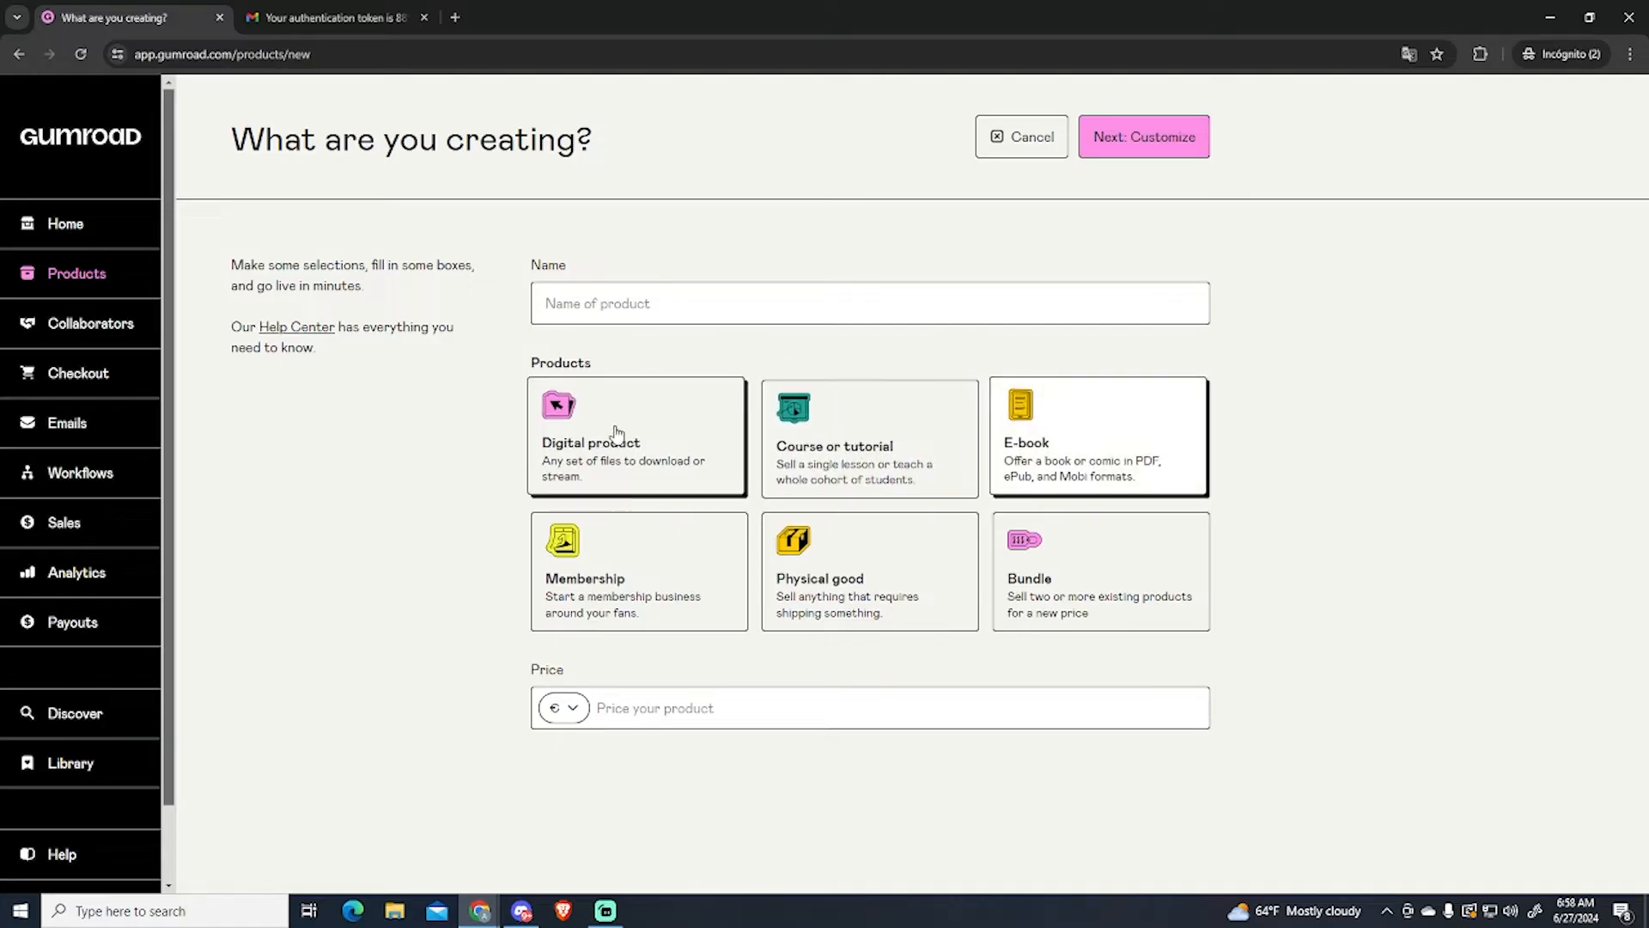
mouse_move(646, 435)
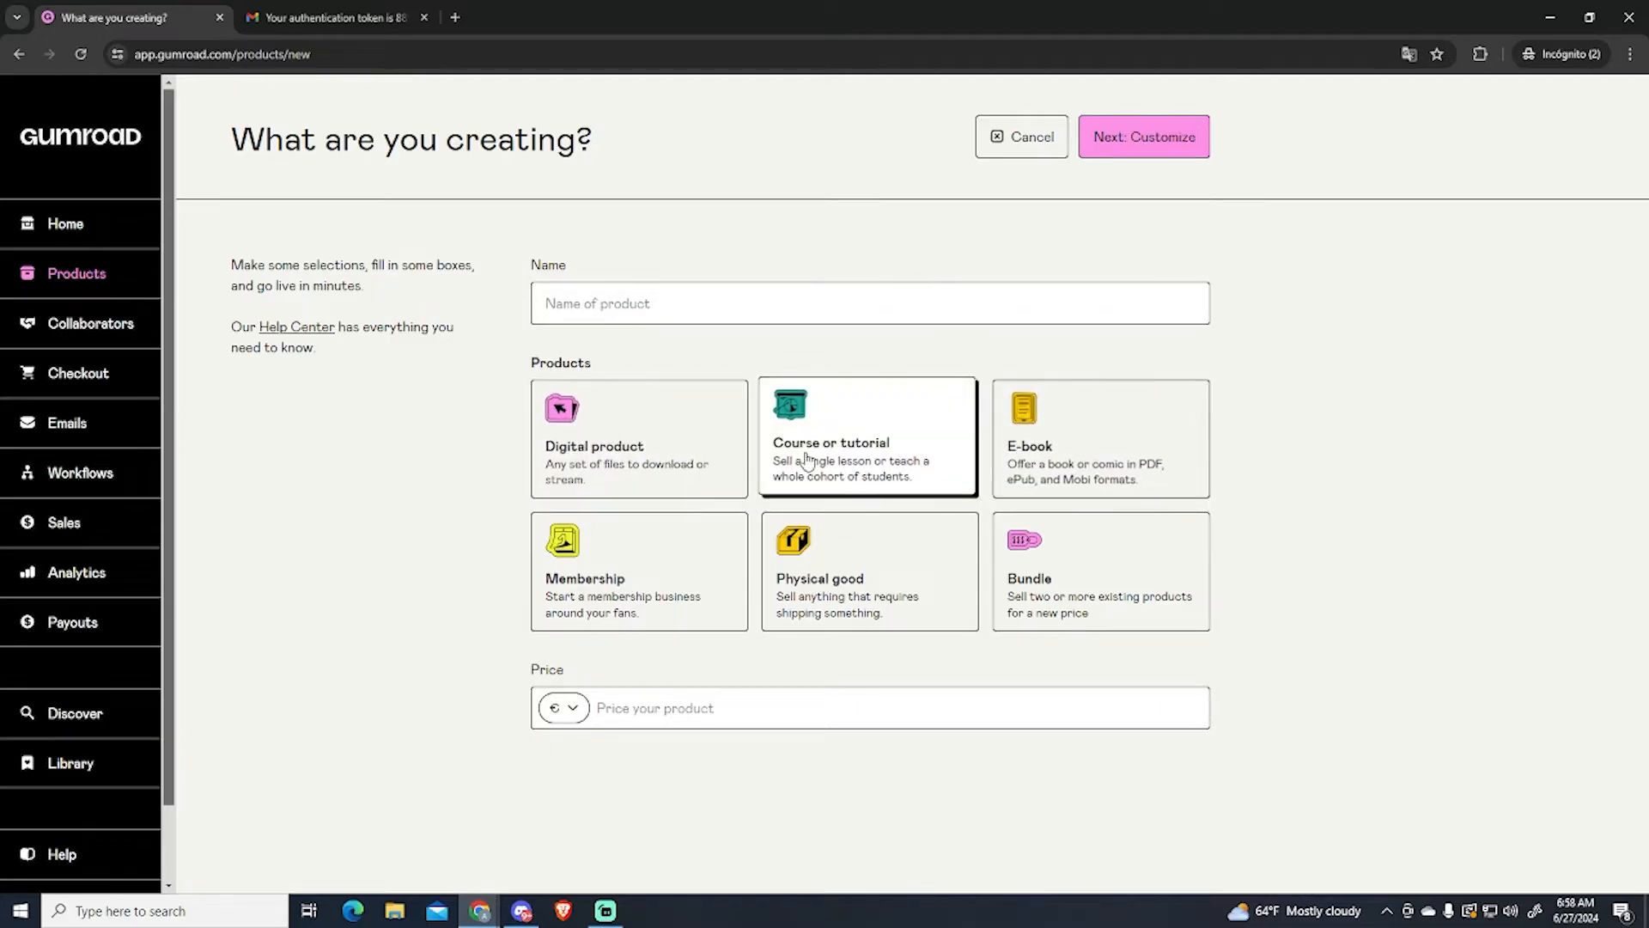
left_click(1099, 438)
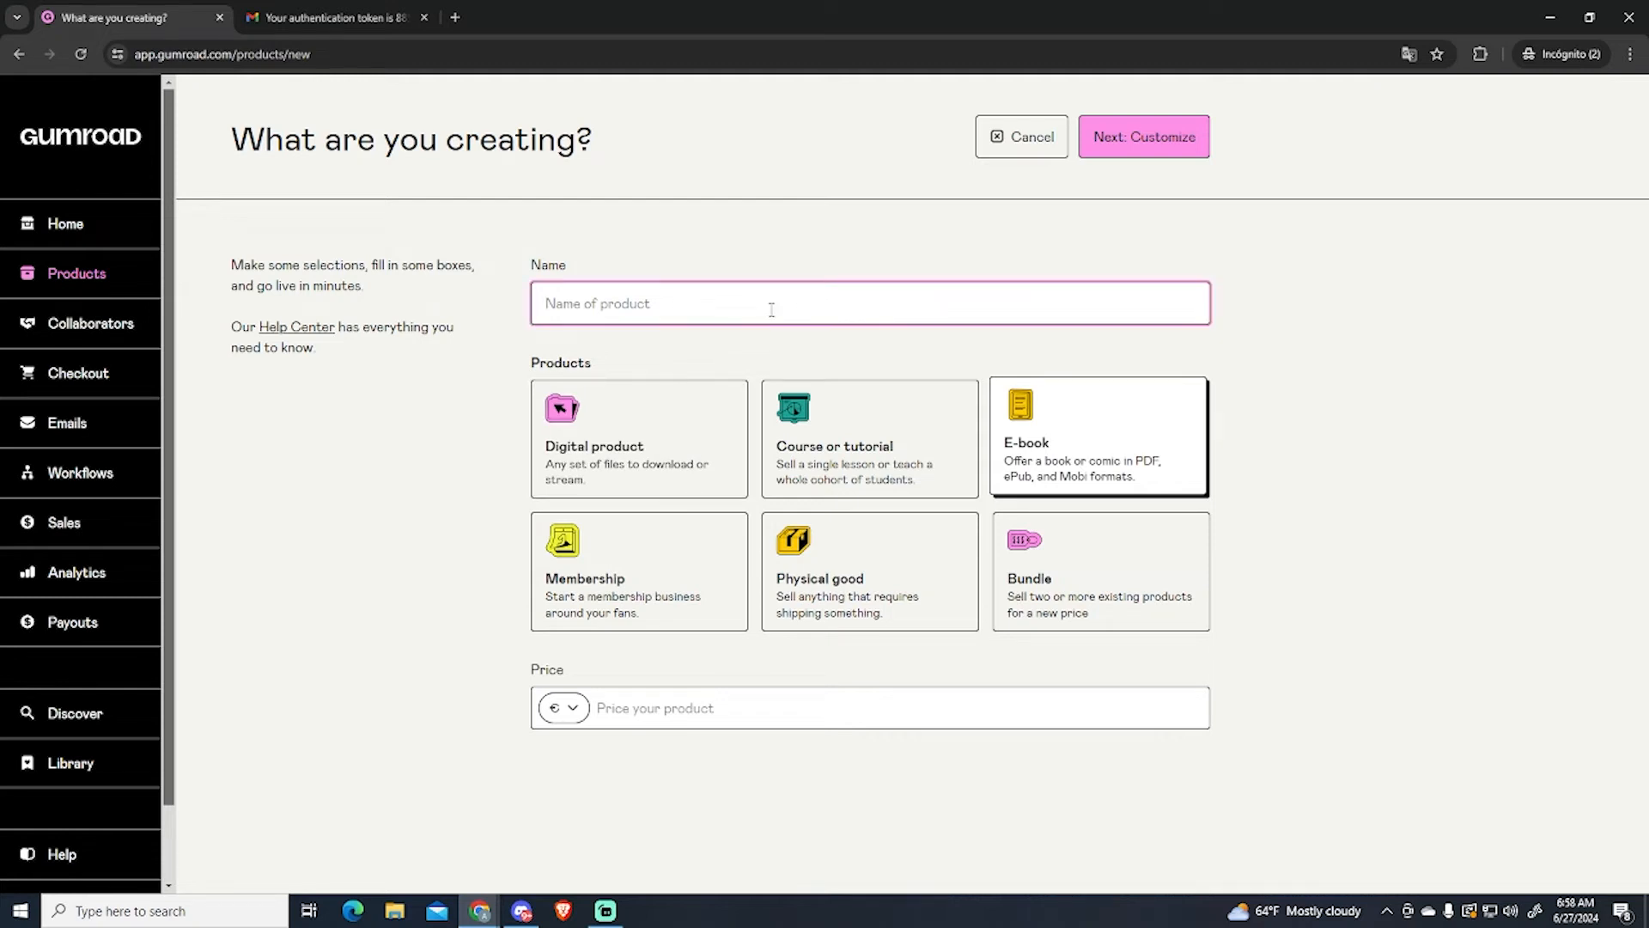
type("My E-book")
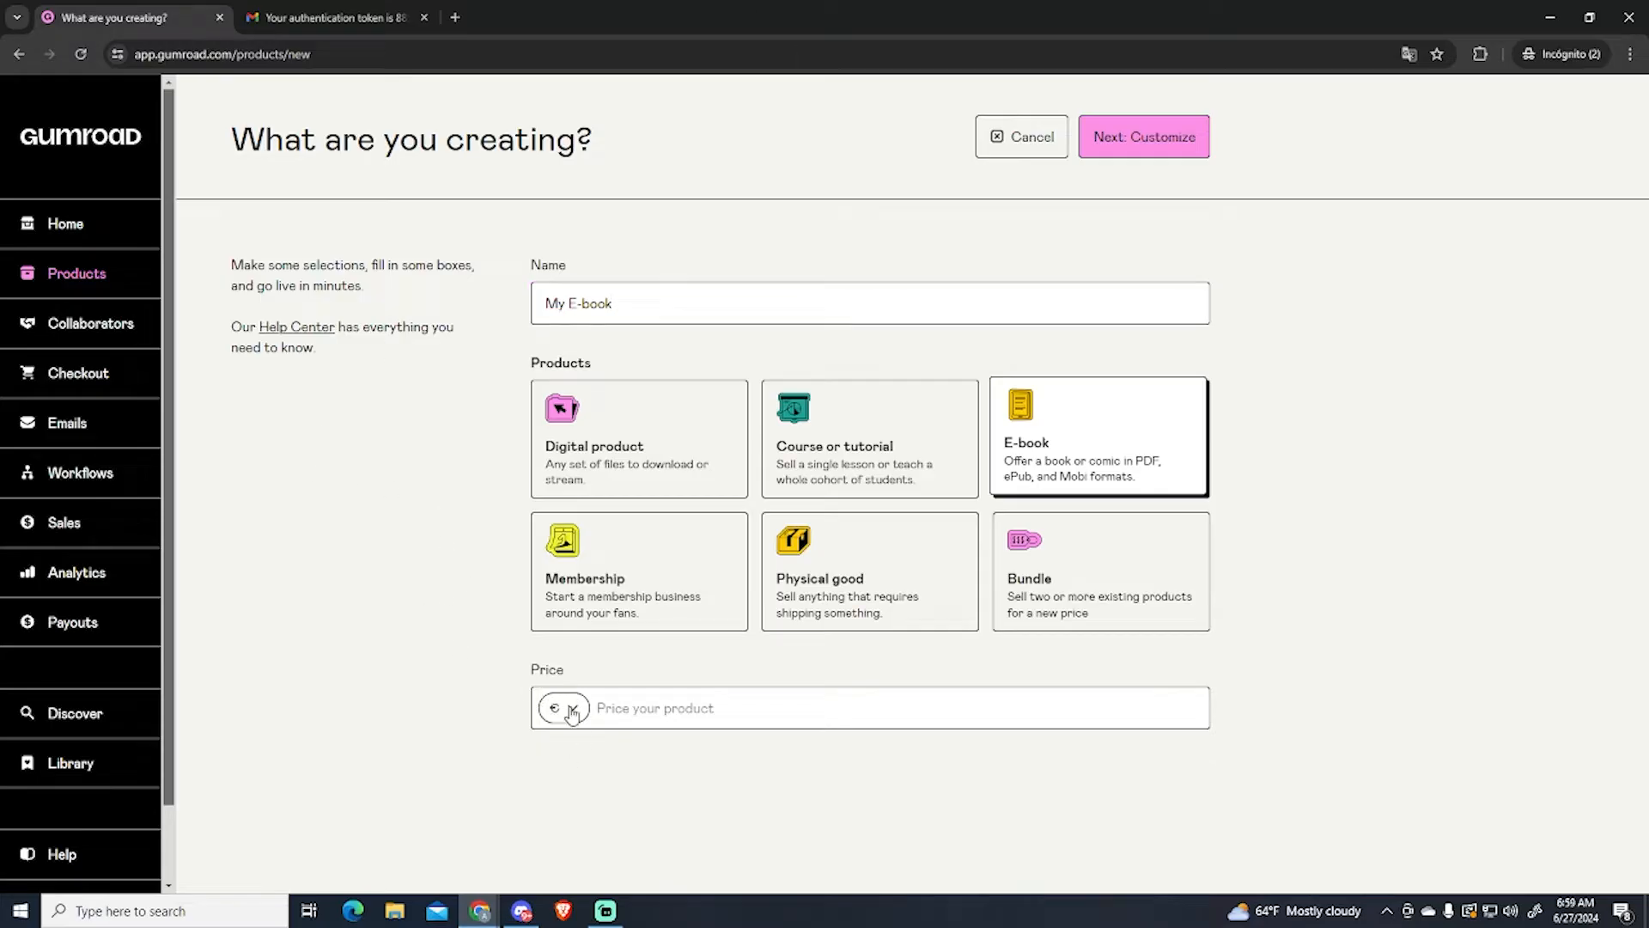
Step: Price the e-book at 9 in US Dollars
left_click(564, 708)
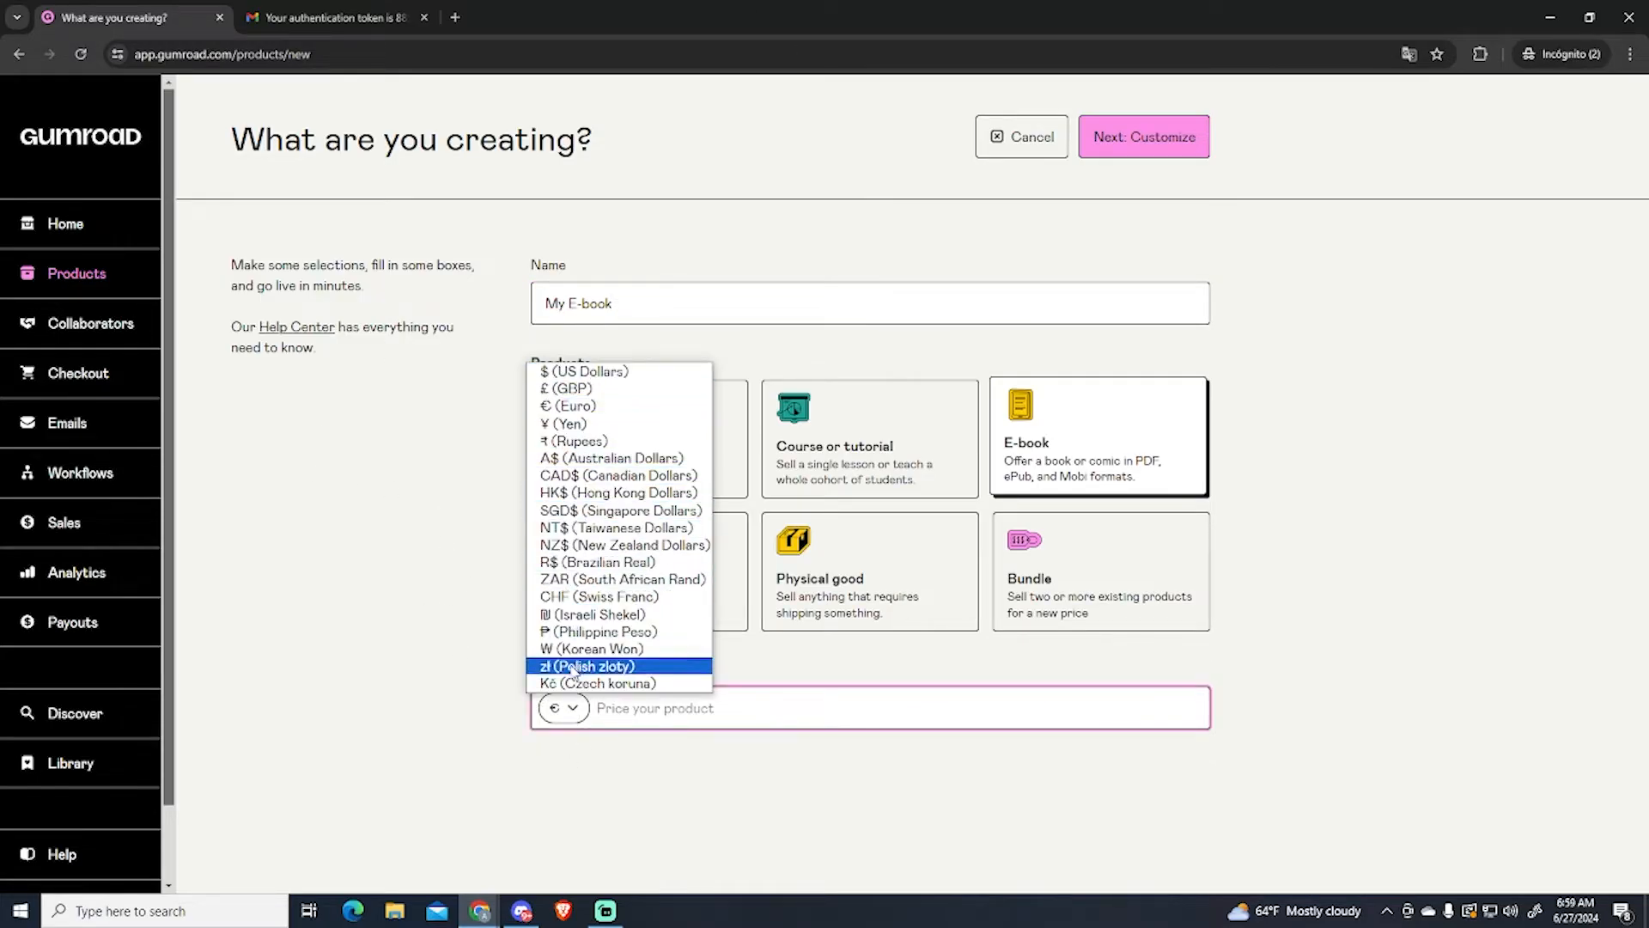
mouse_move(591, 383)
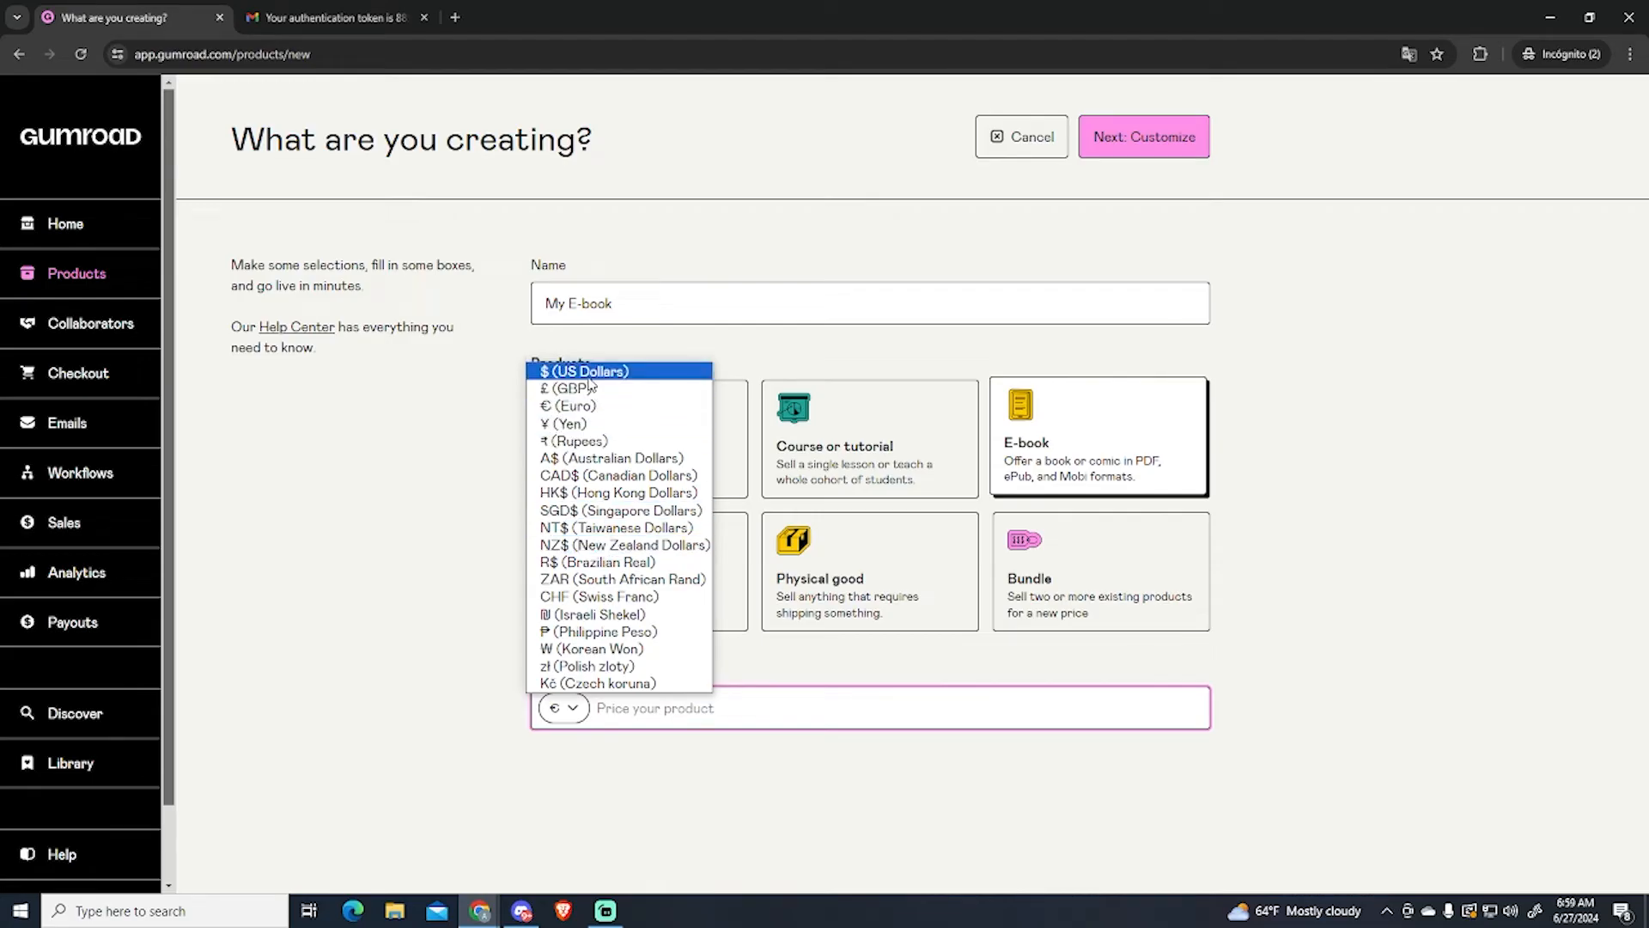
left_click(588, 372)
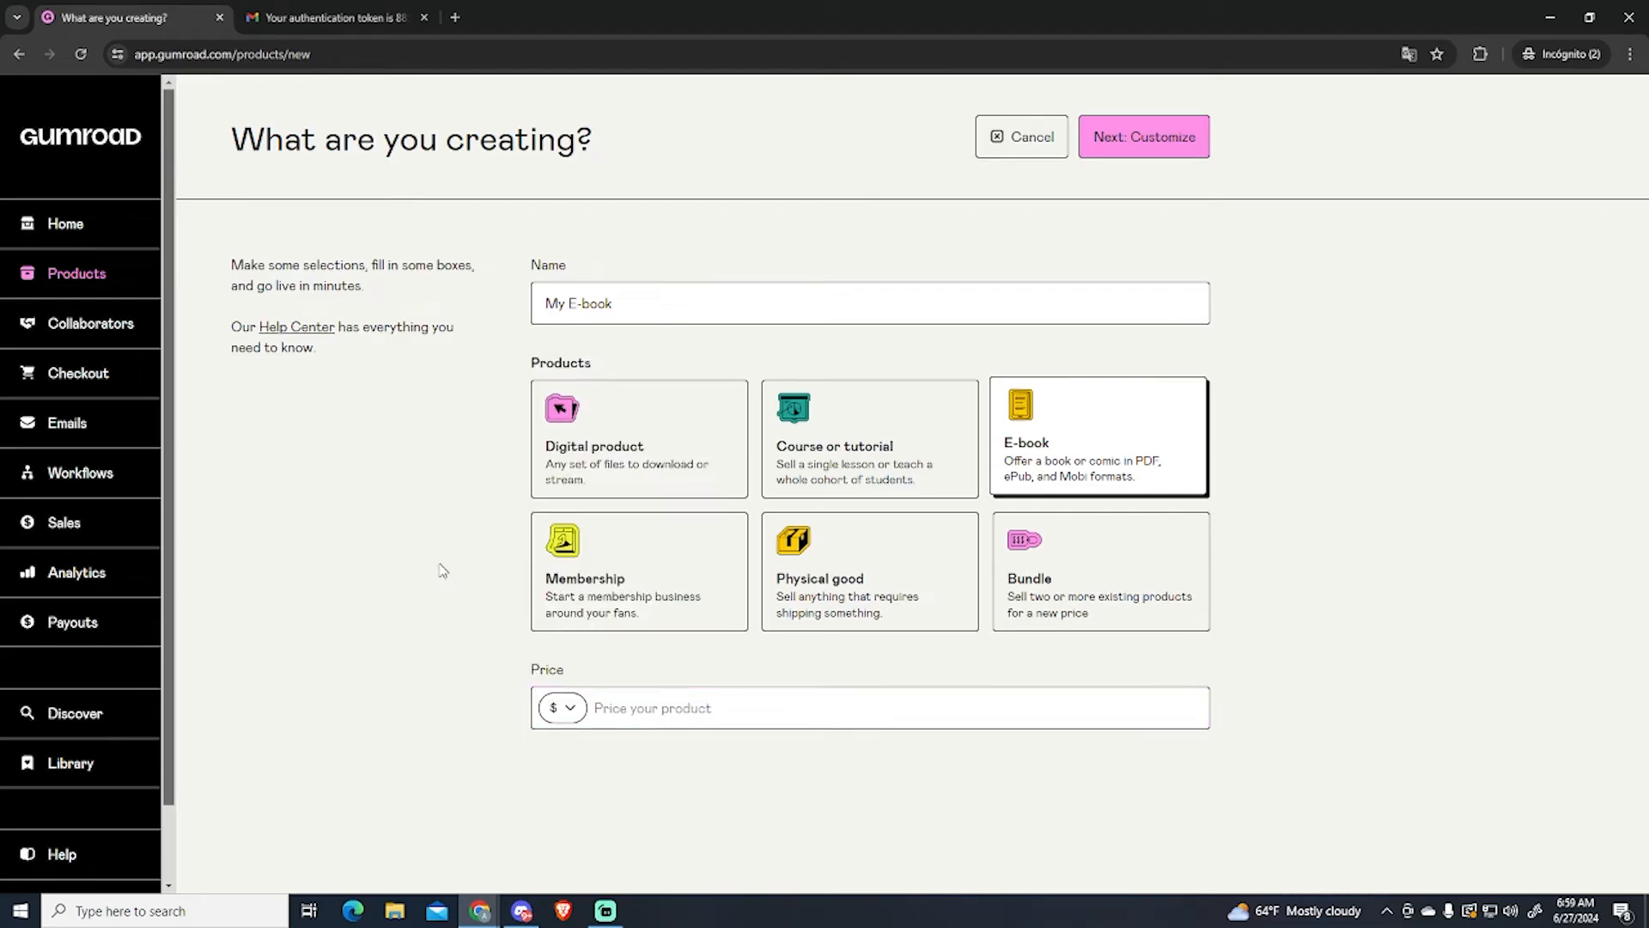
left_click(560, 707)
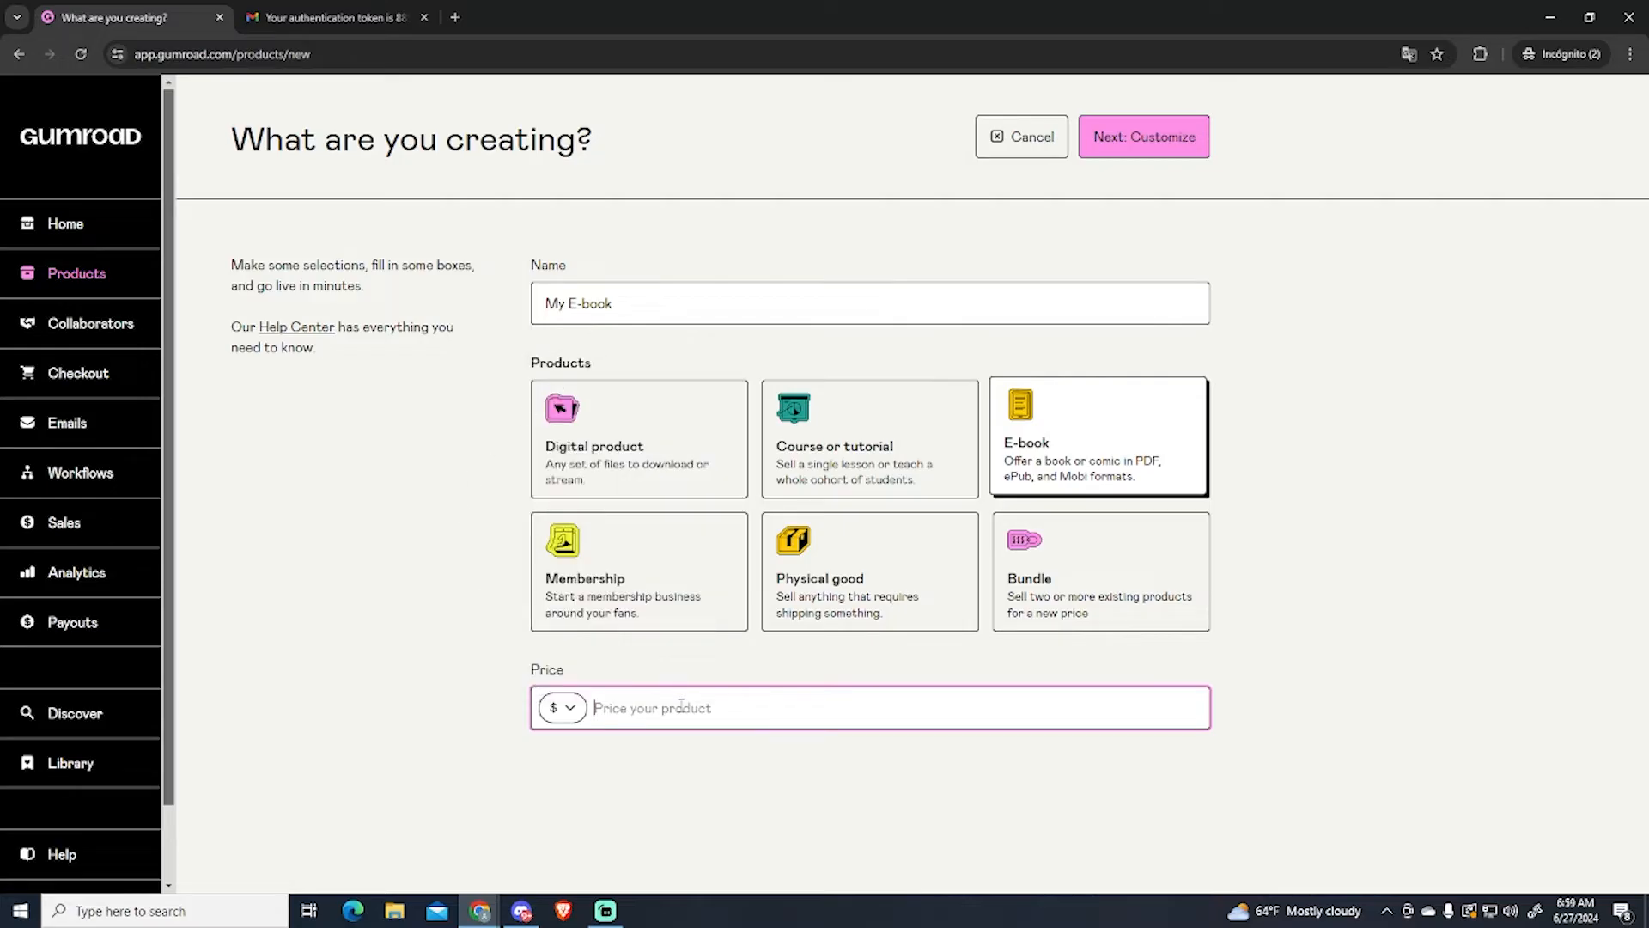
type("9")
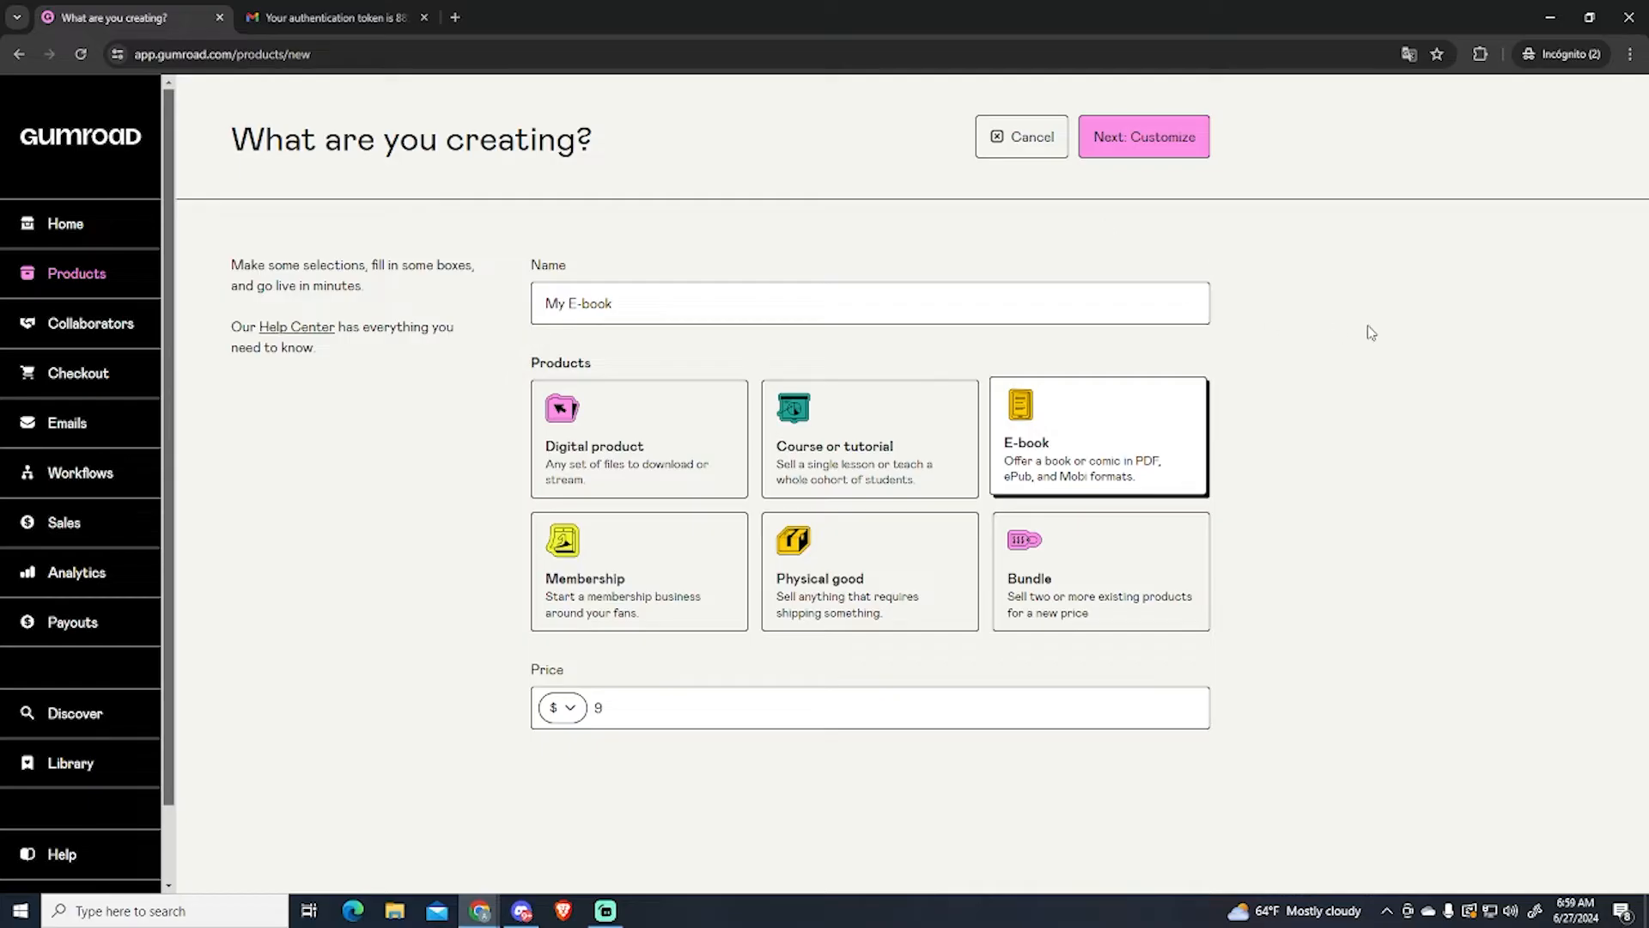
Step: Continue to customization and write a short test description with no real description yet
left_click(1144, 137)
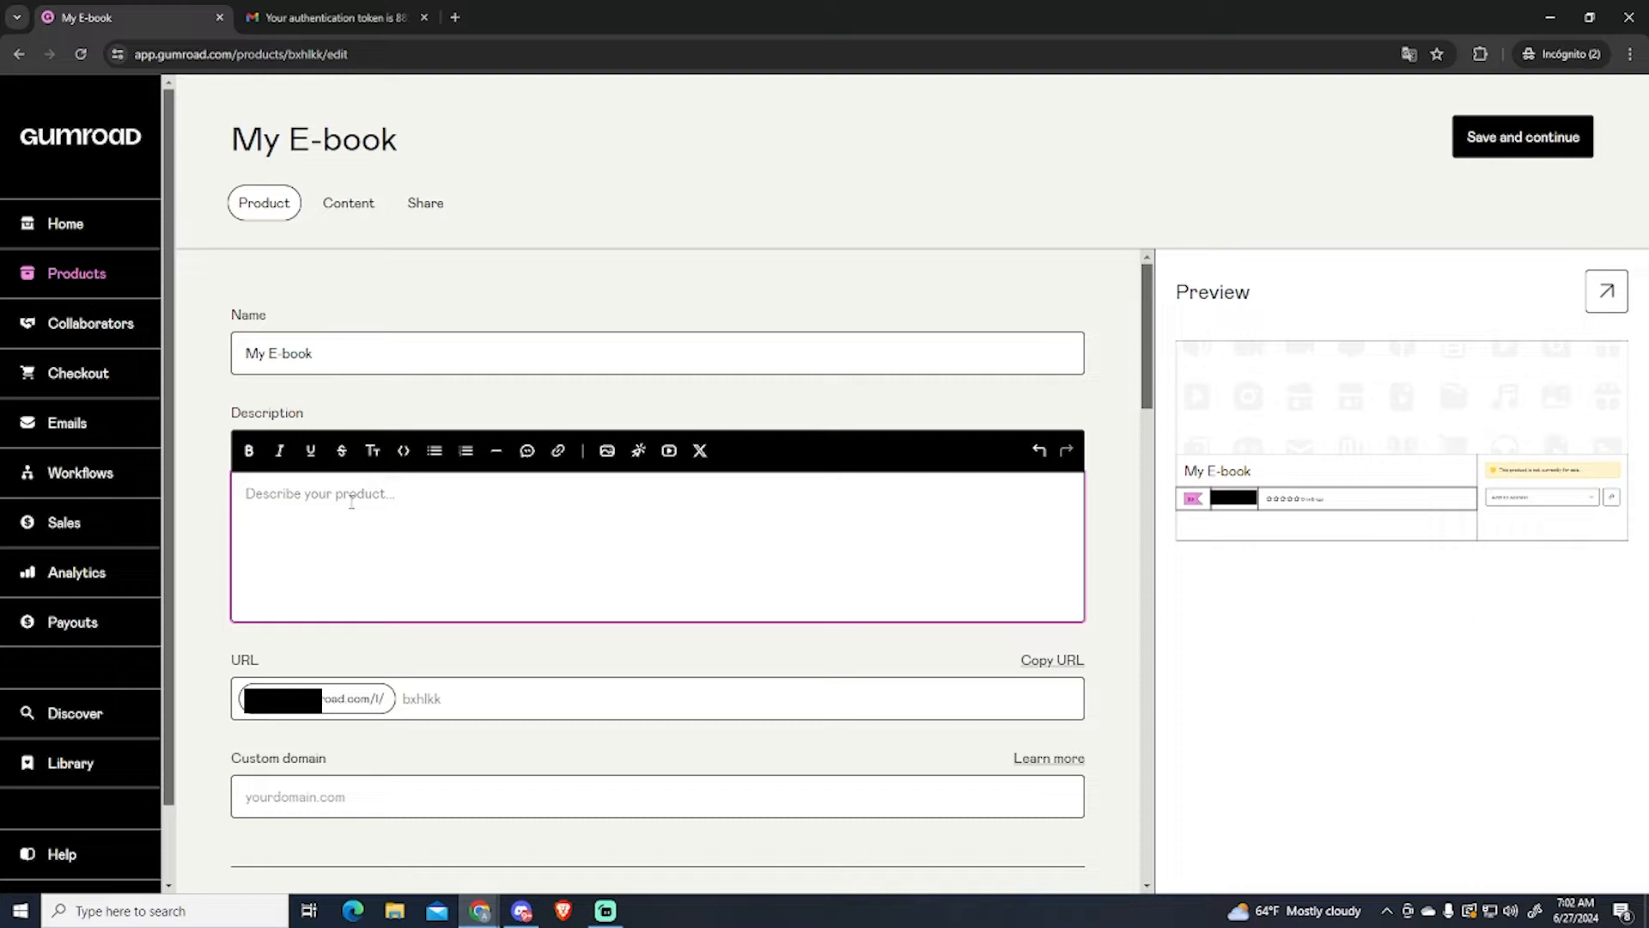
type("This is a test e-book,")
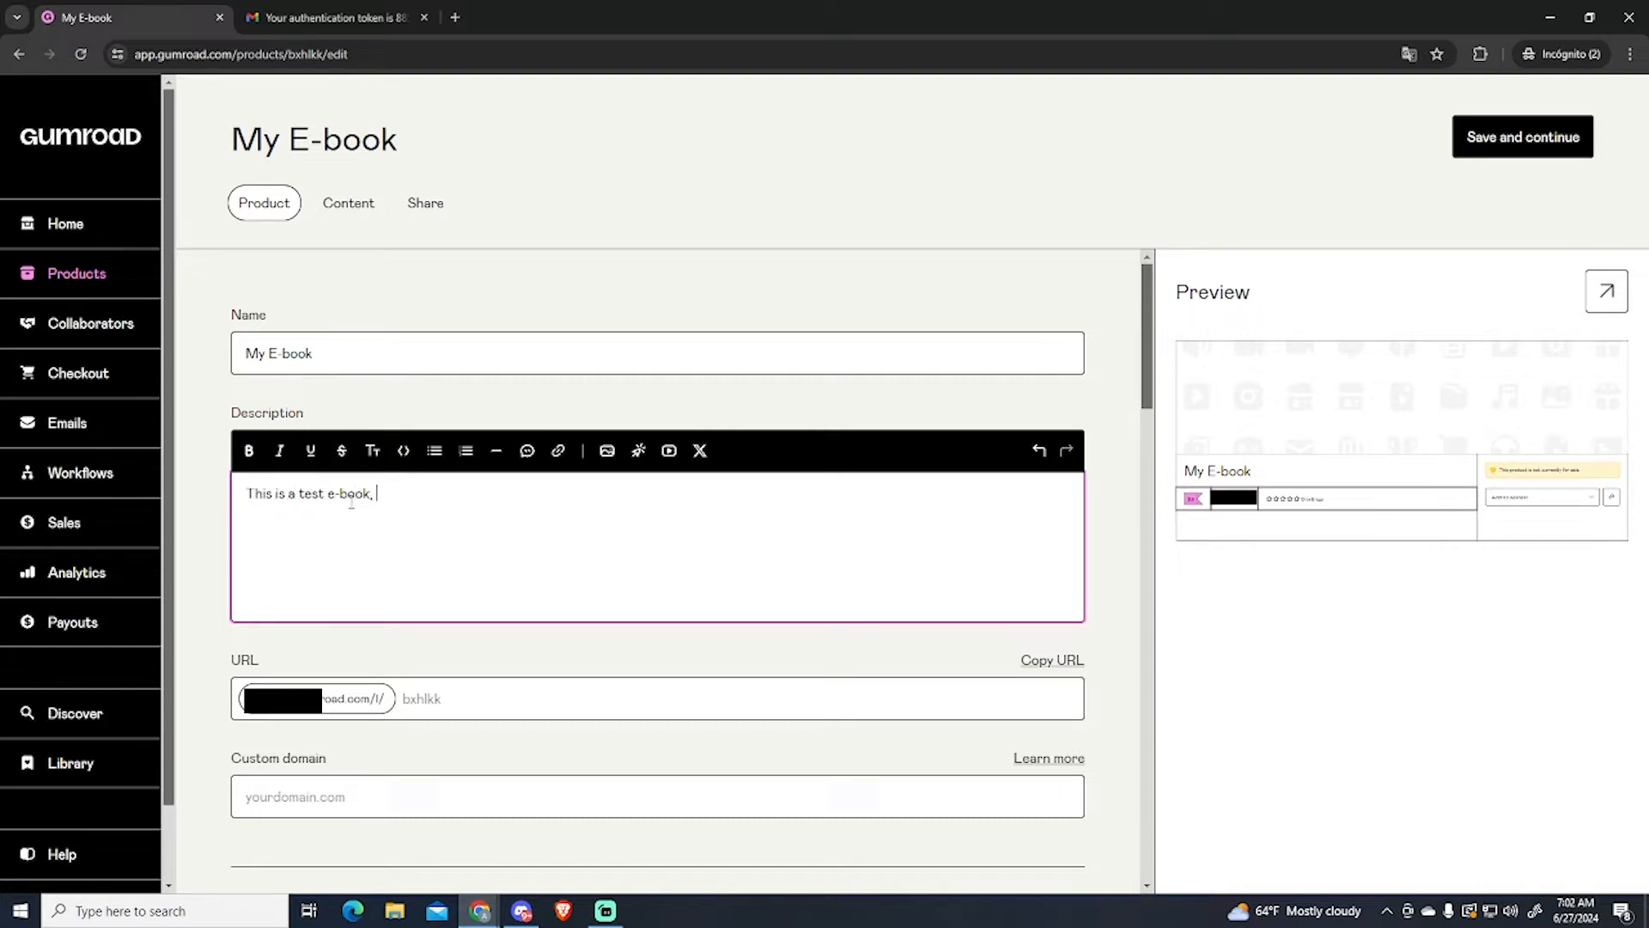
type("no descr")
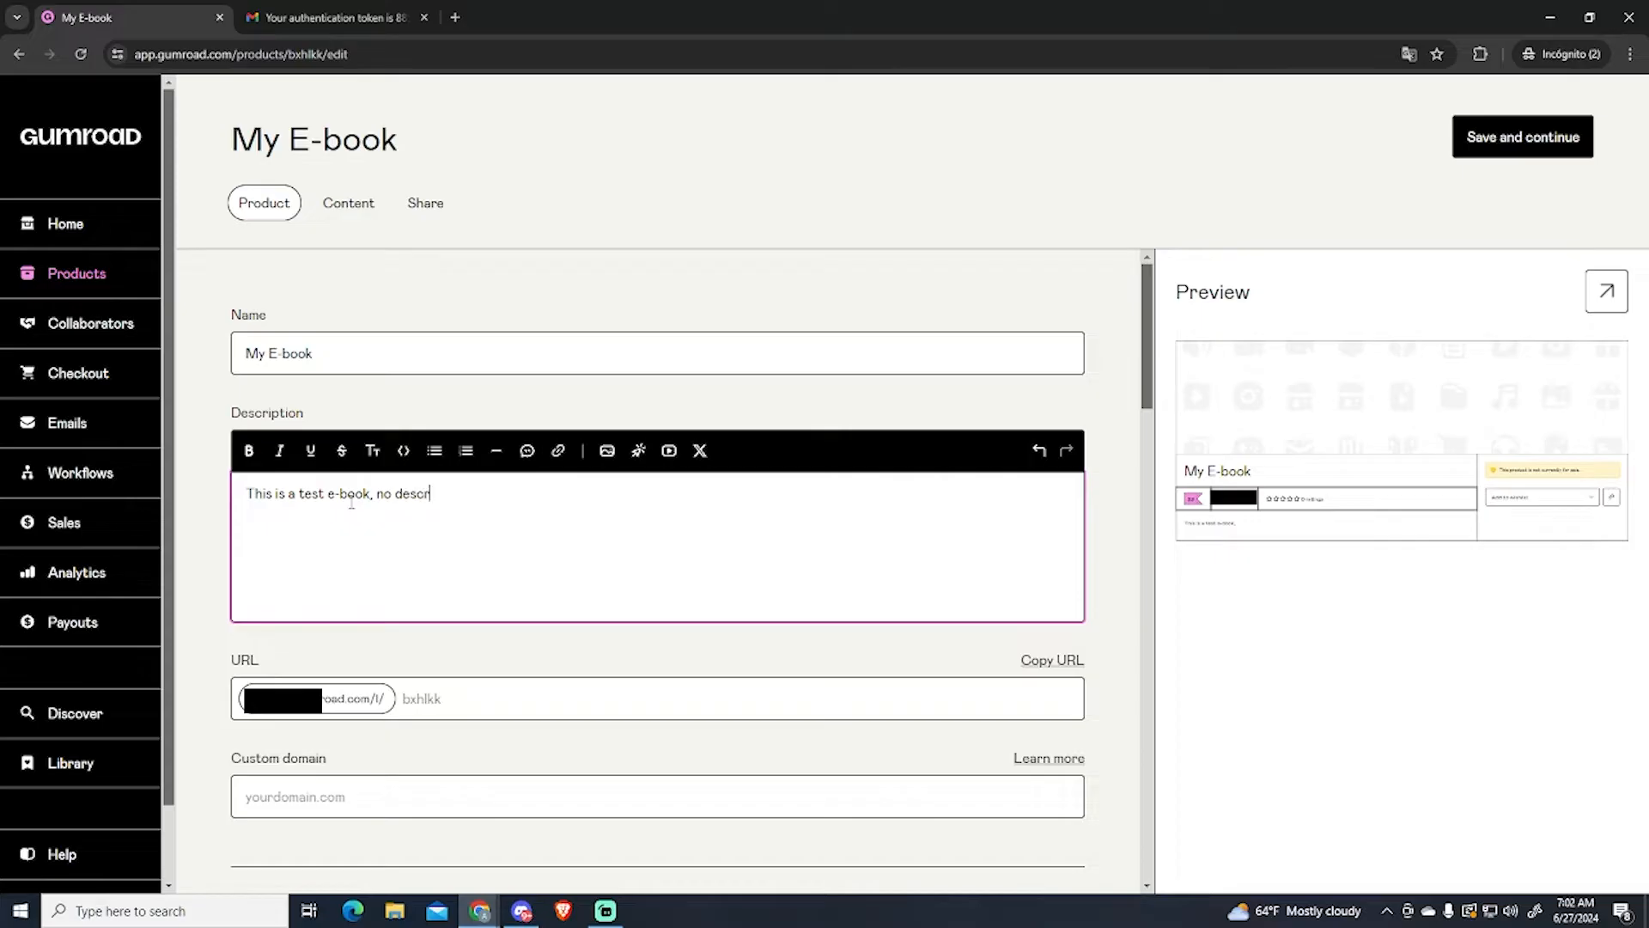
type("iption for now.")
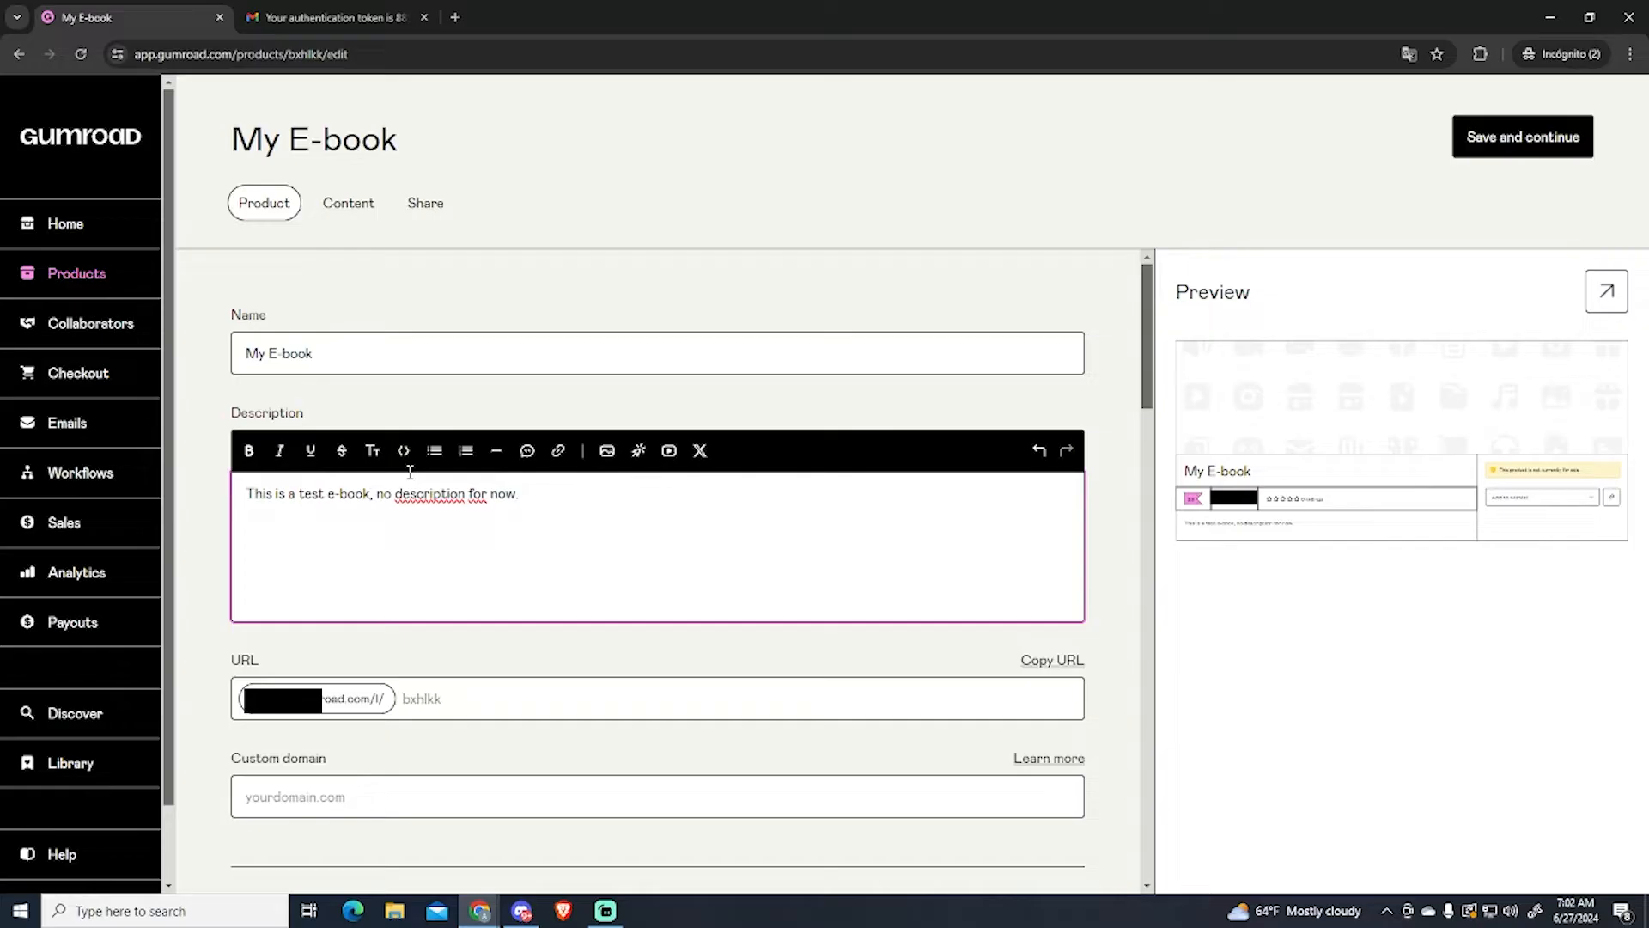
Step: Try bold and large-heading formatting on the description, then revert it to plain text
triple_click(381, 495)
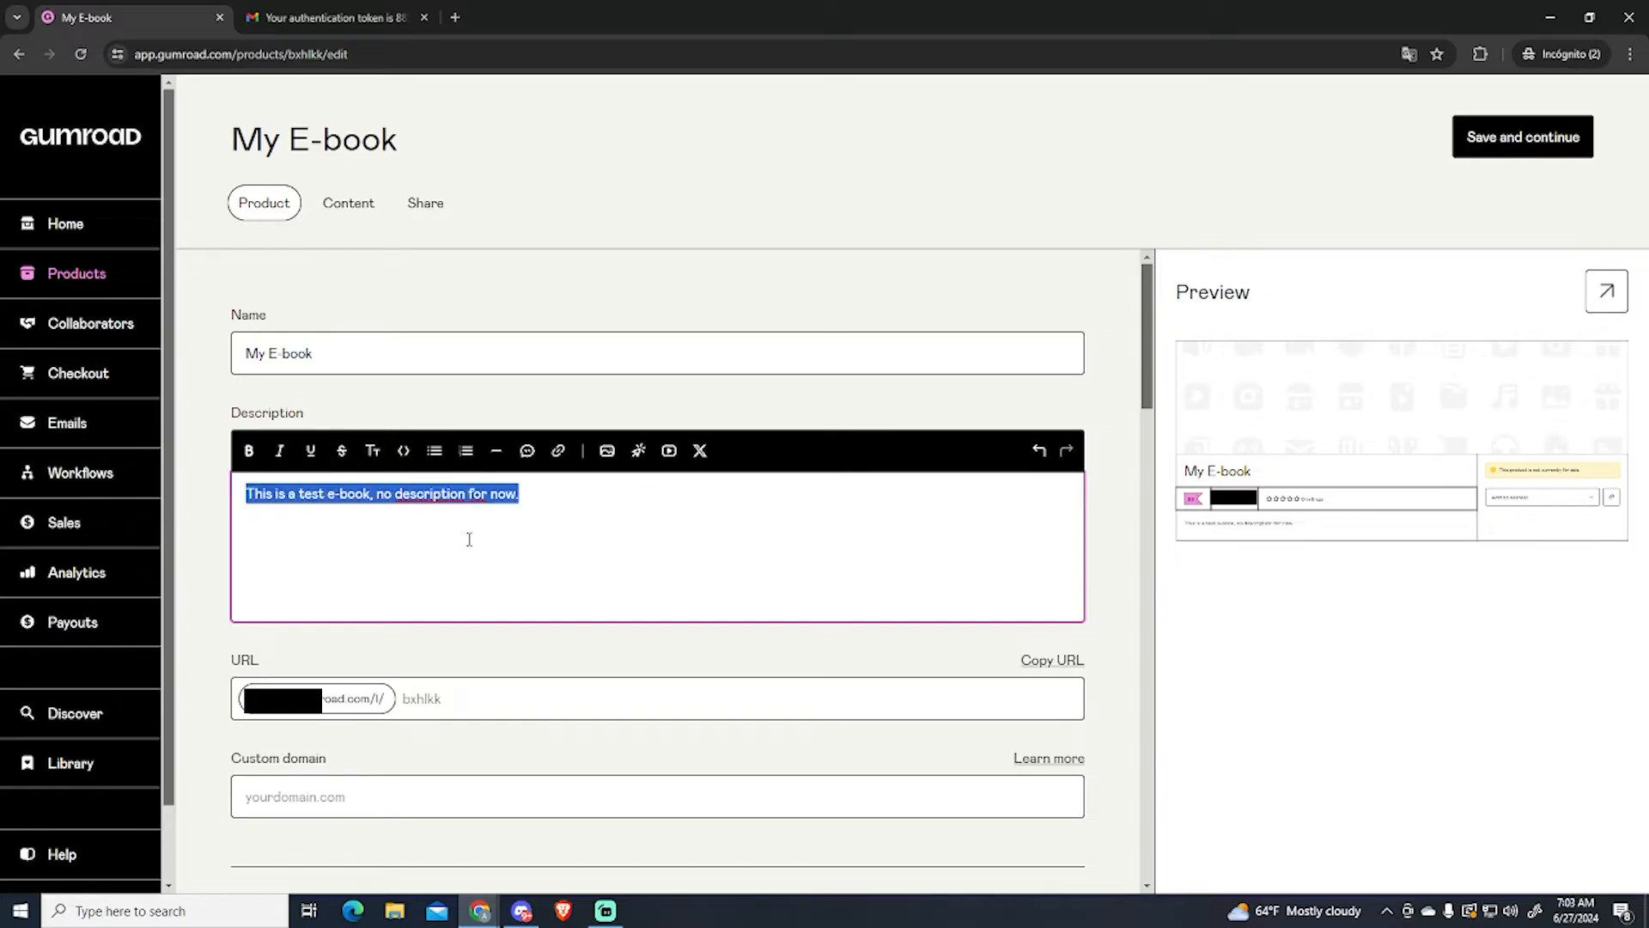
left_click(248, 493)
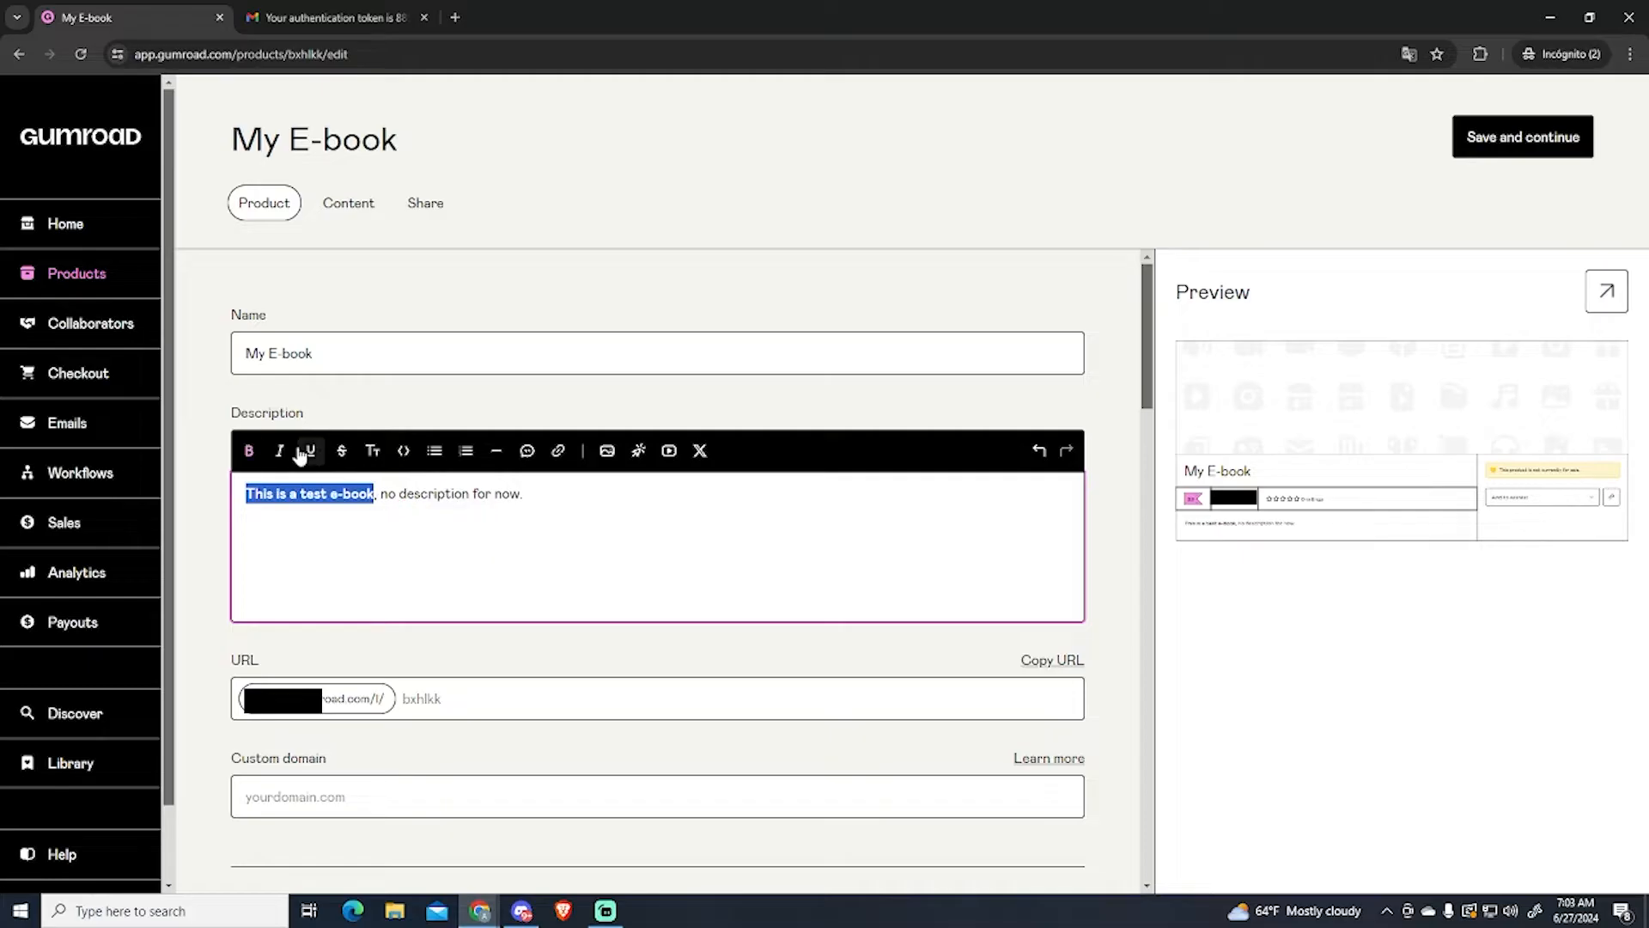
left_click(309, 450)
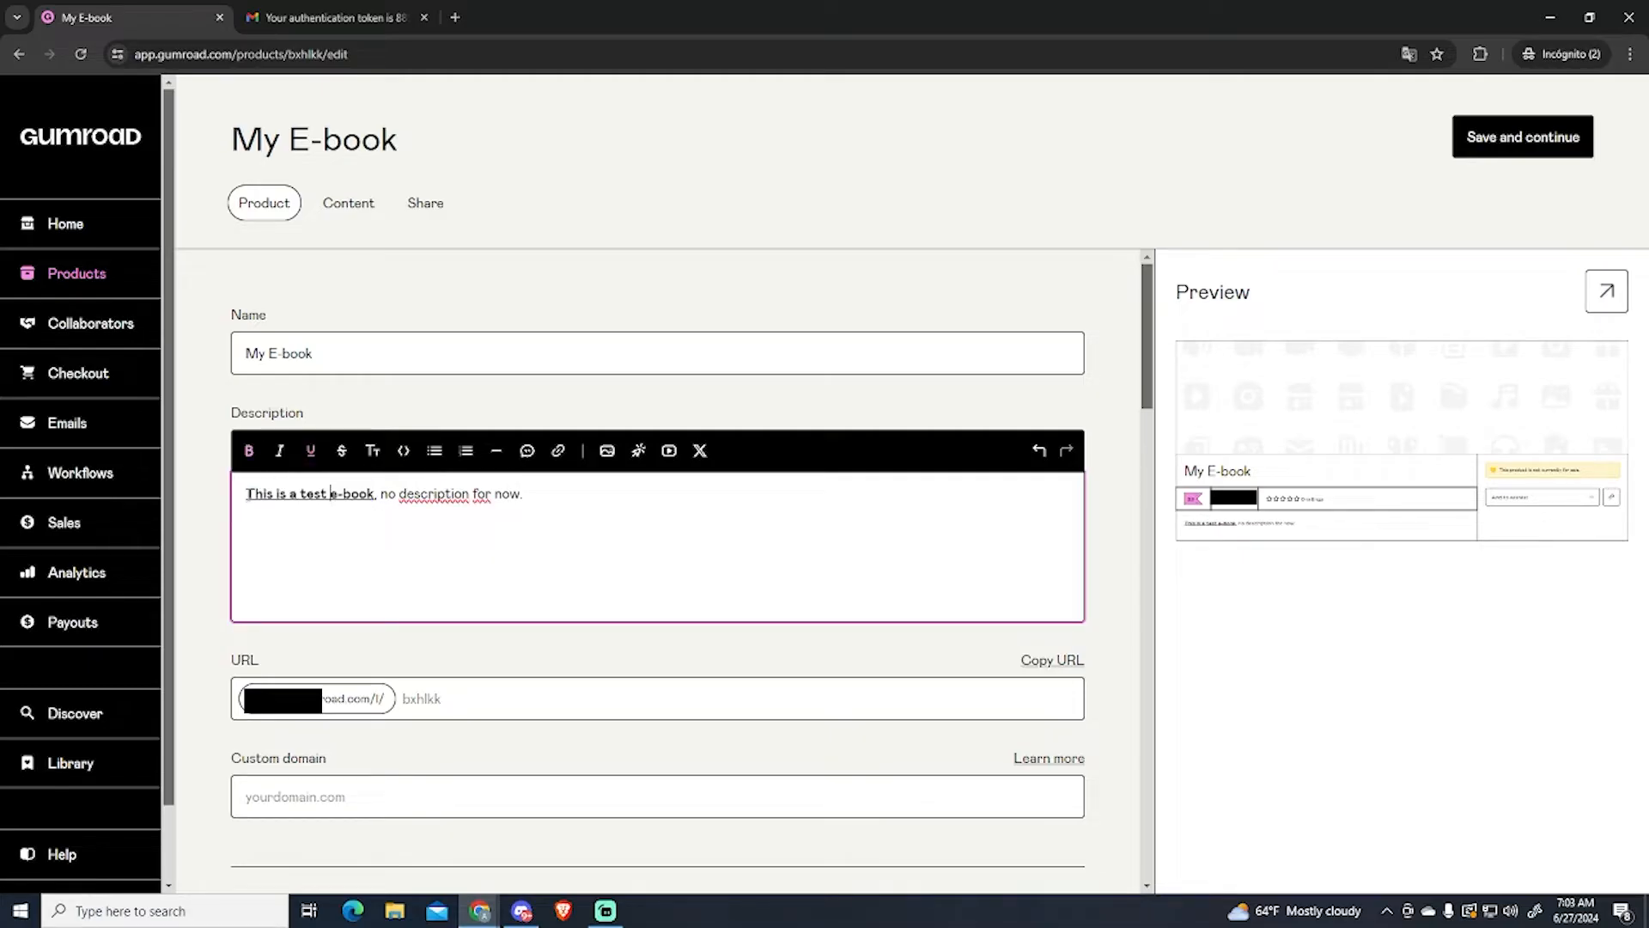
left_click(371, 450)
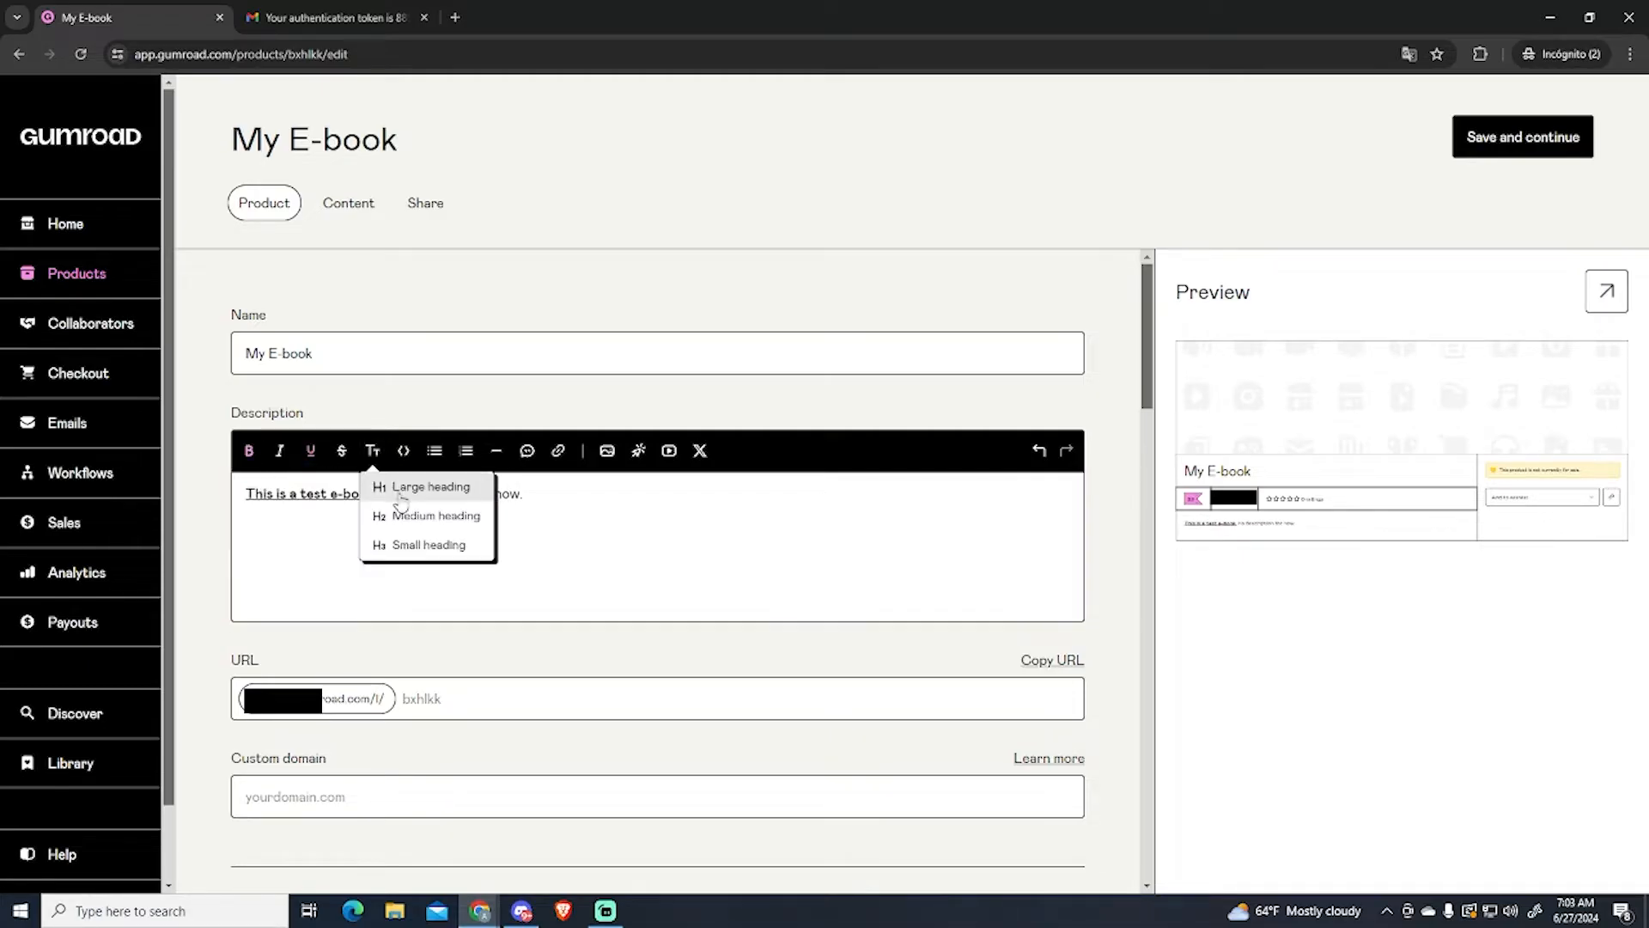
left_click(430, 487)
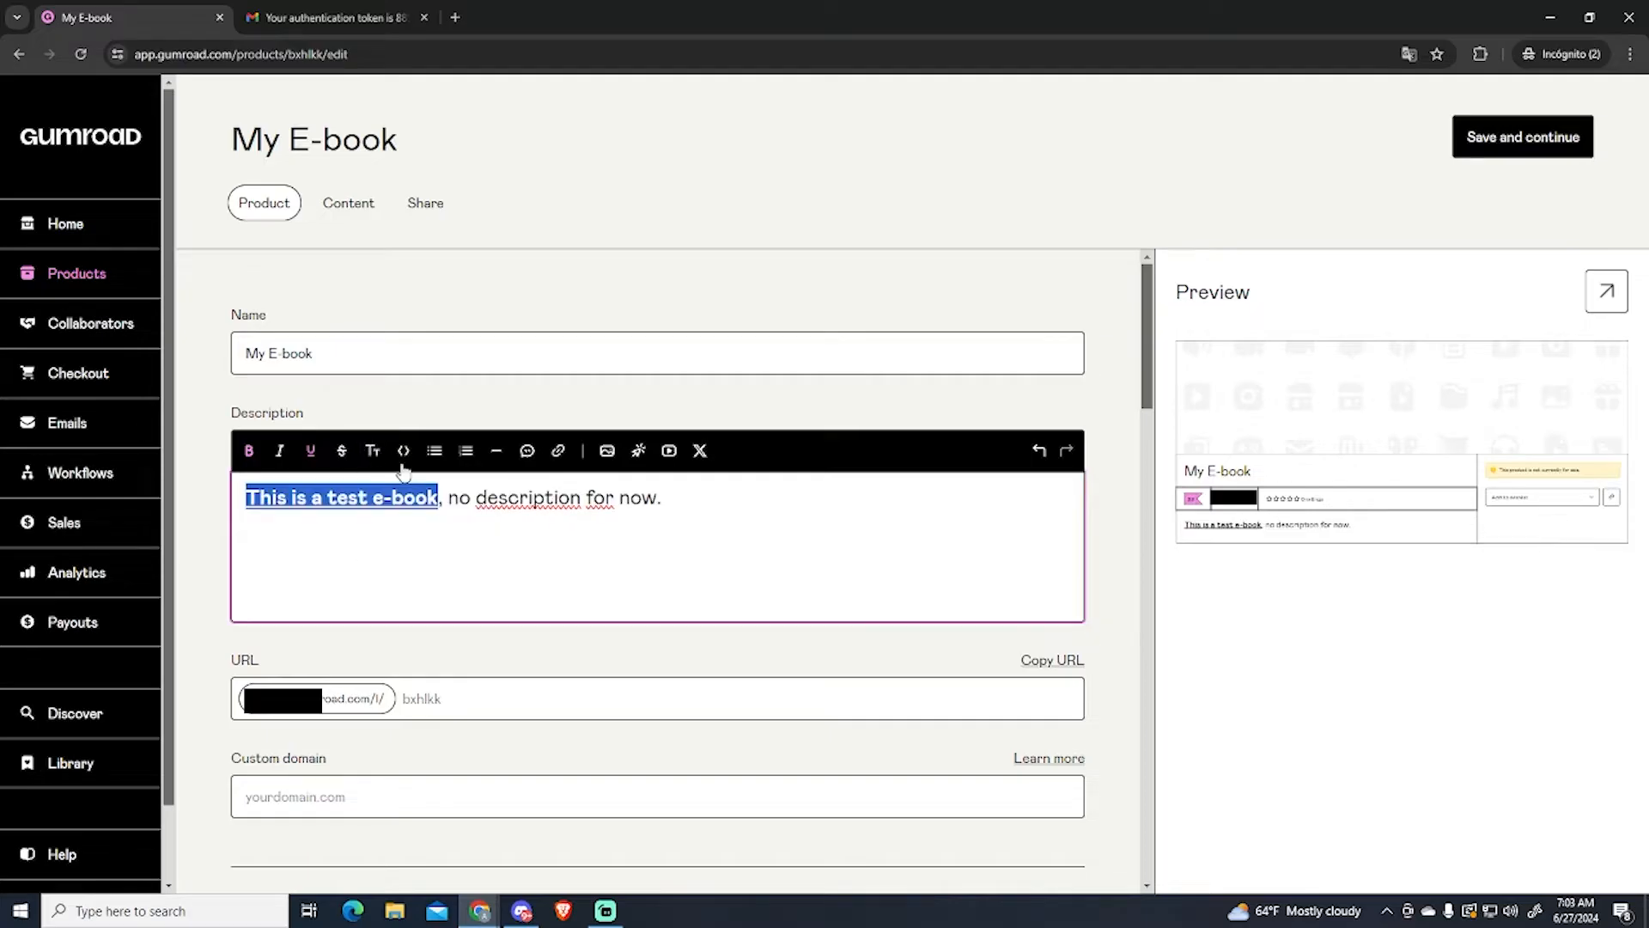
left_click(402, 450)
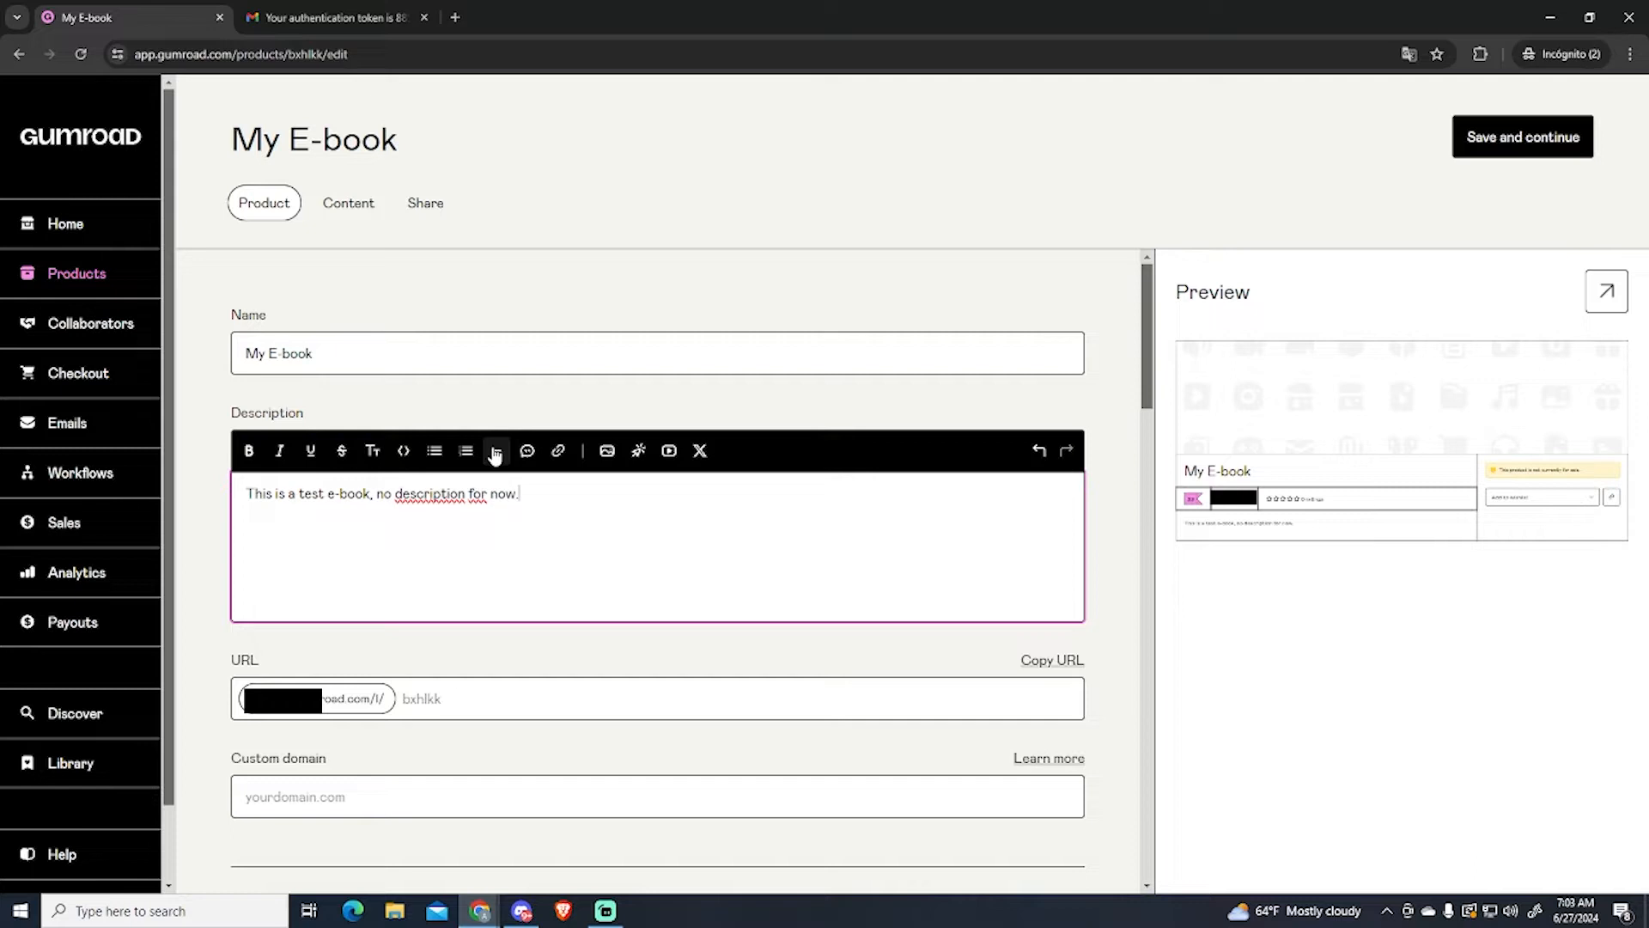
mouse_move(557, 450)
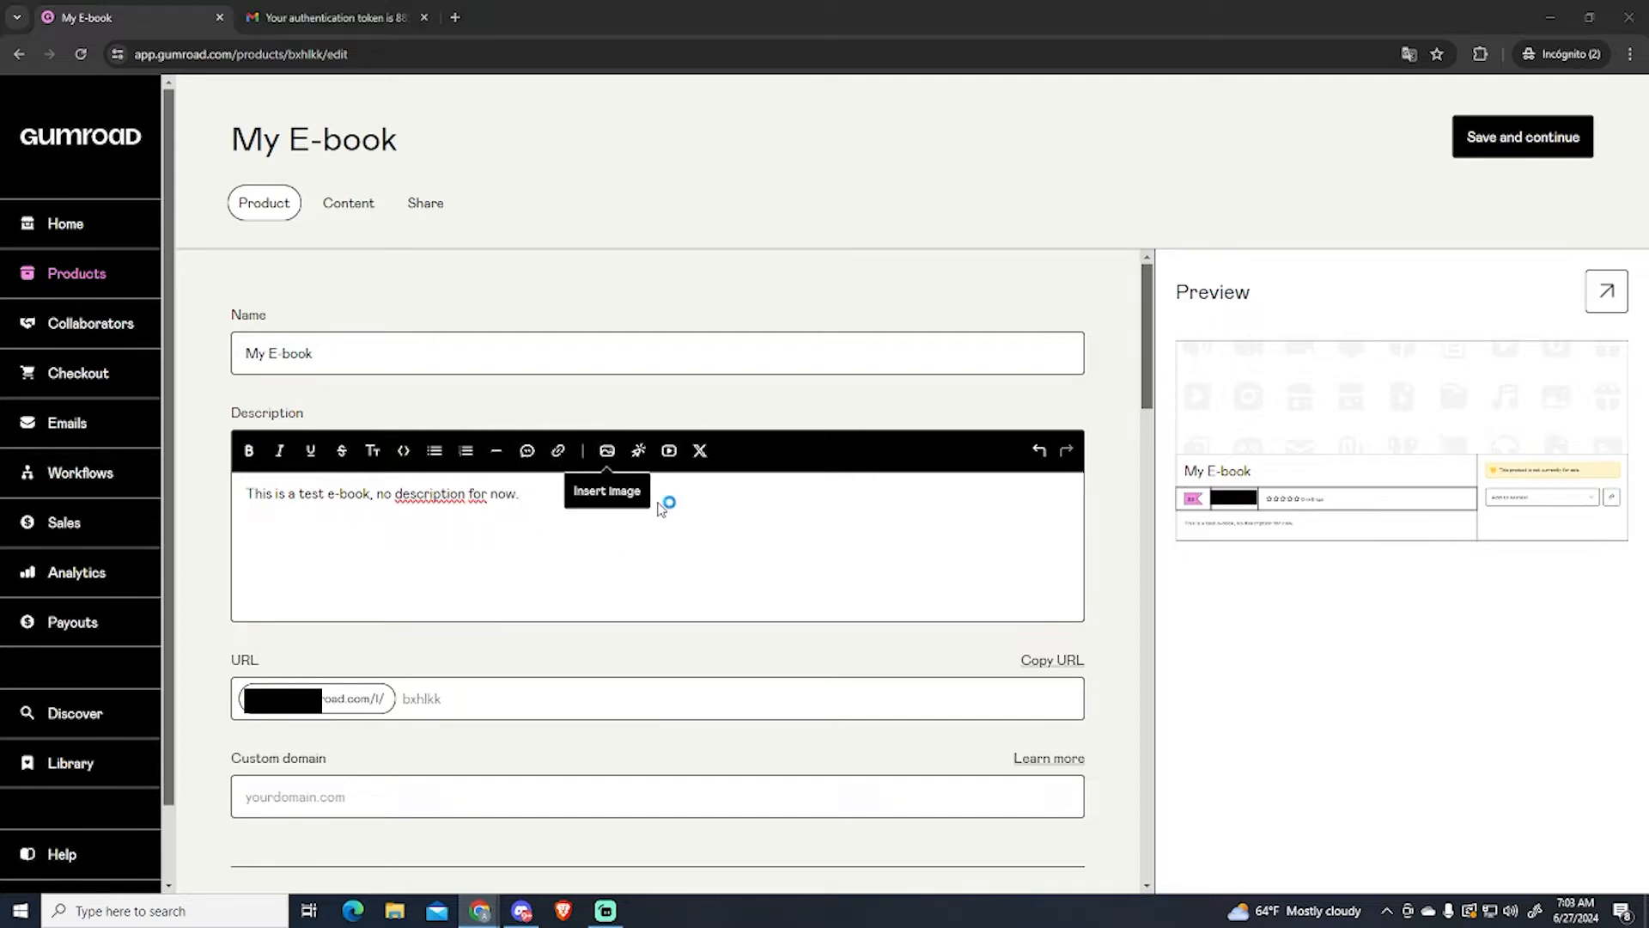
mouse_move(704, 450)
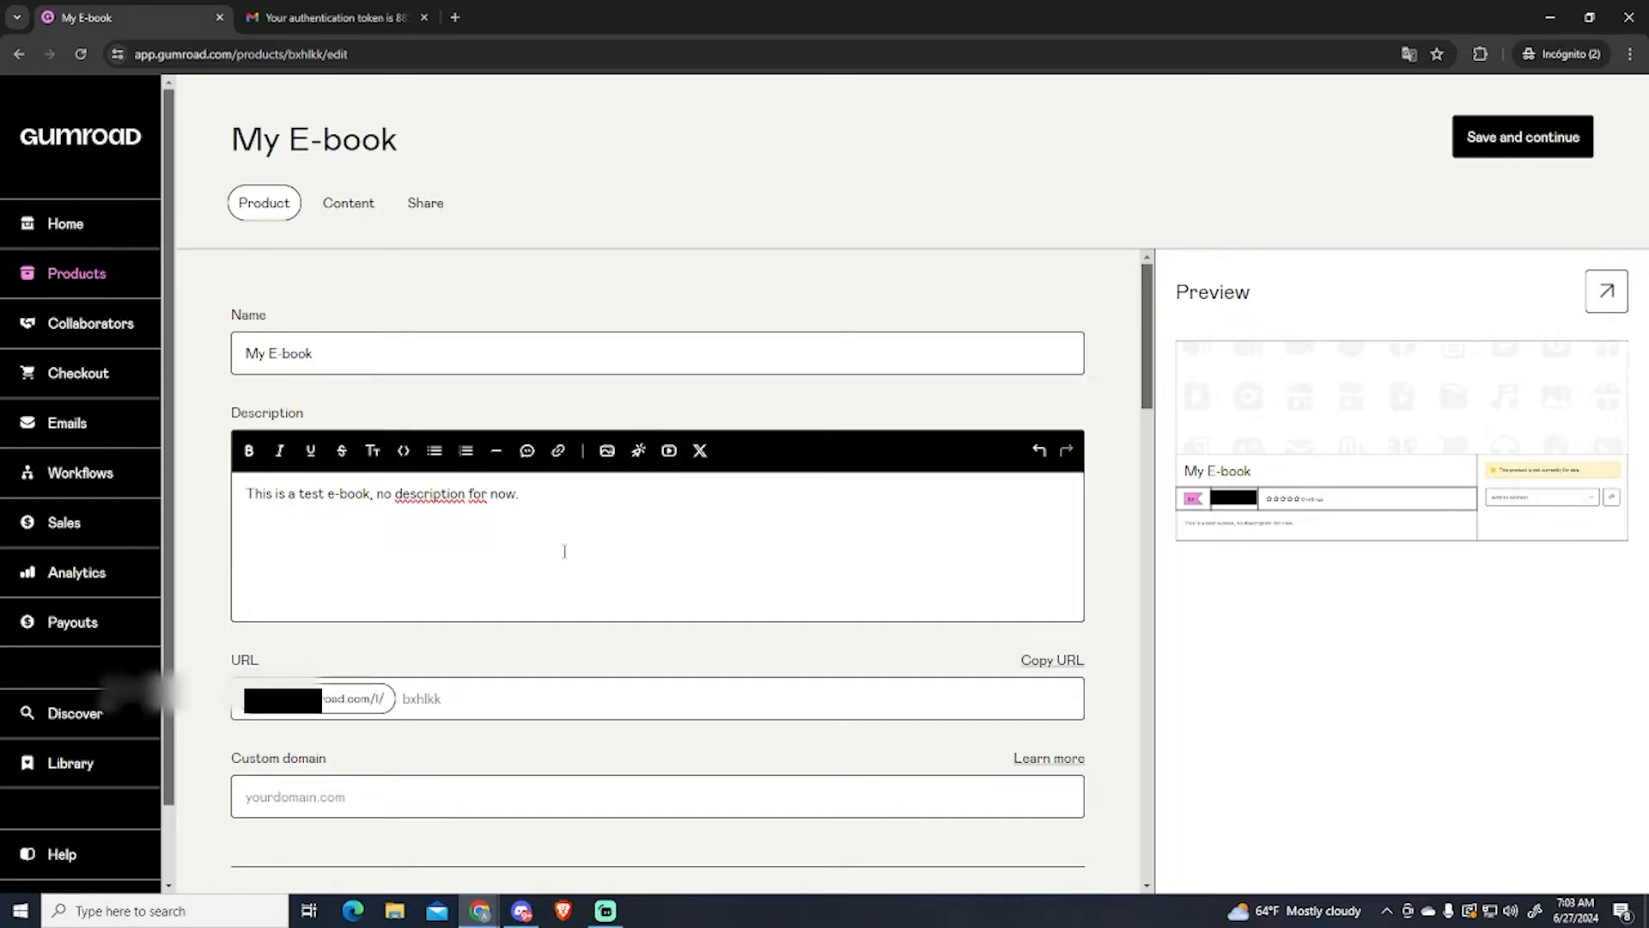
Step: Give the product the custom URL slug myfirstebook
scroll("down", 3)
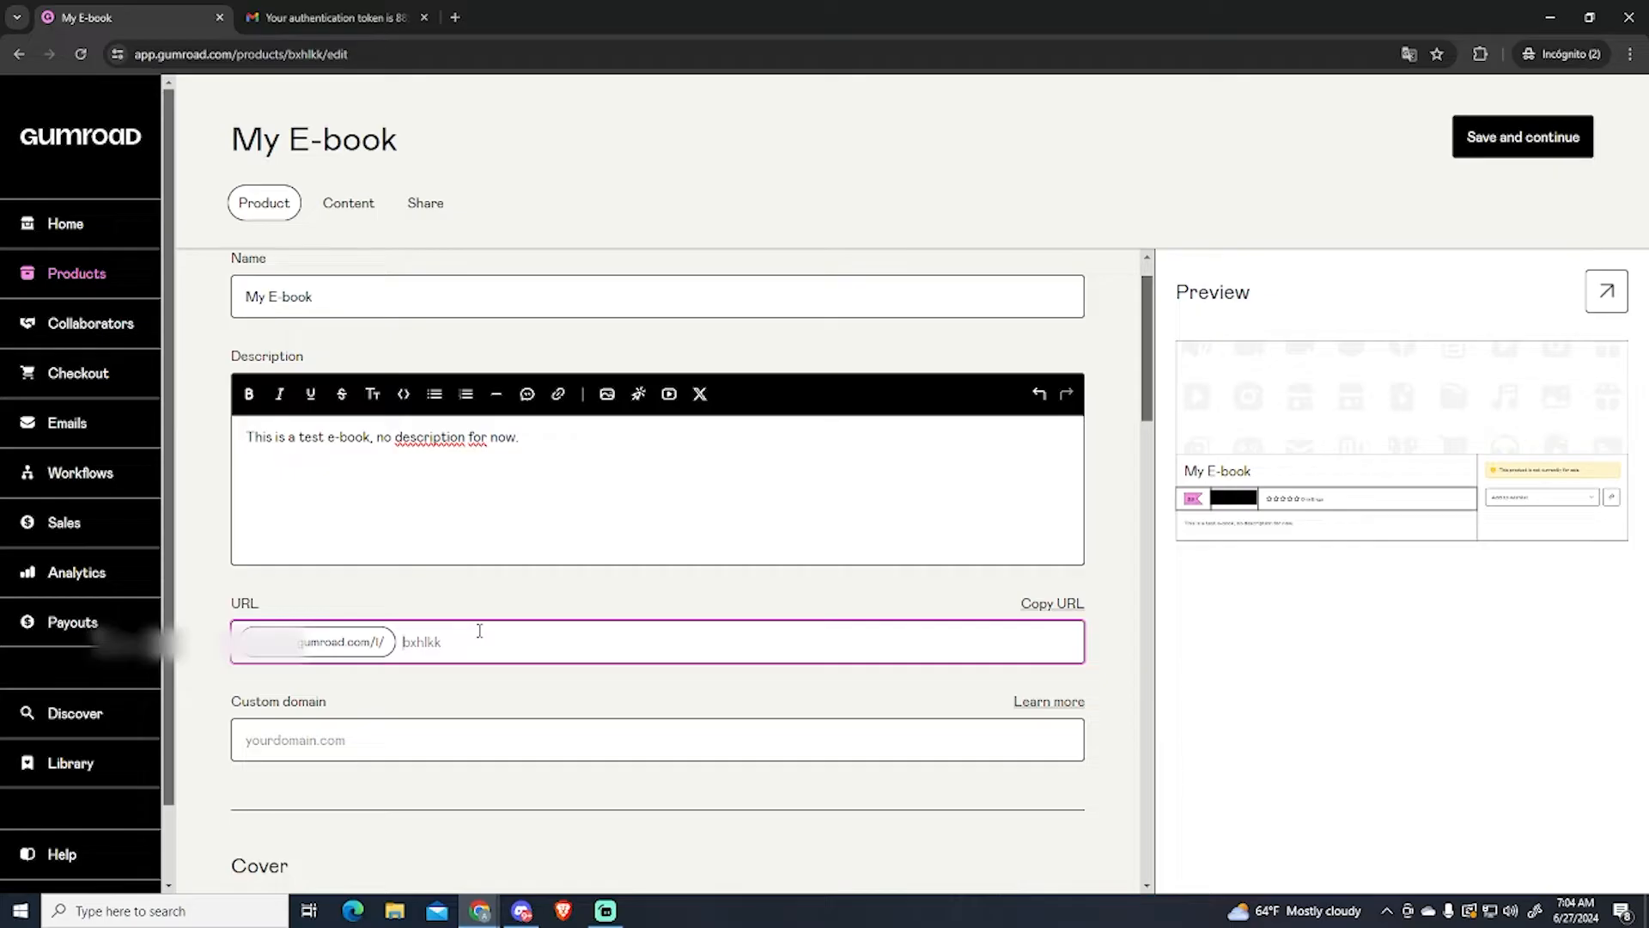
type("myfirstebook")
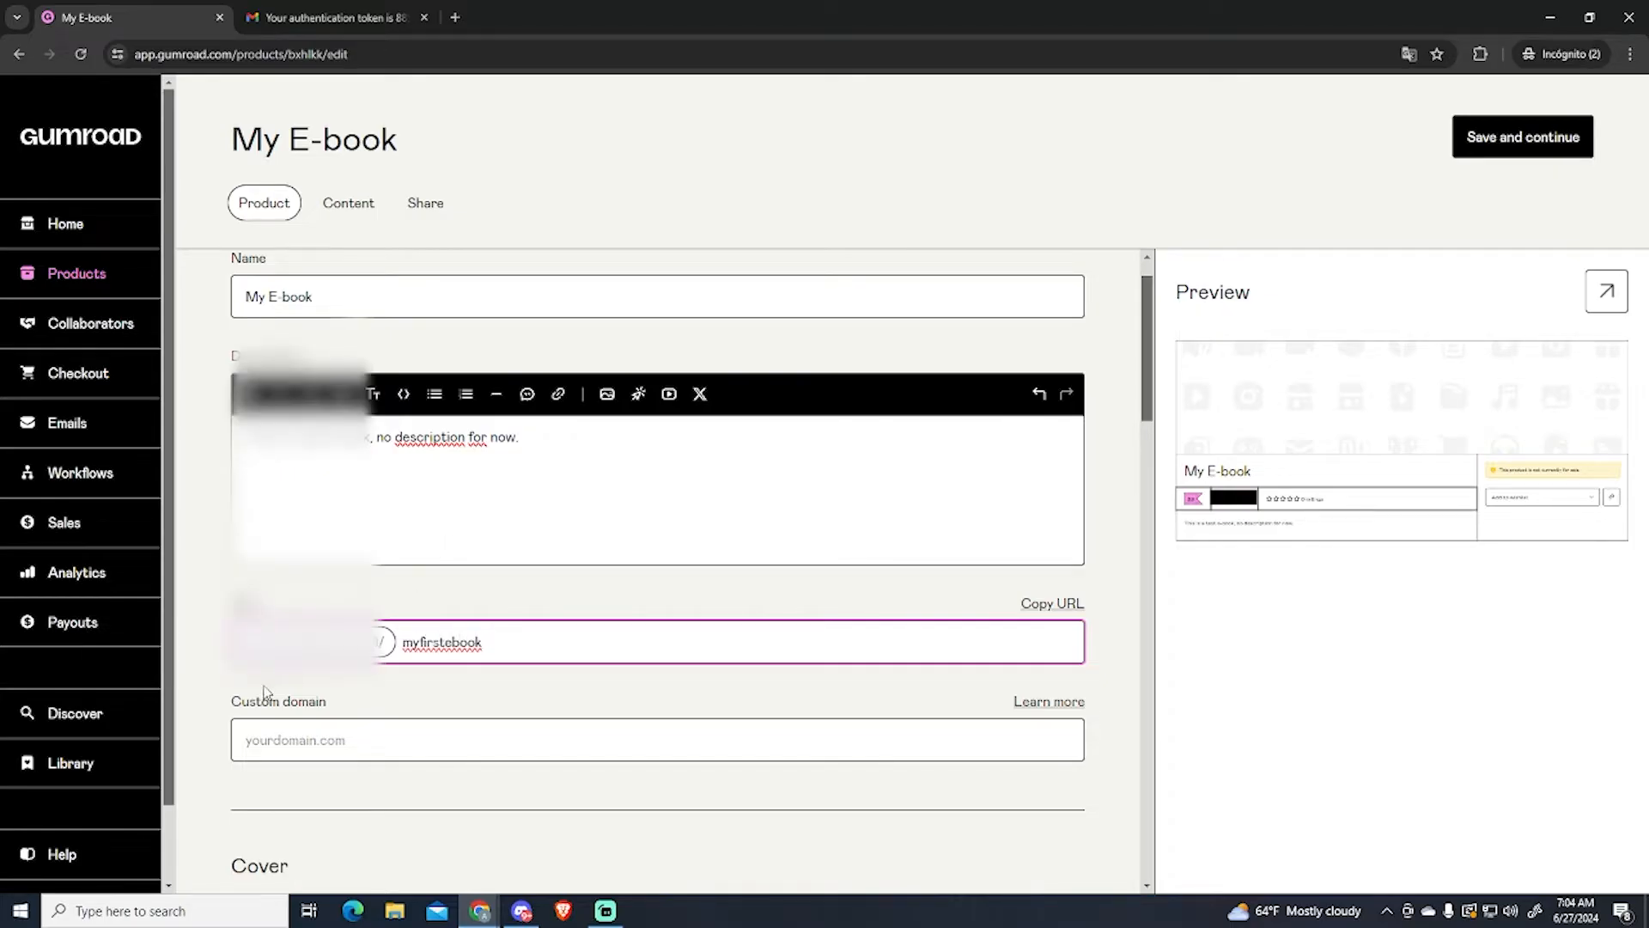
scroll("down", 3)
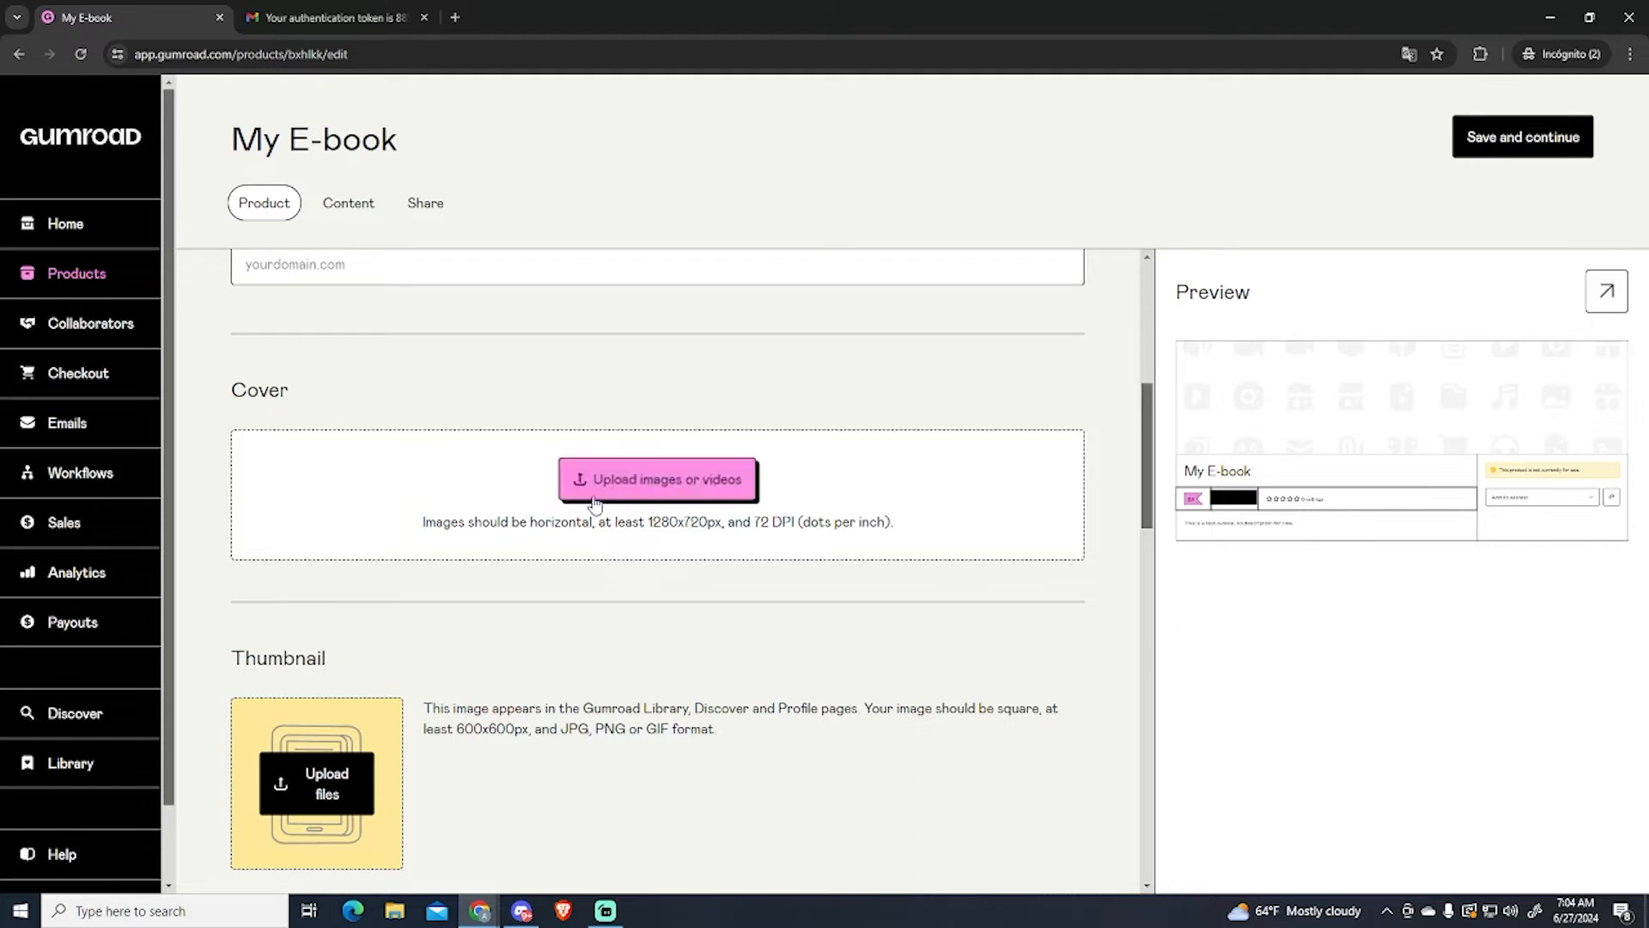
mouse_move(1227, 391)
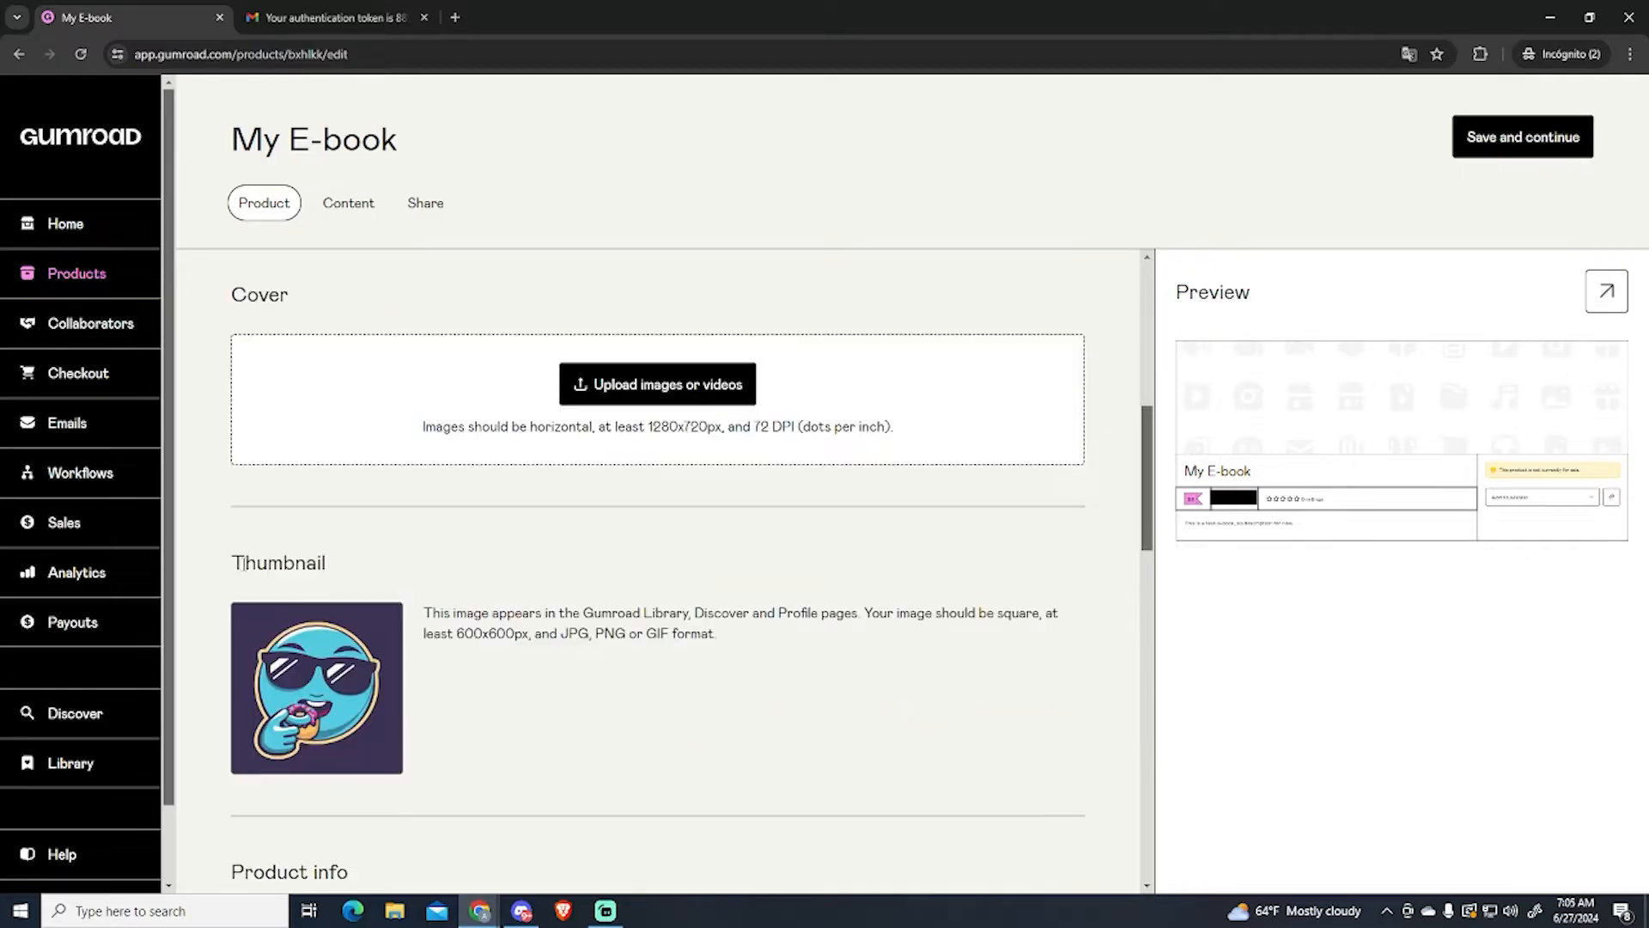
Step: Scroll past the cartoon-character thumbnail down to the Product info section
scroll("down", 3)
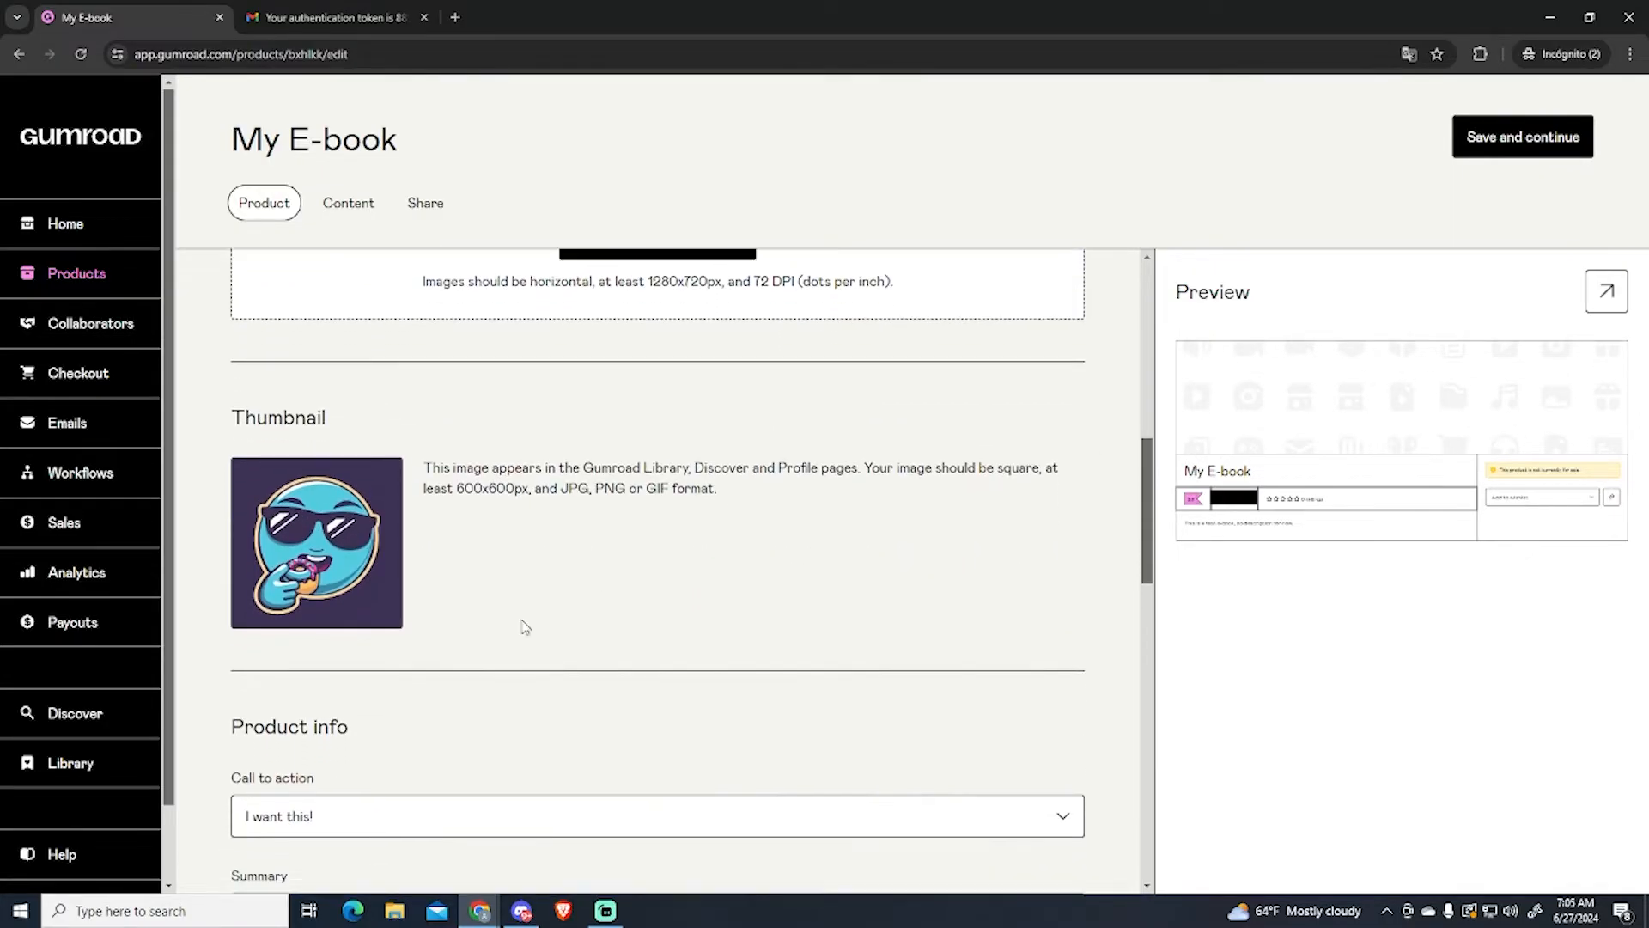
scroll("down", 3)
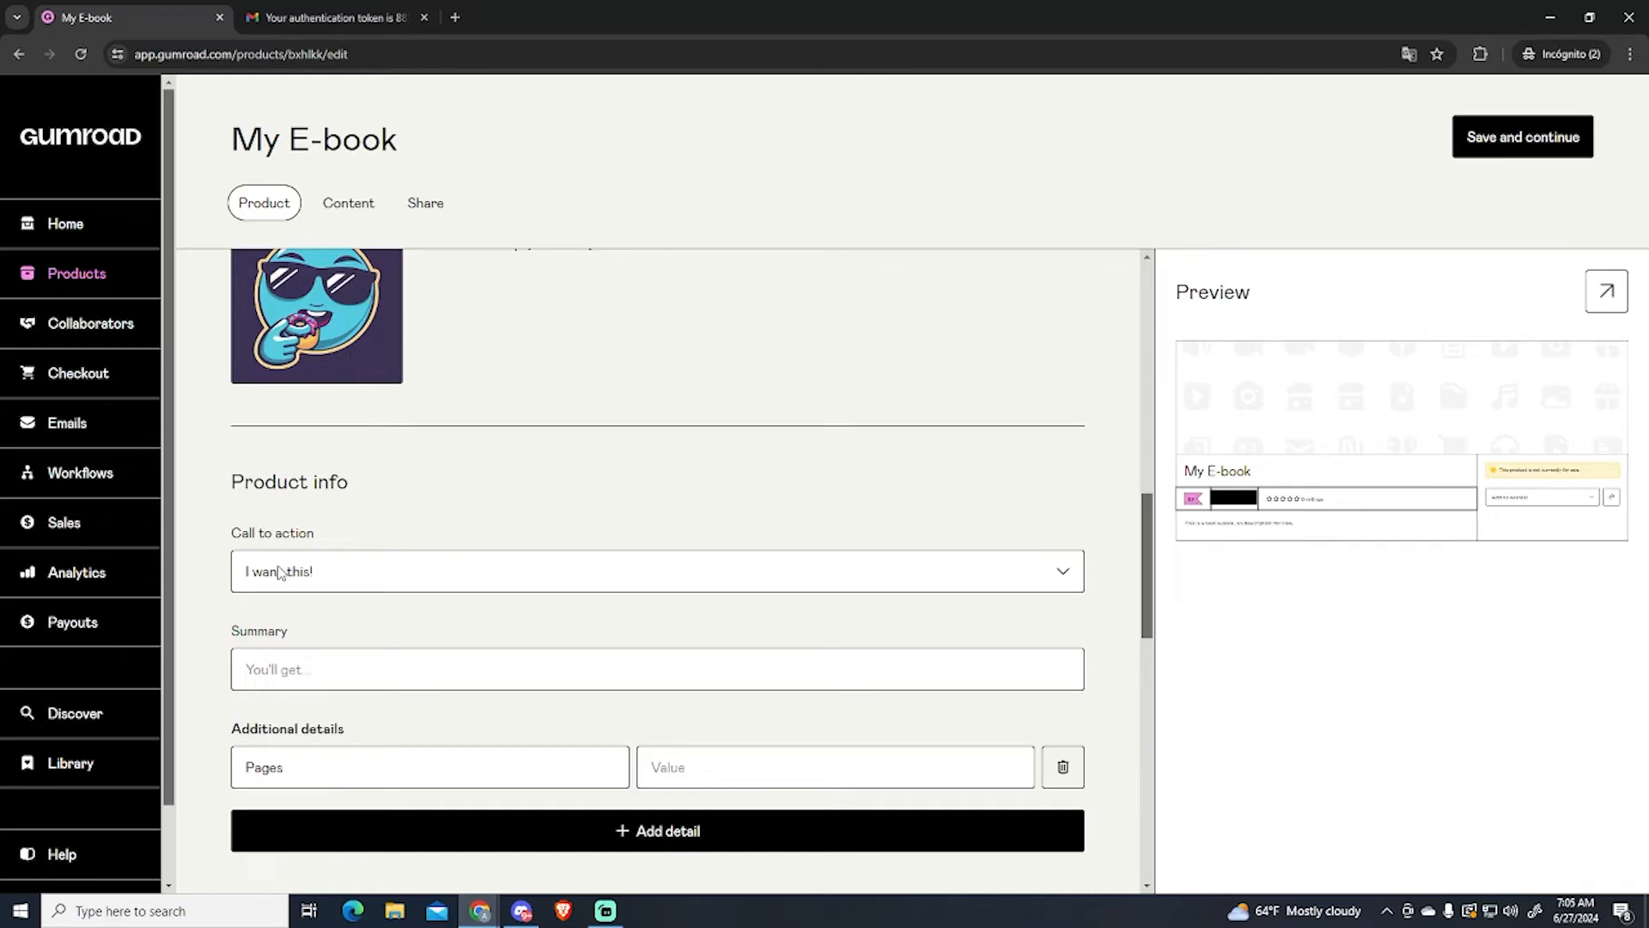
scroll("down", 3)
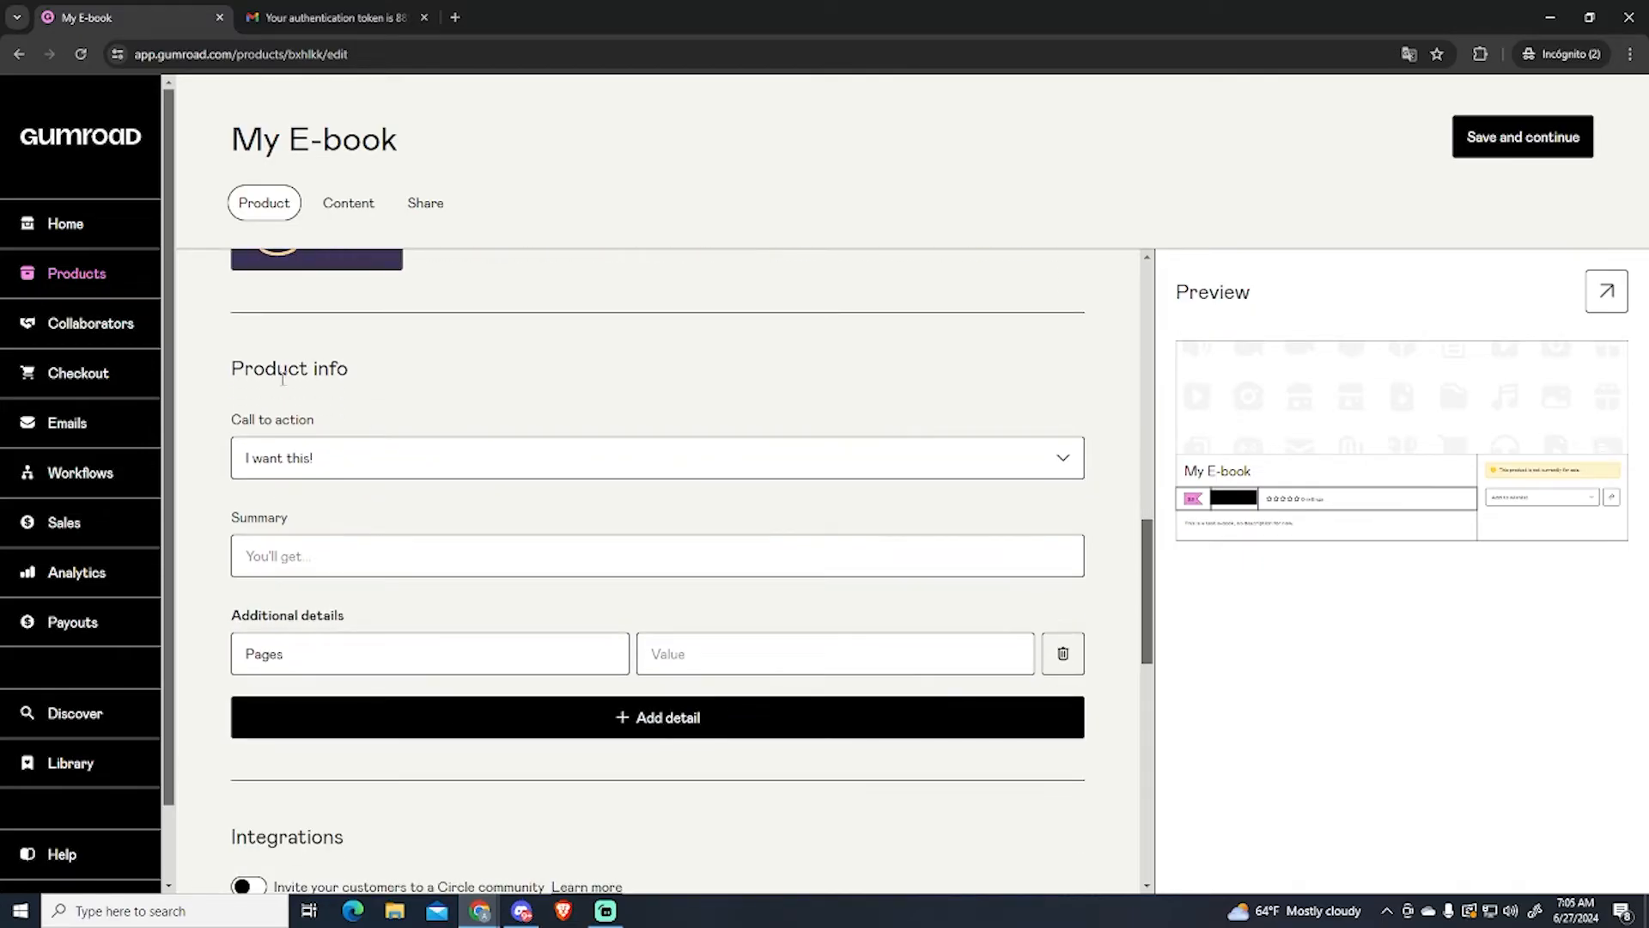
Step: Review the call-to-action choices and write a summary promising a copy of the e-book on purchase
left_click(648, 452)
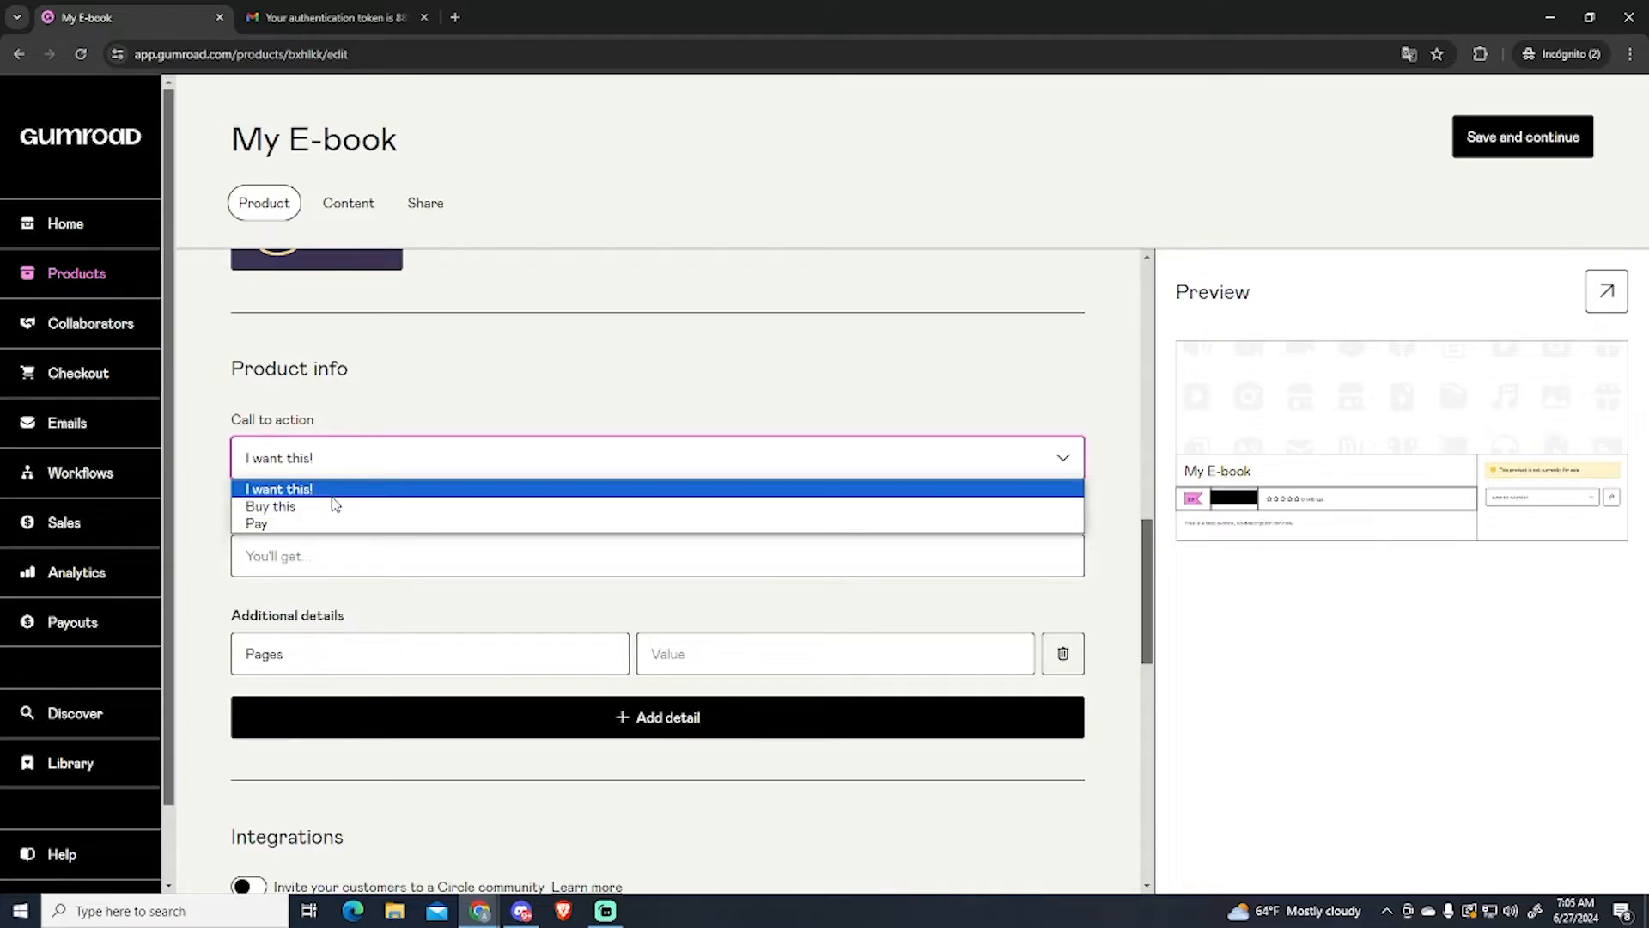
left_click(278, 488)
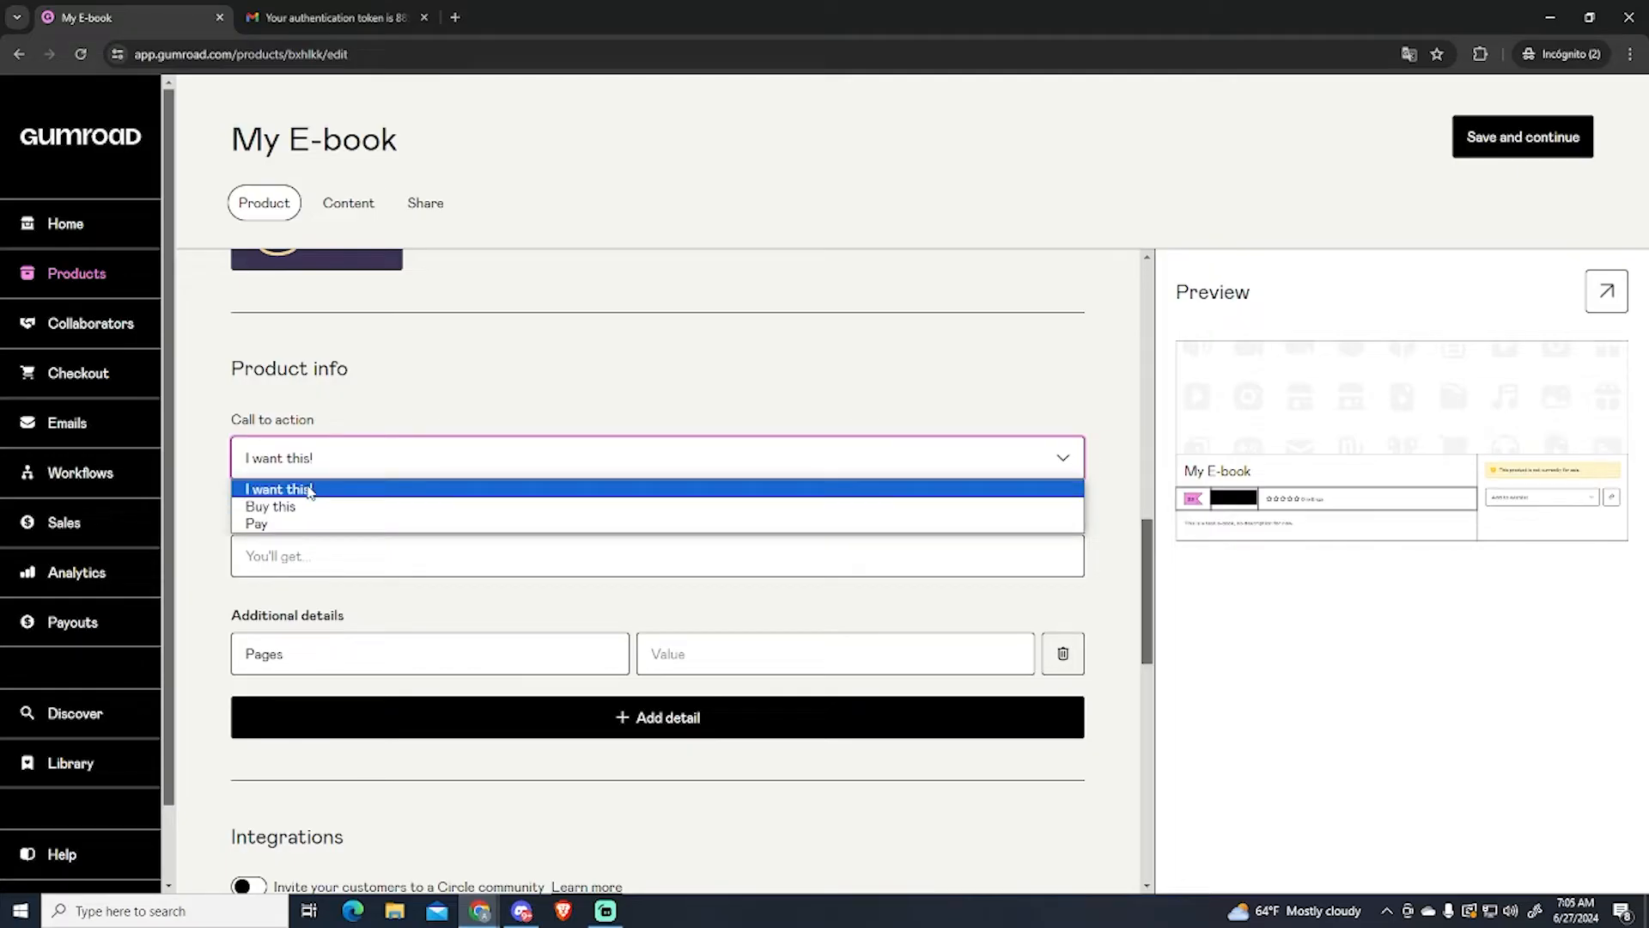
mouse_move(309, 505)
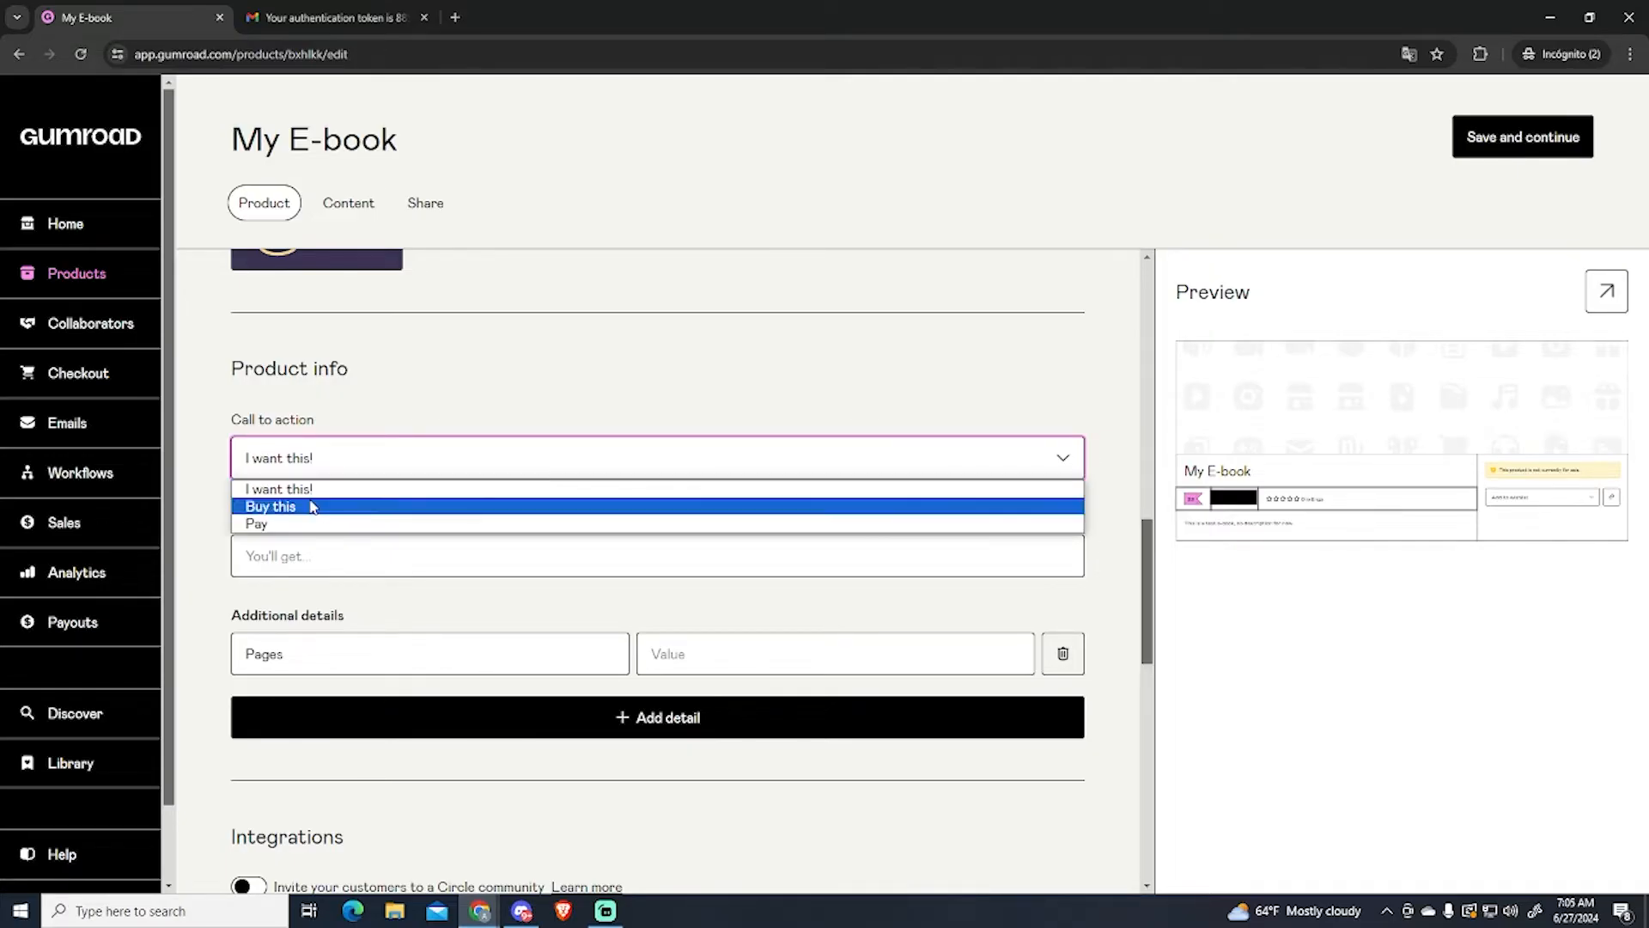
left_click(278, 488)
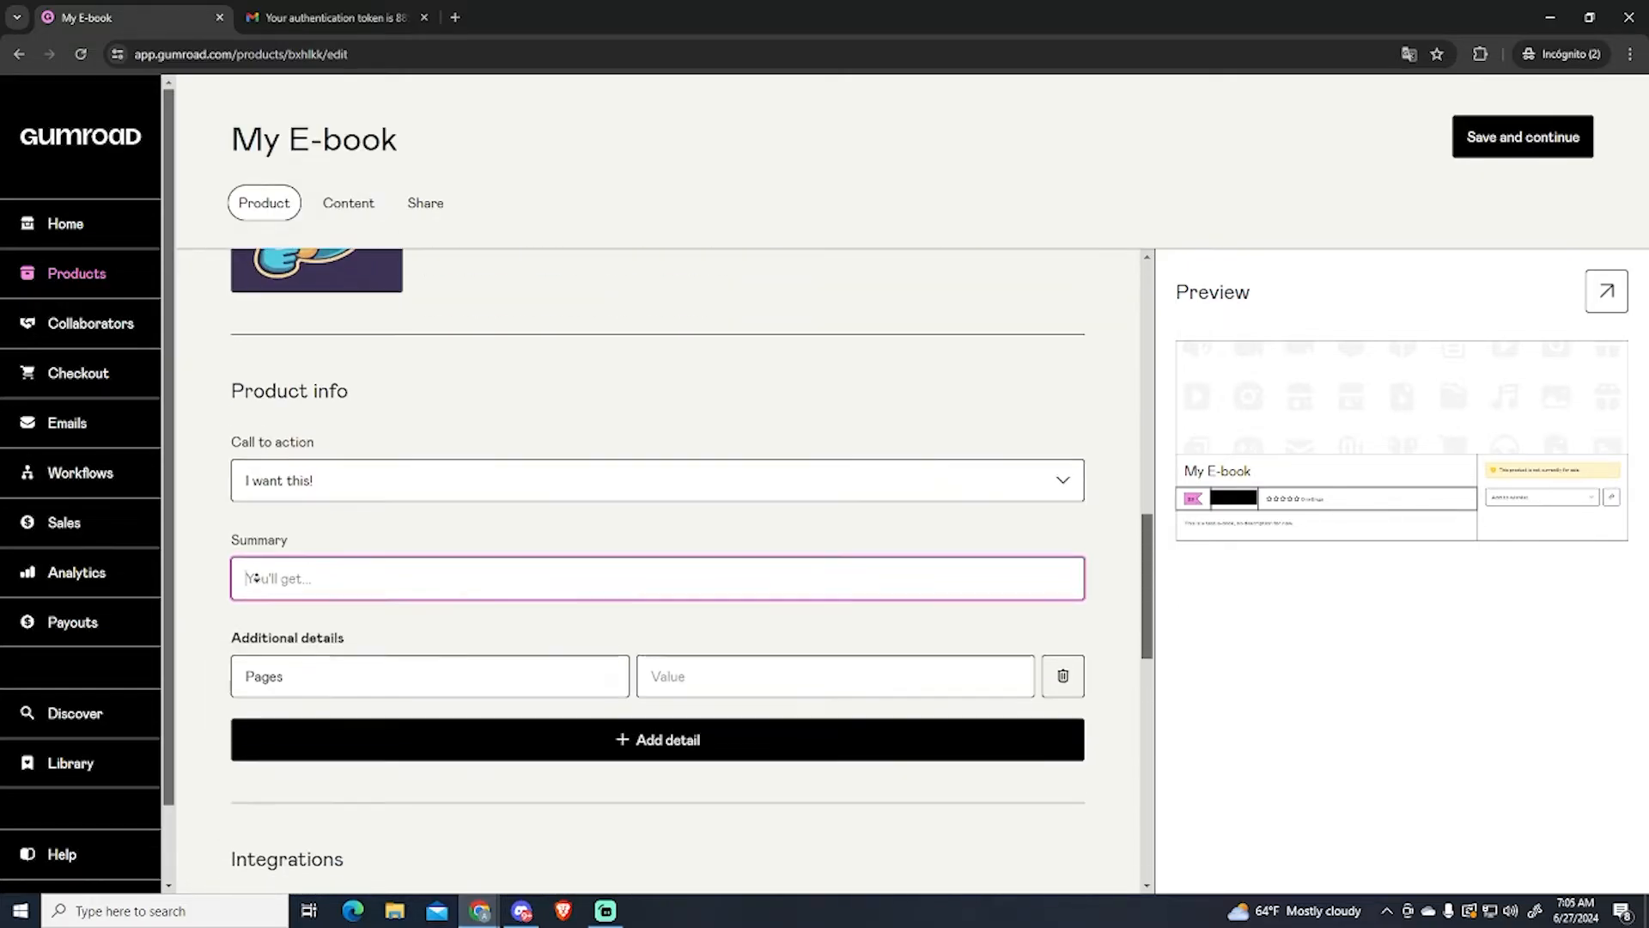
scroll("down", 3)
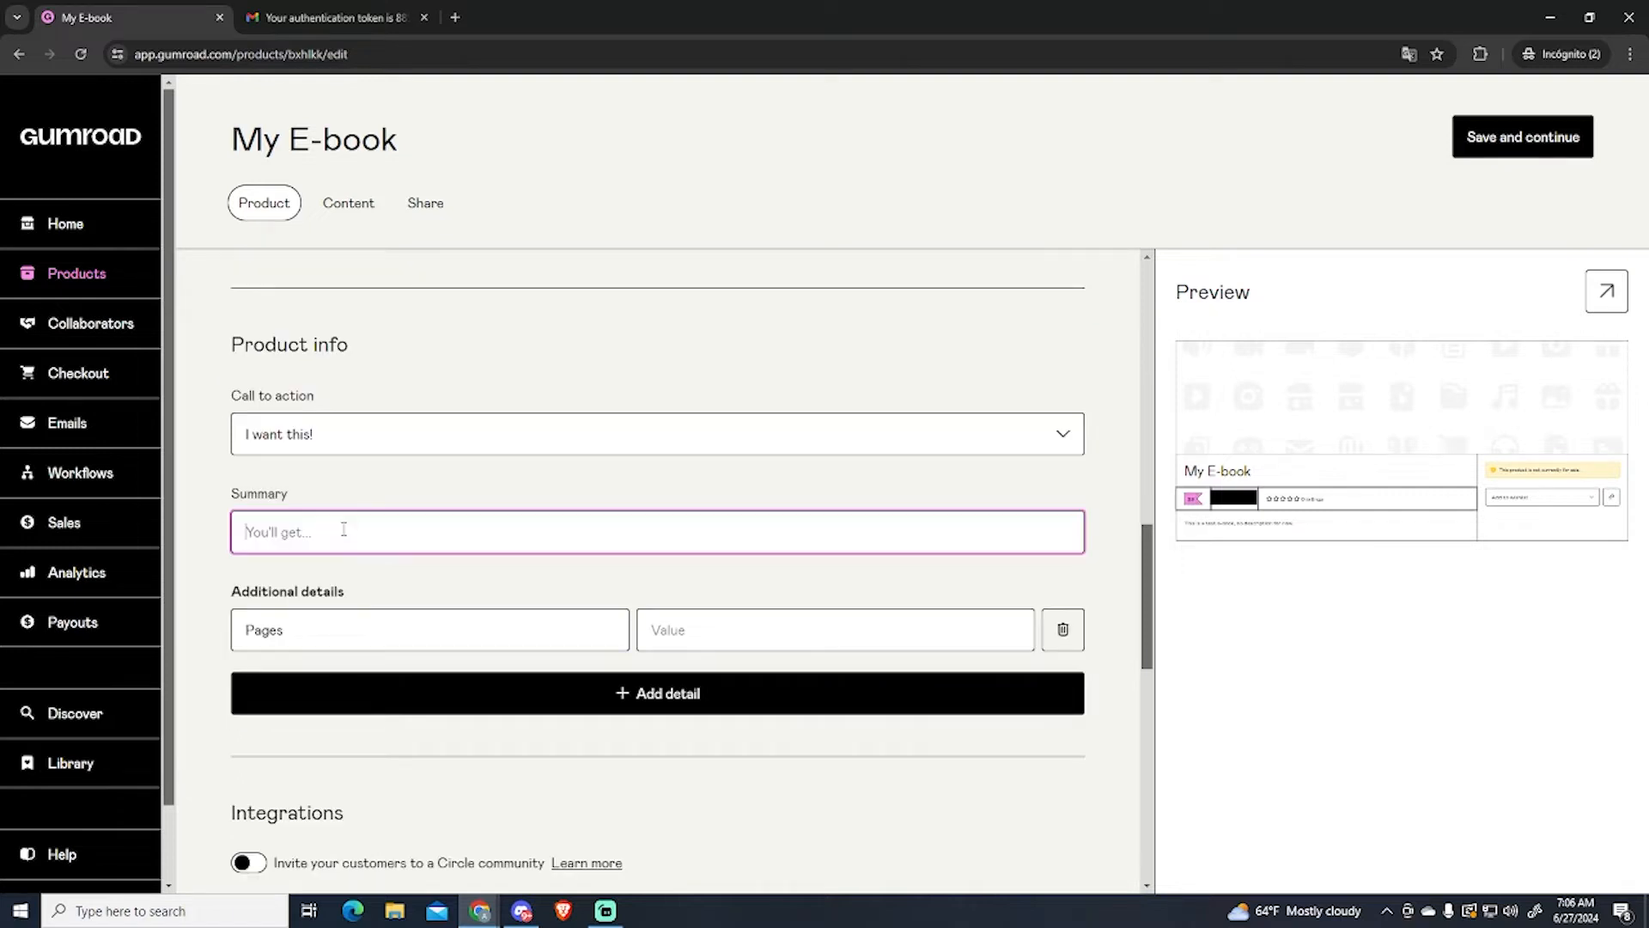
type("By buyin")
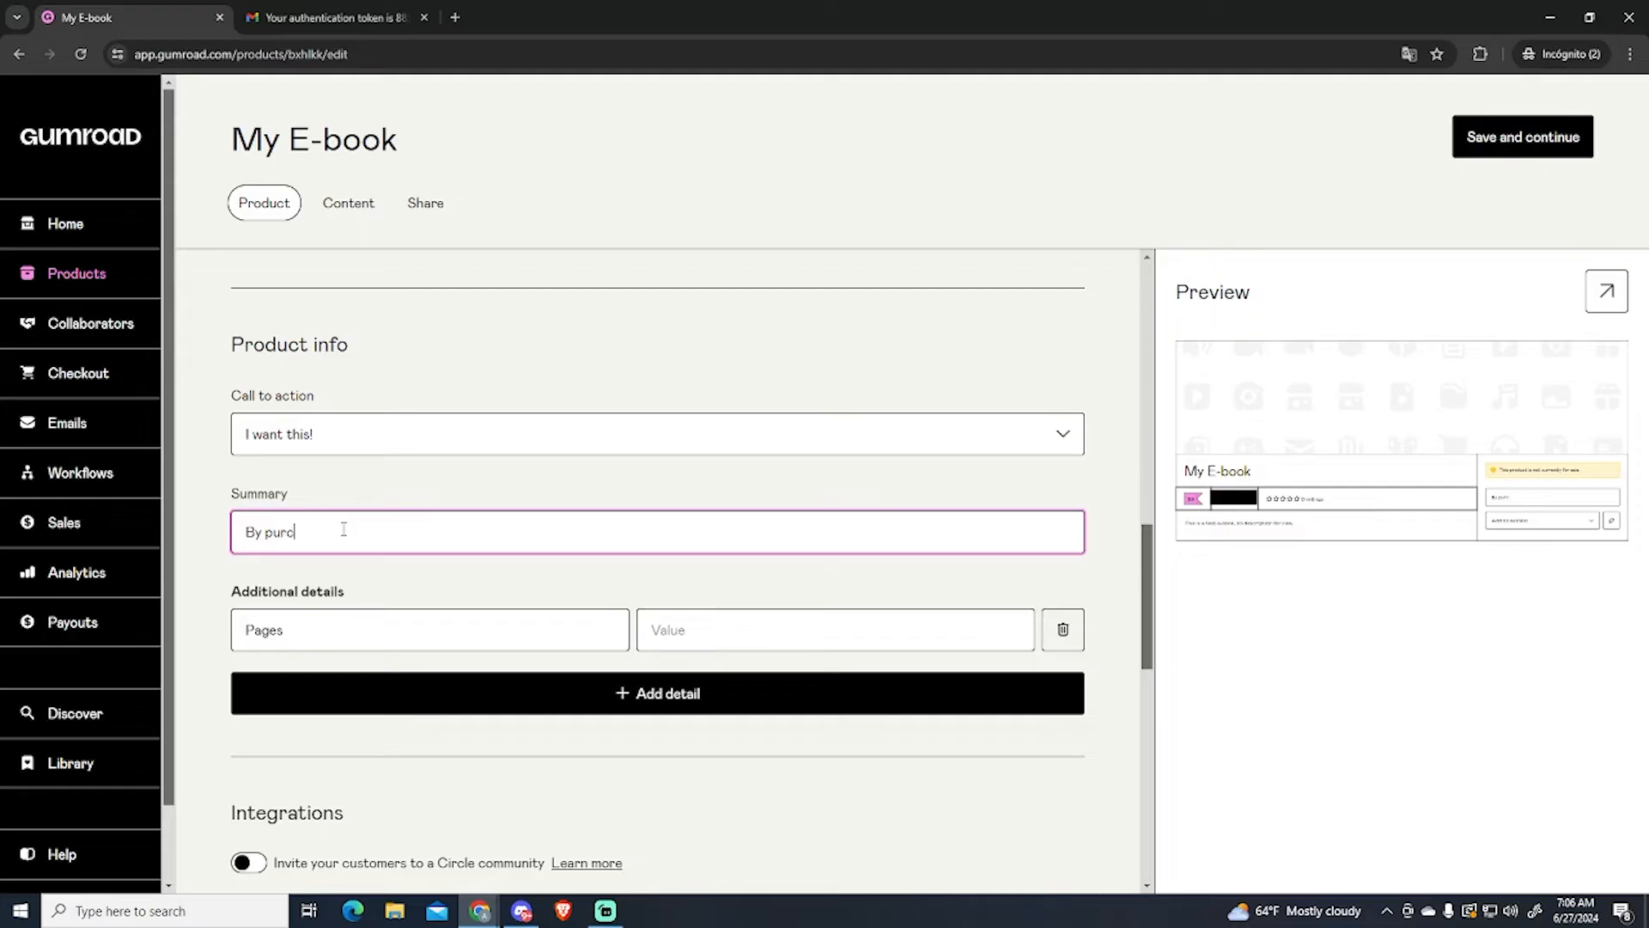
type("hasing this product")
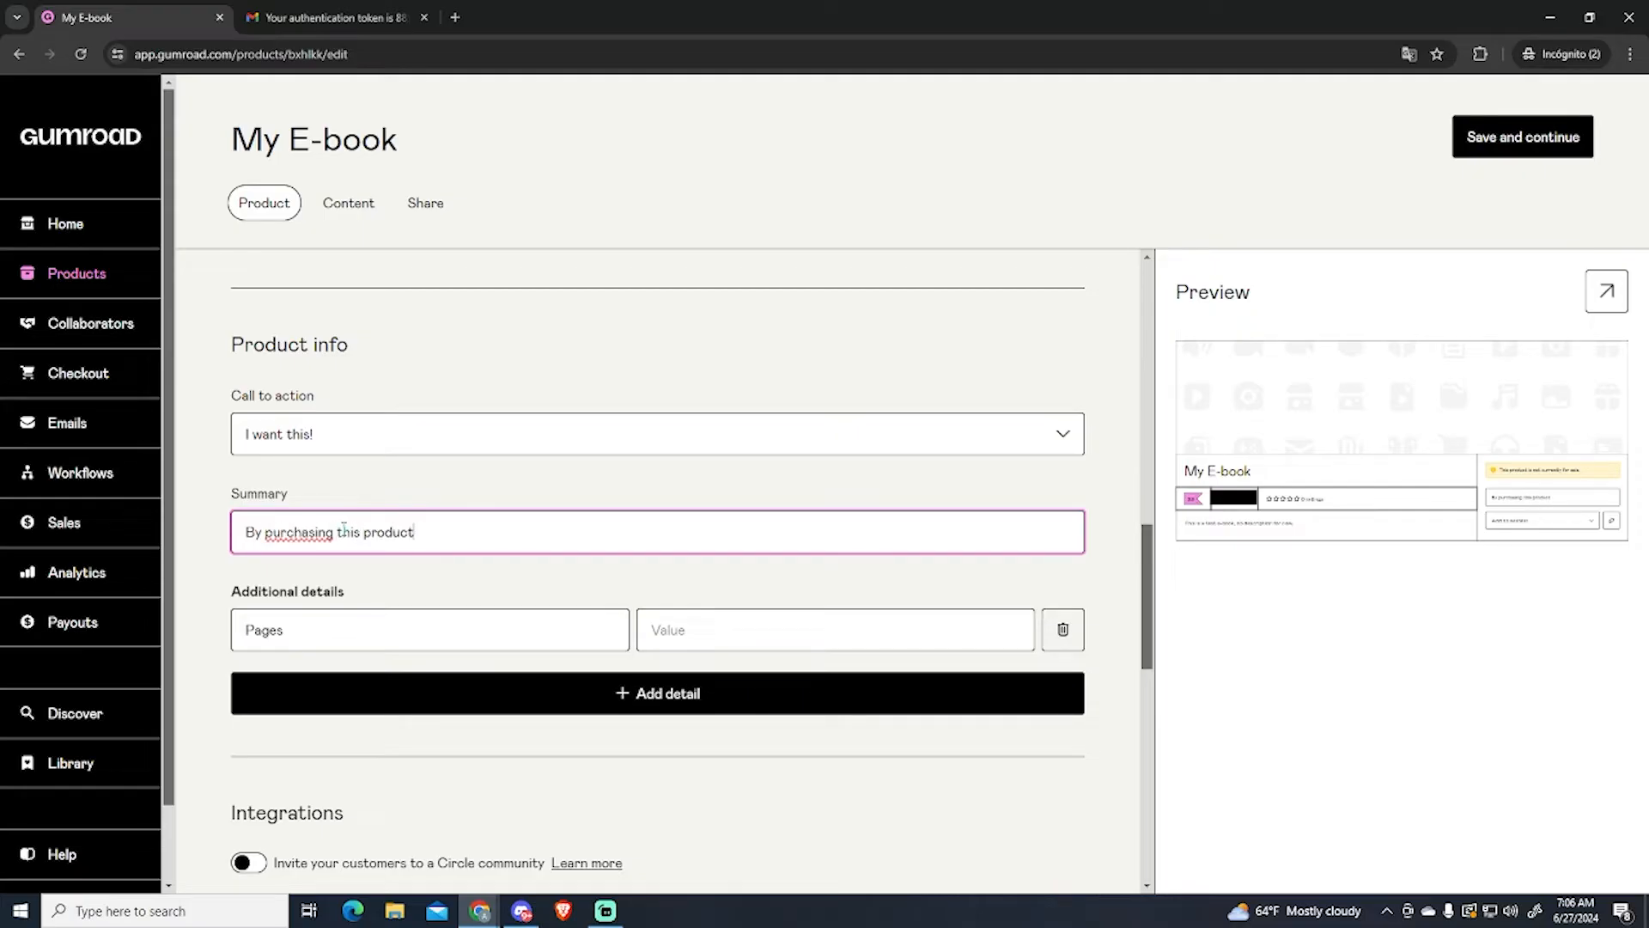
type(", you will receive a copy of my new e")
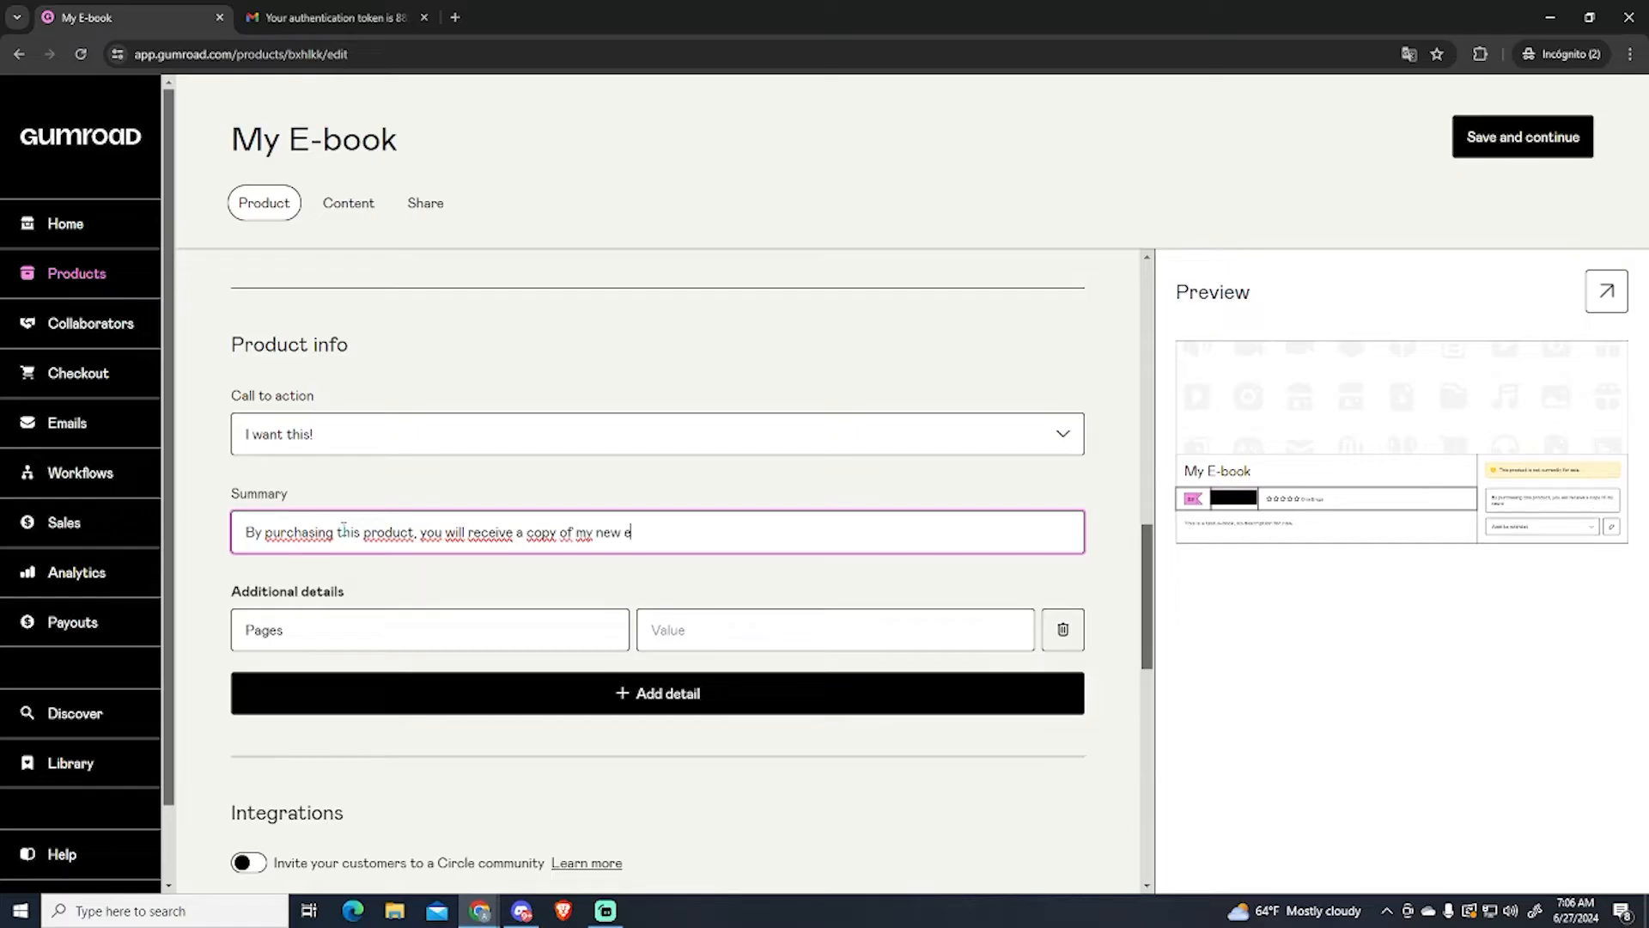
type("-book")
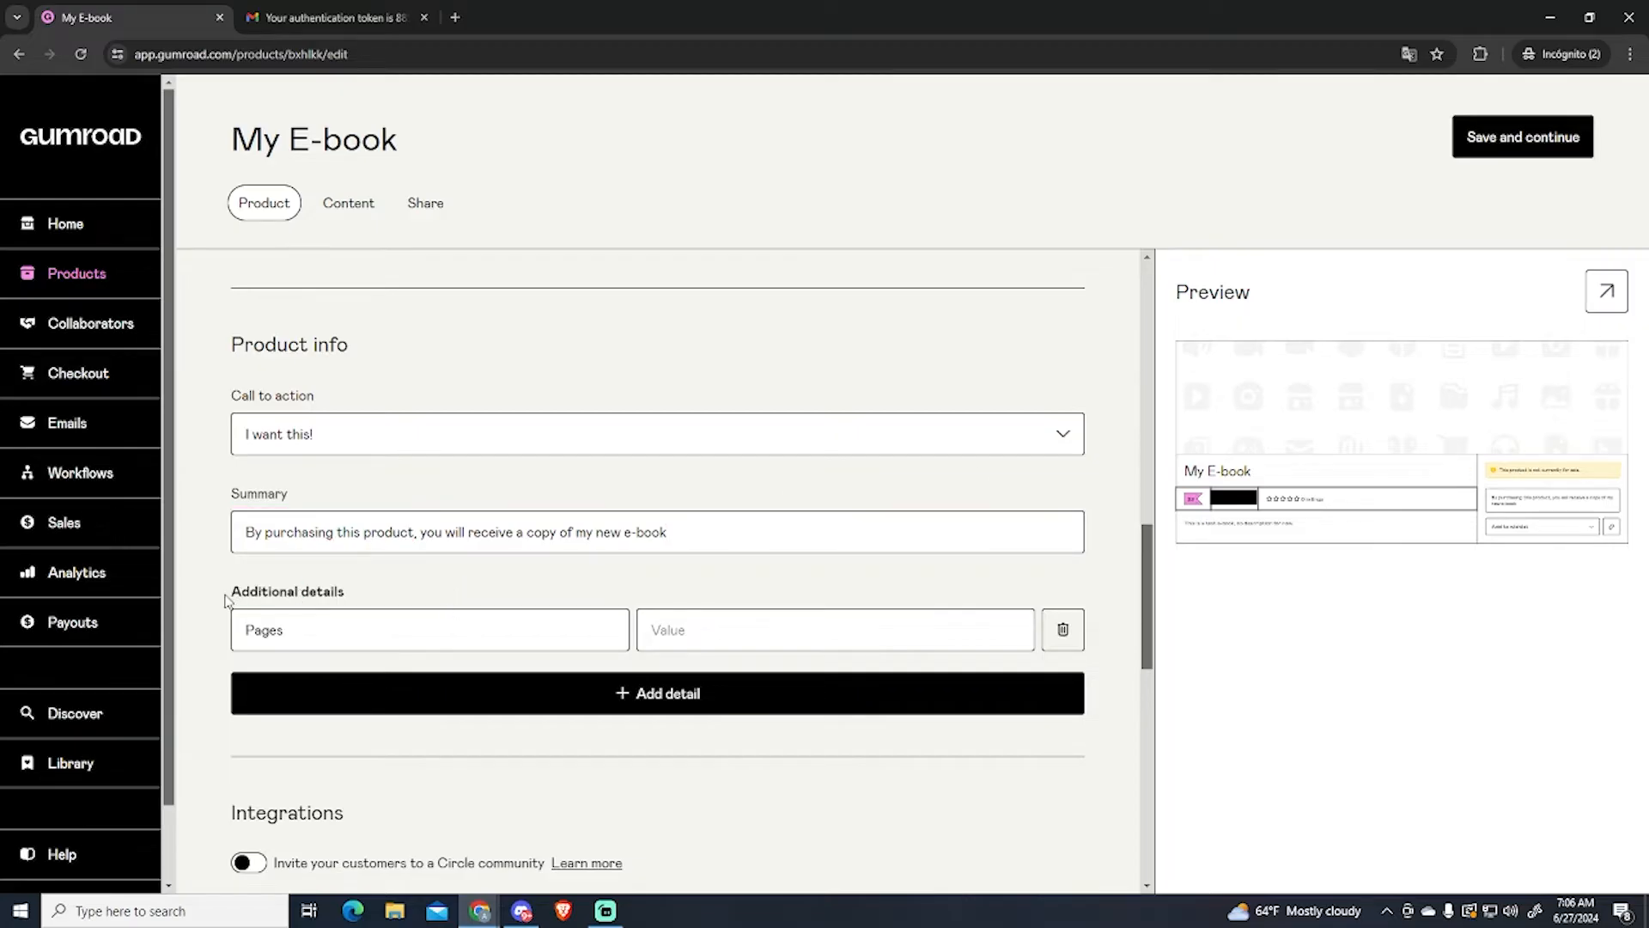
mouse_move(529, 694)
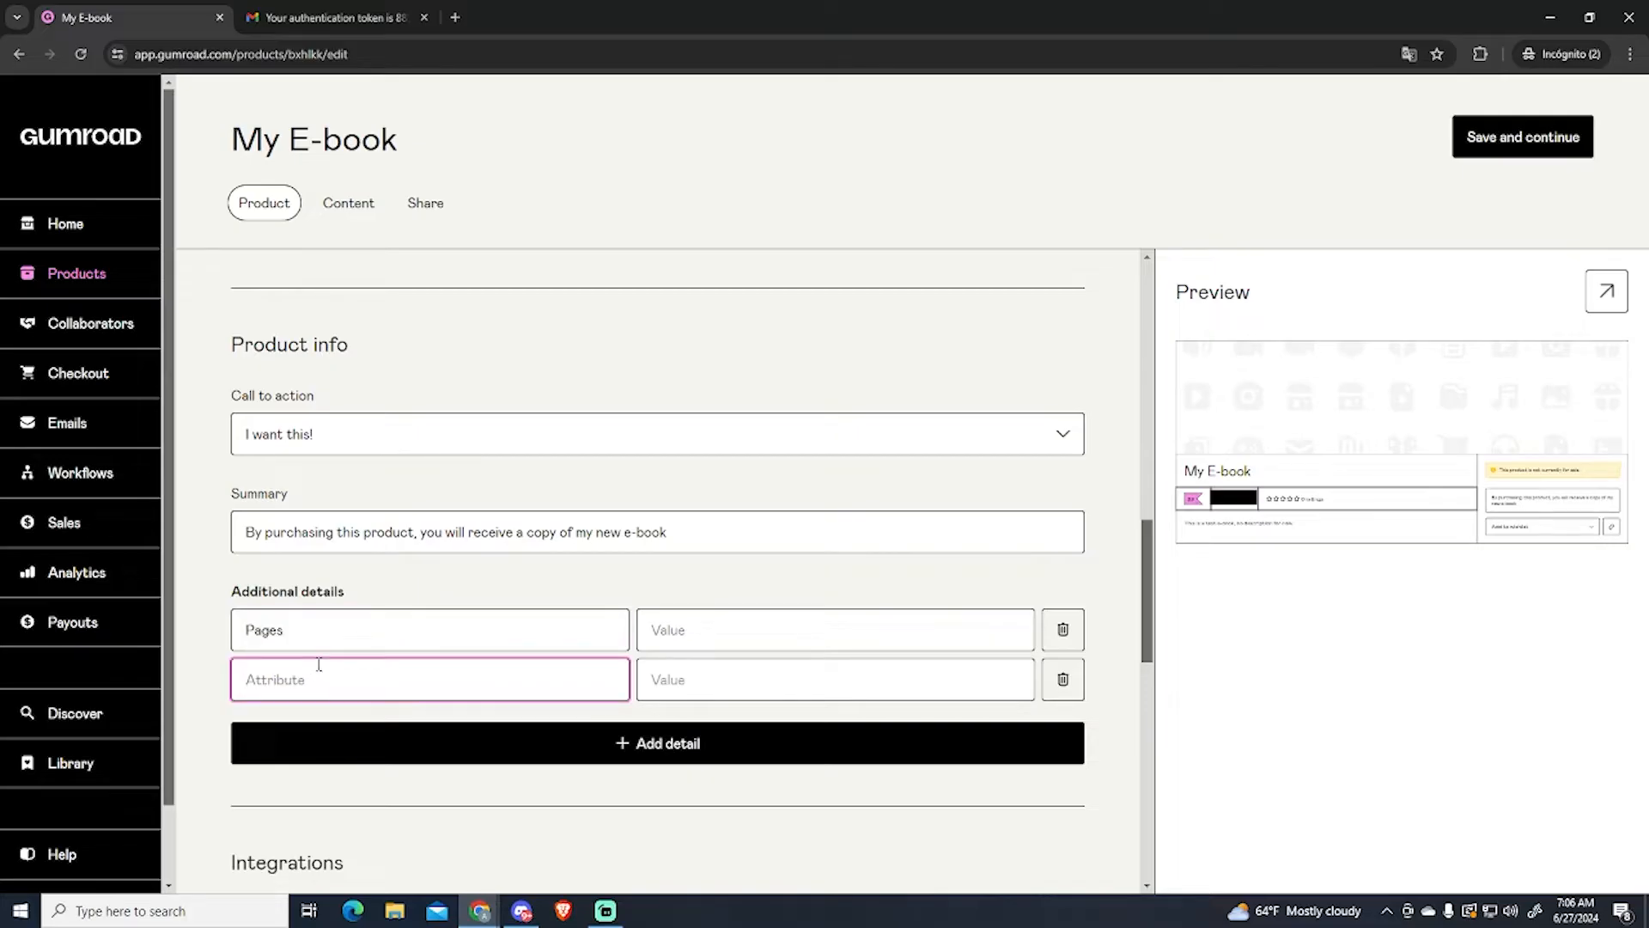
Step: Add detail rows named Language and File Type
type("Language")
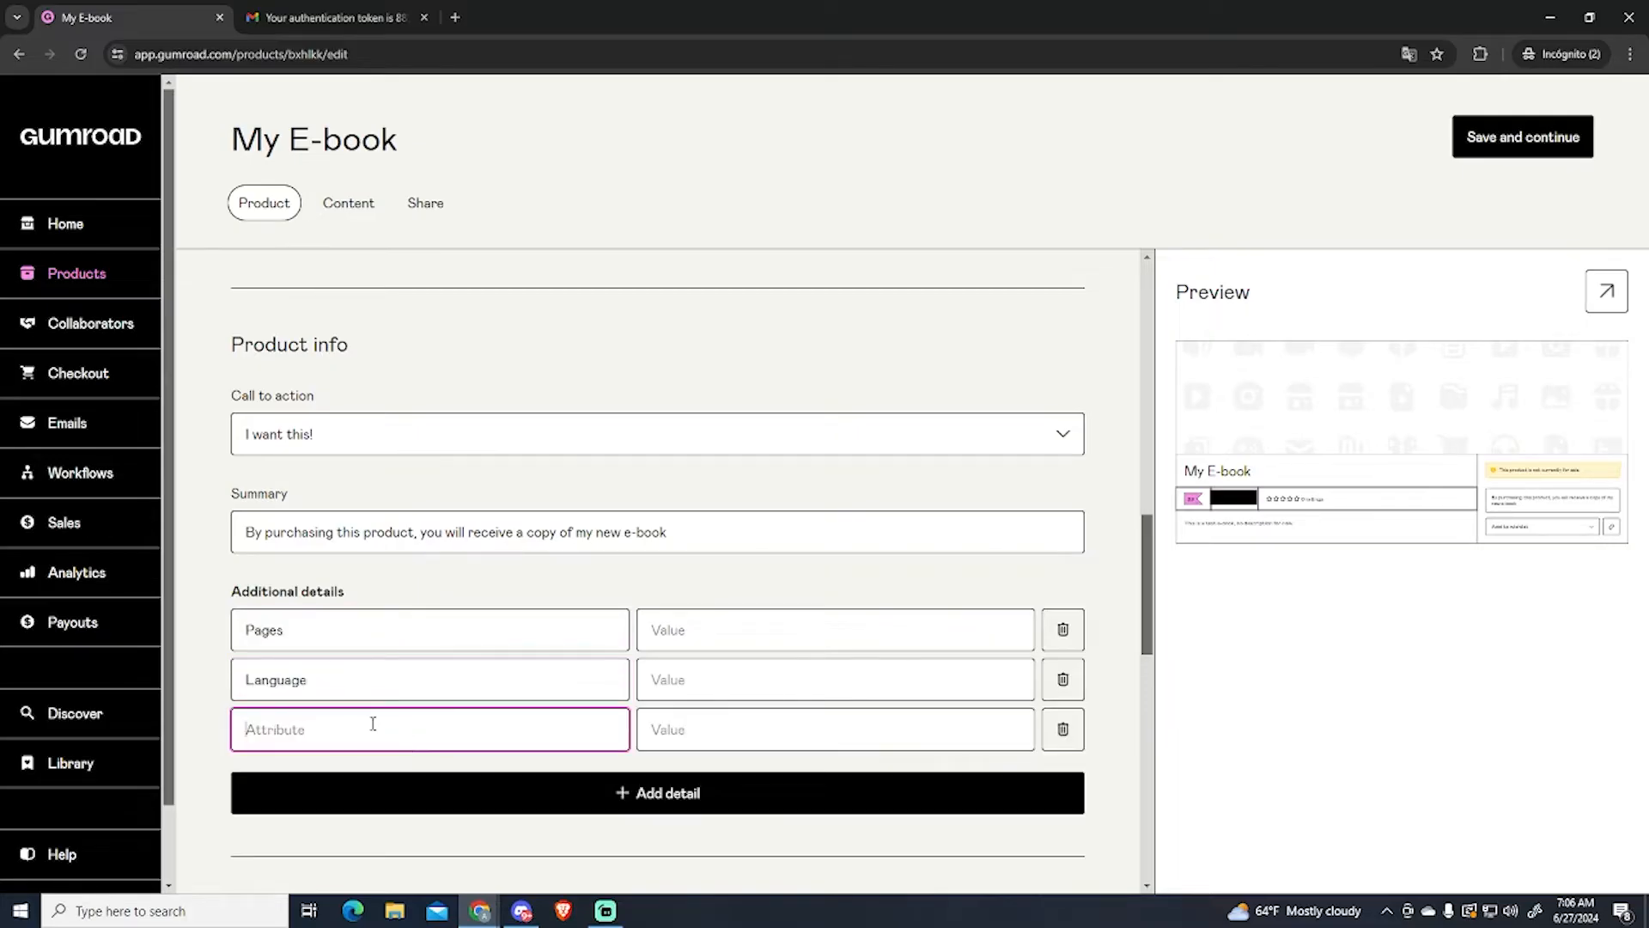
type("File Type")
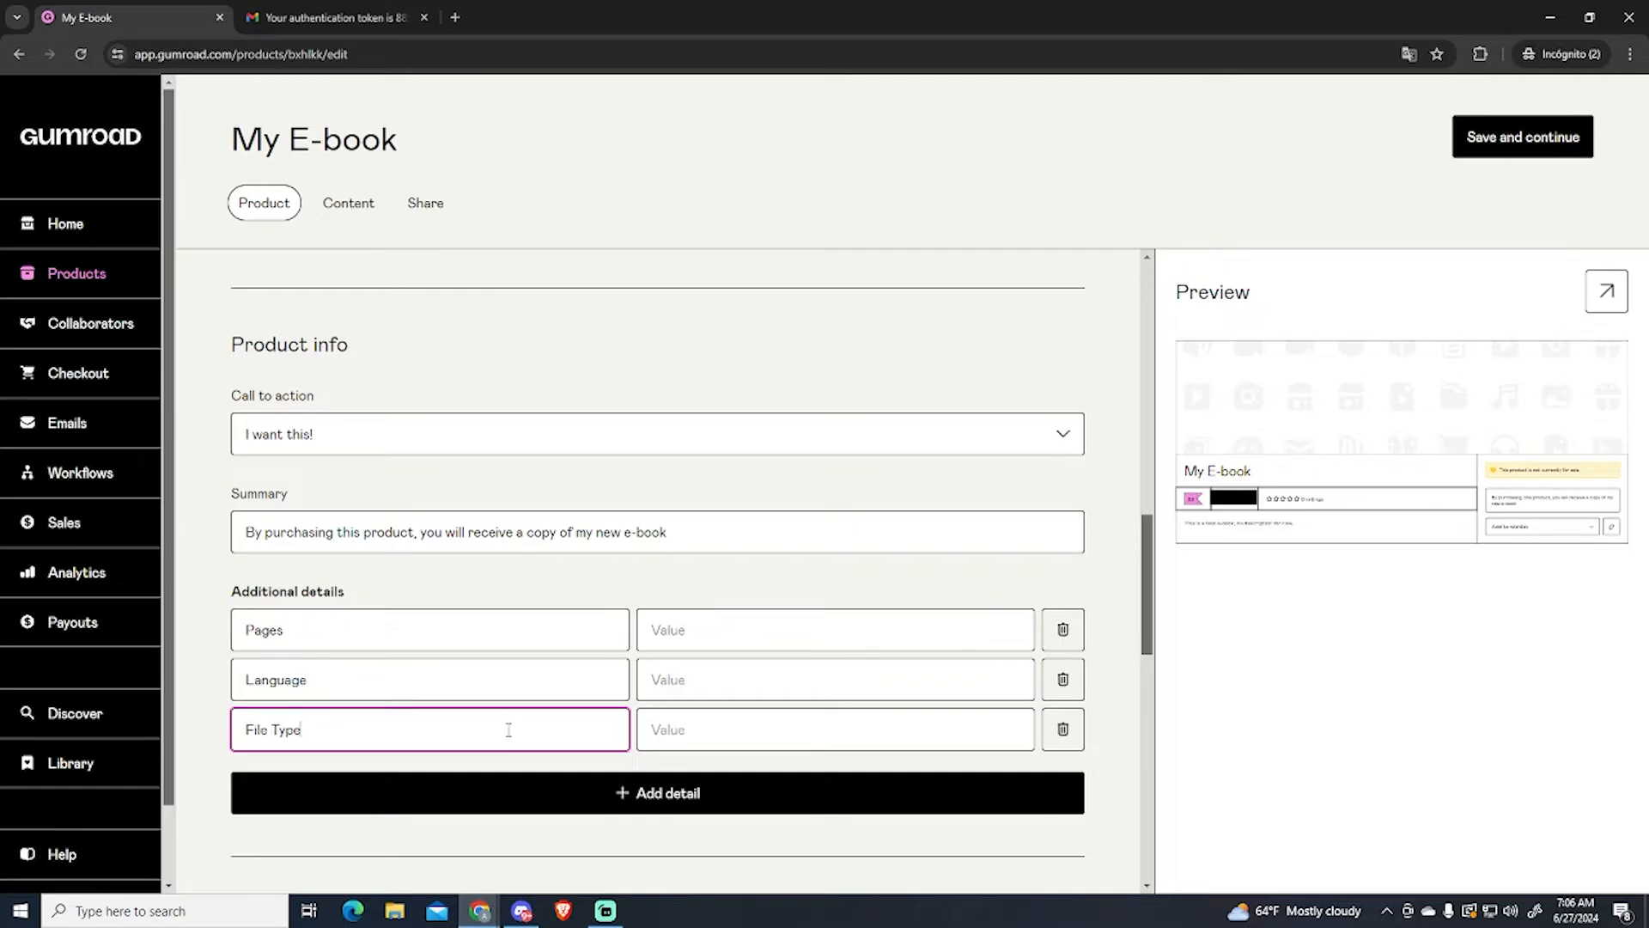
left_click(1062, 679)
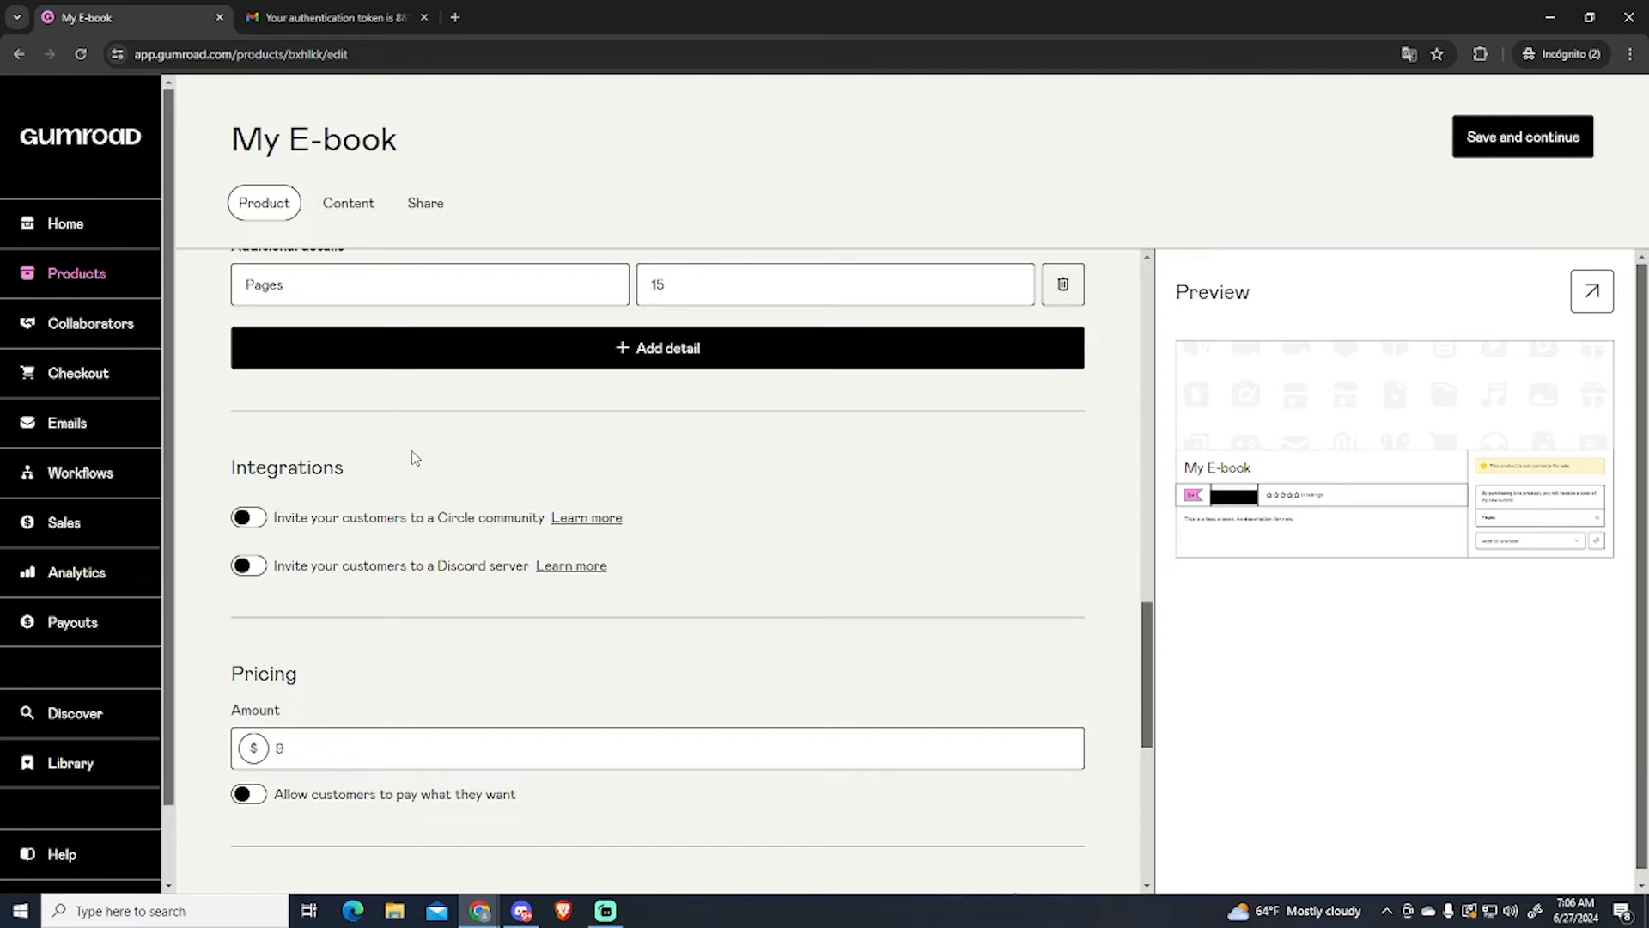
mouse_move(381, 541)
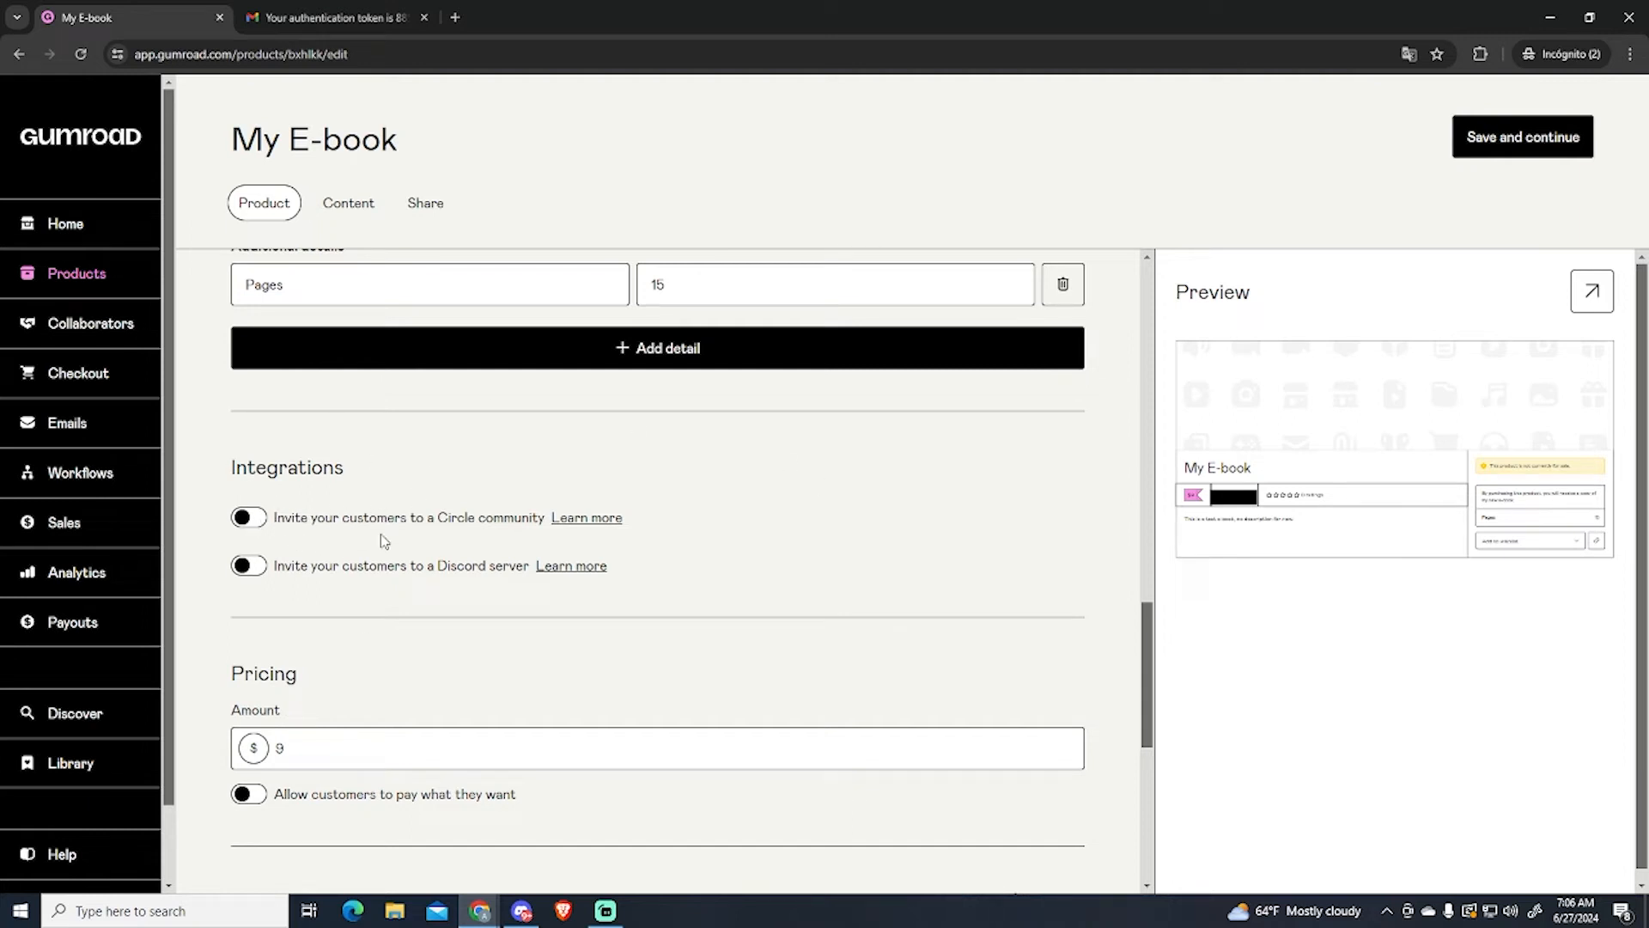
mouse_move(330, 551)
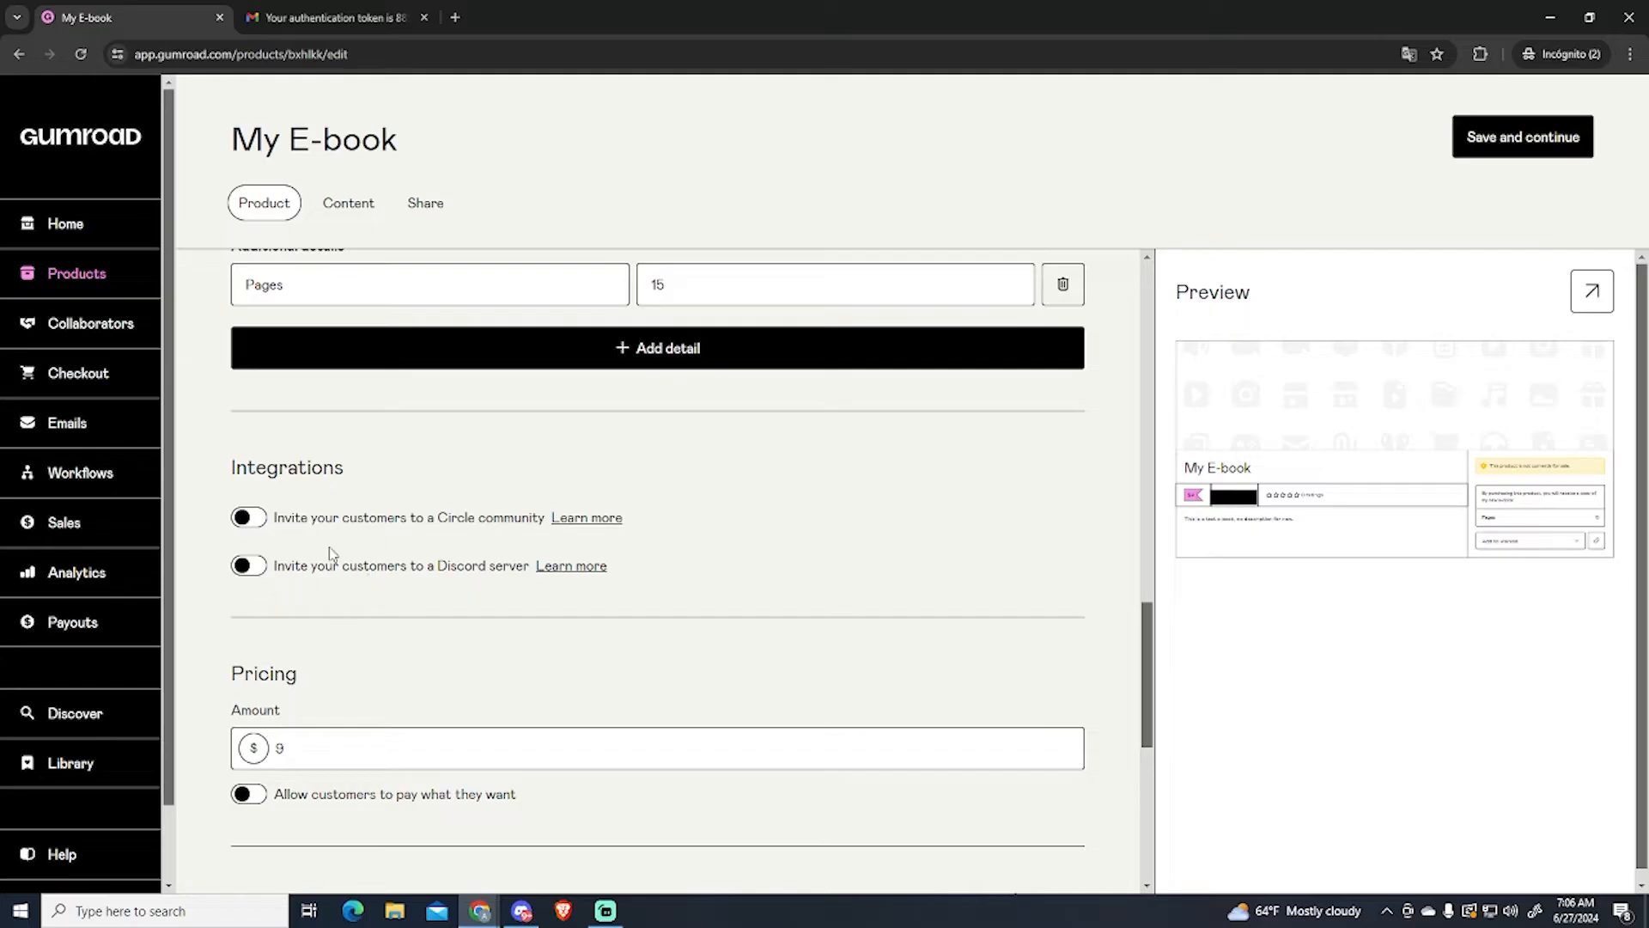
Step: Enable 'Allow customers to pay what they want' with 9 as the base amount
scroll("down", 3)
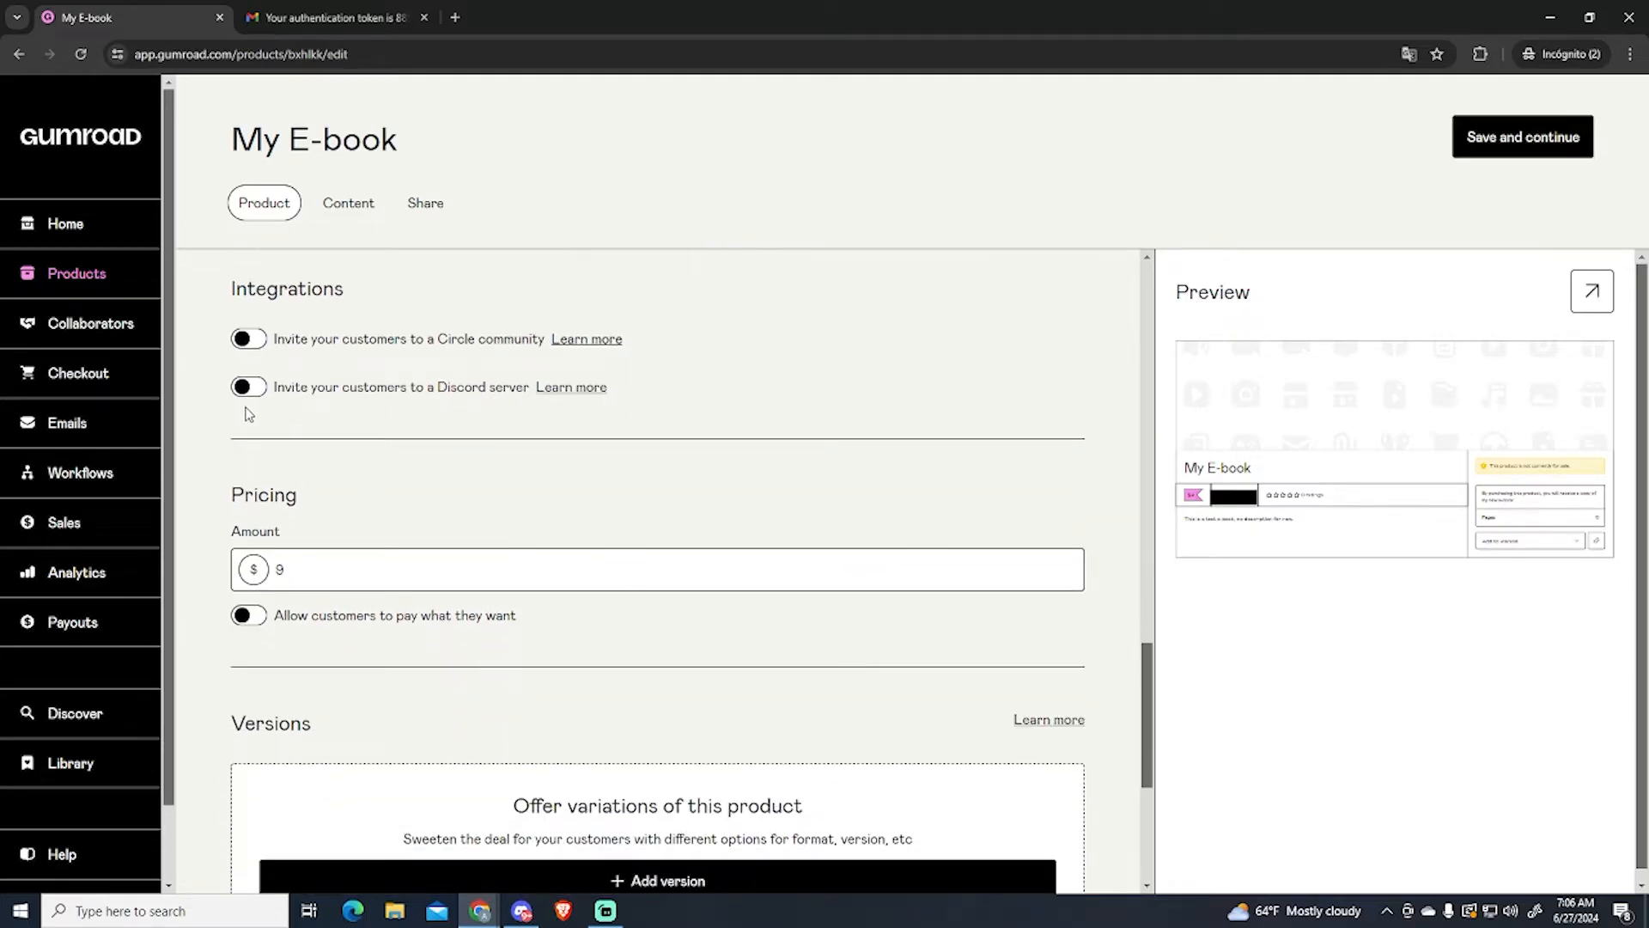
scroll("down", 3)
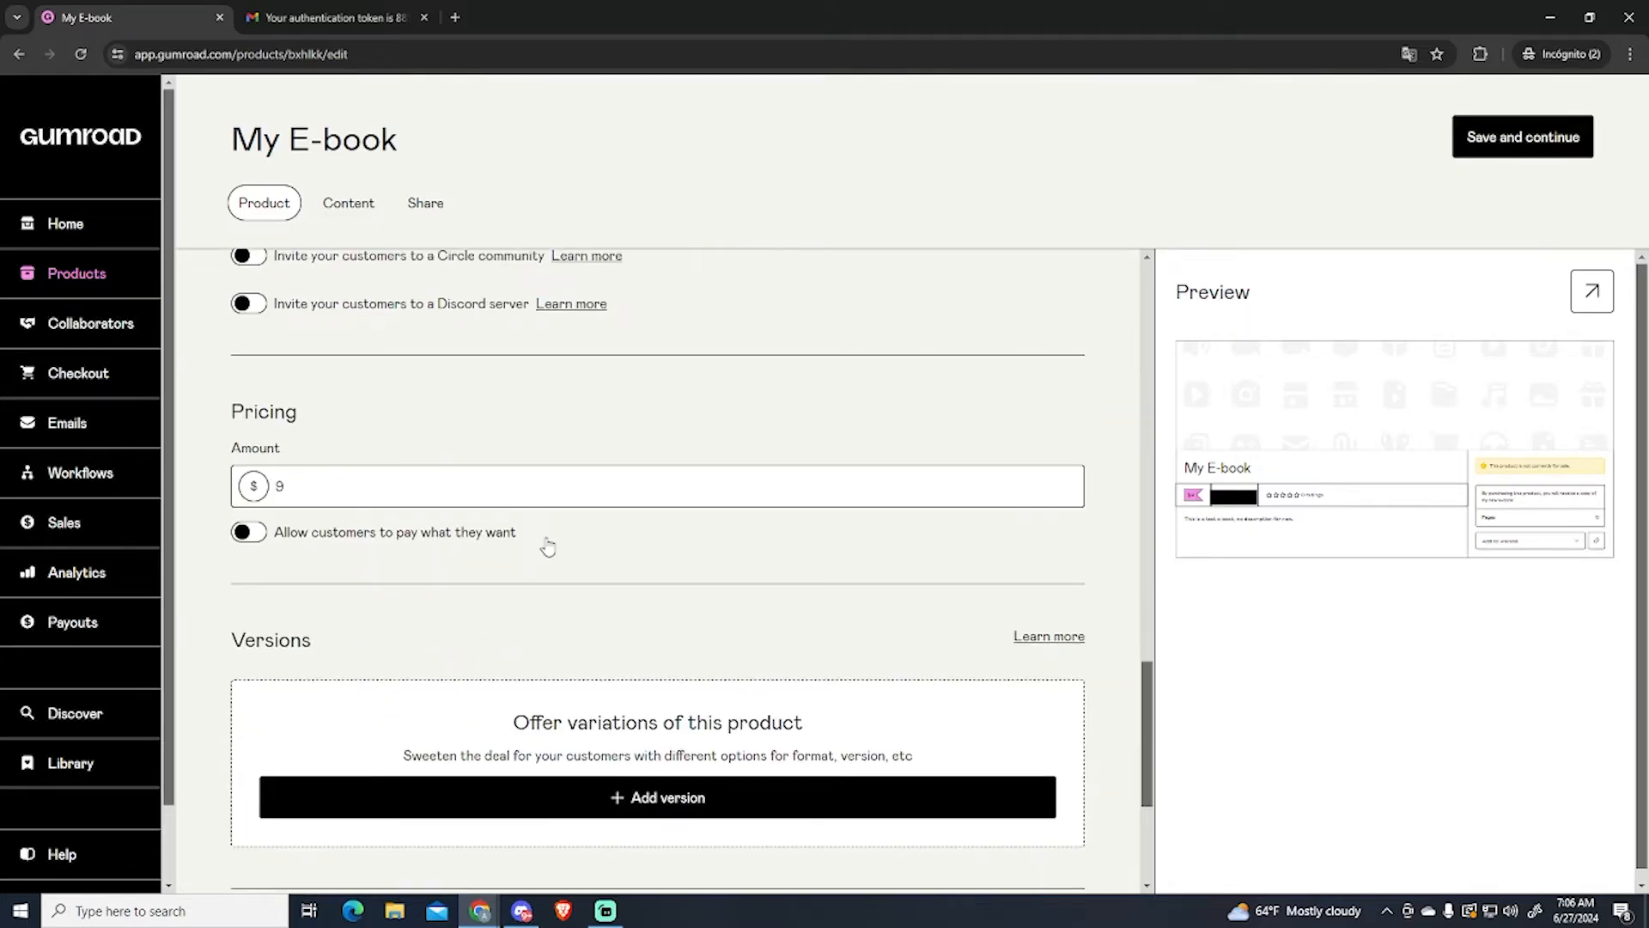
mouse_move(237, 551)
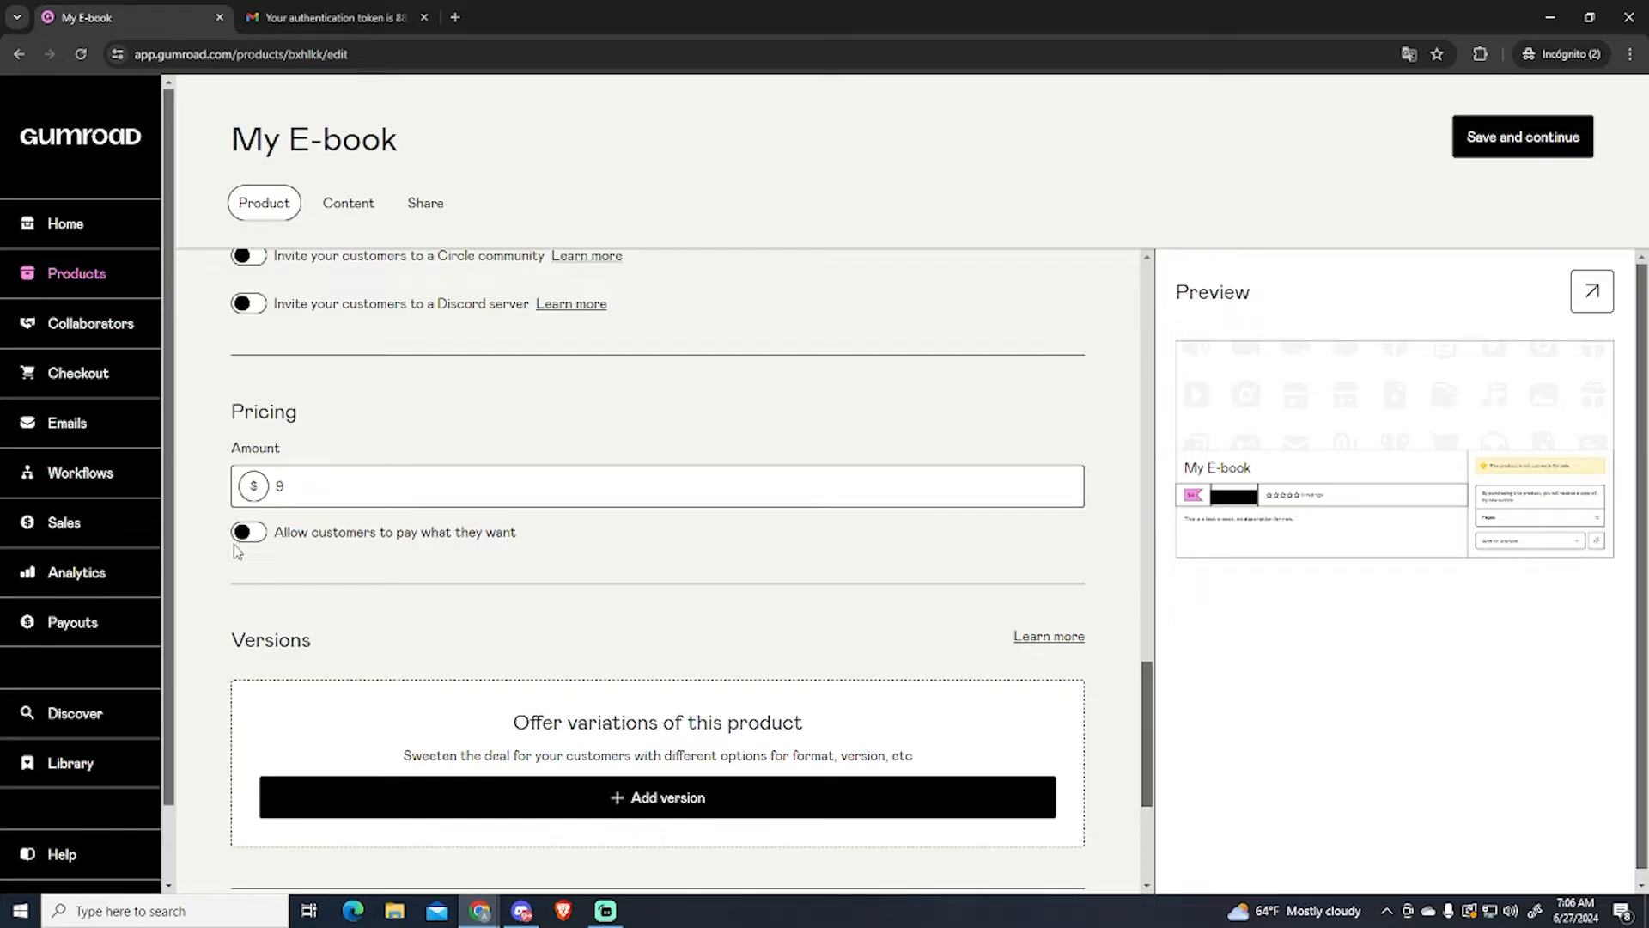
left_click(247, 532)
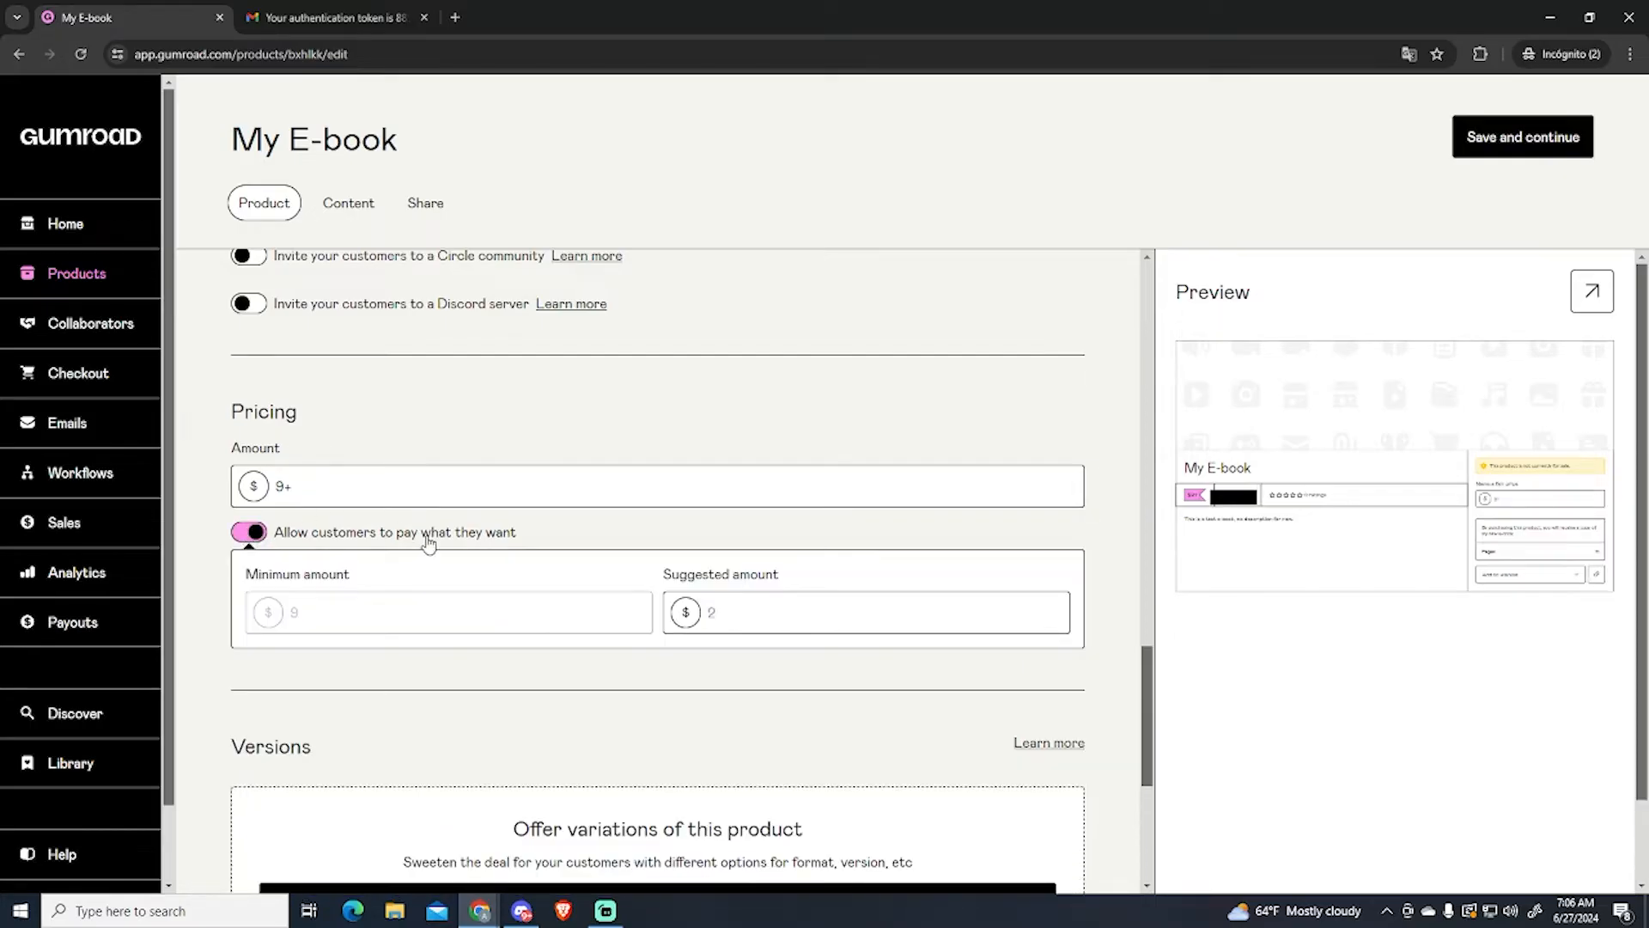
mouse_move(367, 581)
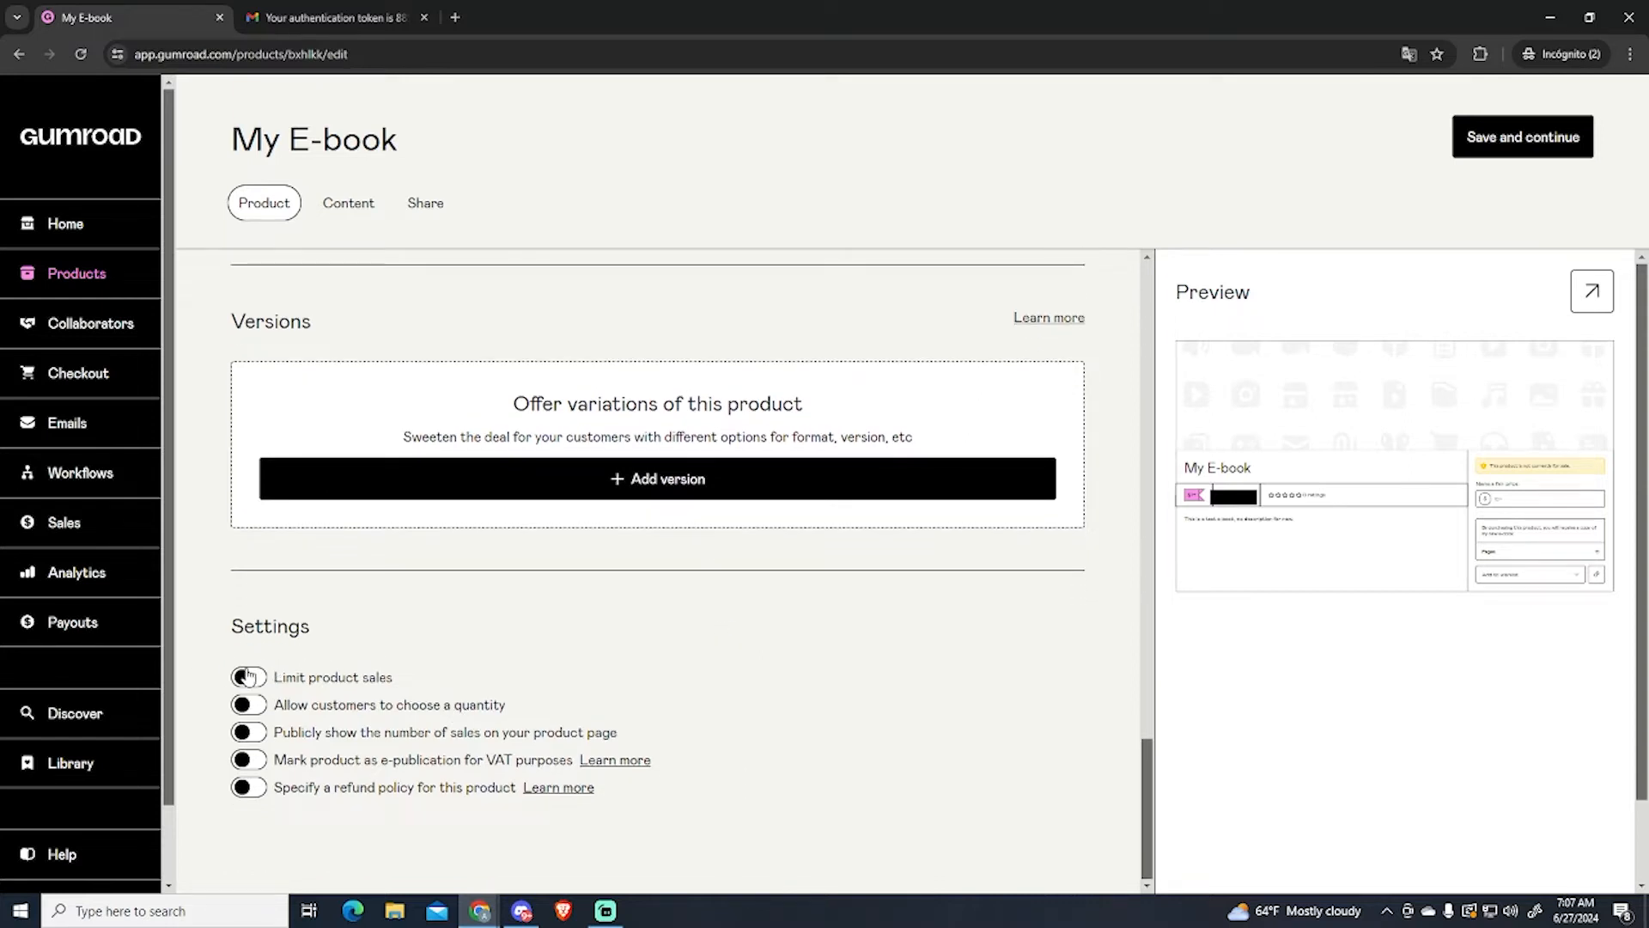
mouse_move(309, 660)
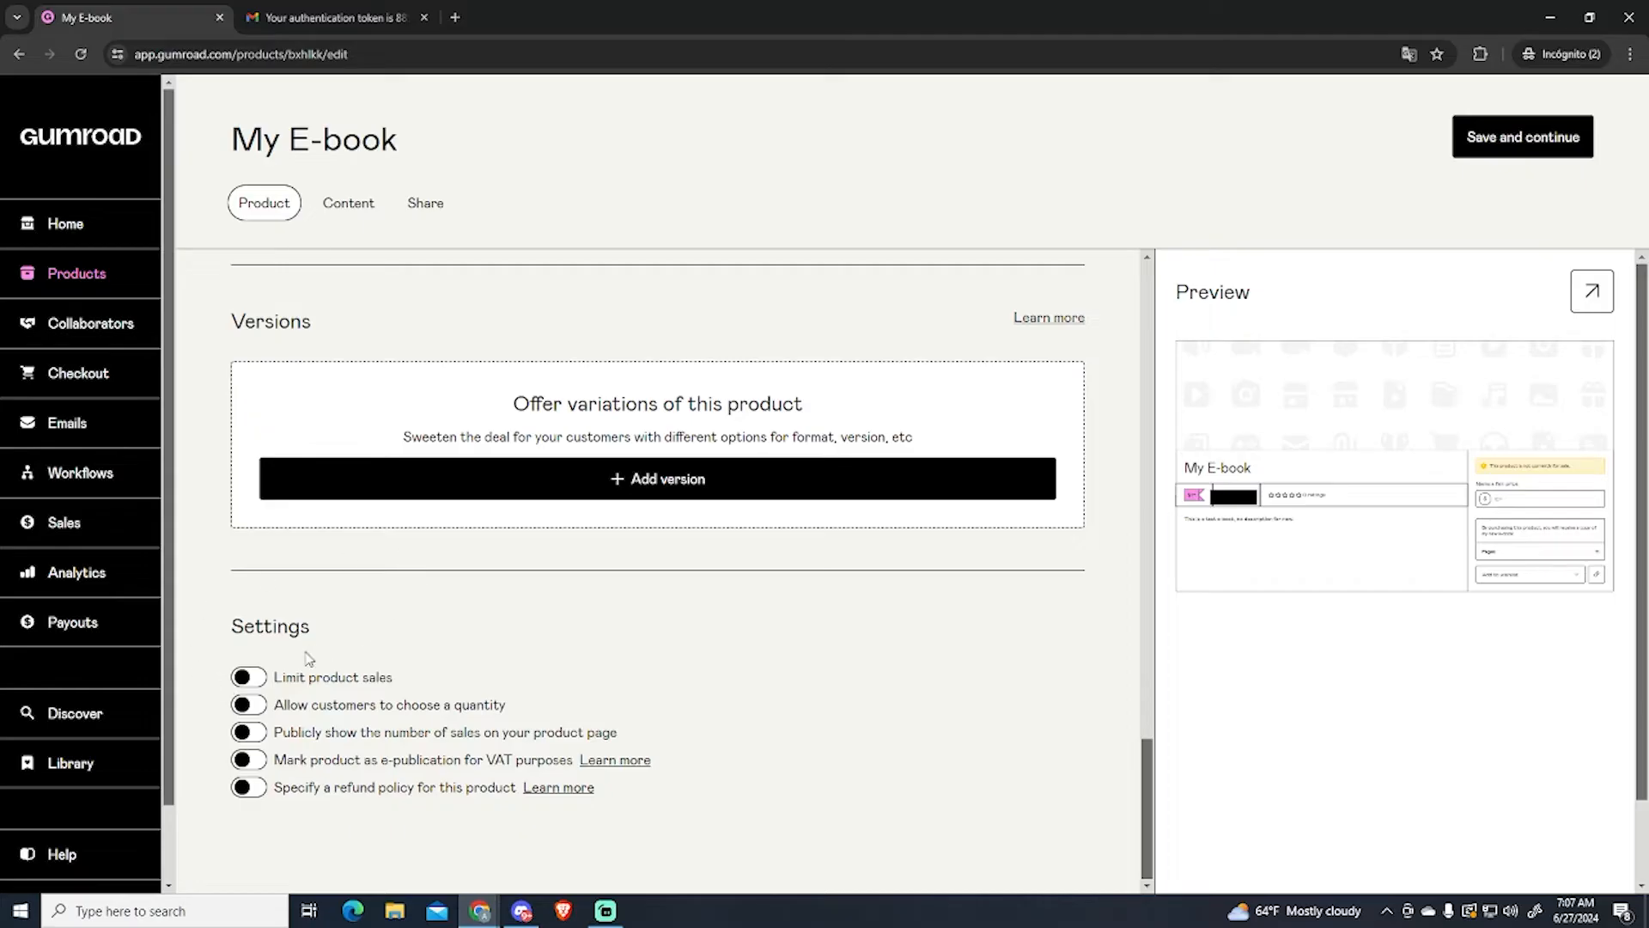
Step: Limit product sales to a maximum of 100 purchases
left_click(247, 677)
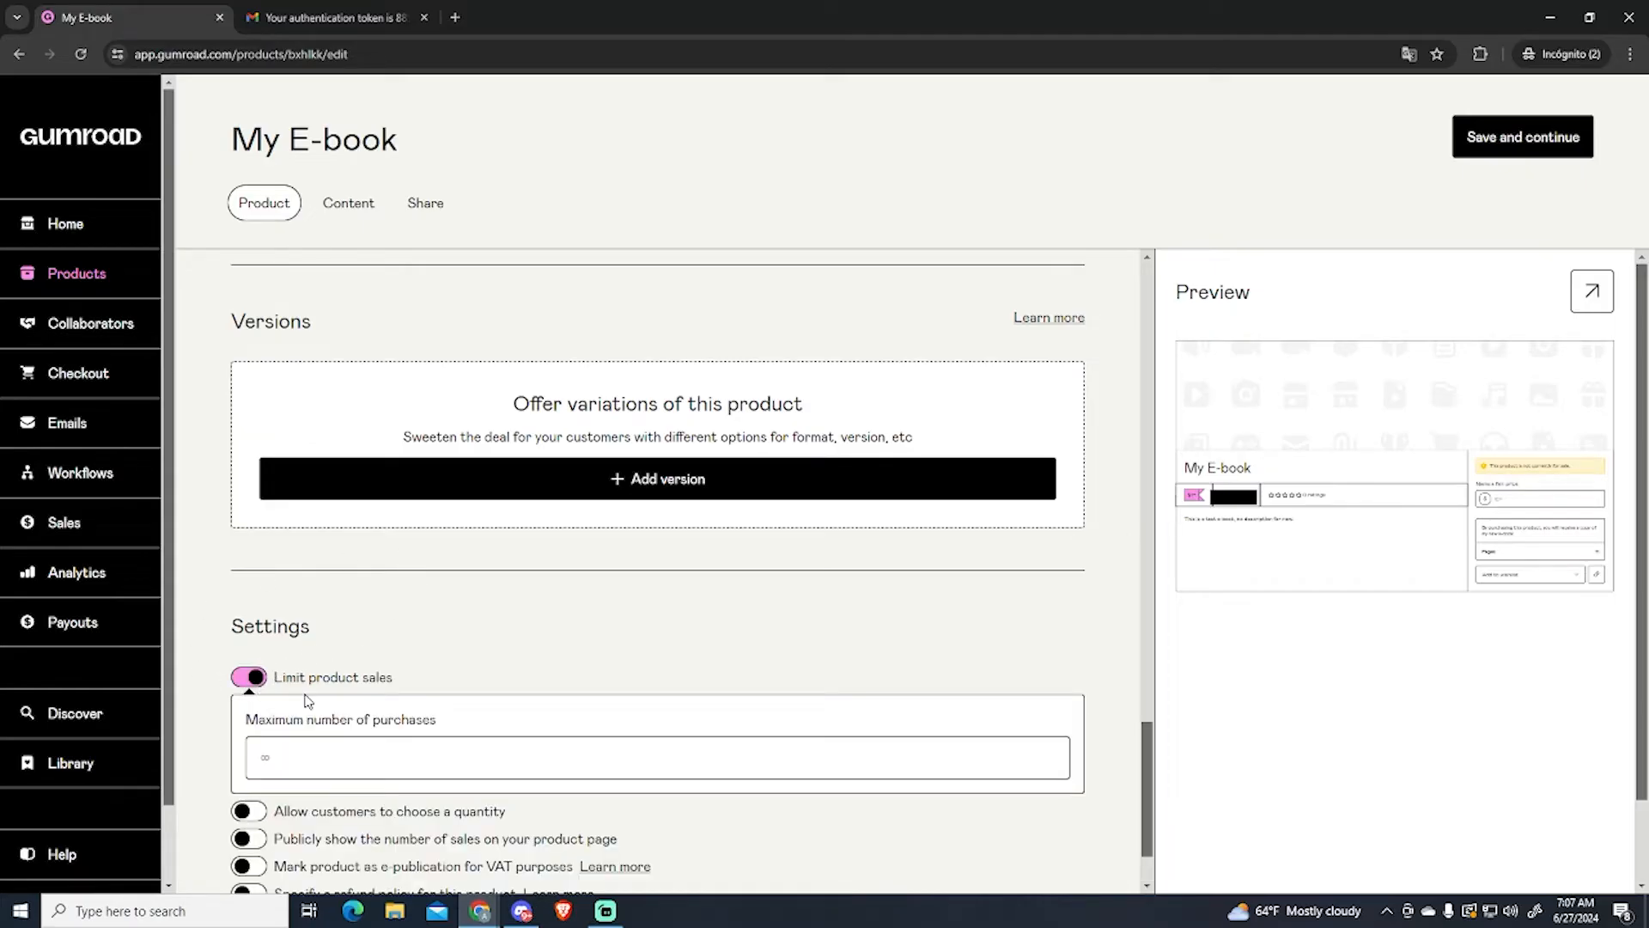
left_click(655, 753)
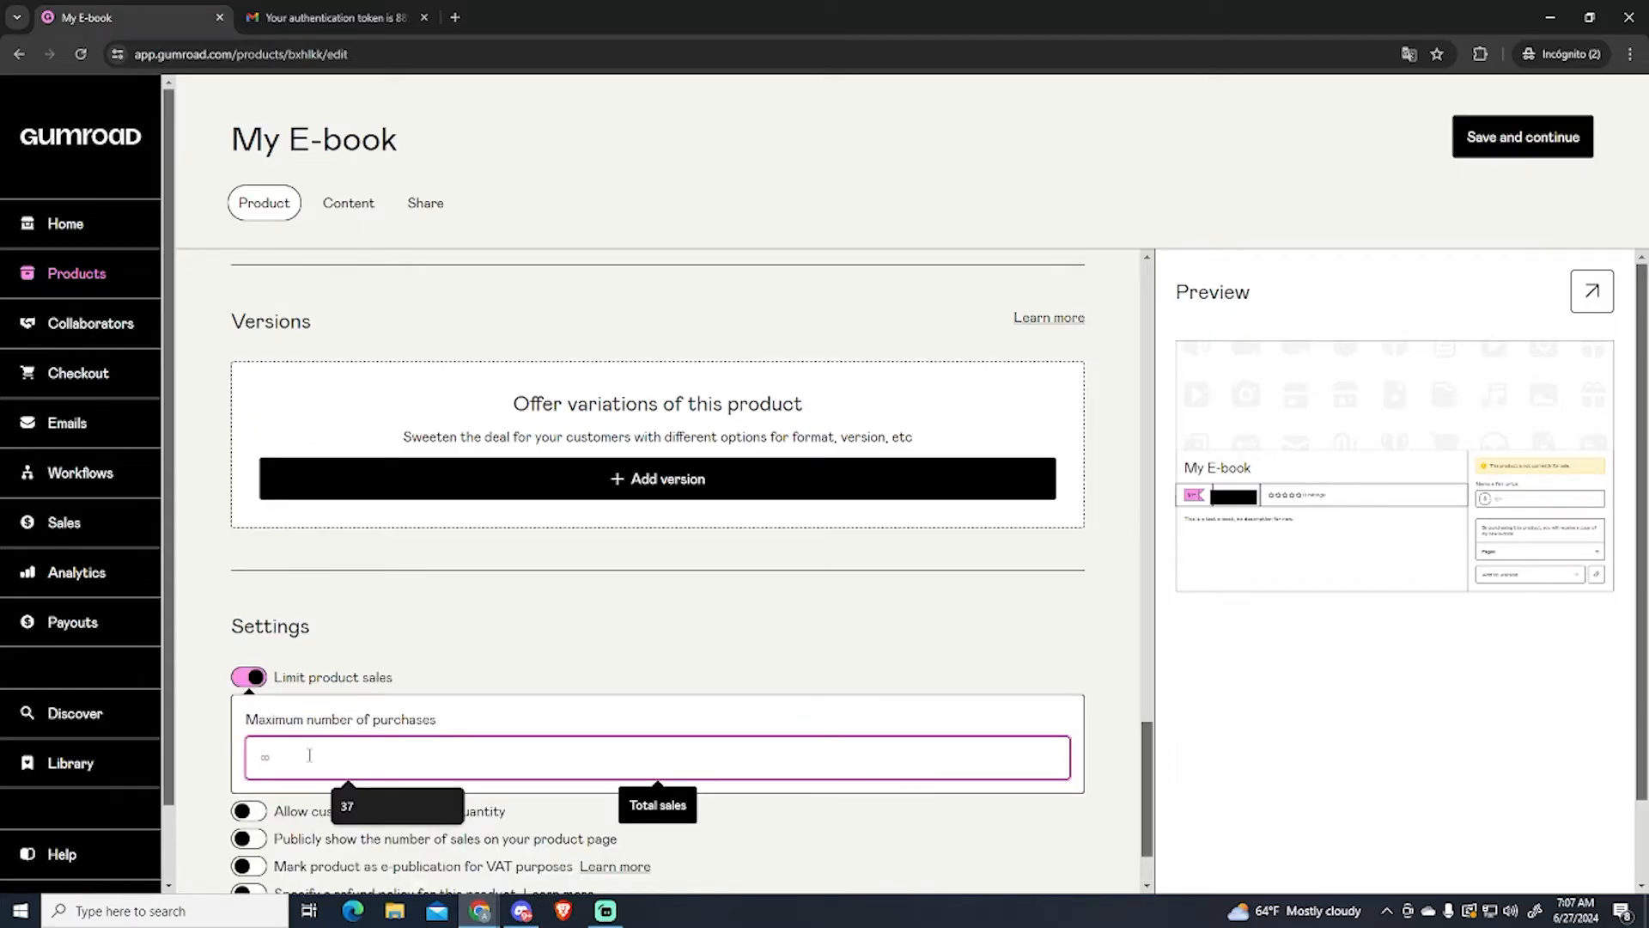
type("100")
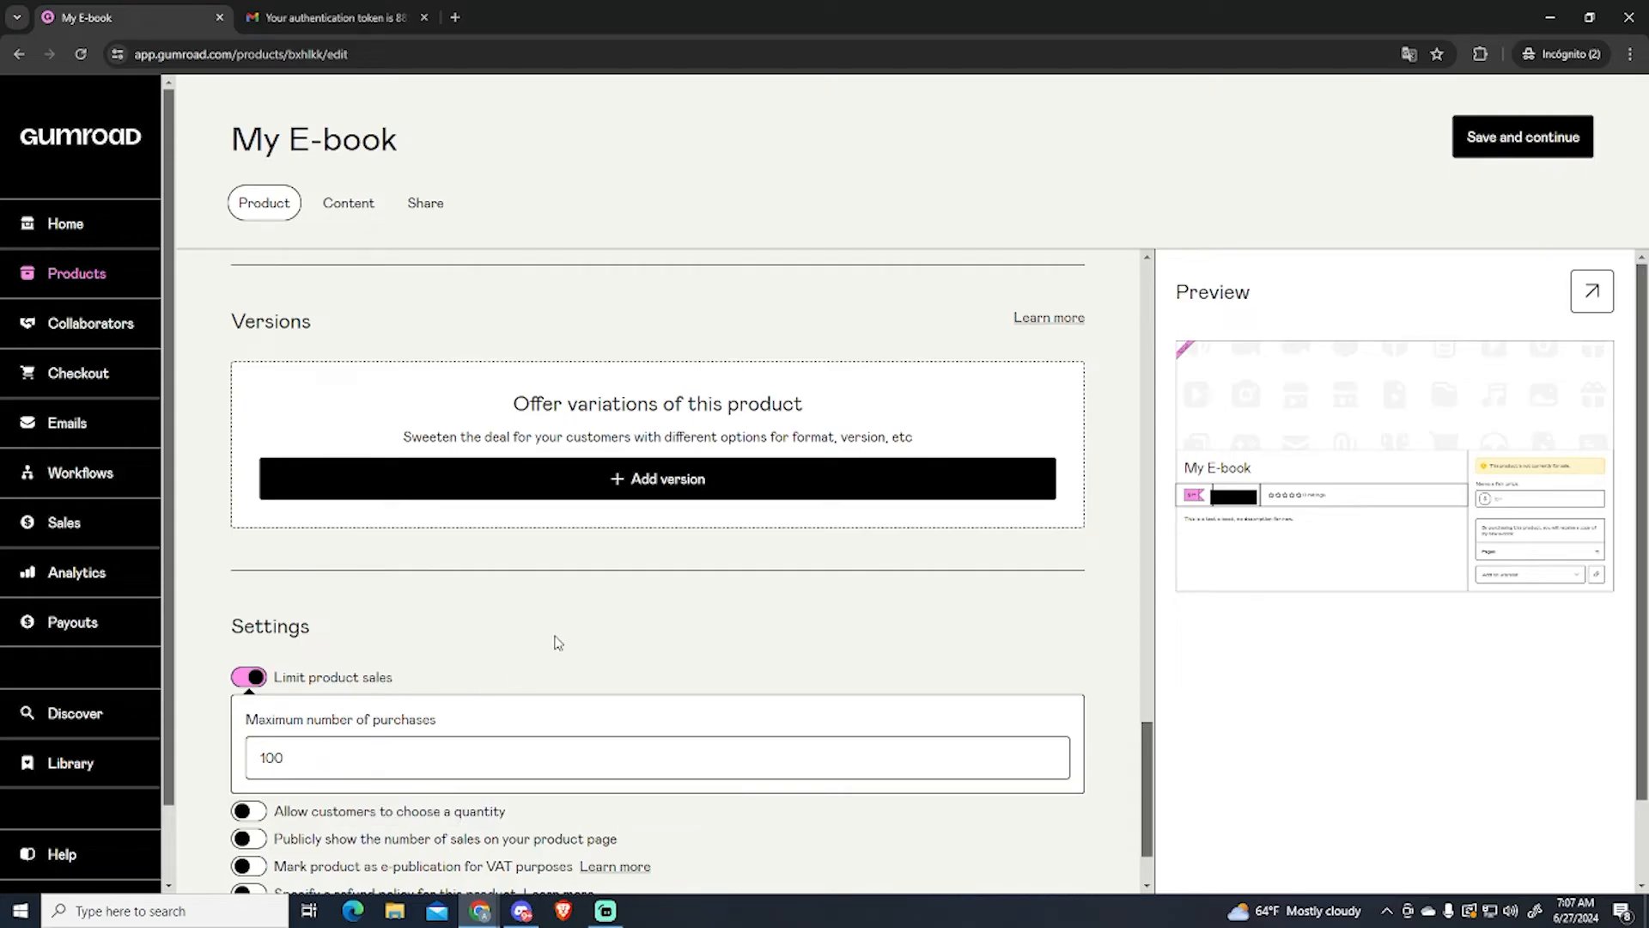
scroll("down", 3)
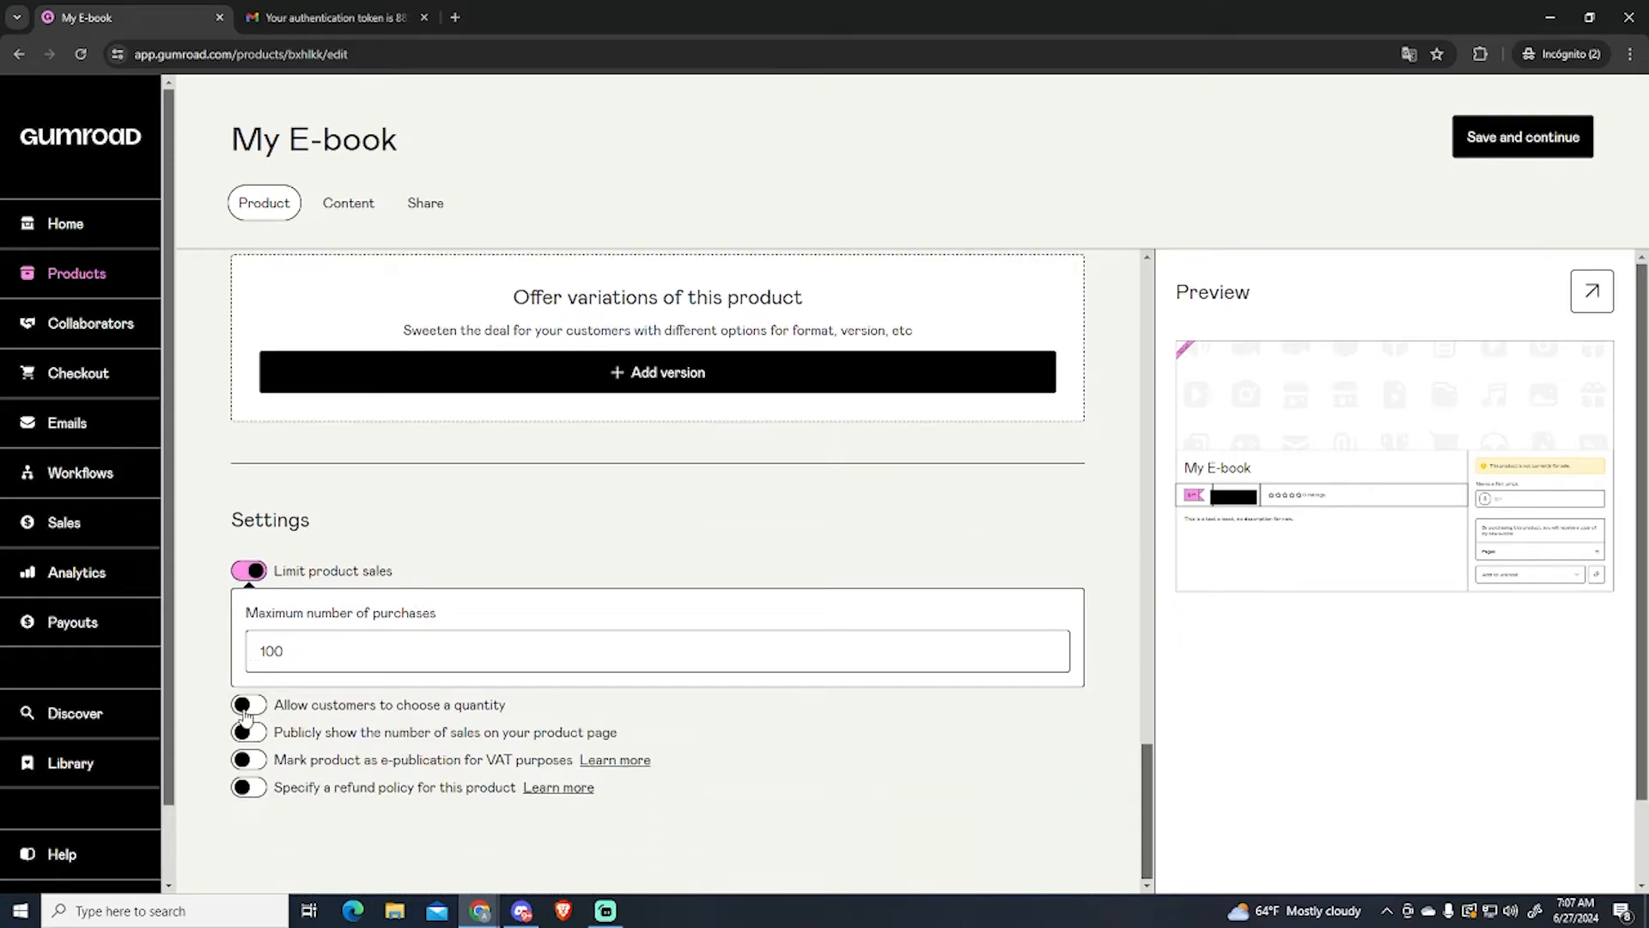
Step: Leave quantity choice off, show the sales count publicly and continue to the content step
left_click(249, 705)
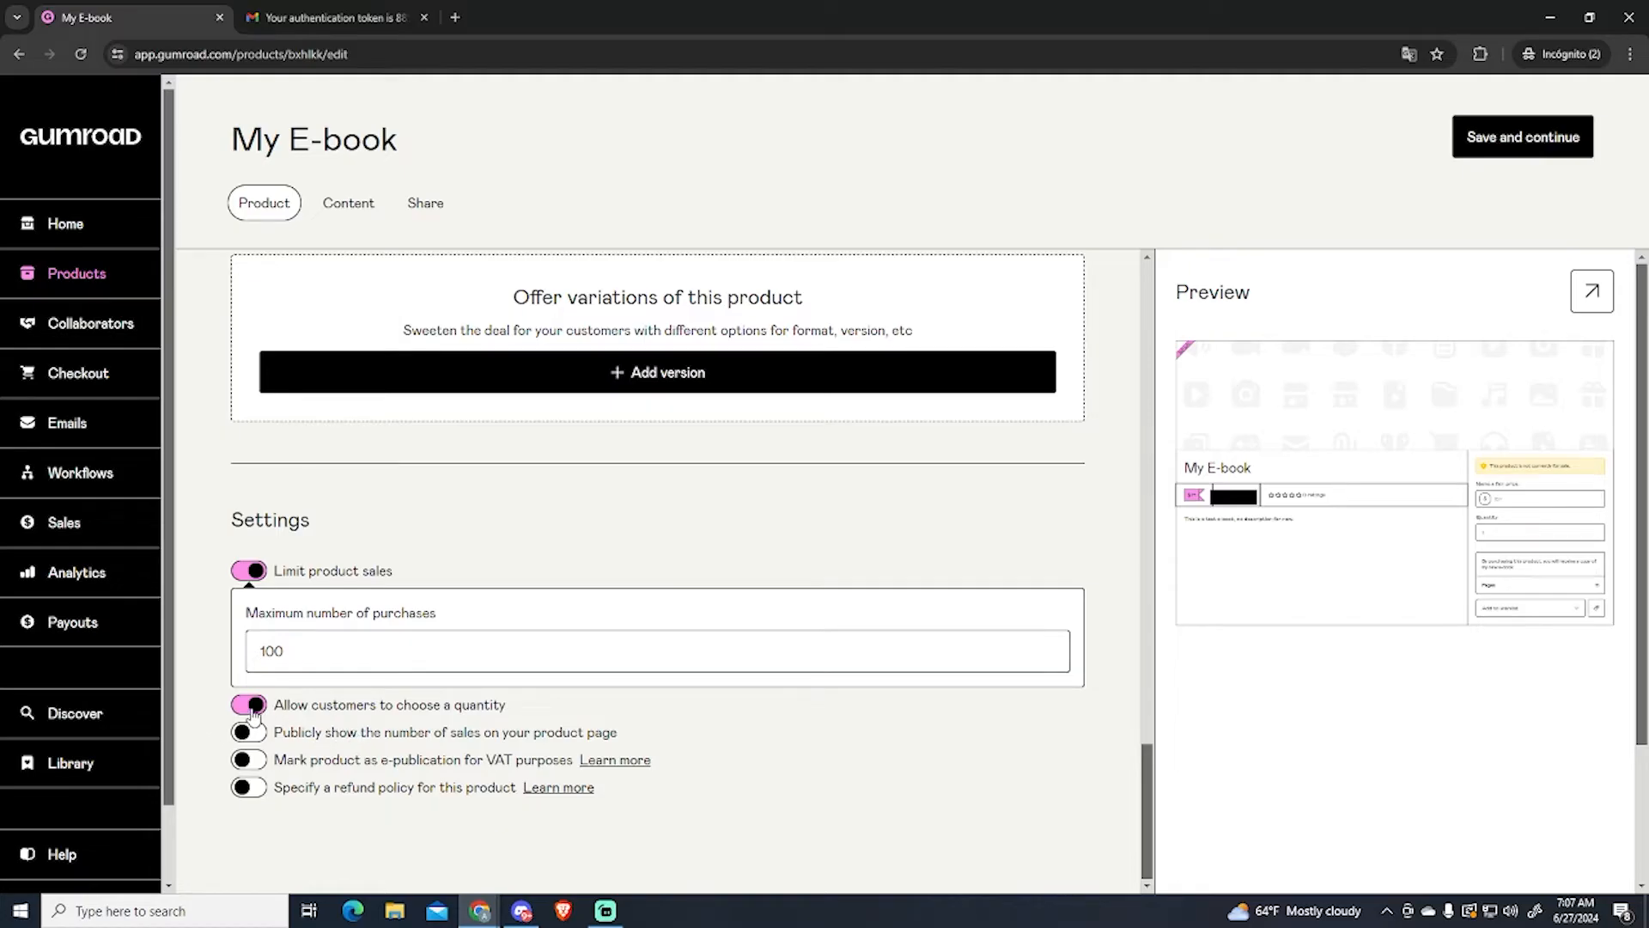
left_click(247, 704)
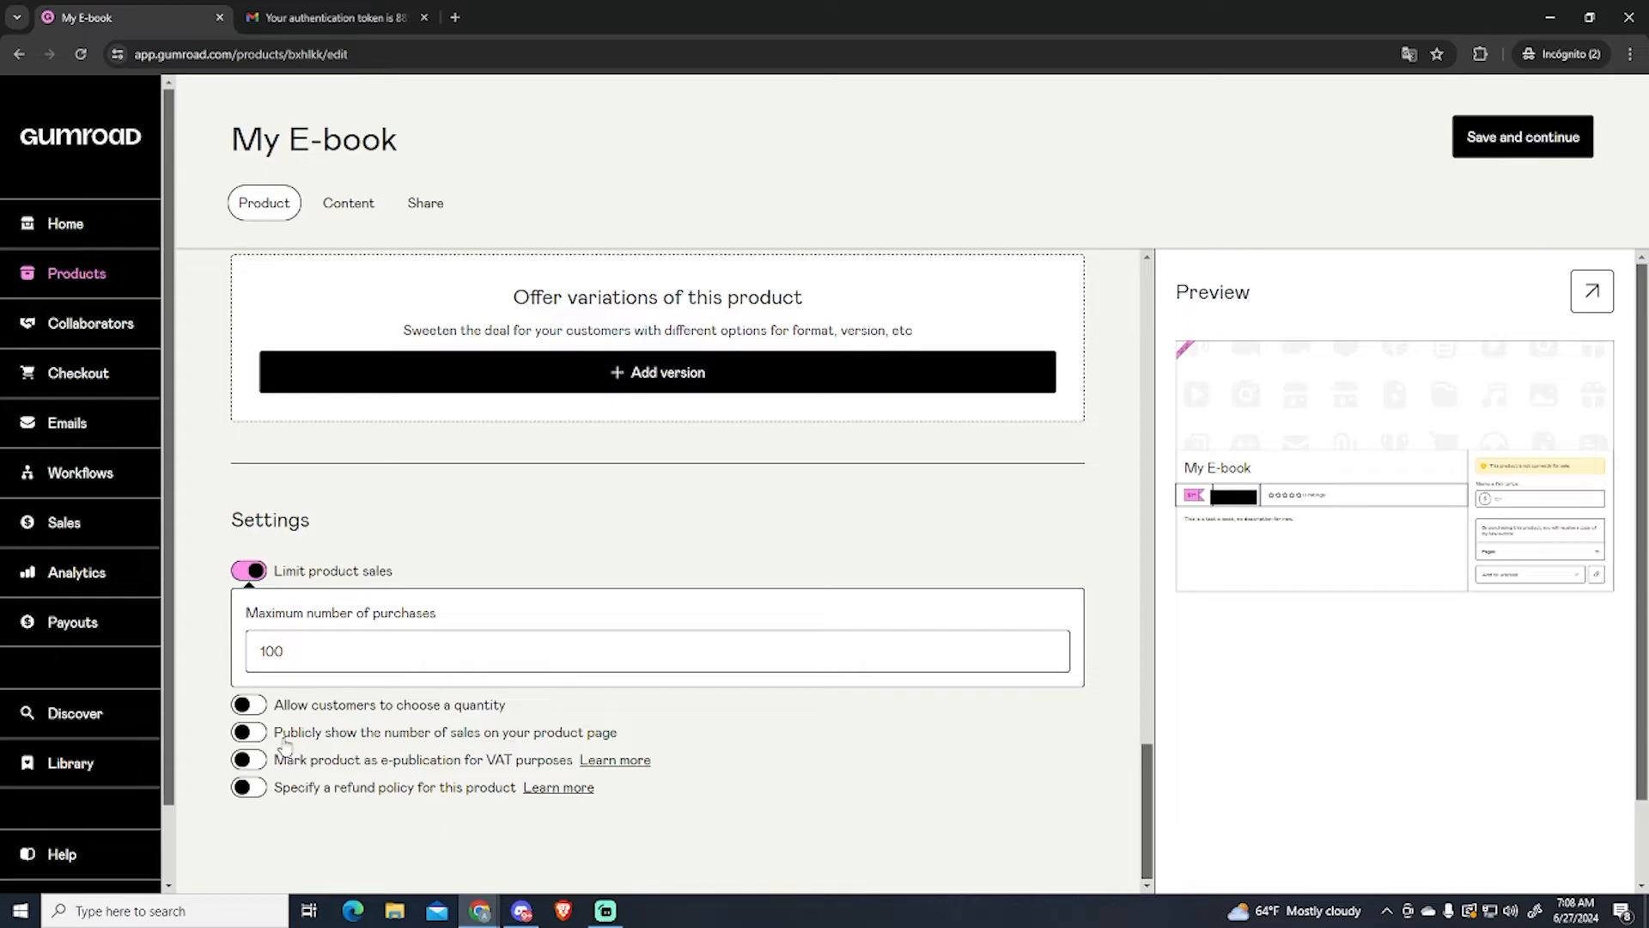
left_click(247, 732)
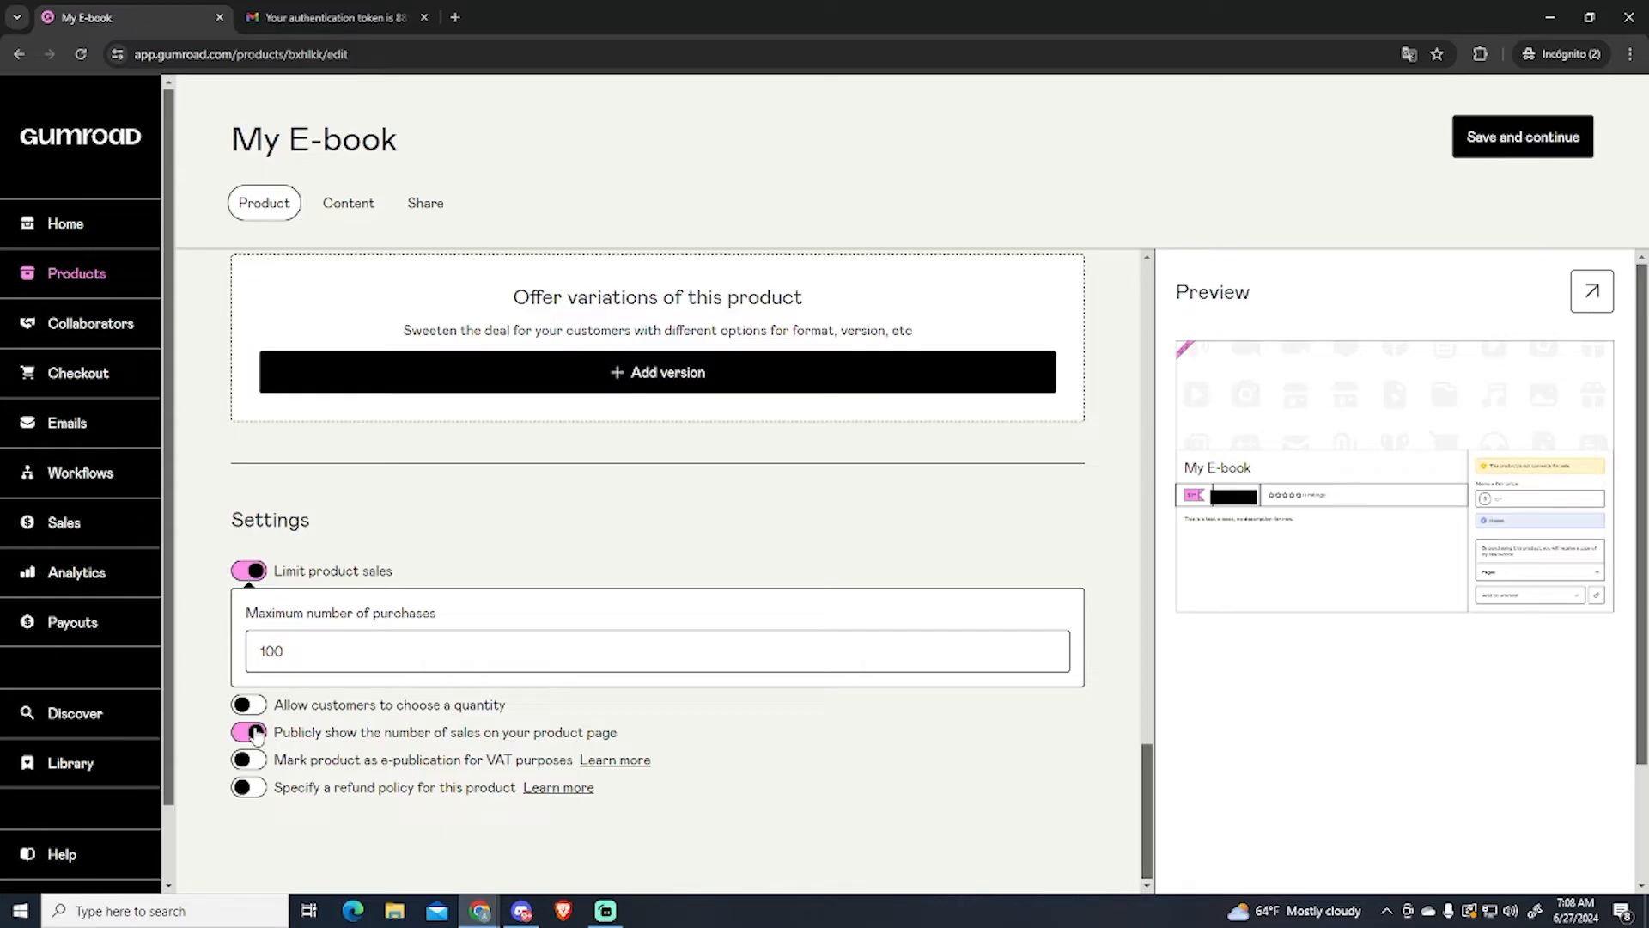
left_click(247, 732)
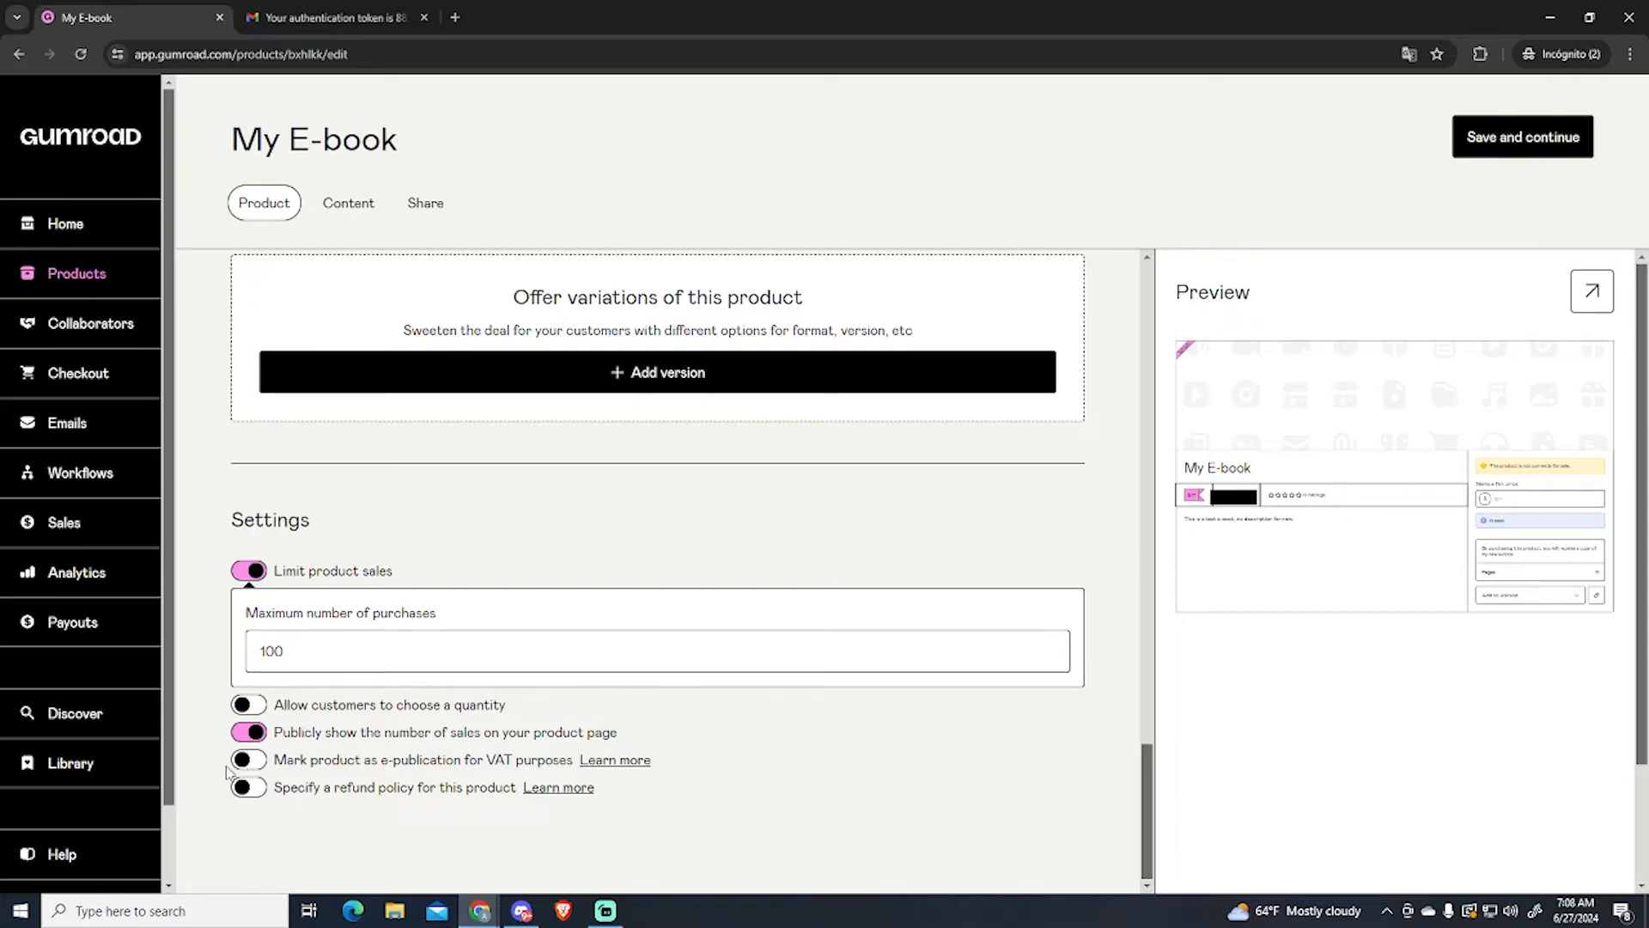
mouse_move(203, 743)
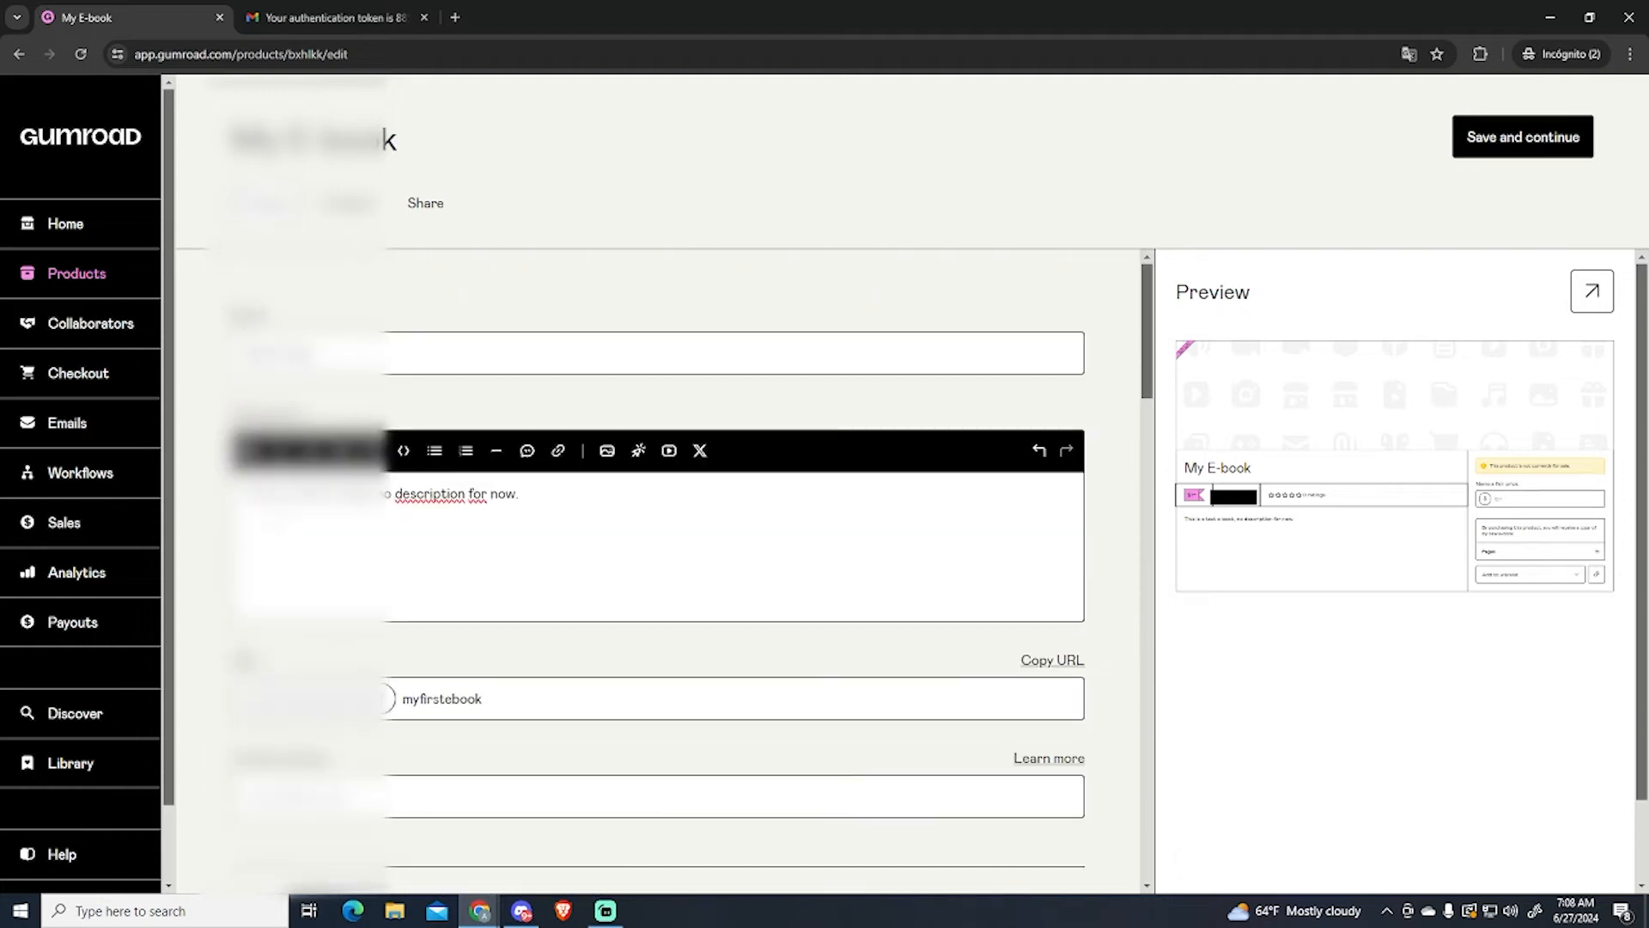
scroll("down", 3)
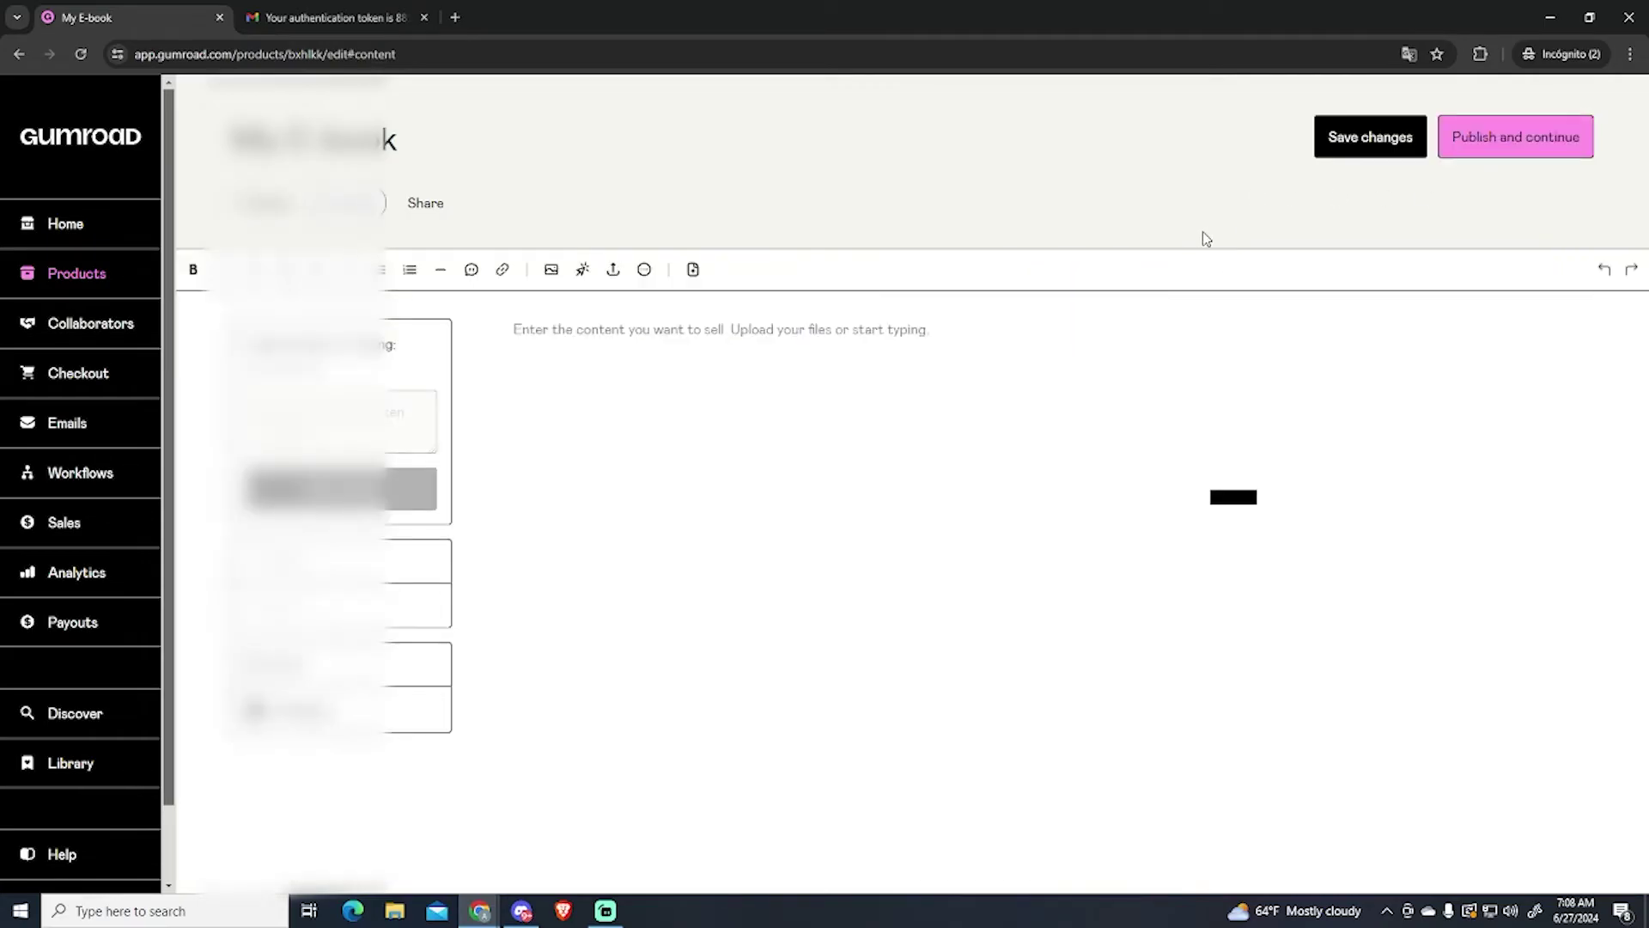
Step: Write "This is my e-book" as the content and publish the product
left_click(1371, 137)
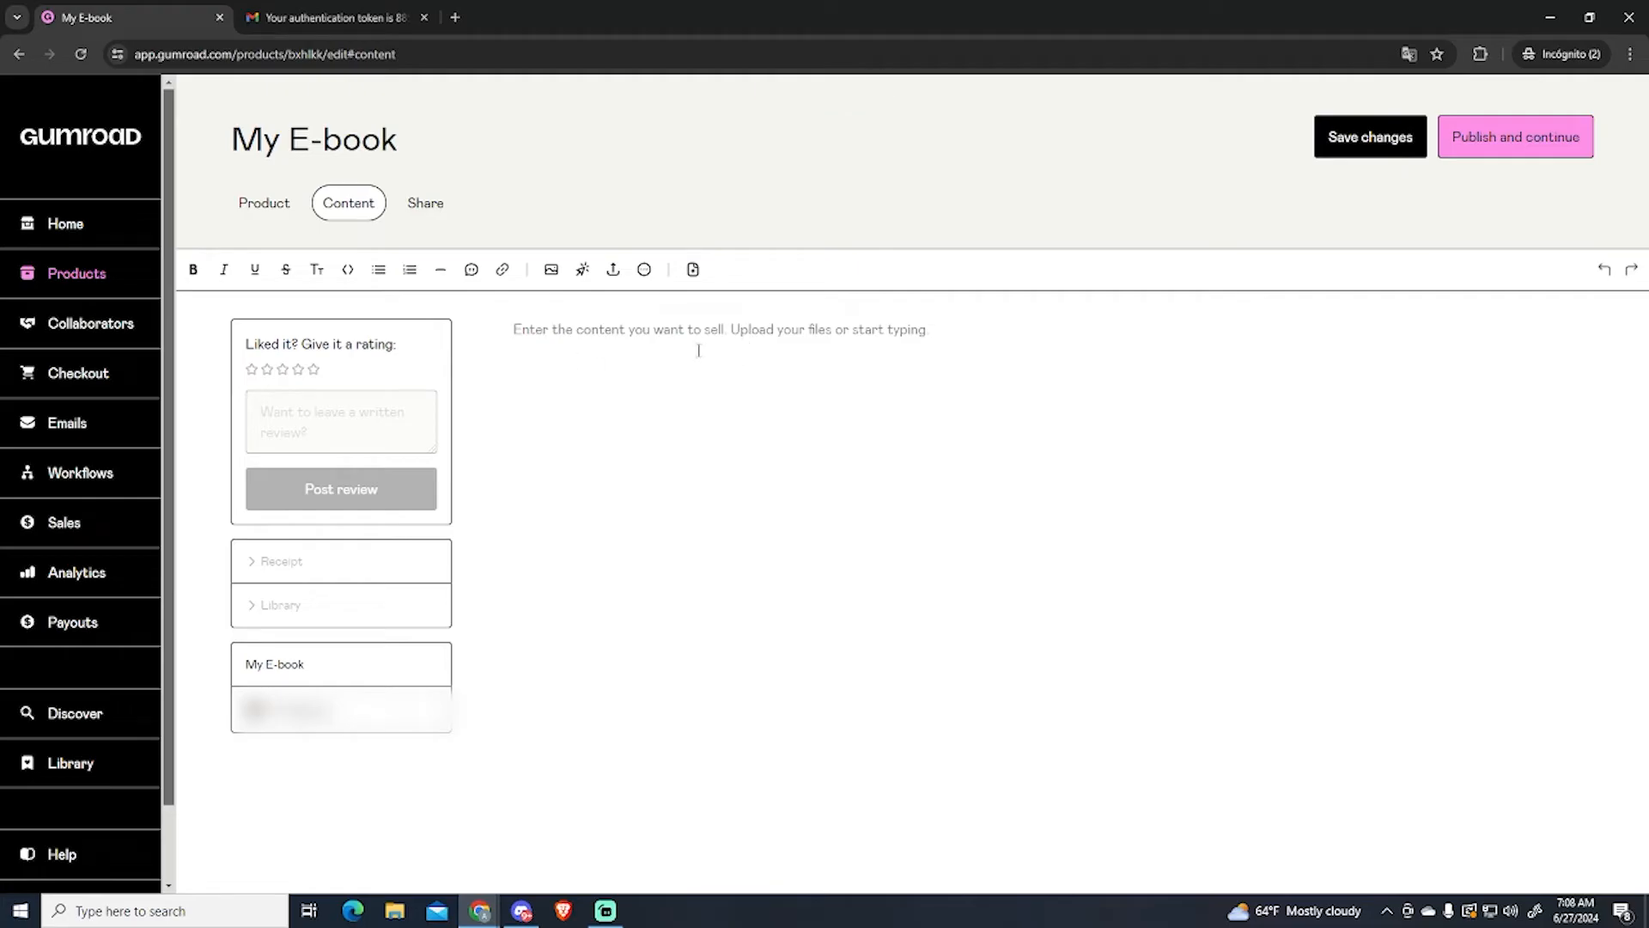
type("This is")
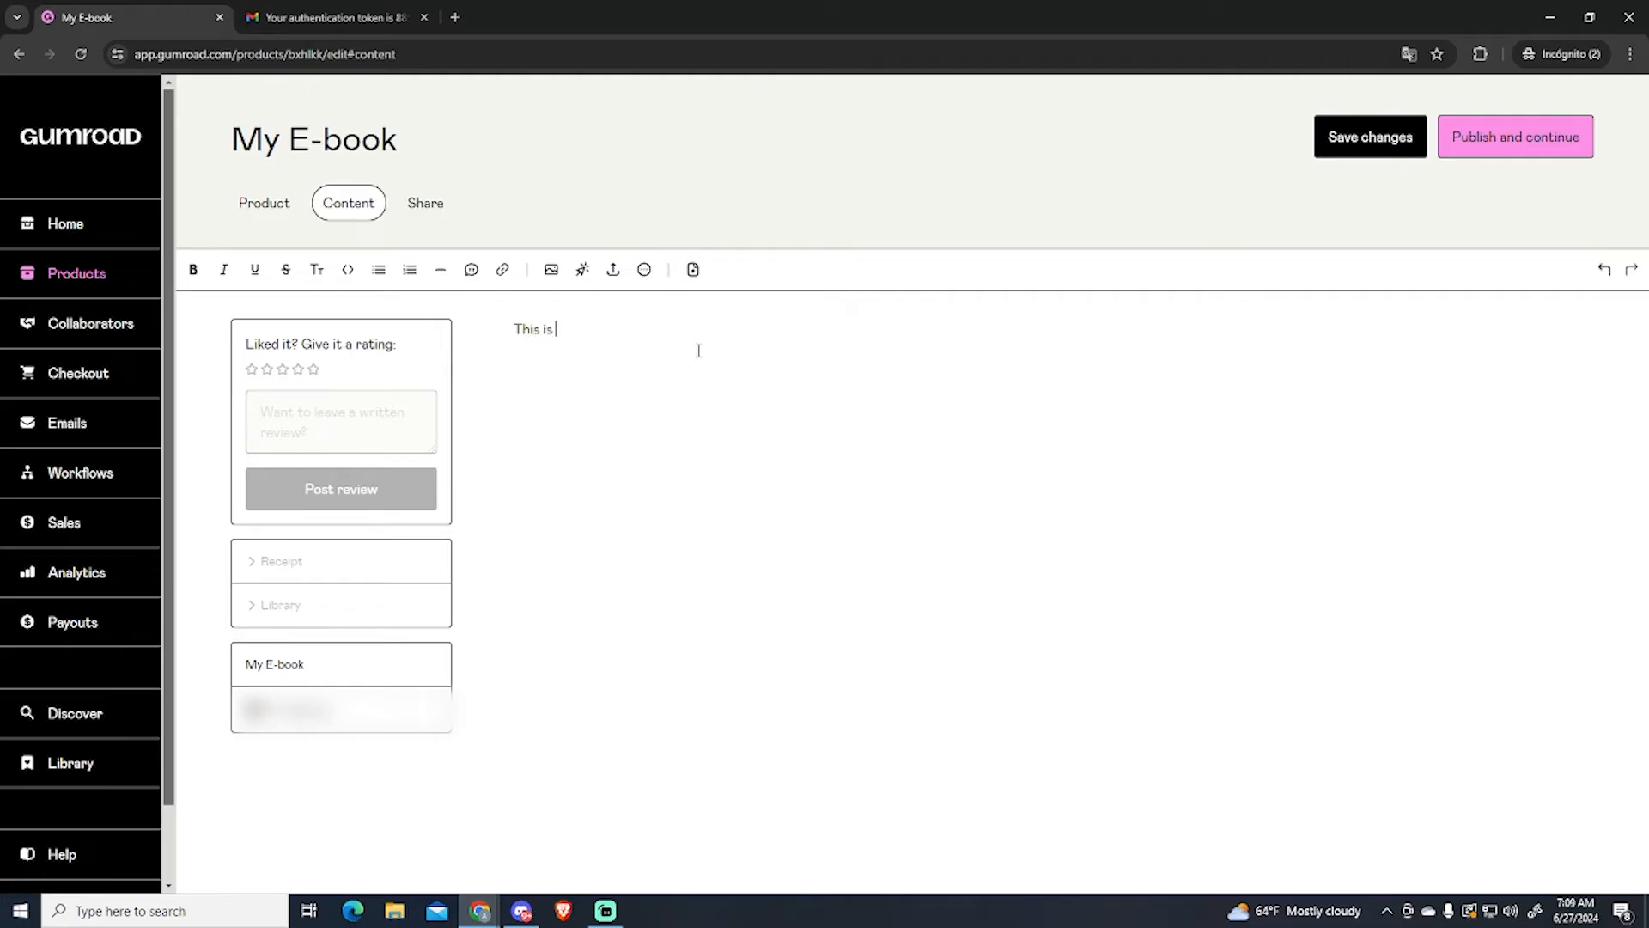
type("my e-book")
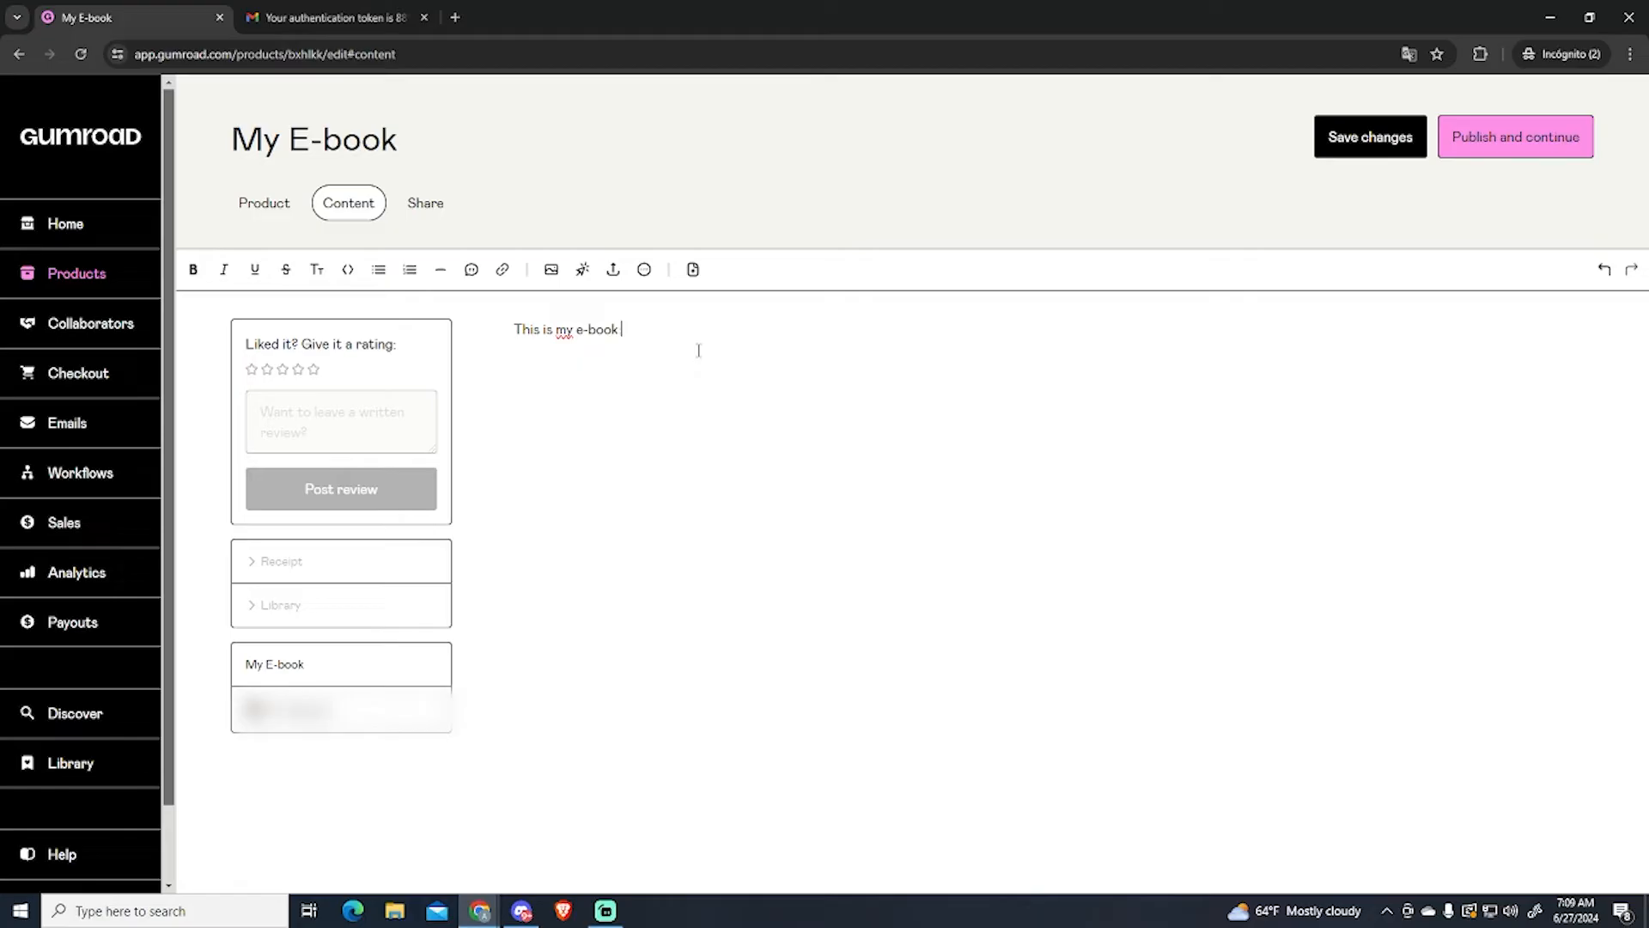
mouse_move(611, 270)
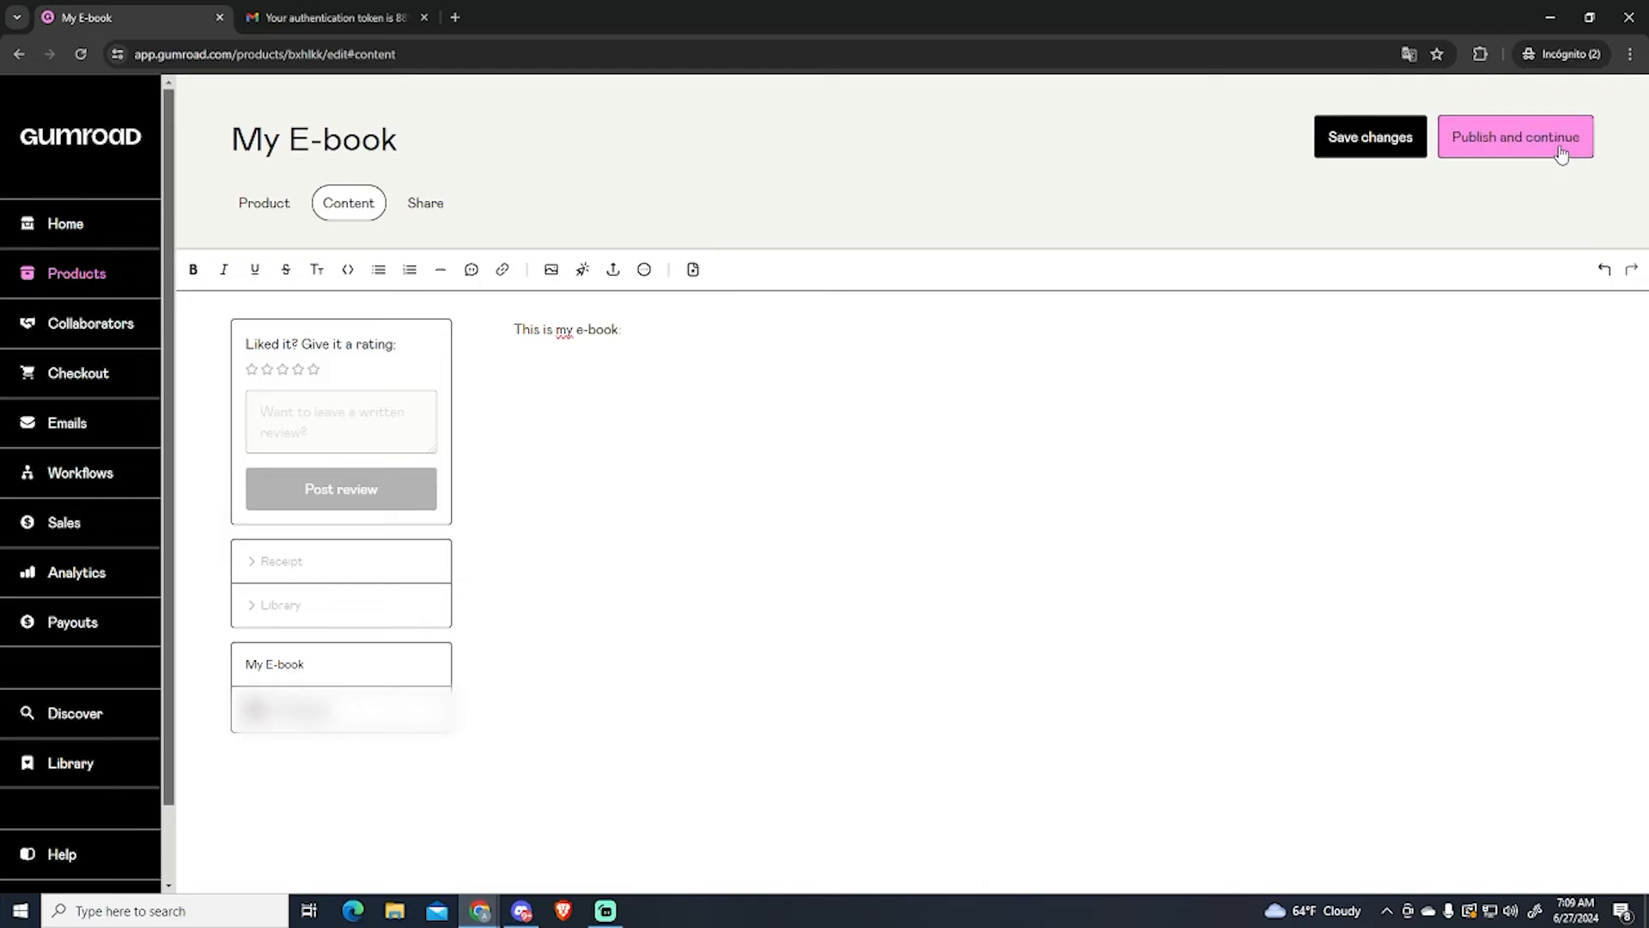
left_click(1522, 137)
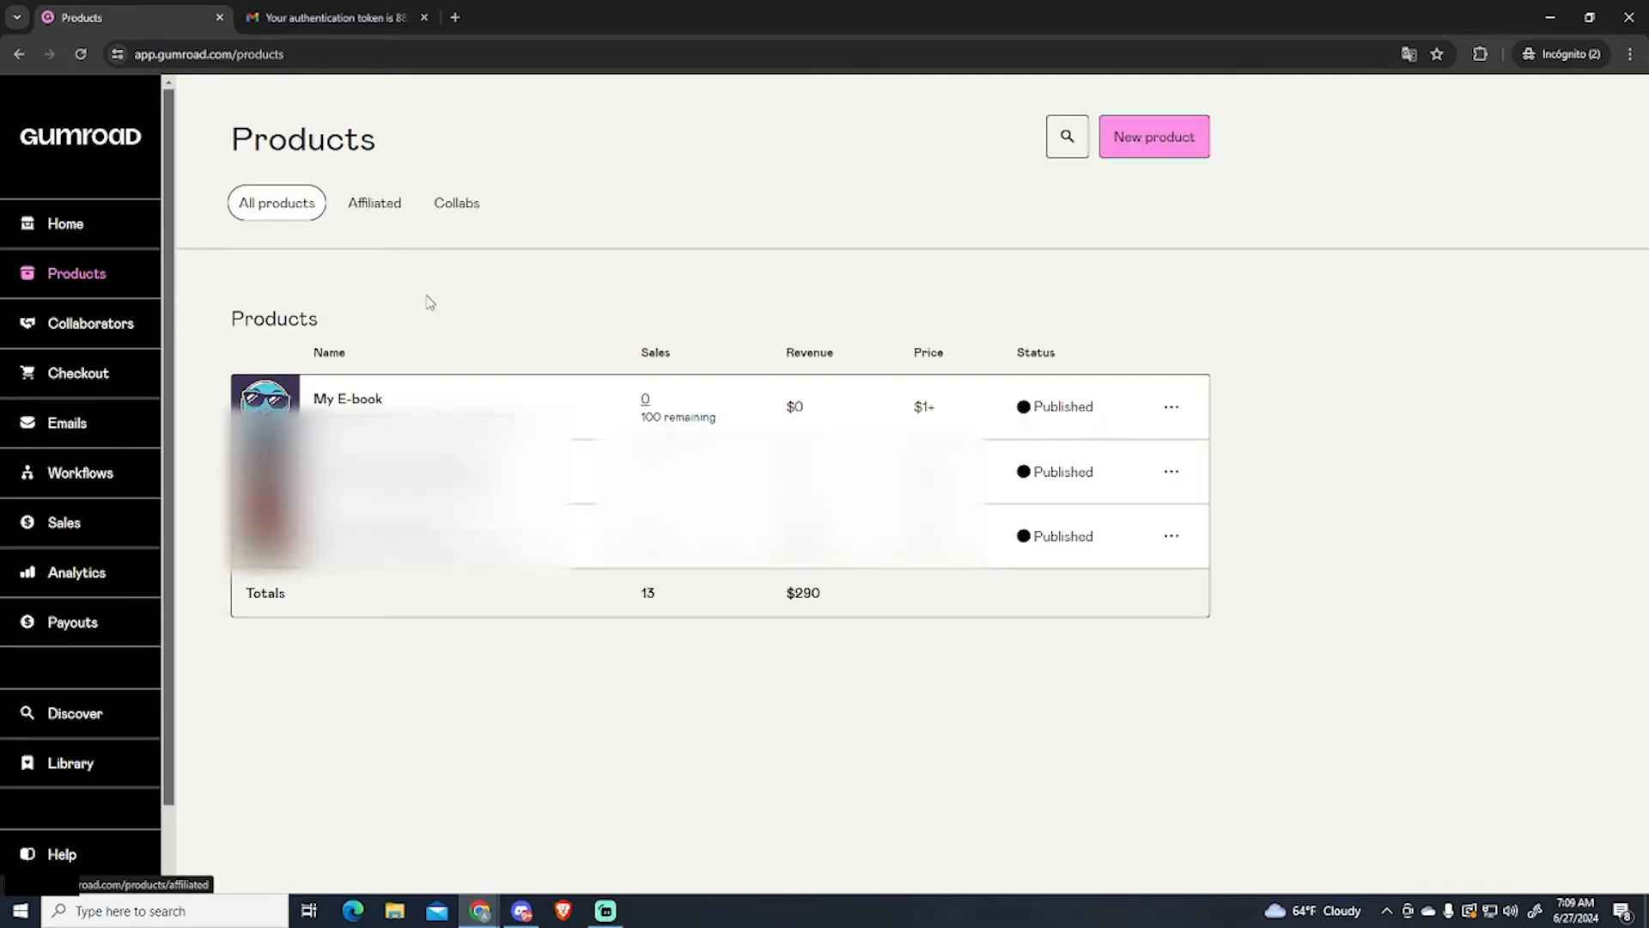
mouse_move(703, 409)
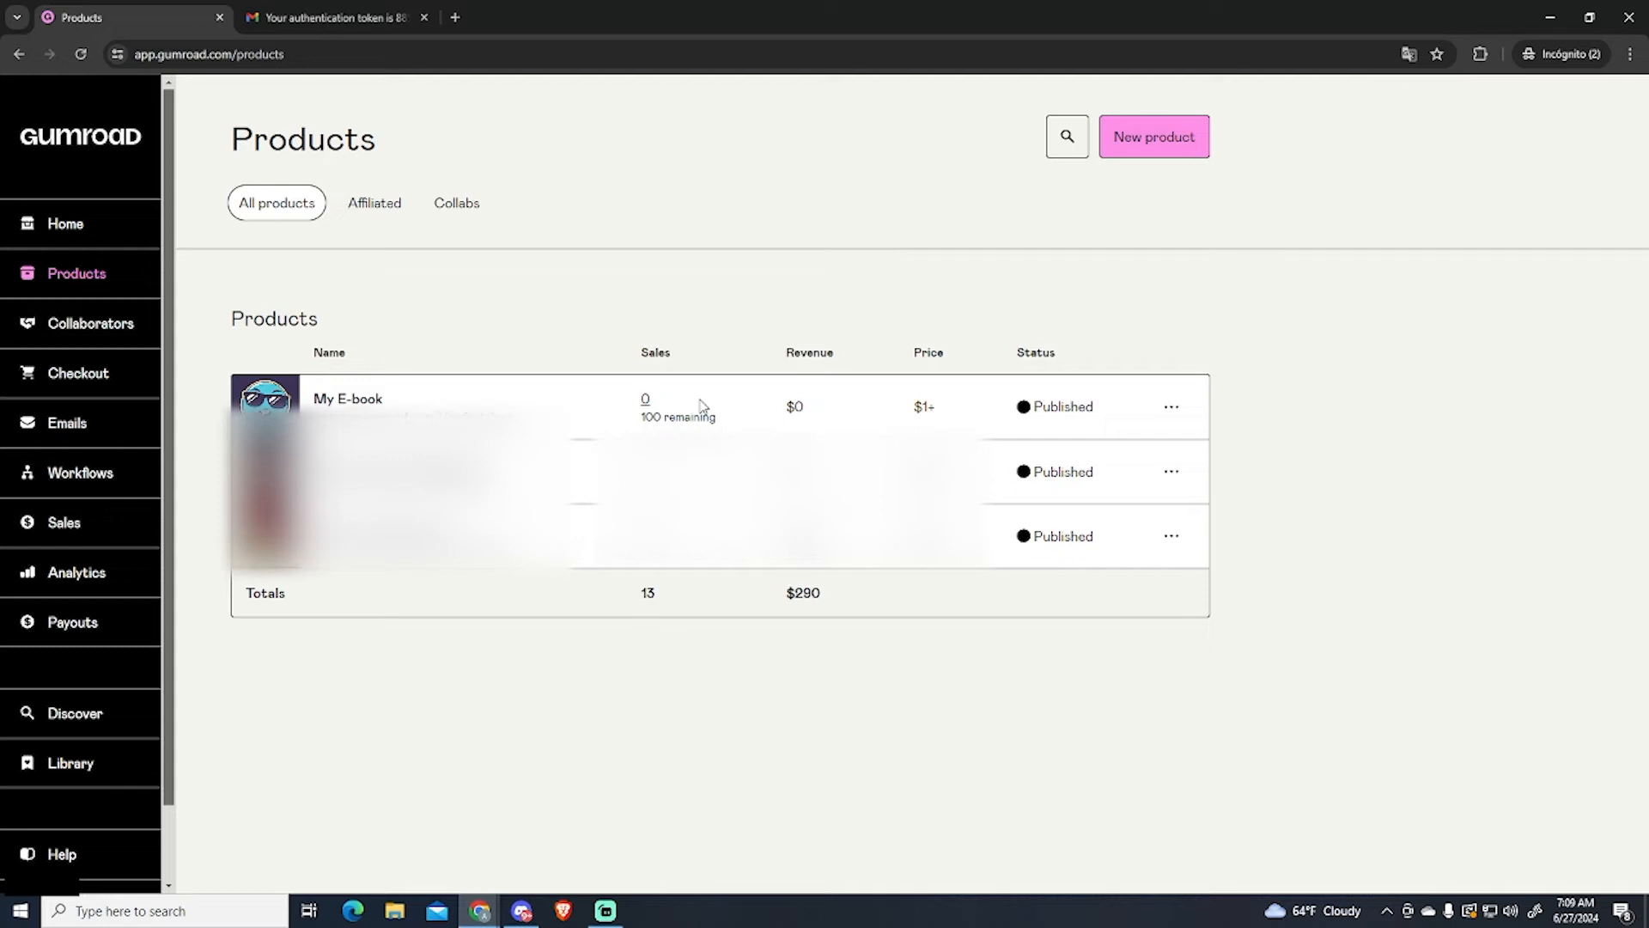
Step: Open the creator storefront and then the public My E-book product page
left_click(1172, 406)
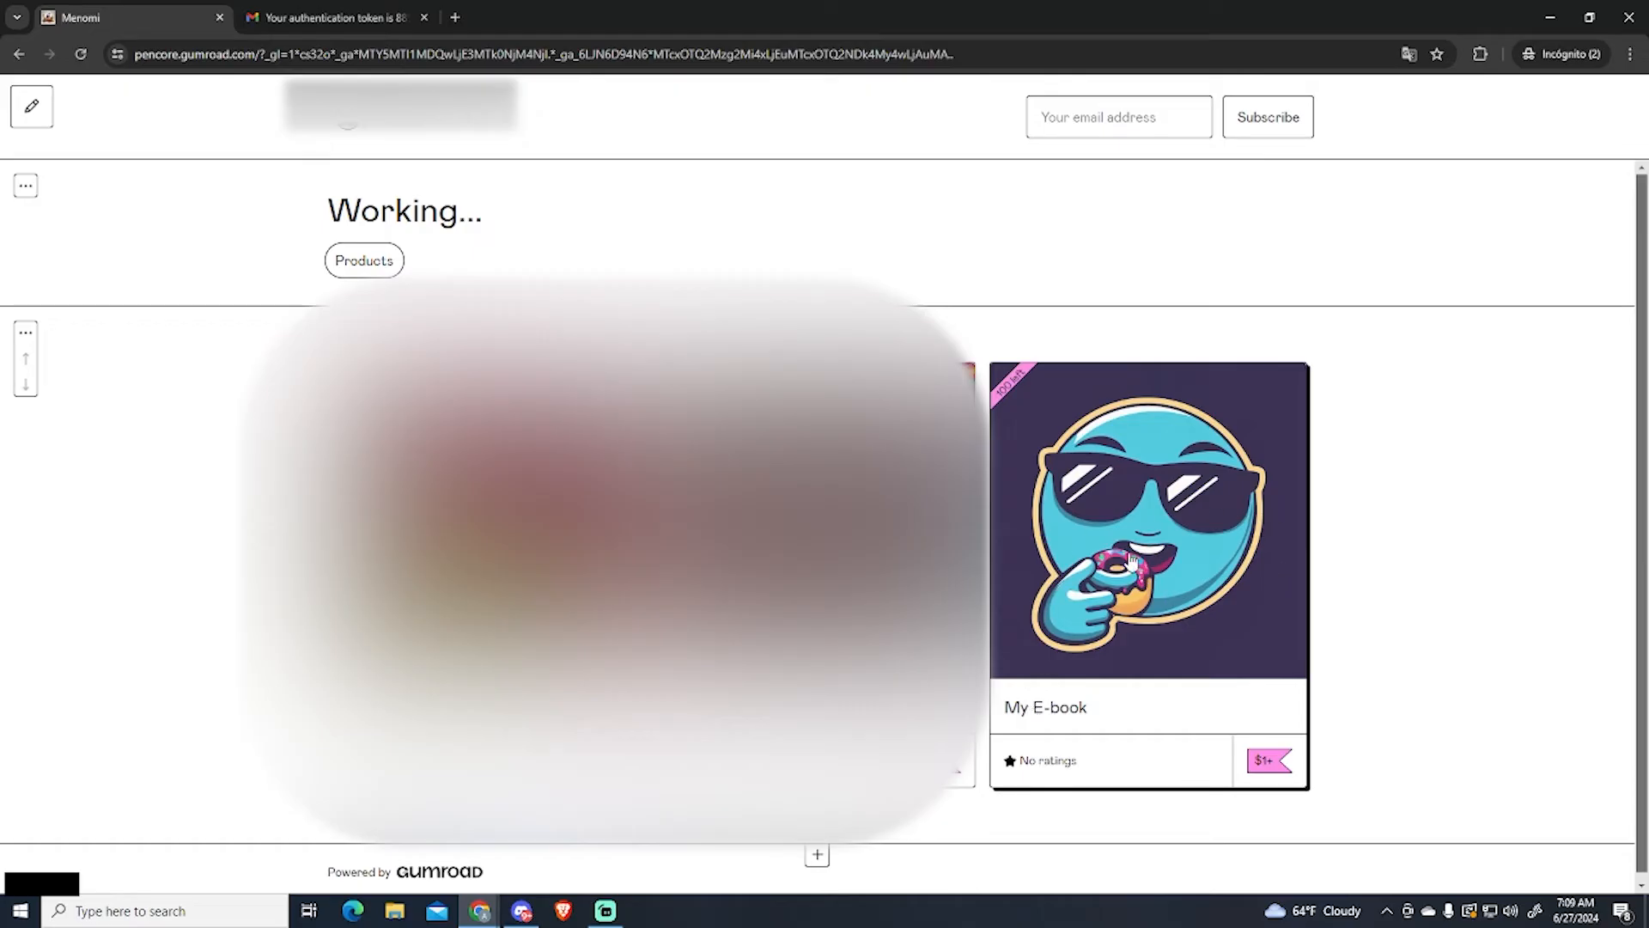
mouse_move(1017, 409)
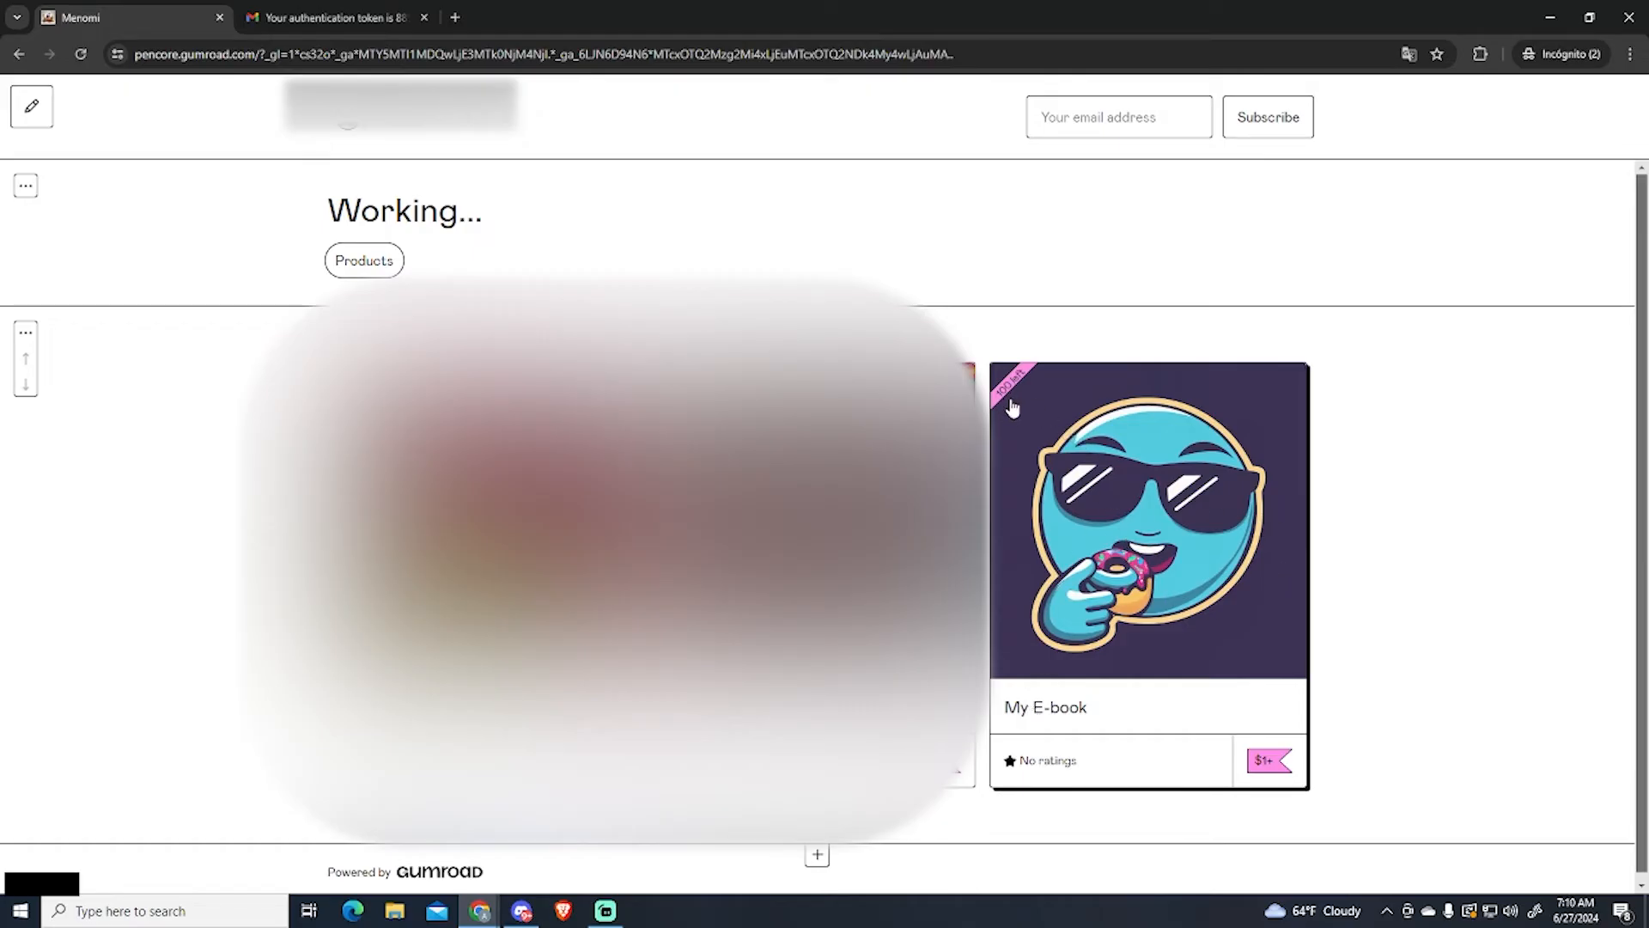
left_click(1146, 533)
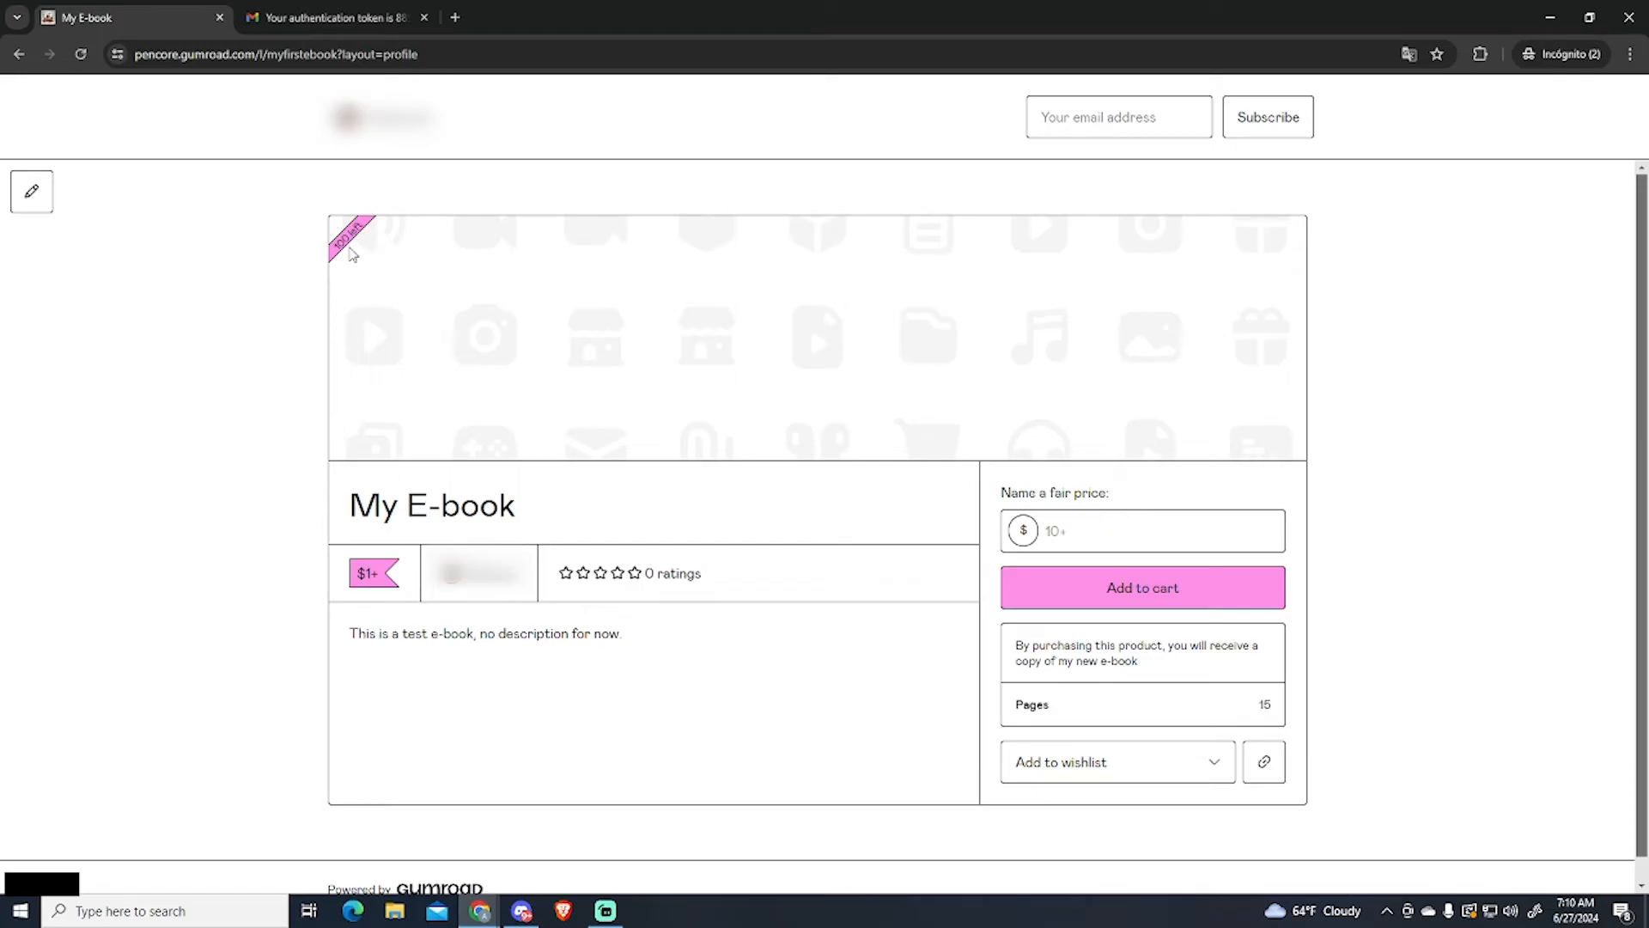
mouse_move(1038, 609)
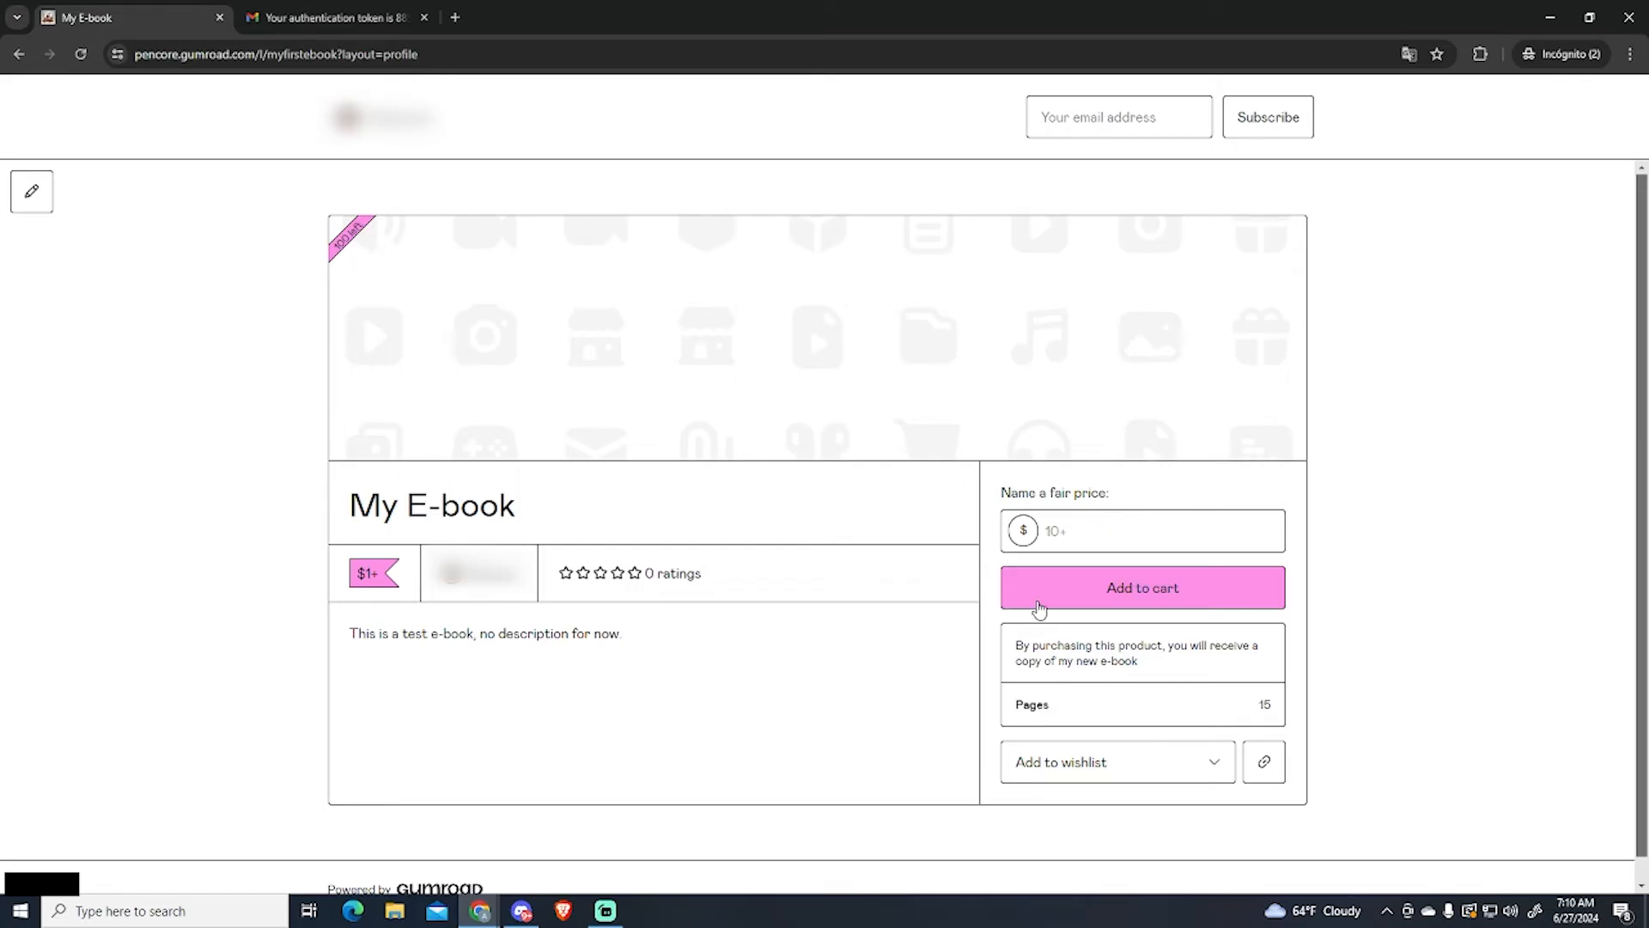
mouse_move(591, 558)
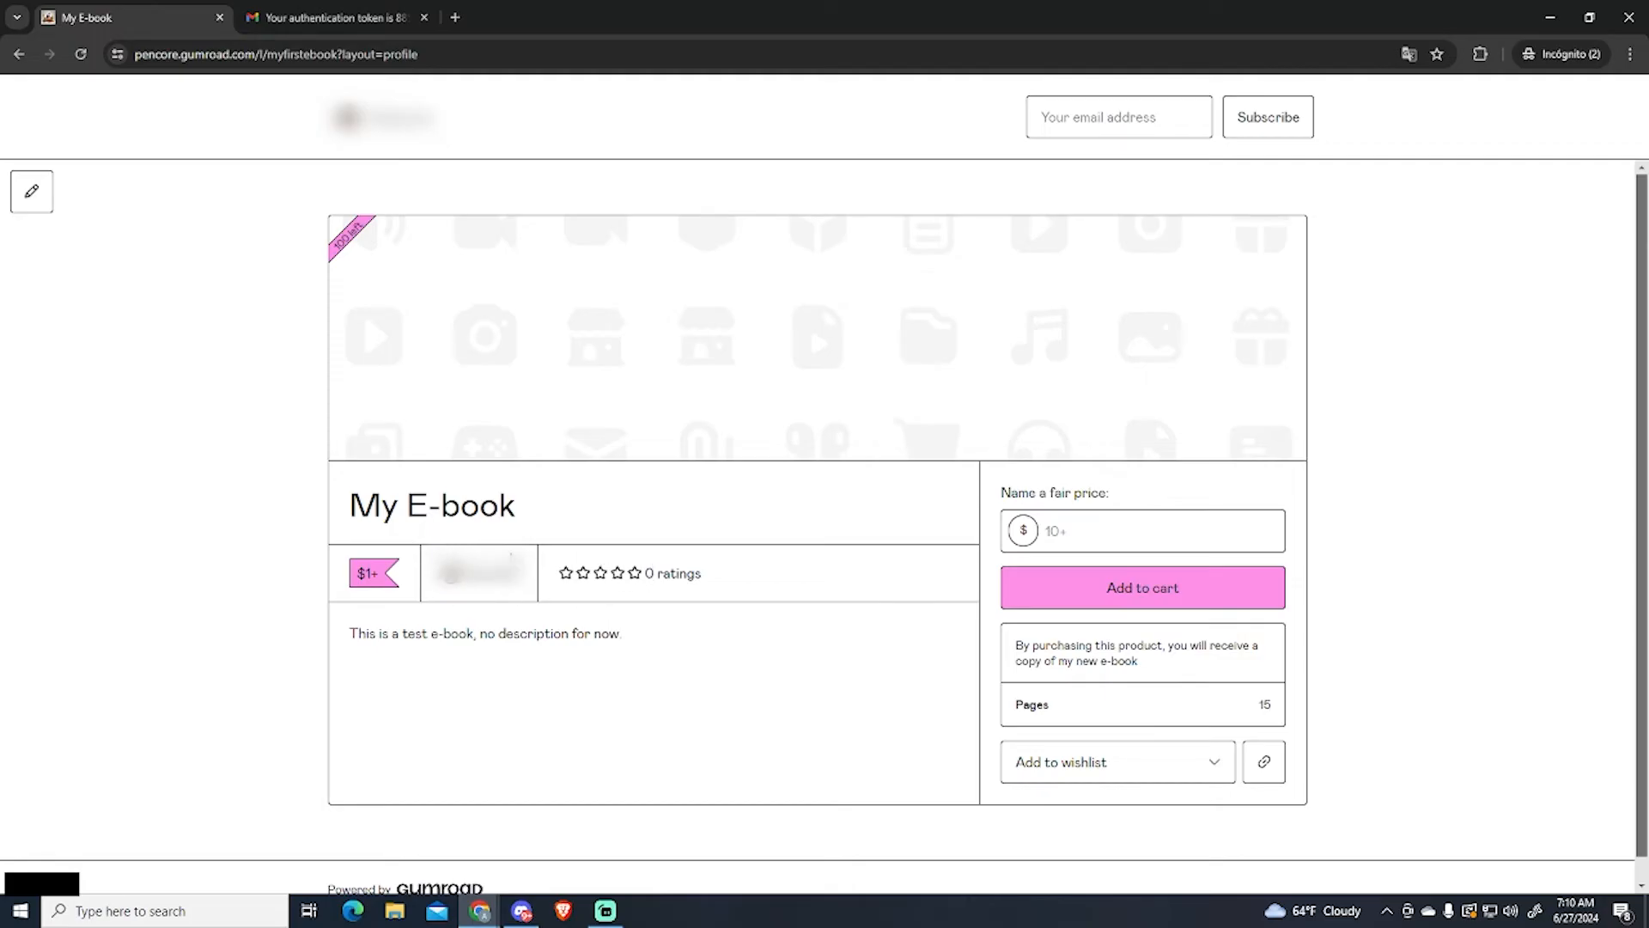
Step: Enter a fair price of 10 for My E-book and add it to the cart (US$12.10 with VAT)
double_click(477, 506)
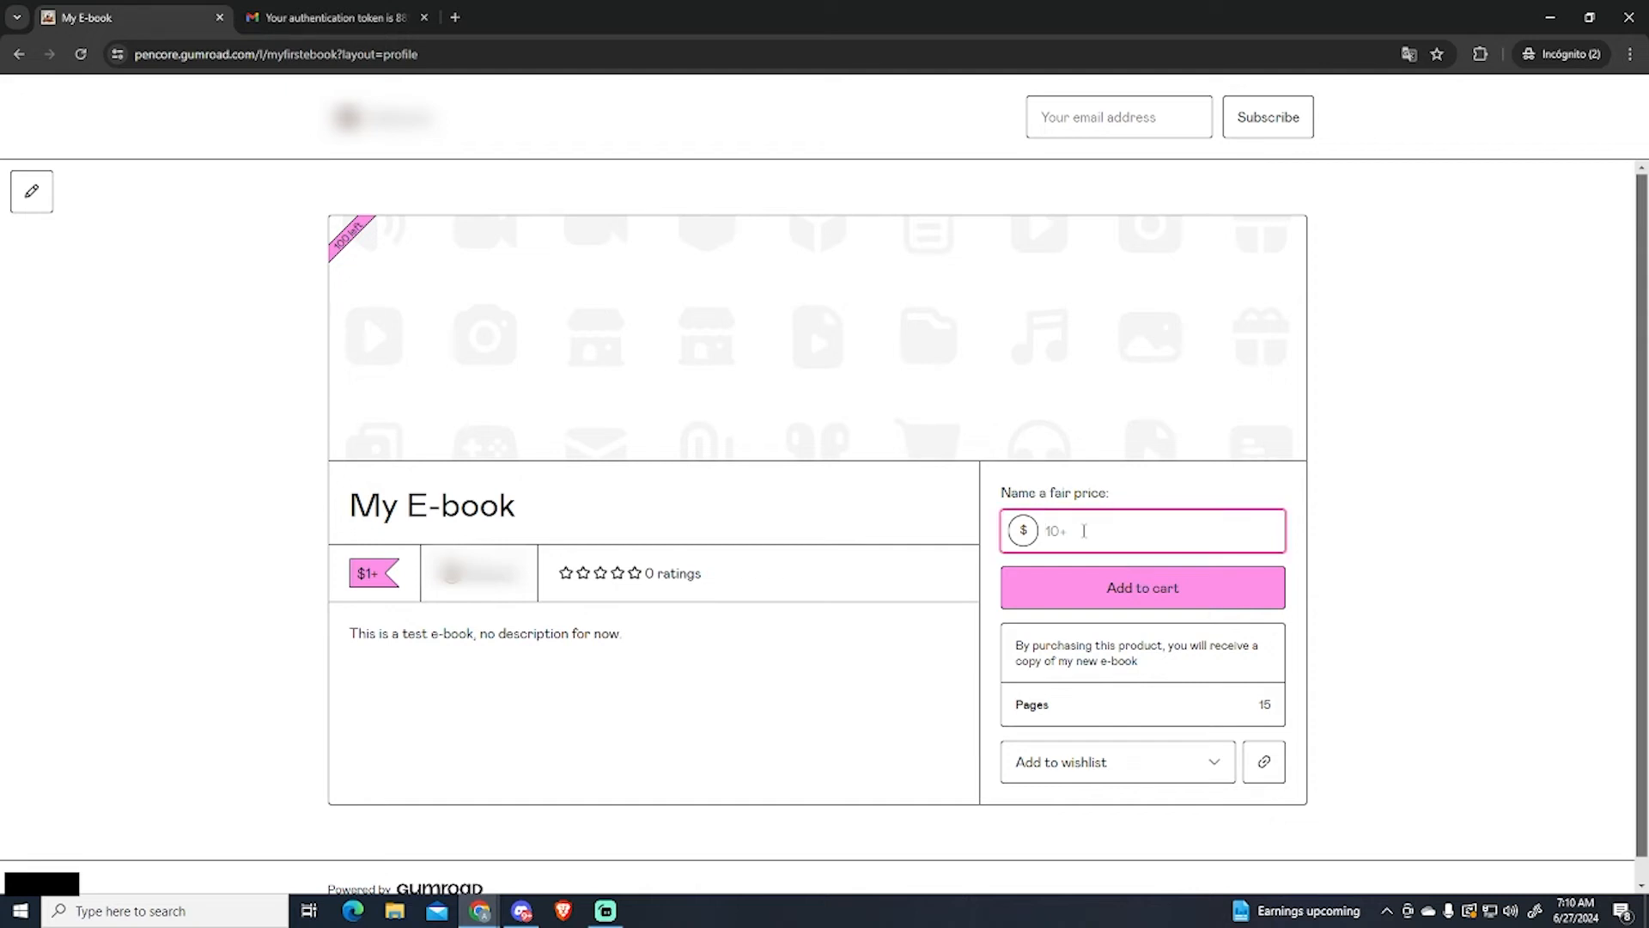
type("10")
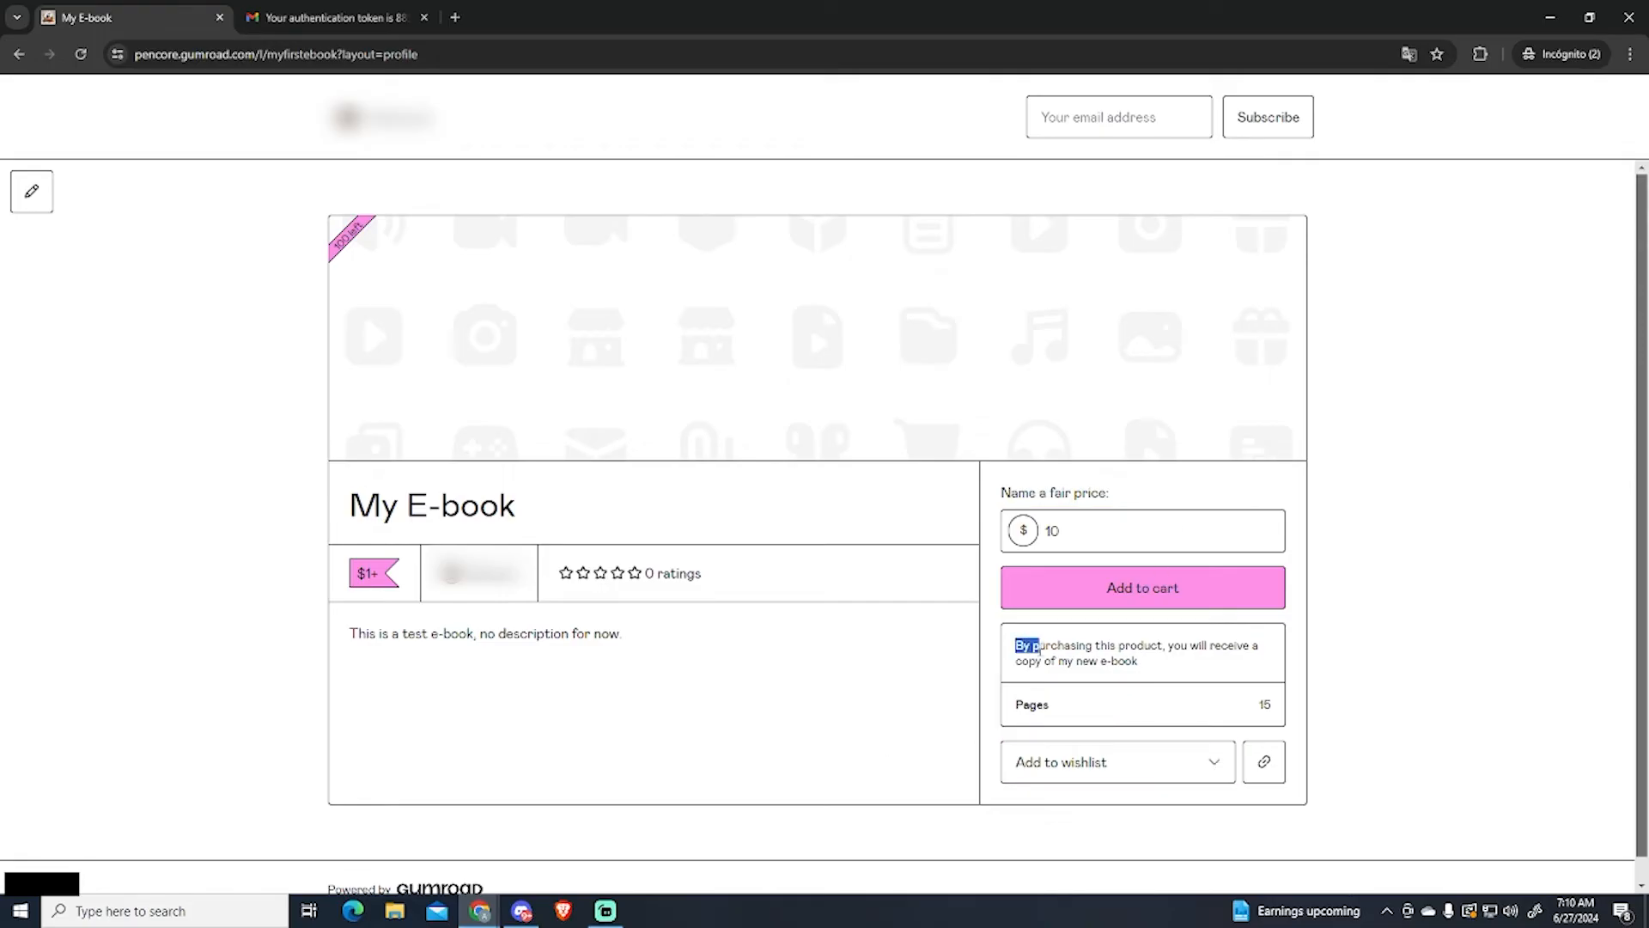
left_click(1348, 658)
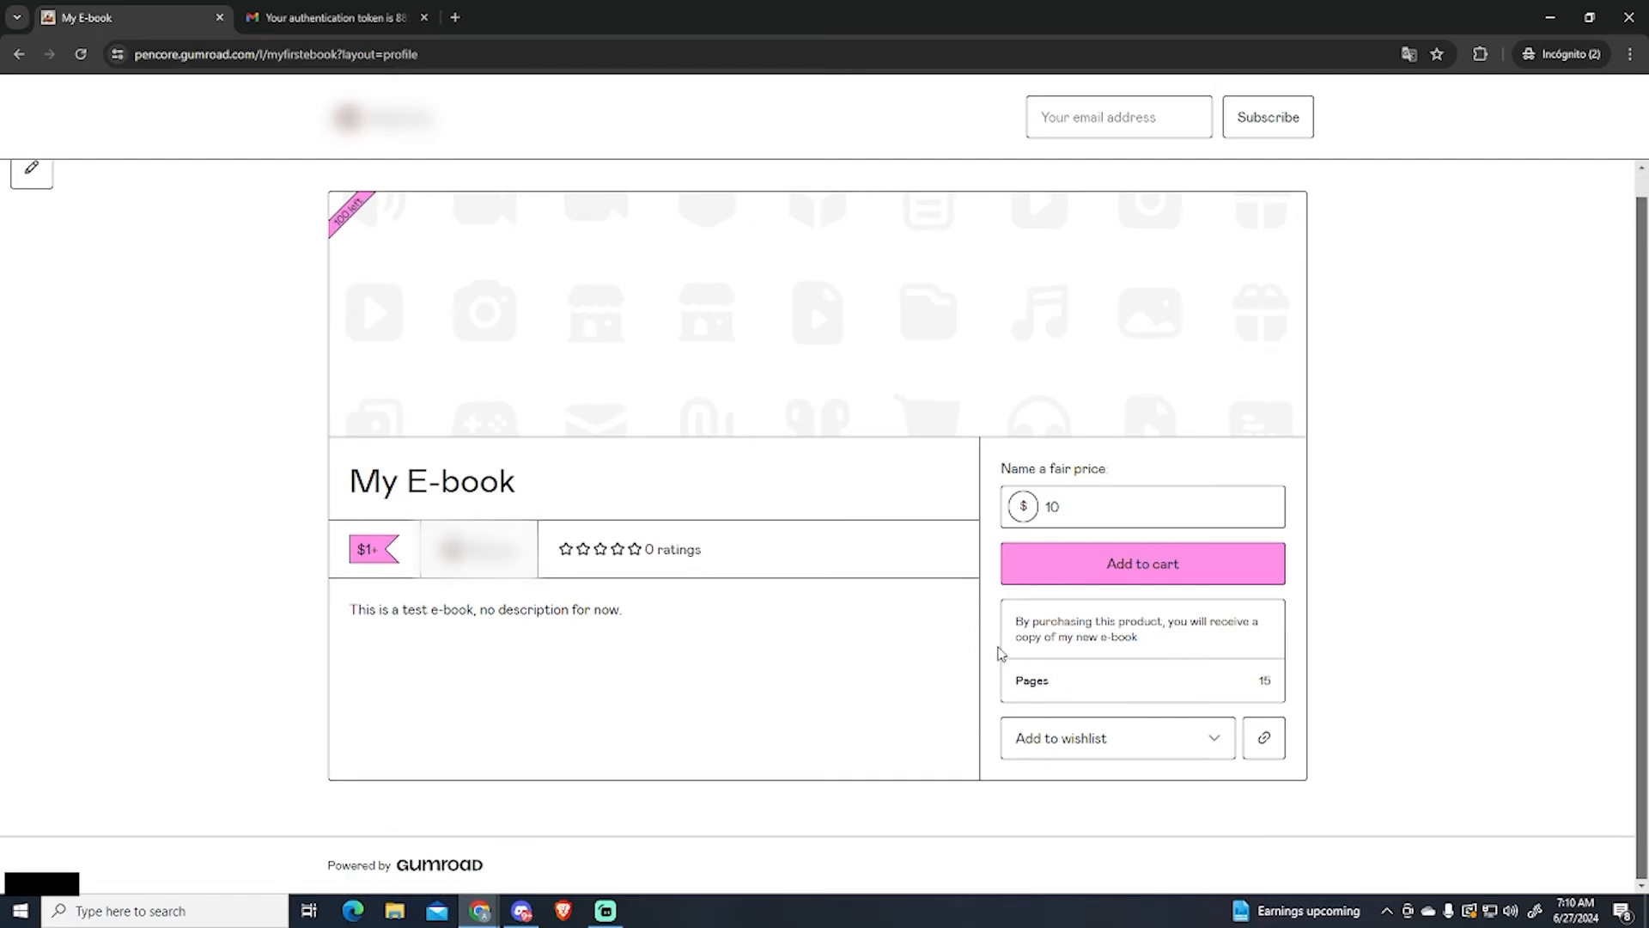
left_click(1142, 563)
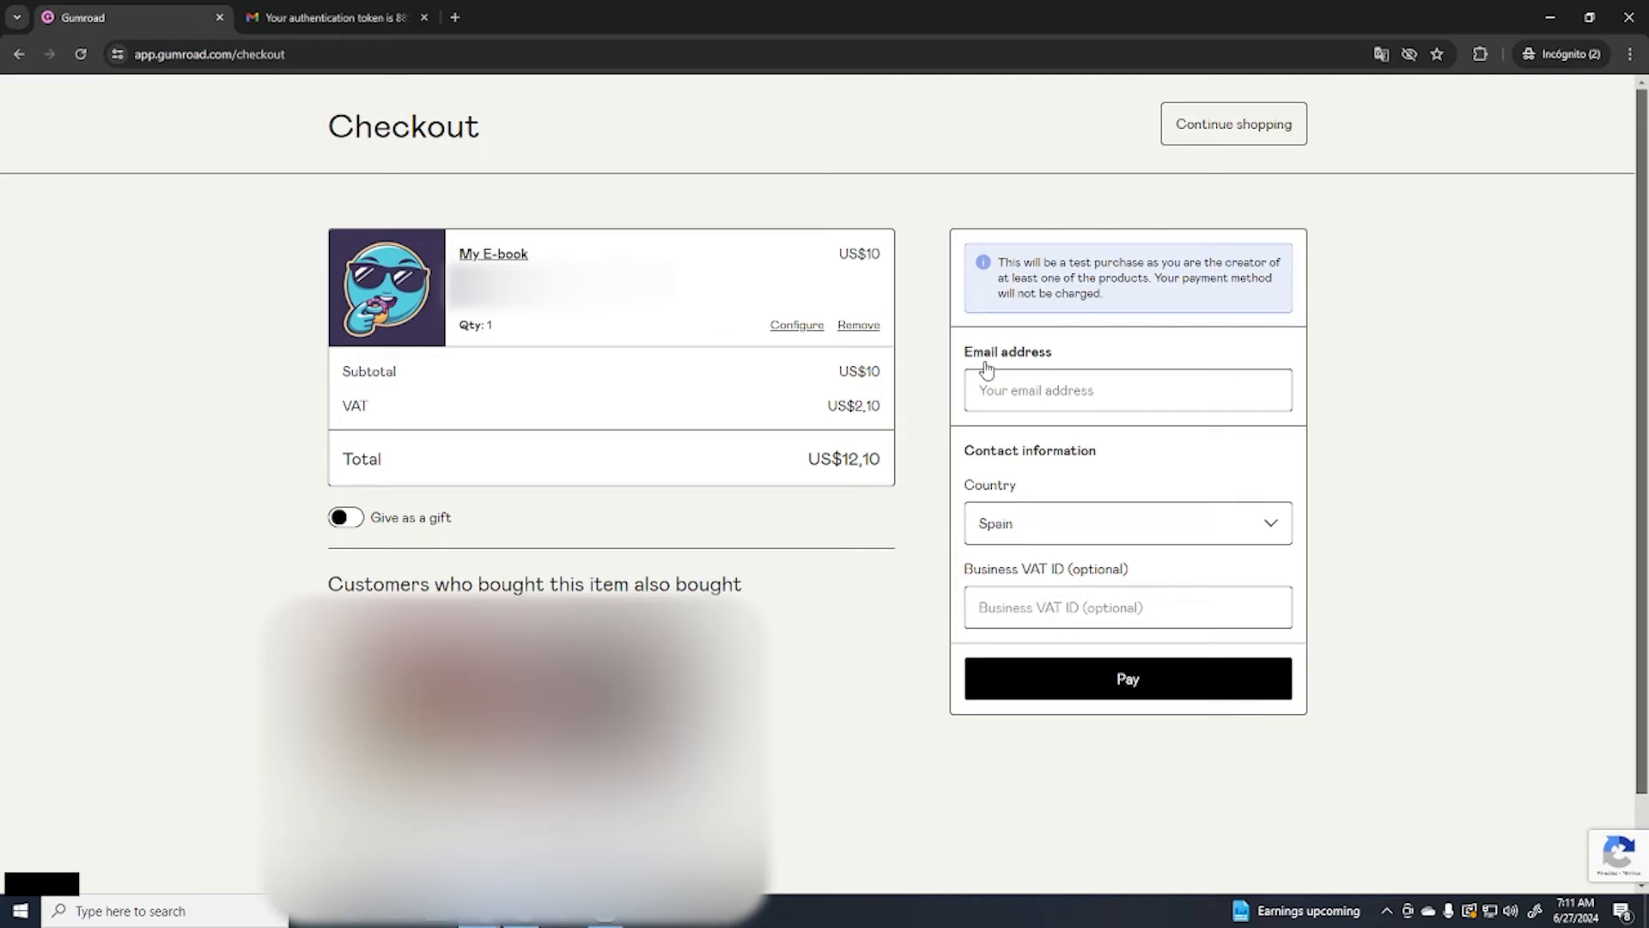
left_click(1127, 391)
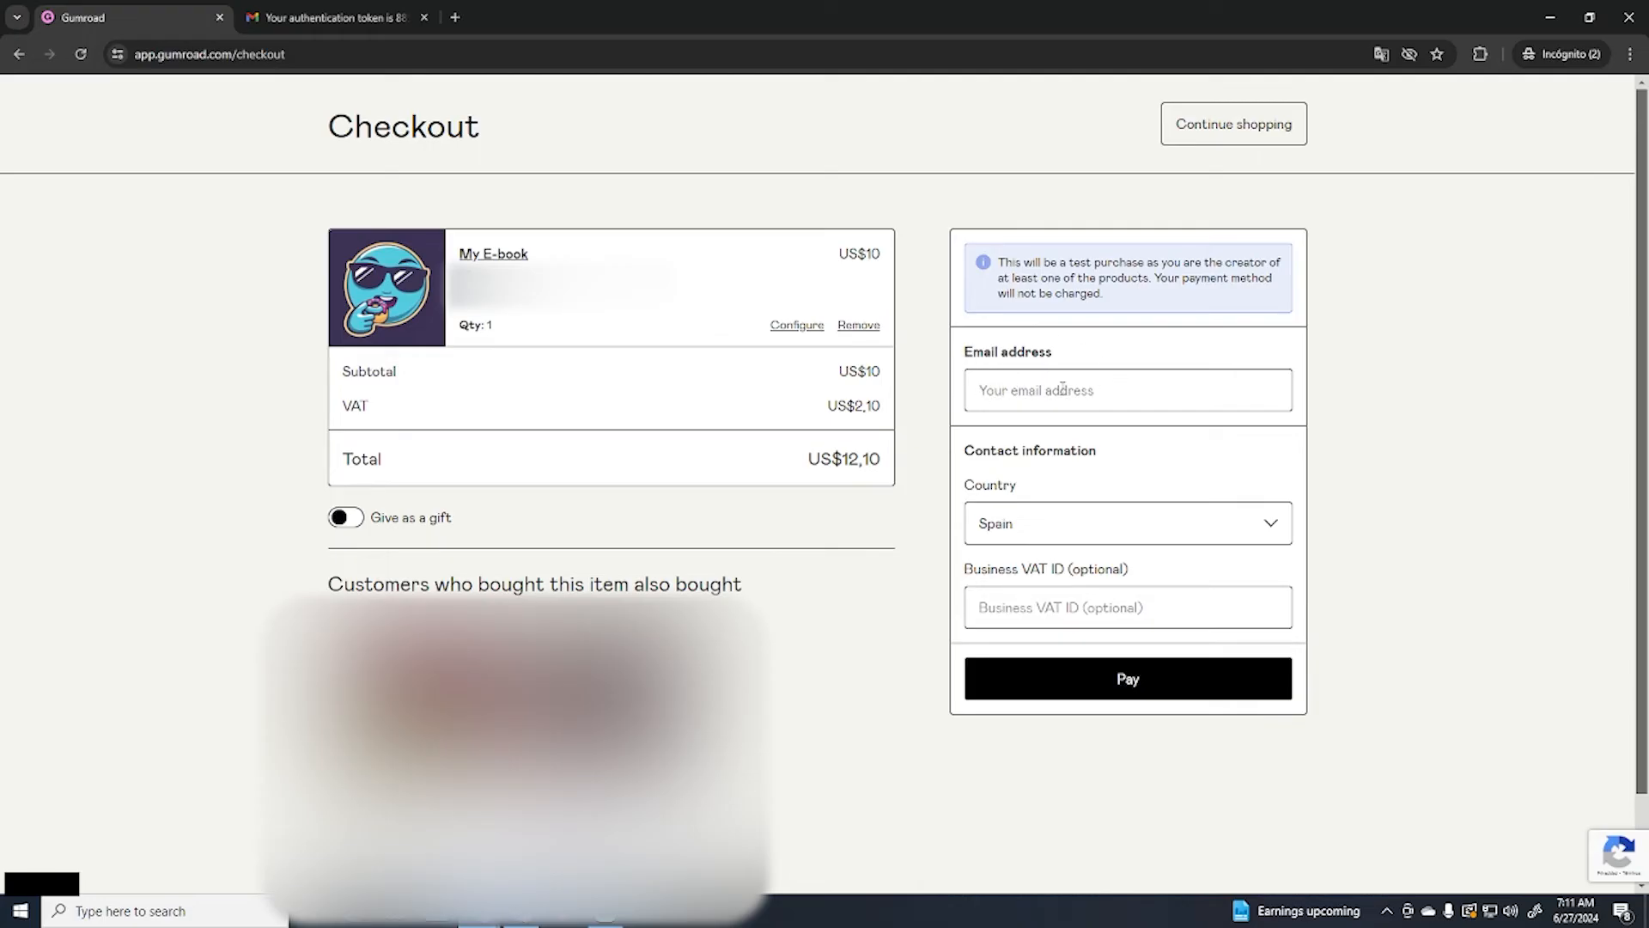
mouse_move(797, 319)
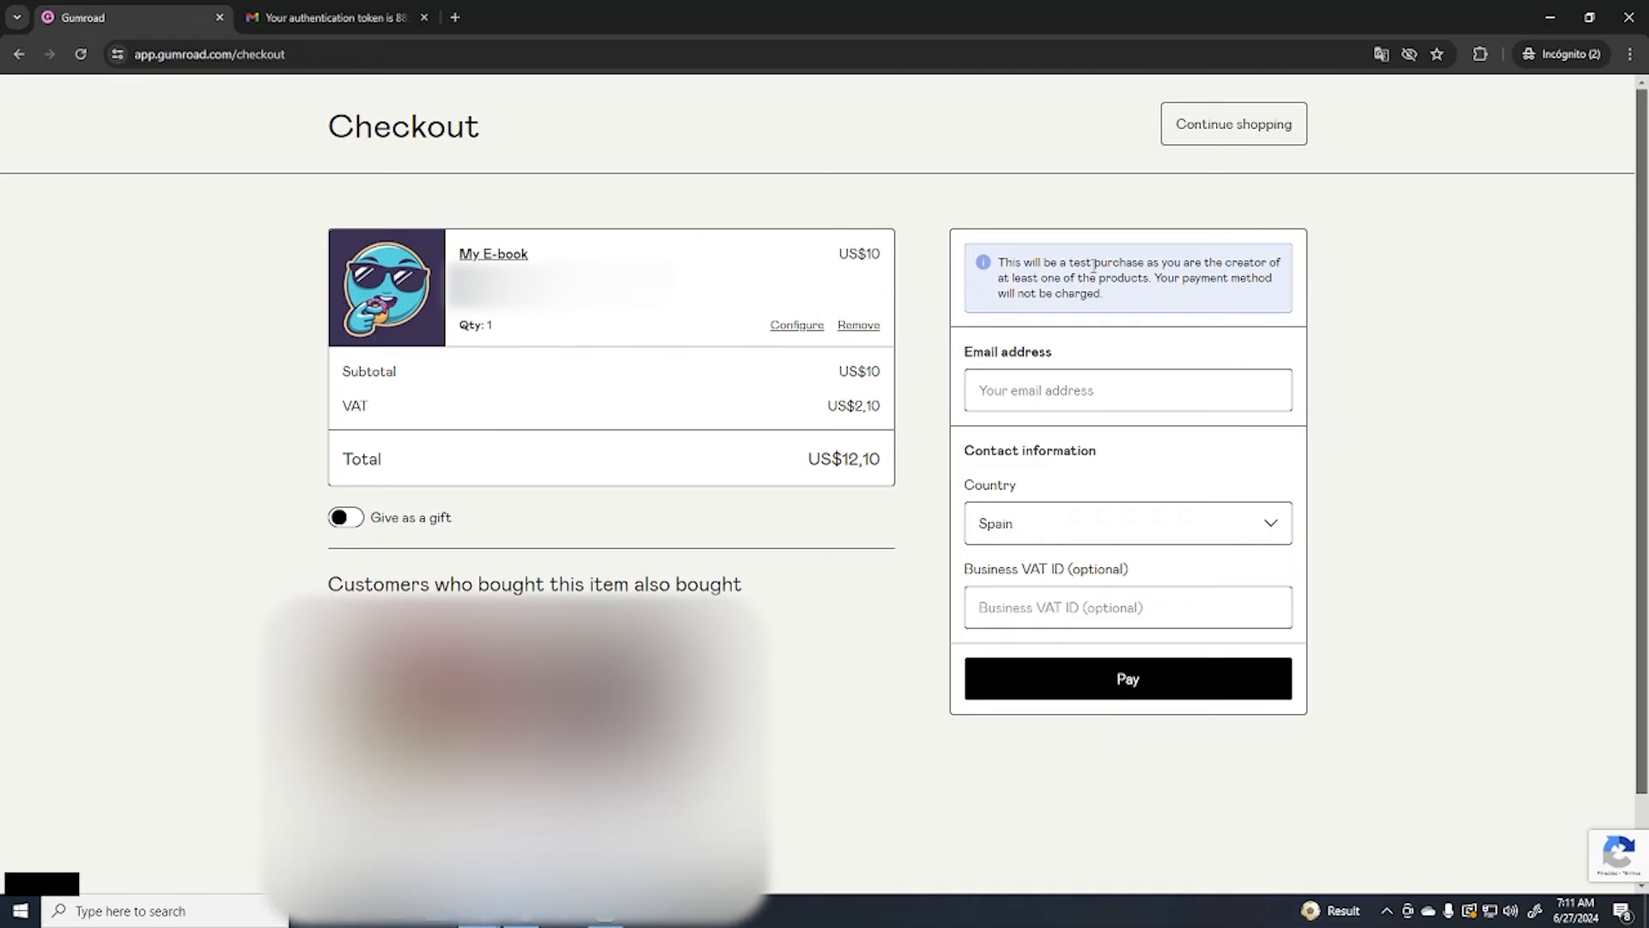
mouse_move(1117, 312)
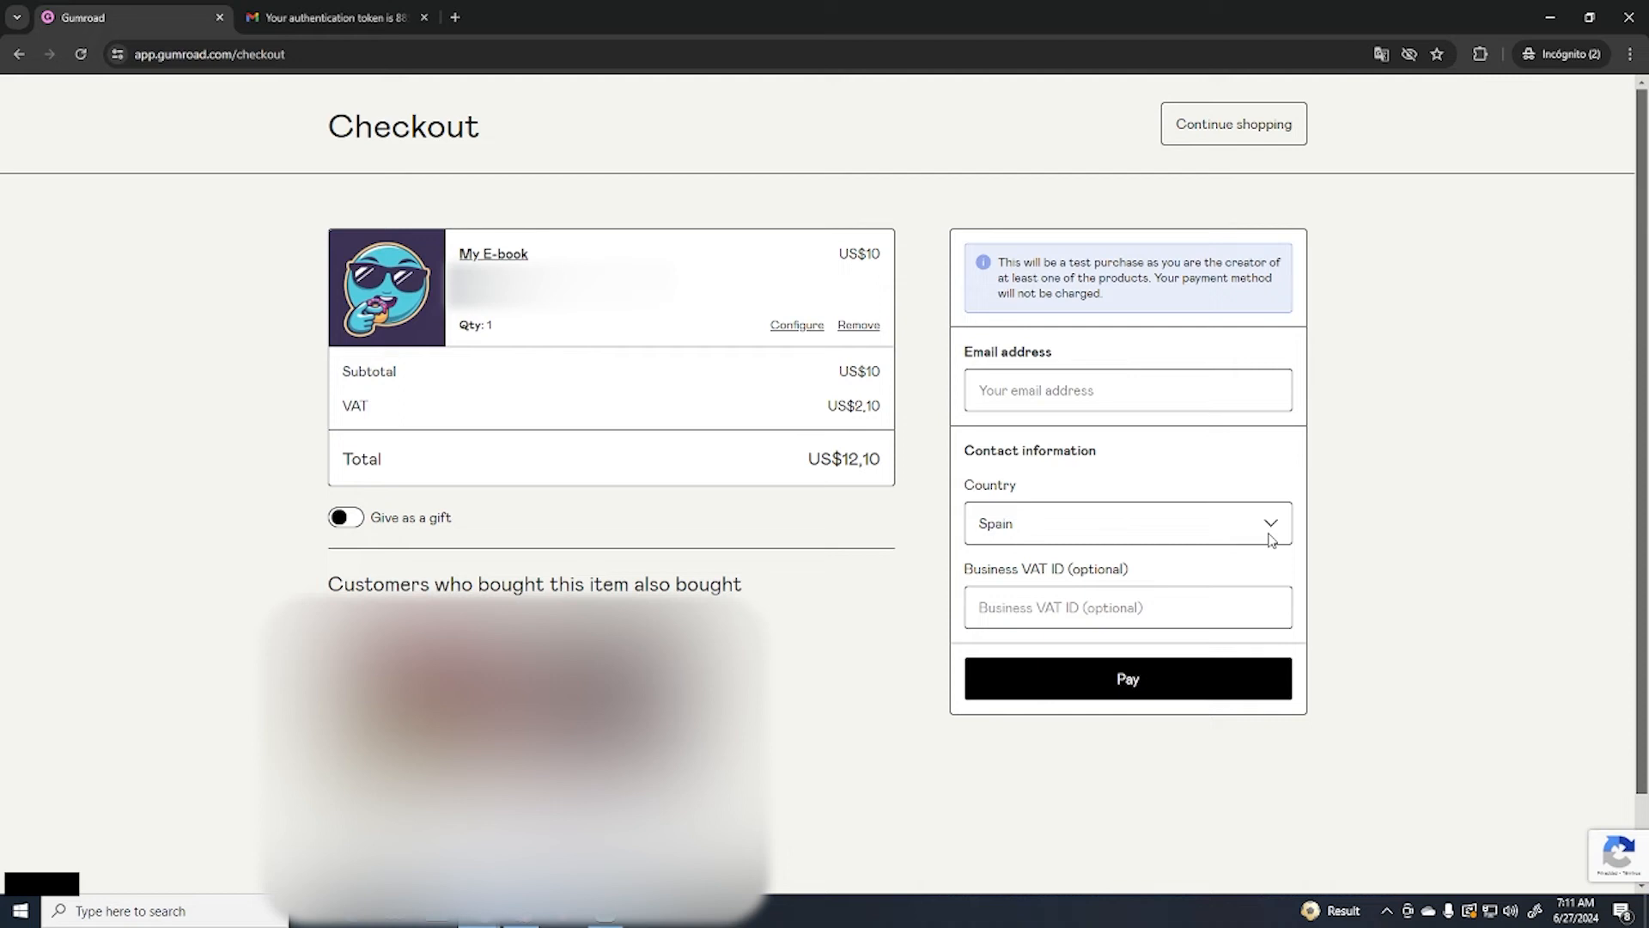
left_click(1127, 390)
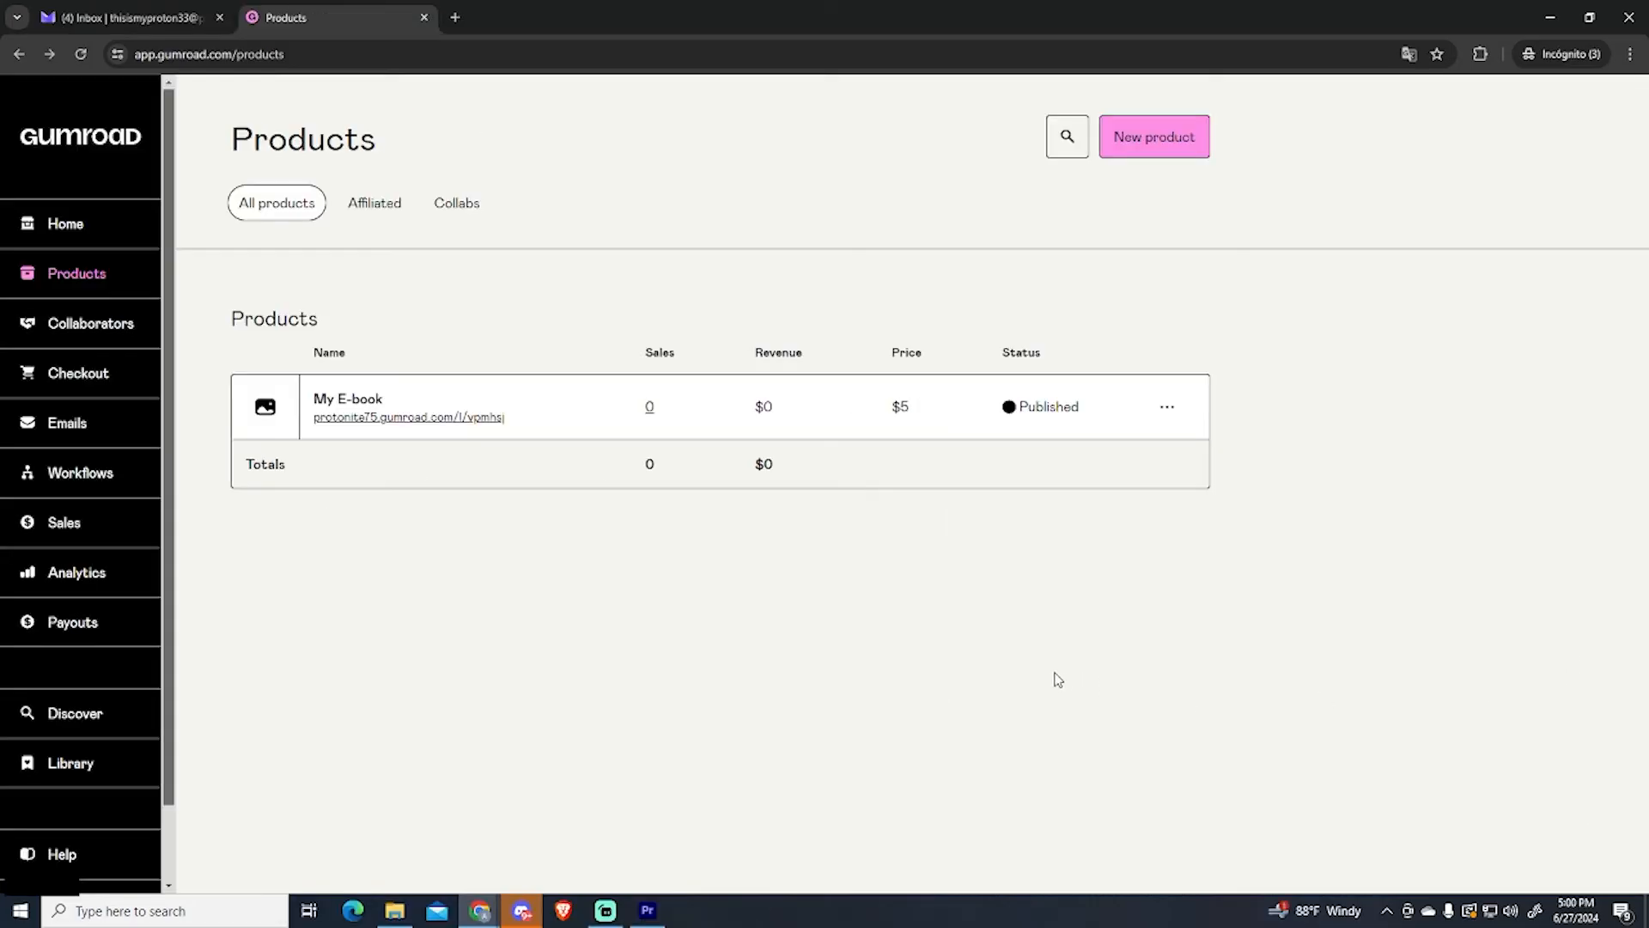
mouse_move(858, 622)
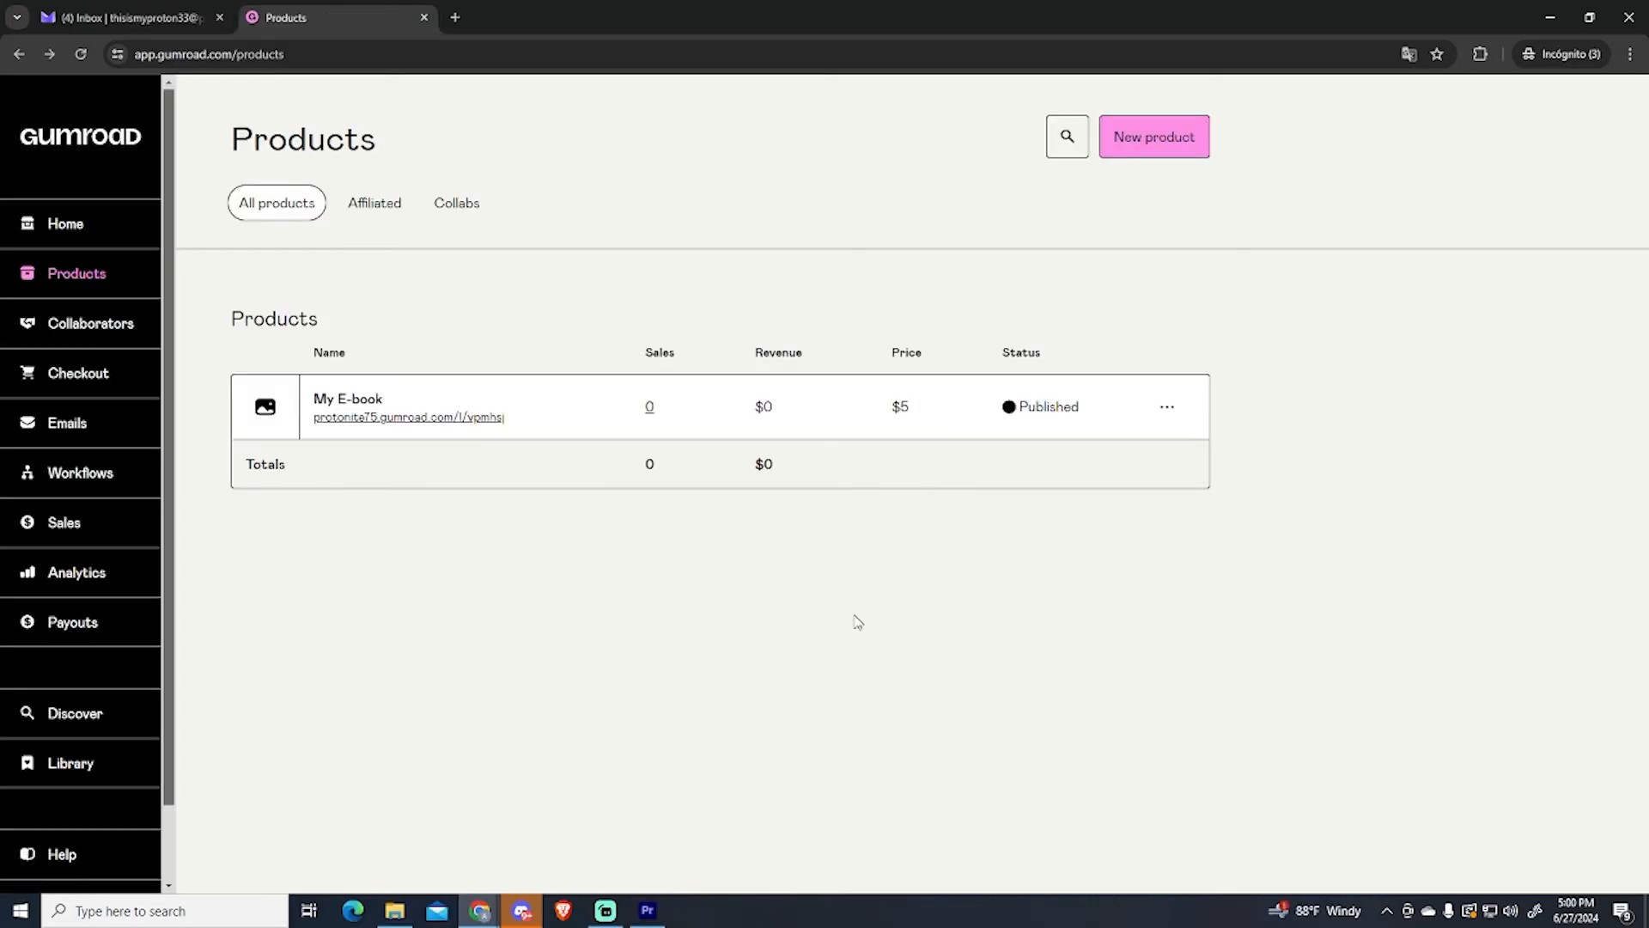
mouse_move(548, 543)
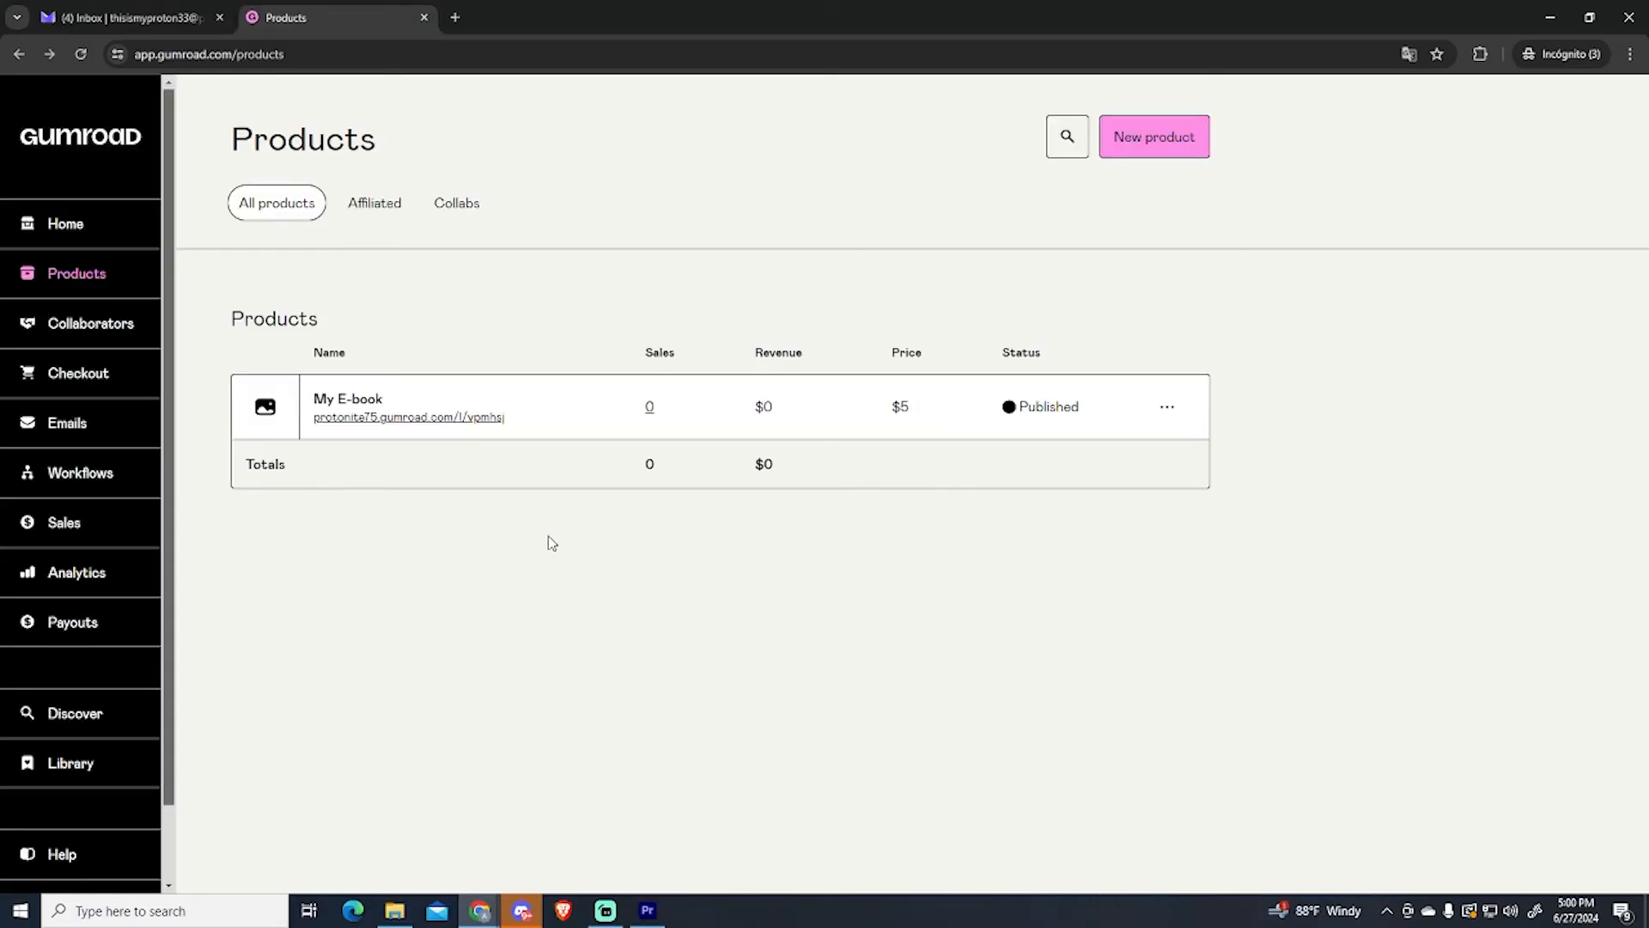
mouse_move(442, 498)
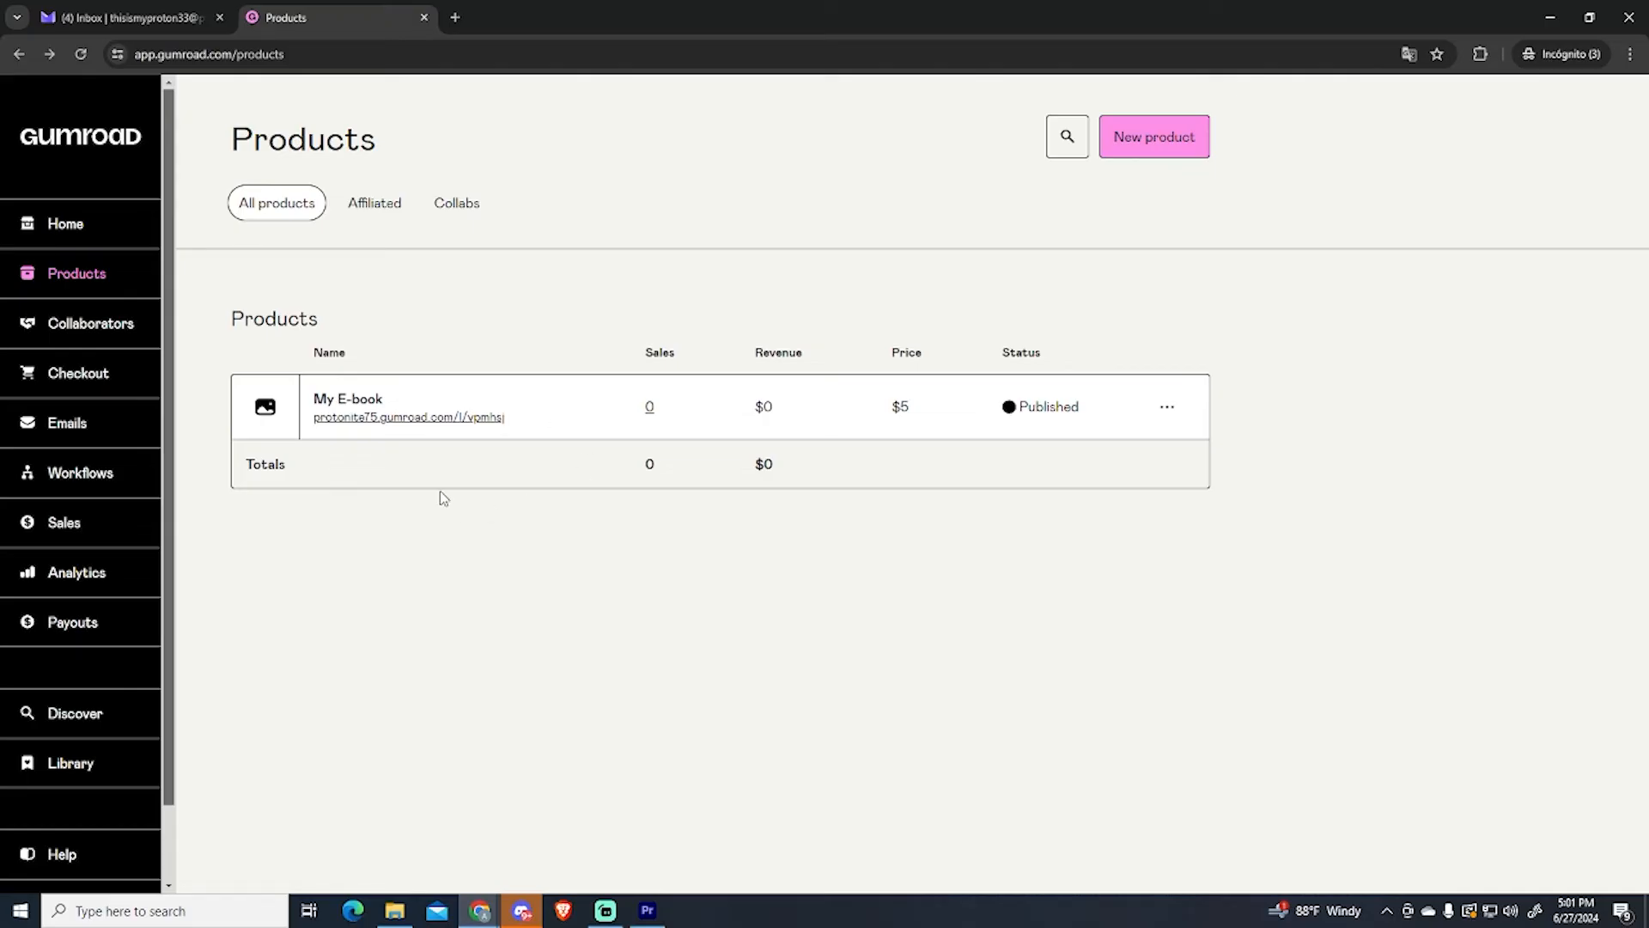
mouse_move(602, 498)
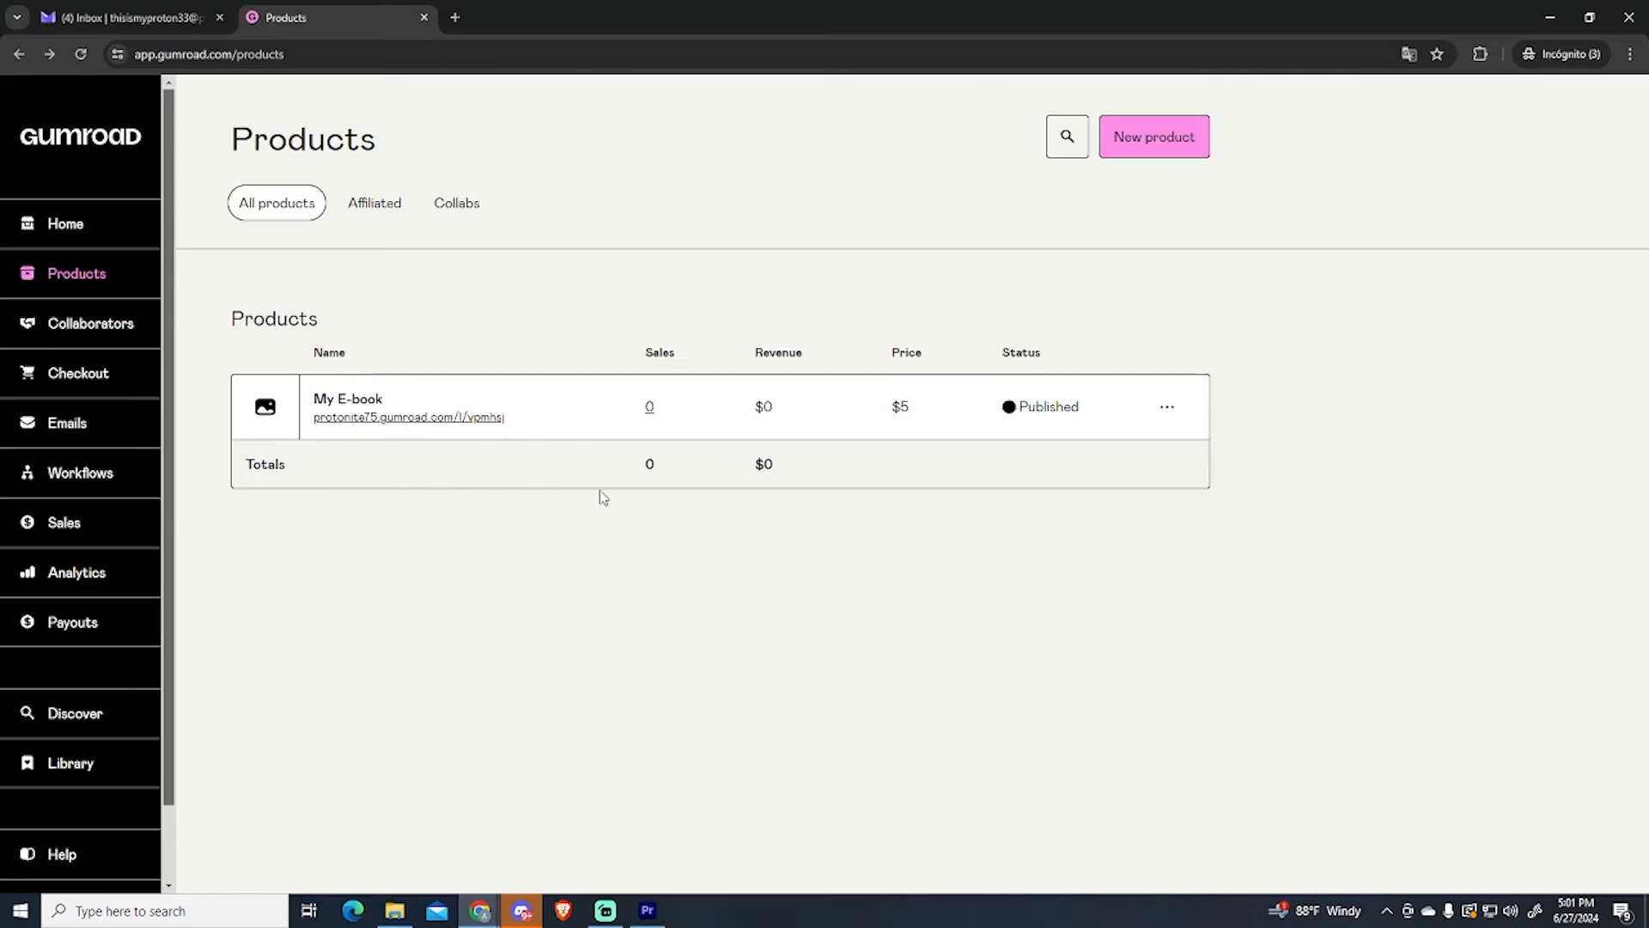
mouse_move(814, 564)
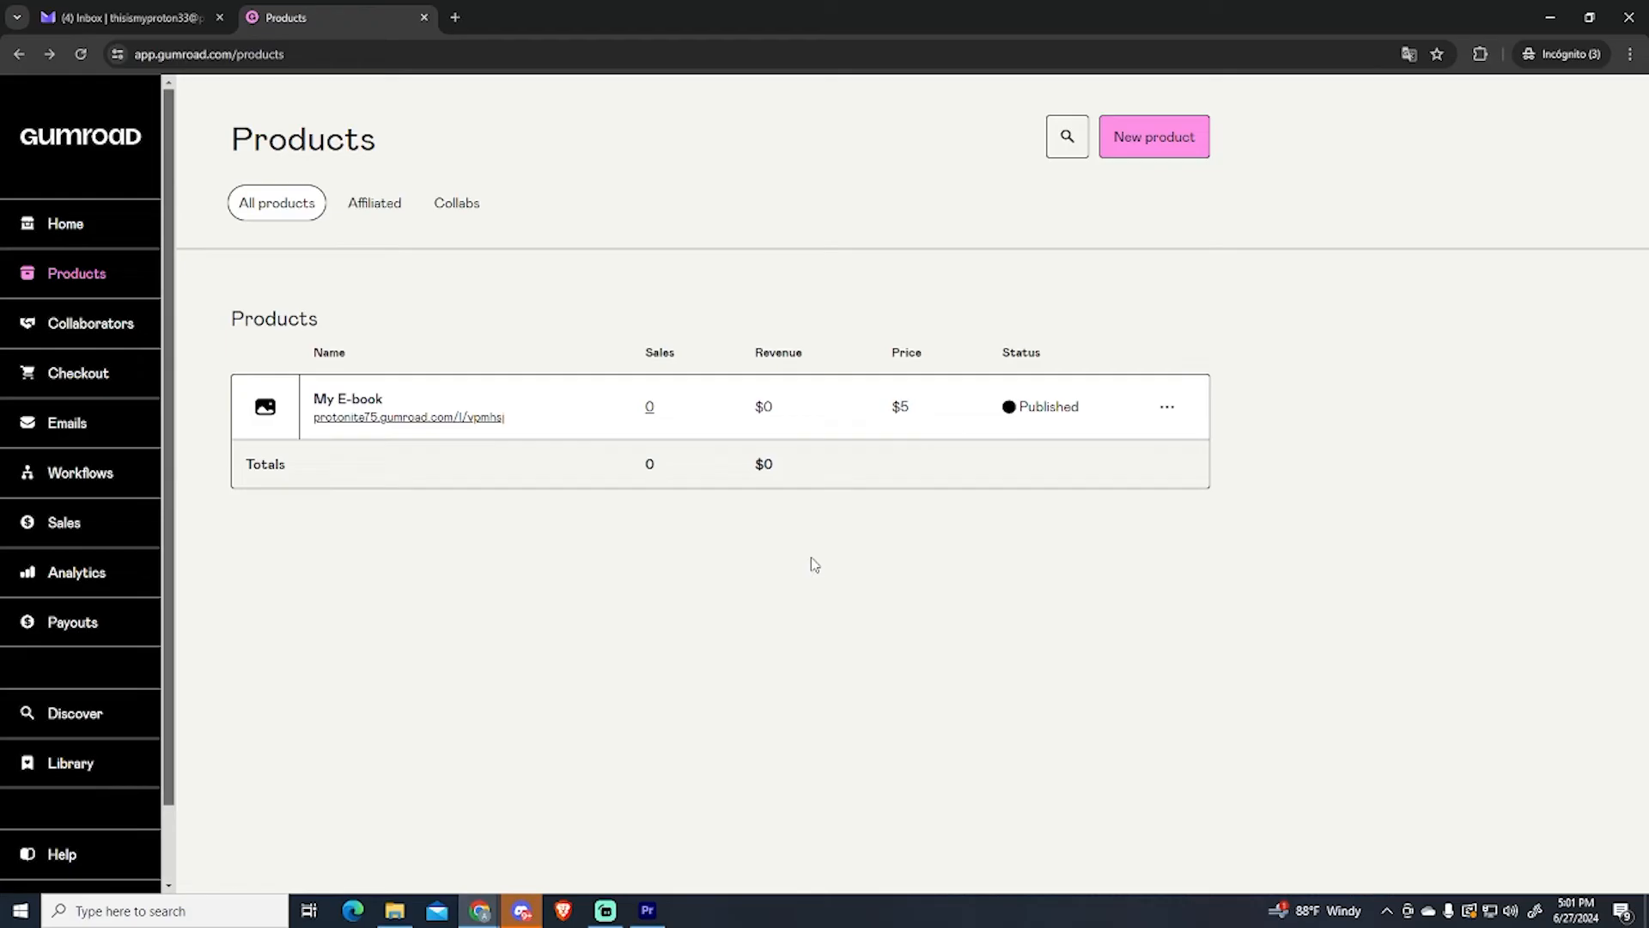
mouse_move(371, 419)
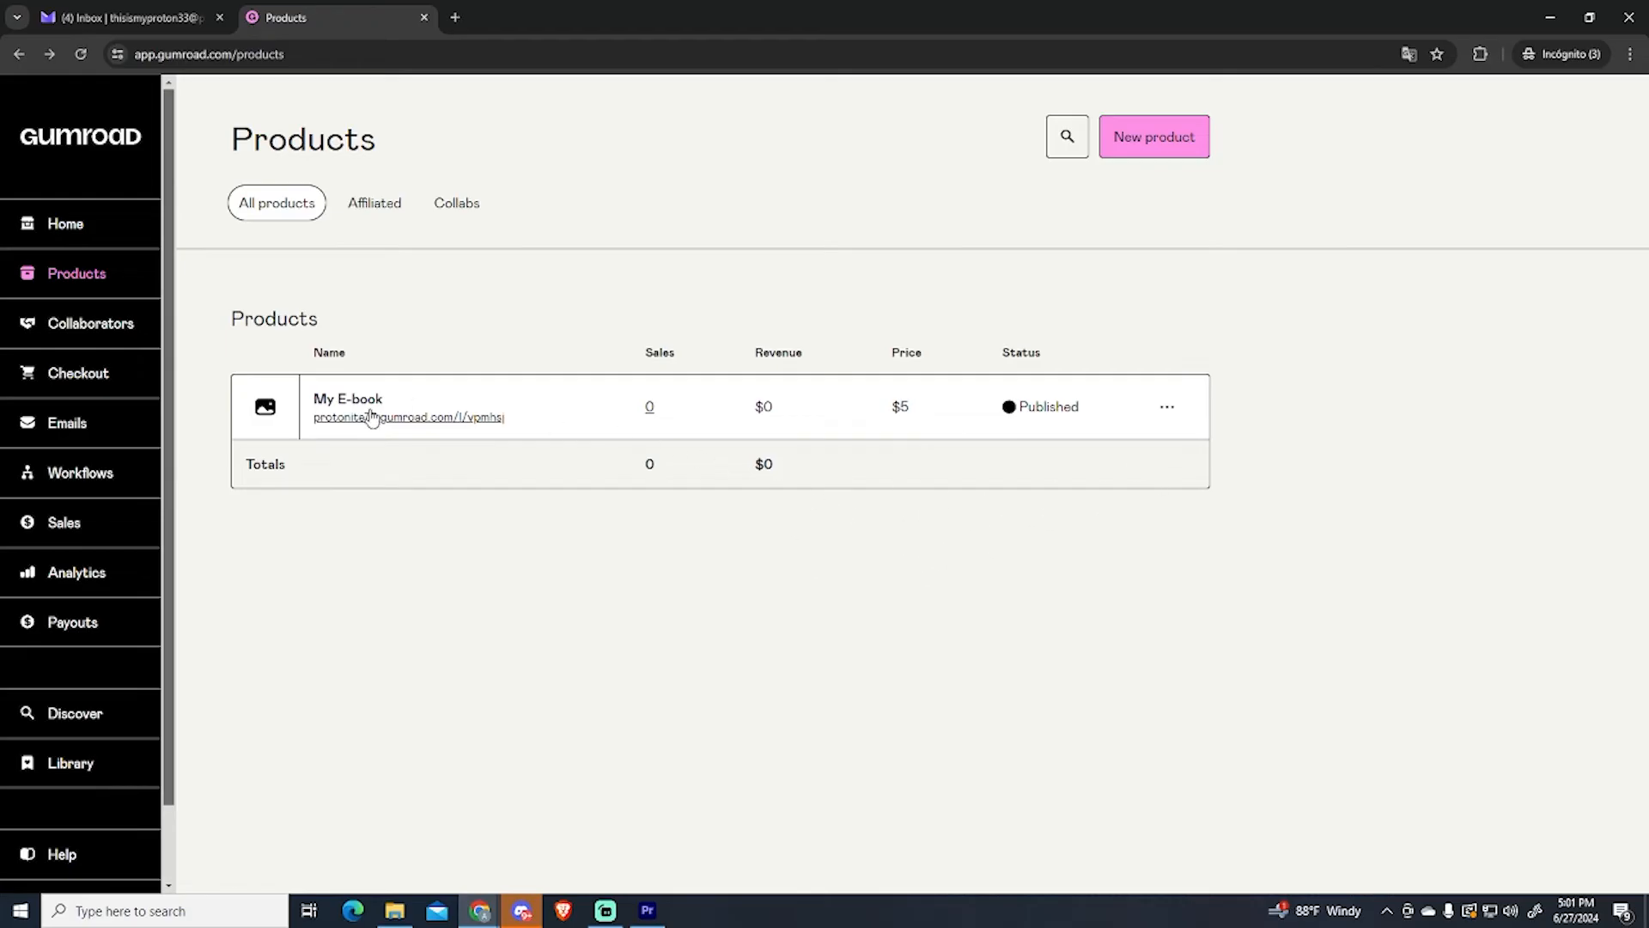
mouse_move(103, 282)
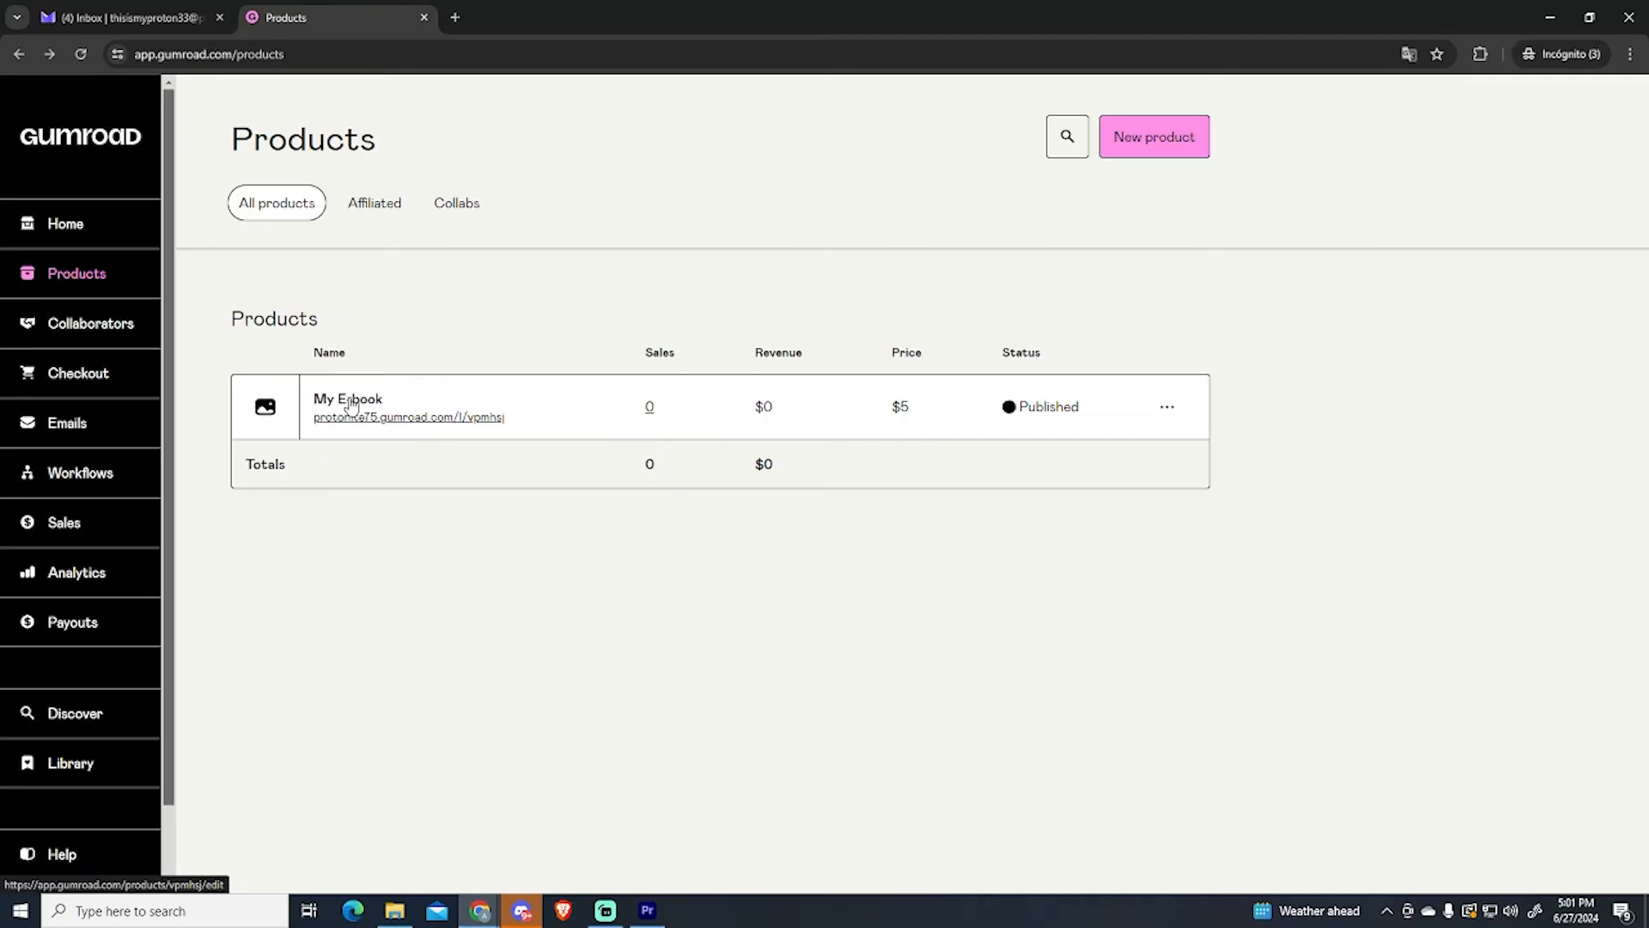
Step: Reopen My E-book from the products list to edit its name, description and URL
left_click(347, 399)
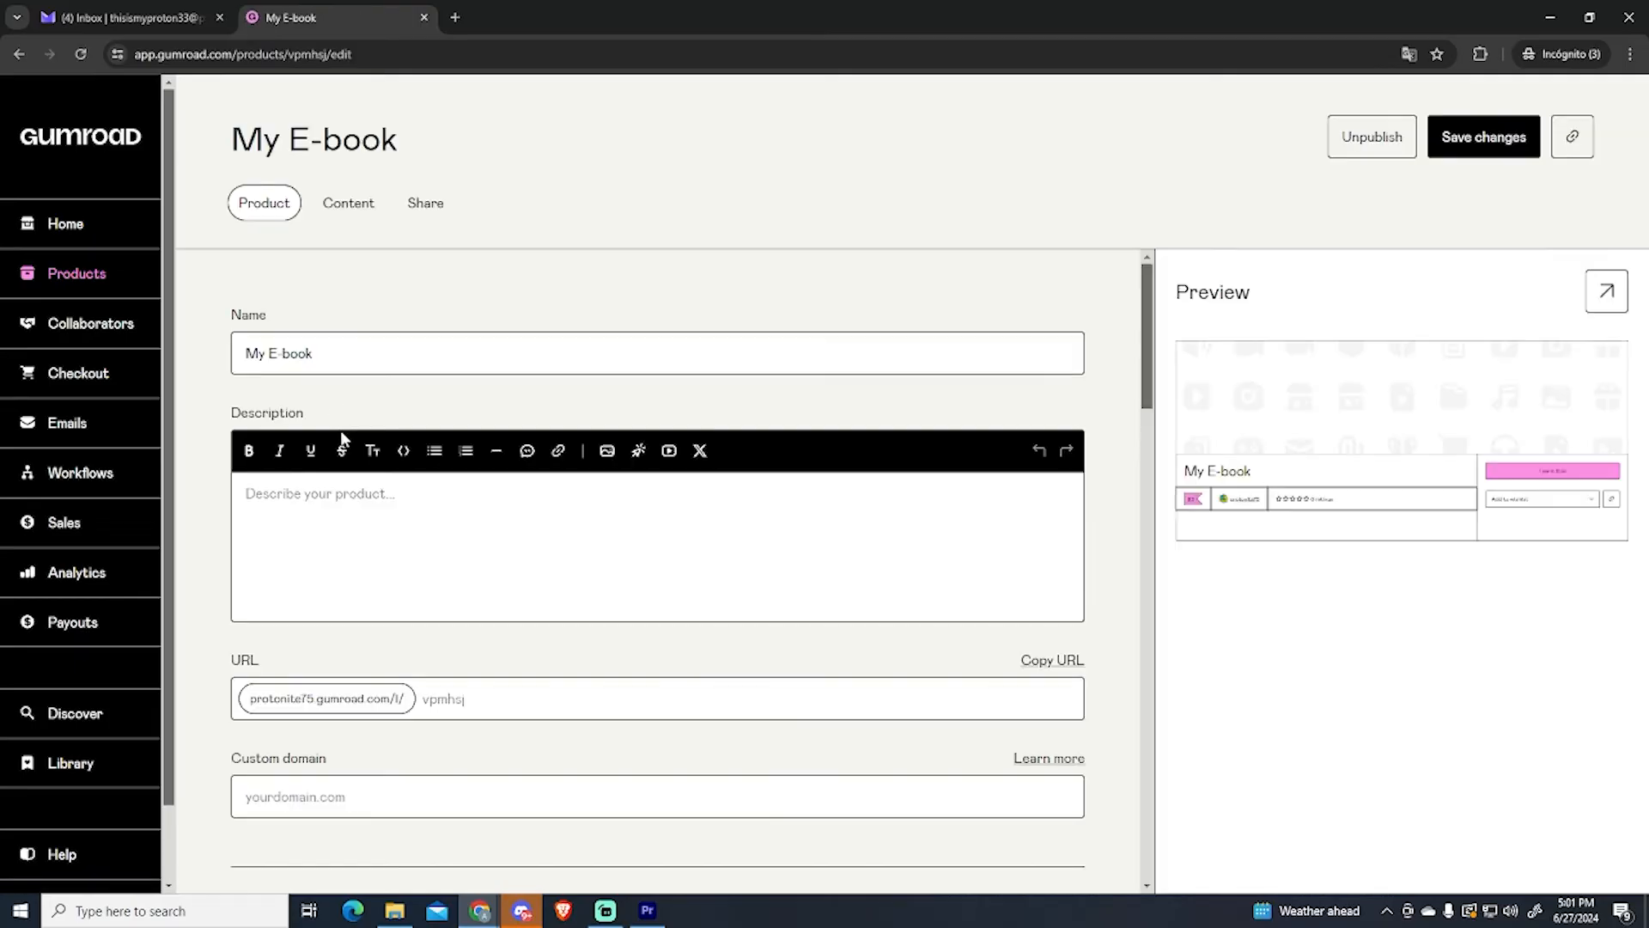
scroll("down", 3)
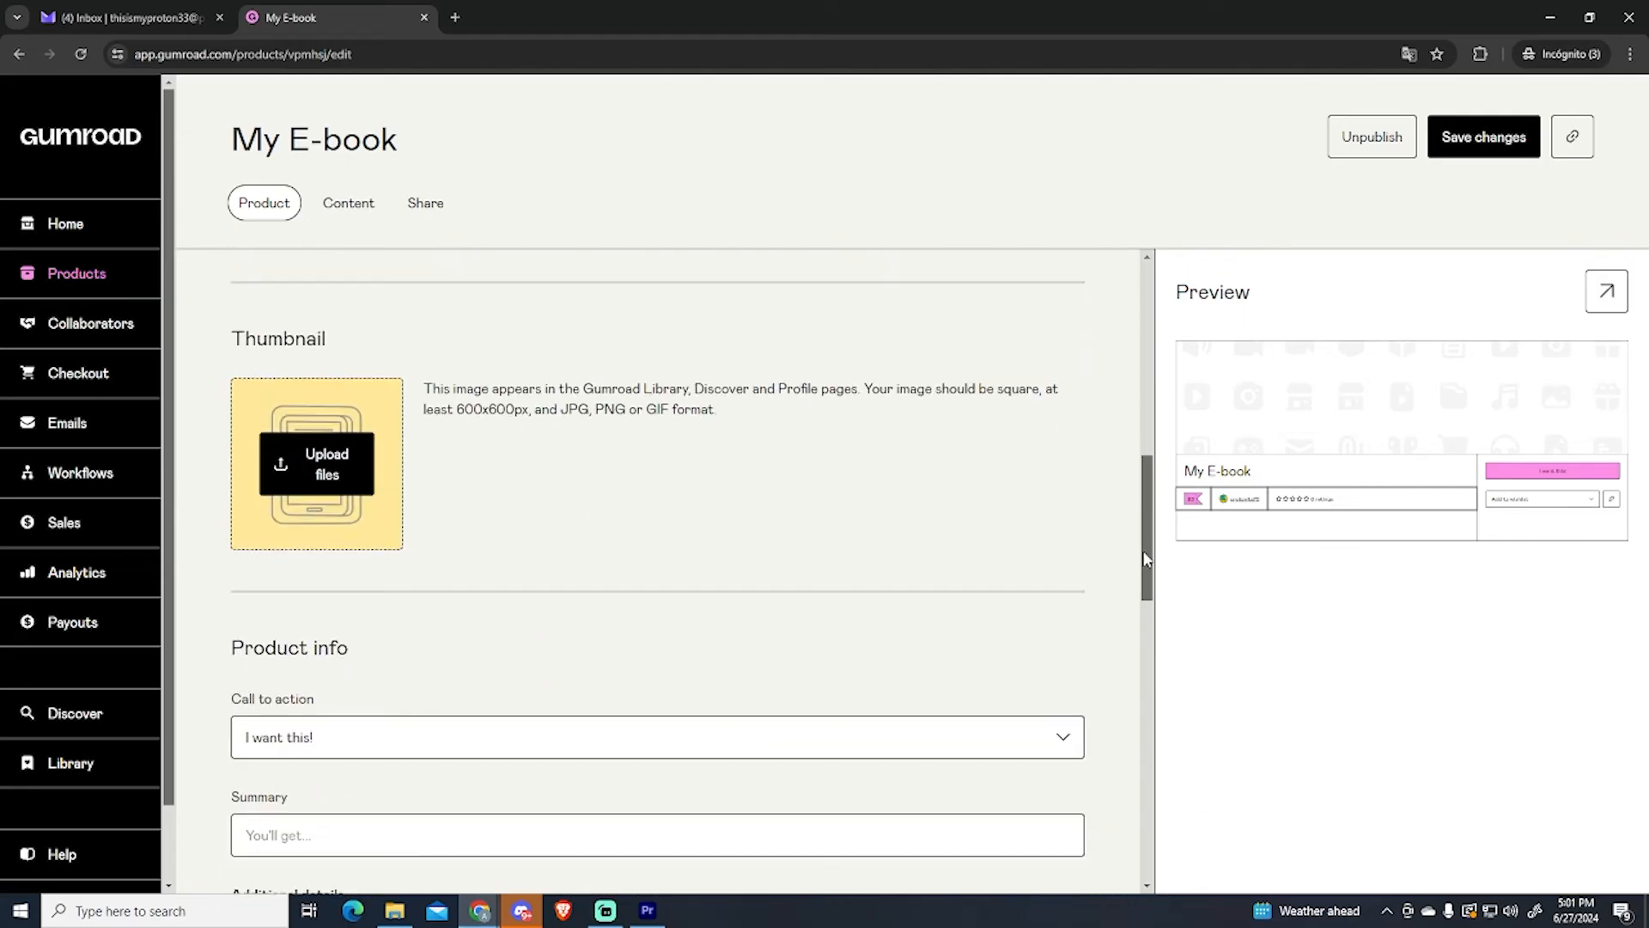
scroll("up", 3)
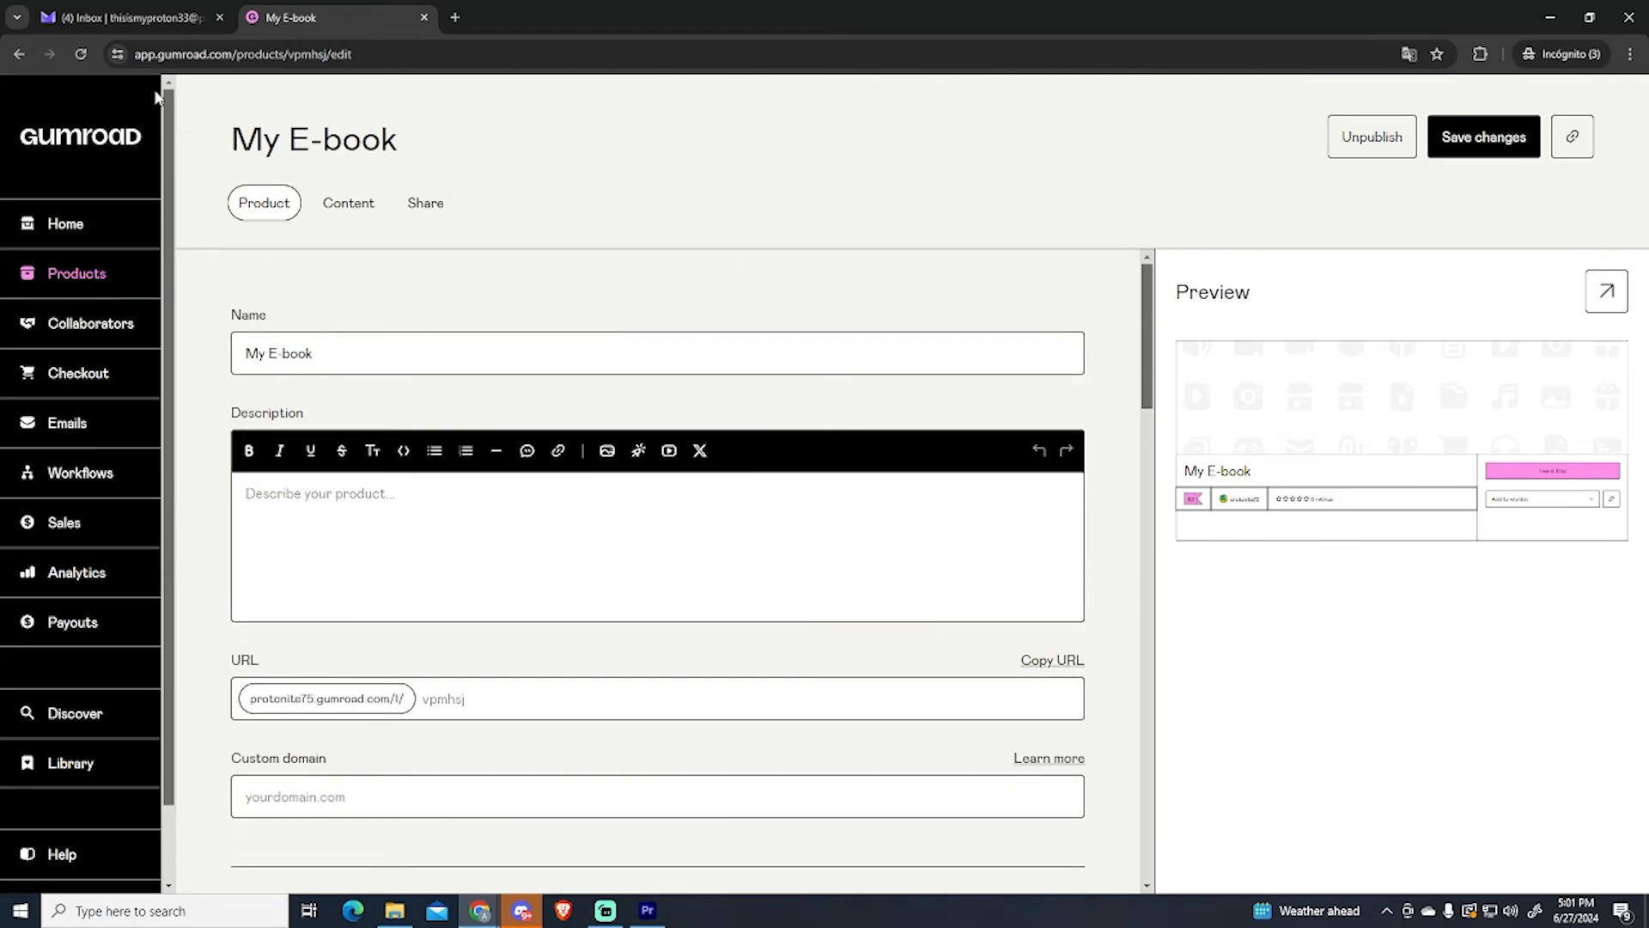
mouse_move(1251, 320)
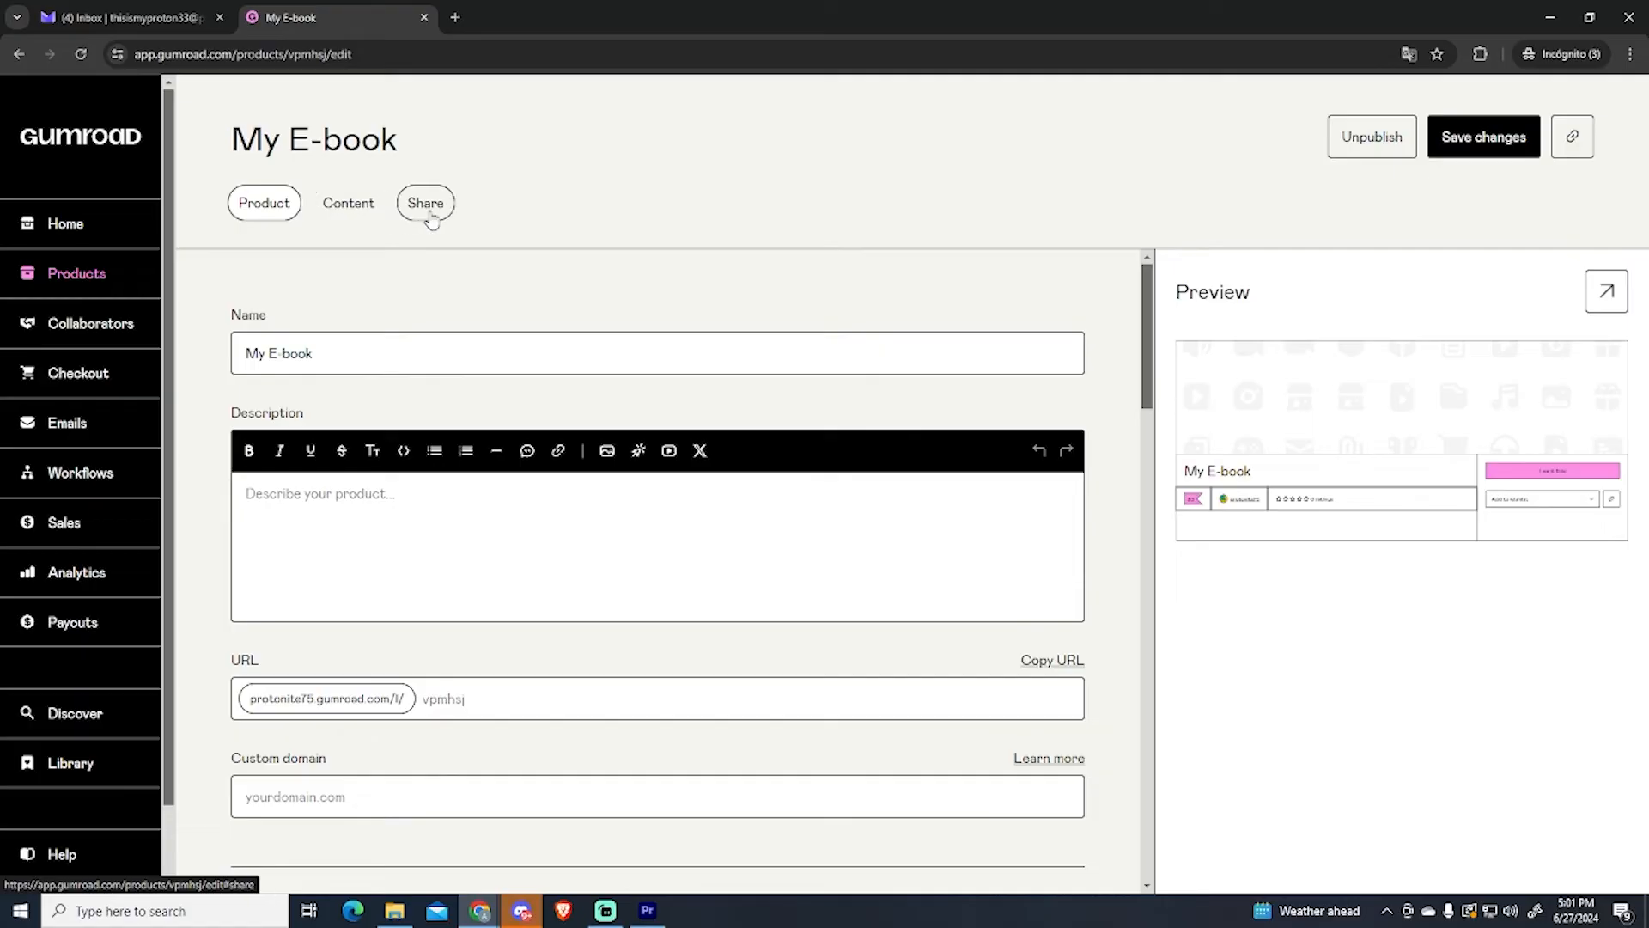
Step: Show My E-book's Share settings with social sharing and Gumroad Discover categories
left_click(426, 203)
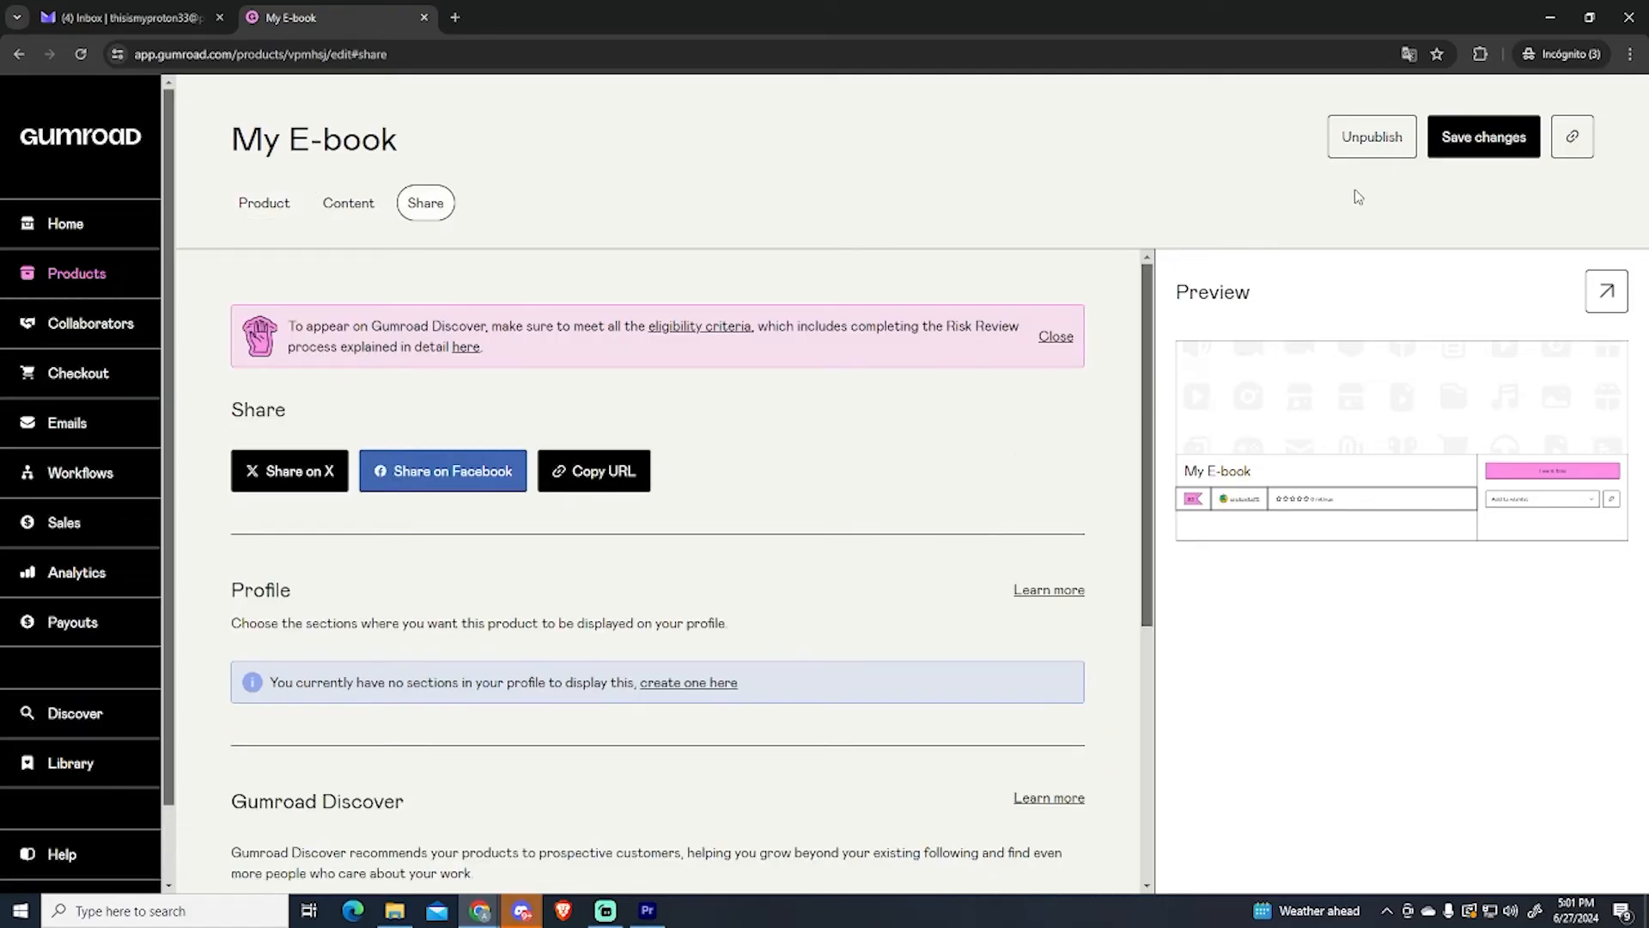
scroll("down", 3)
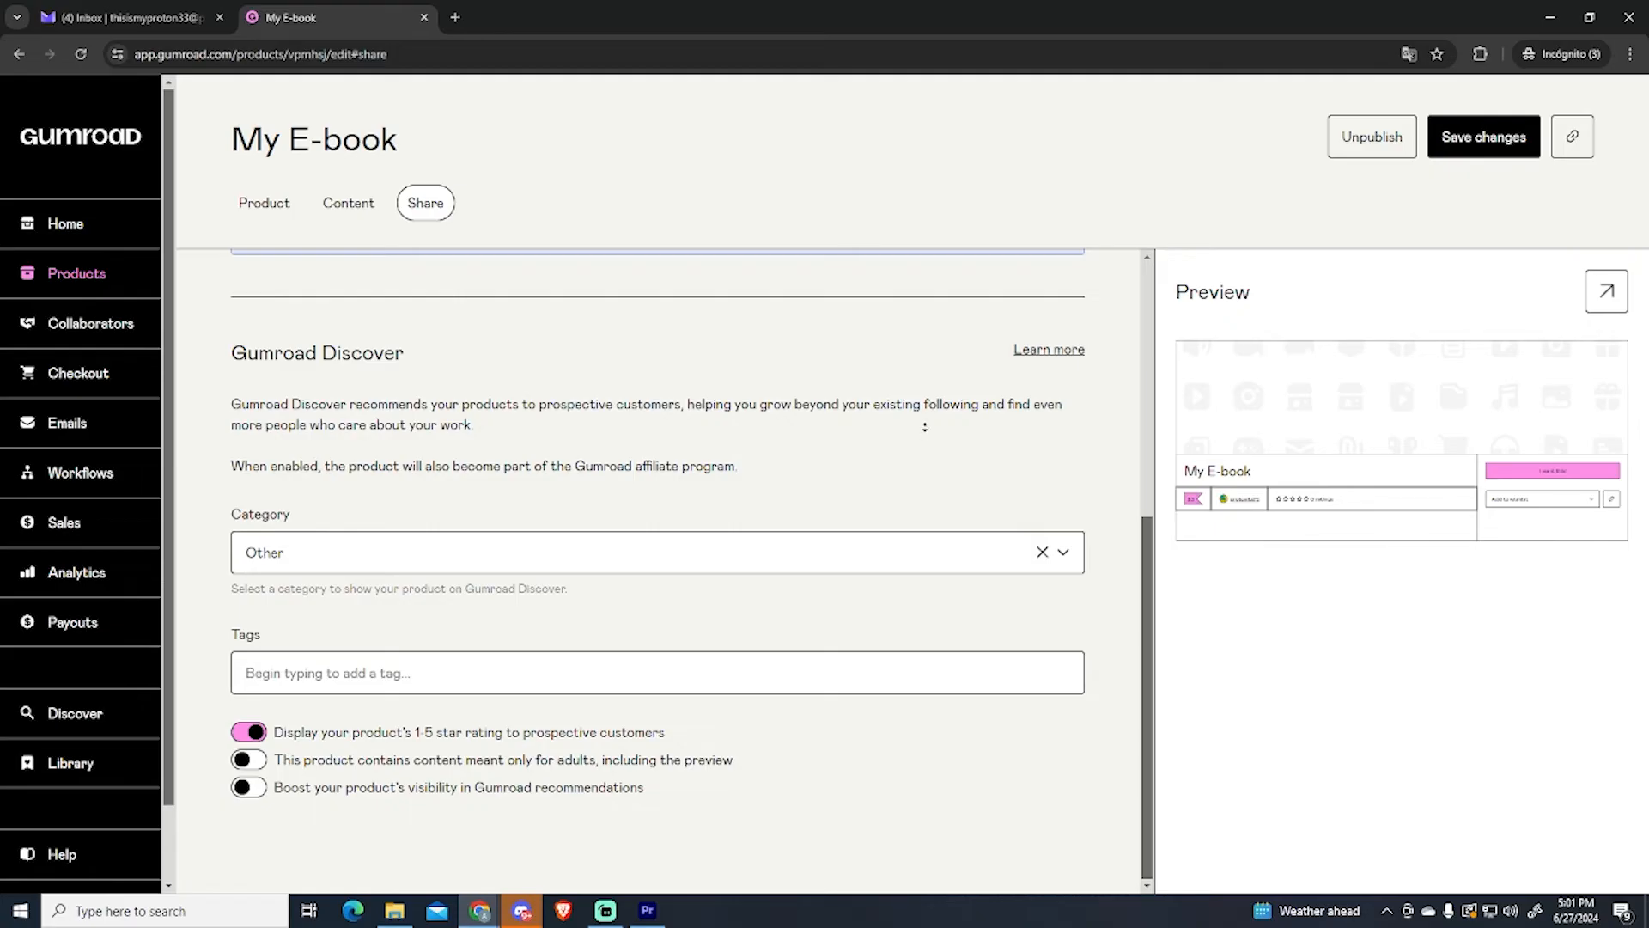
mouse_move(780, 432)
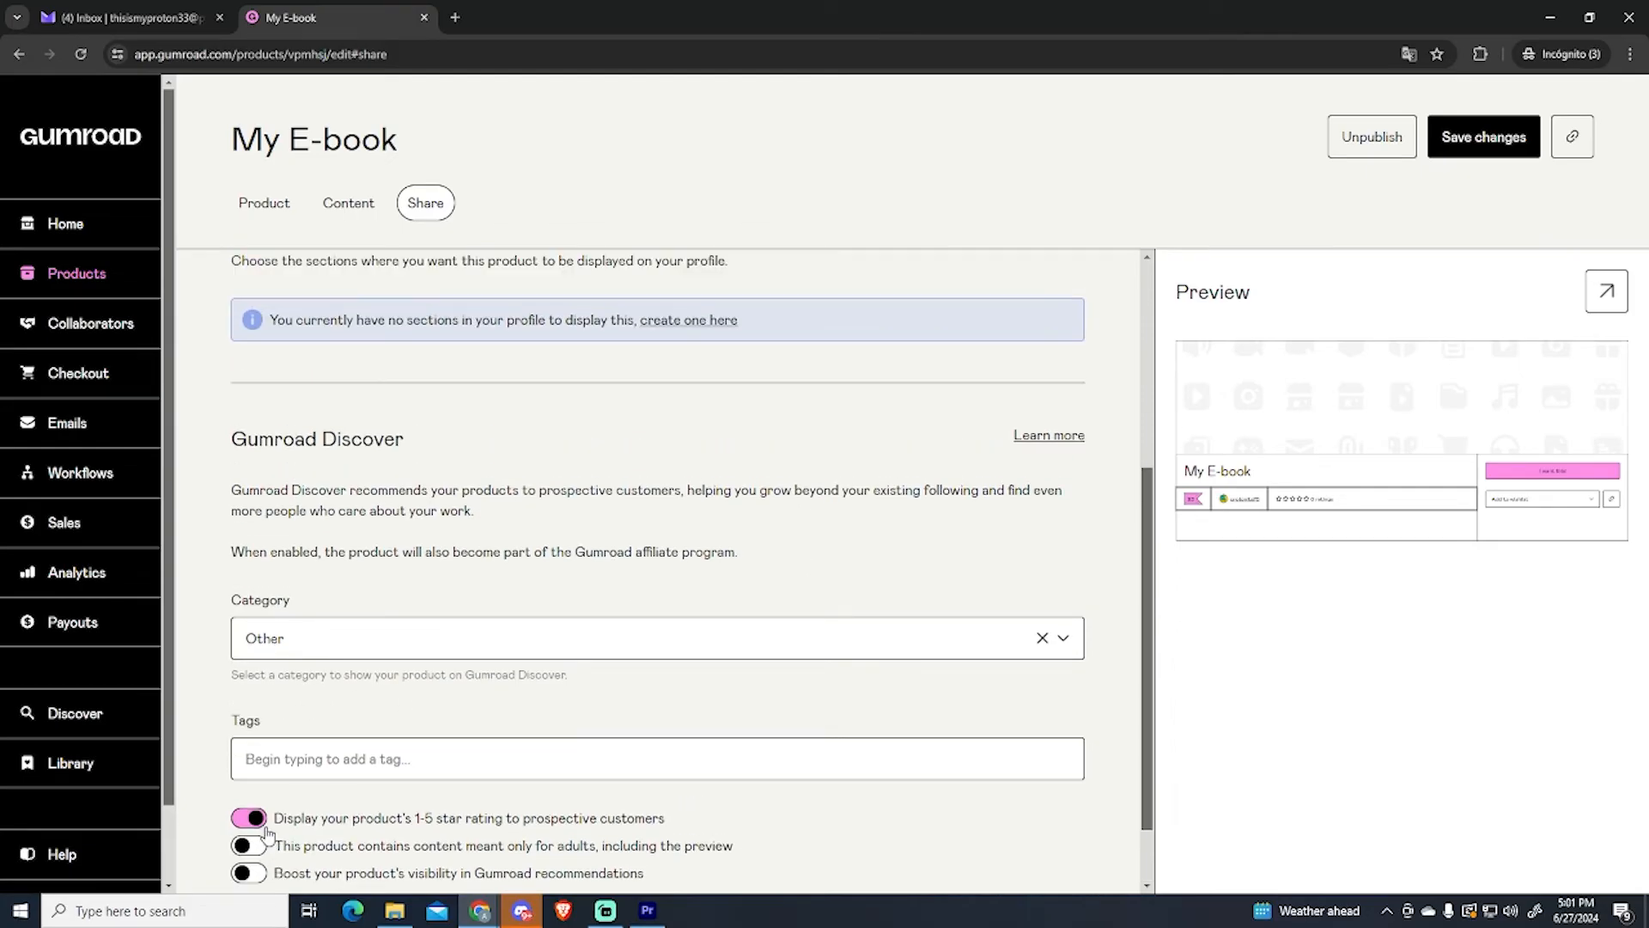
scroll("down", 3)
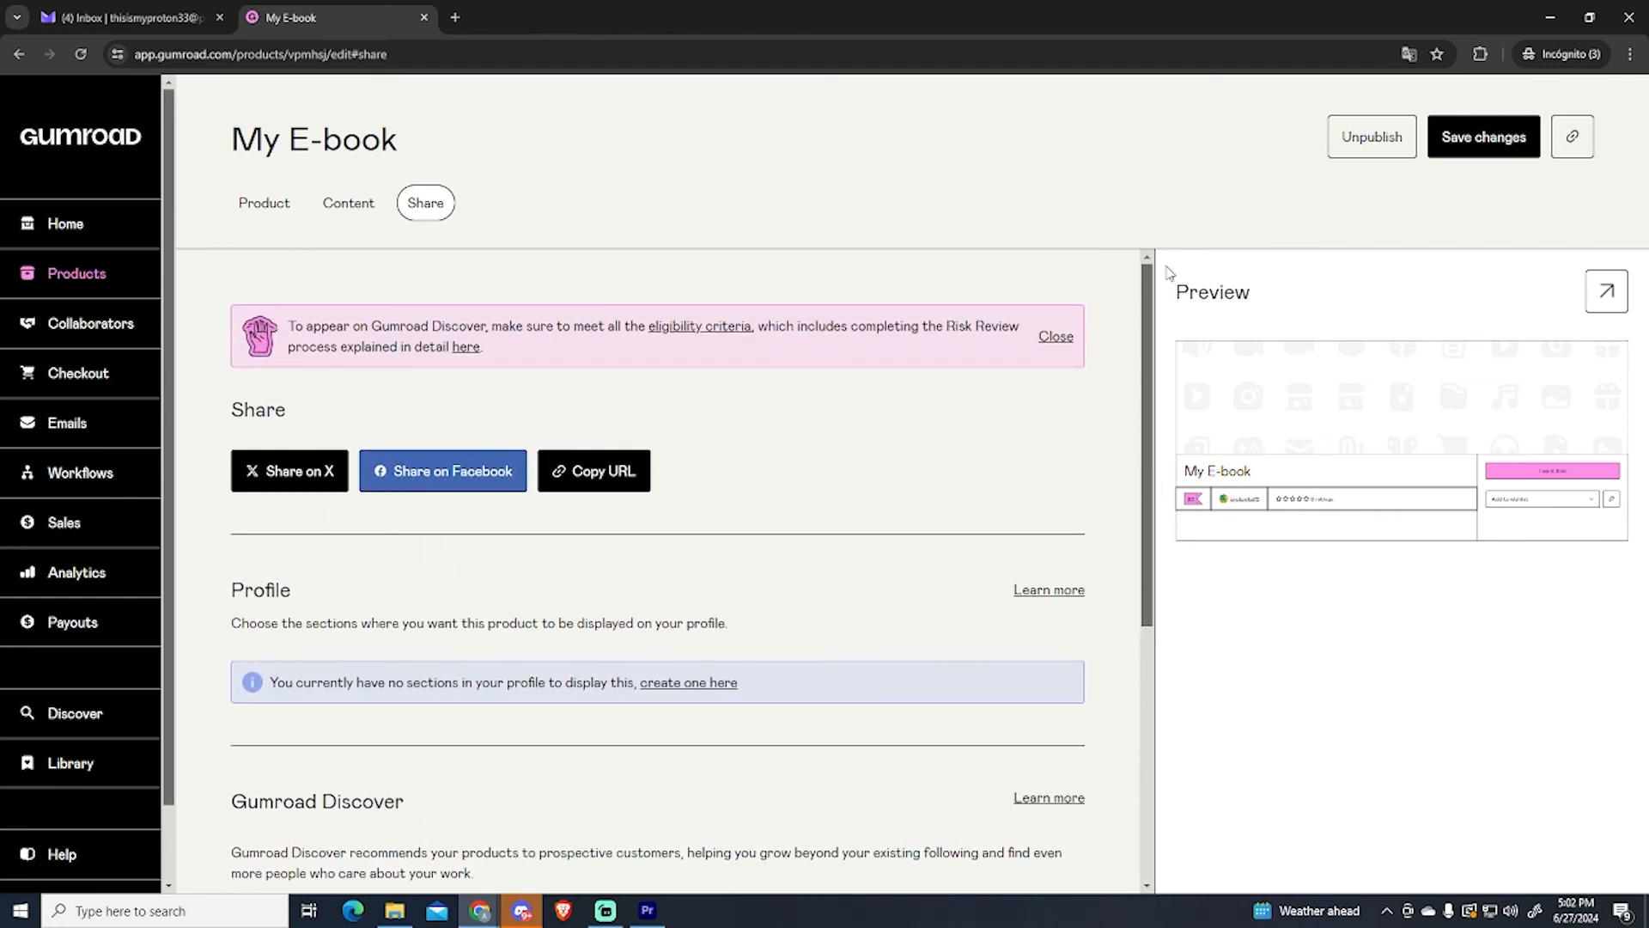
mouse_move(1344, 162)
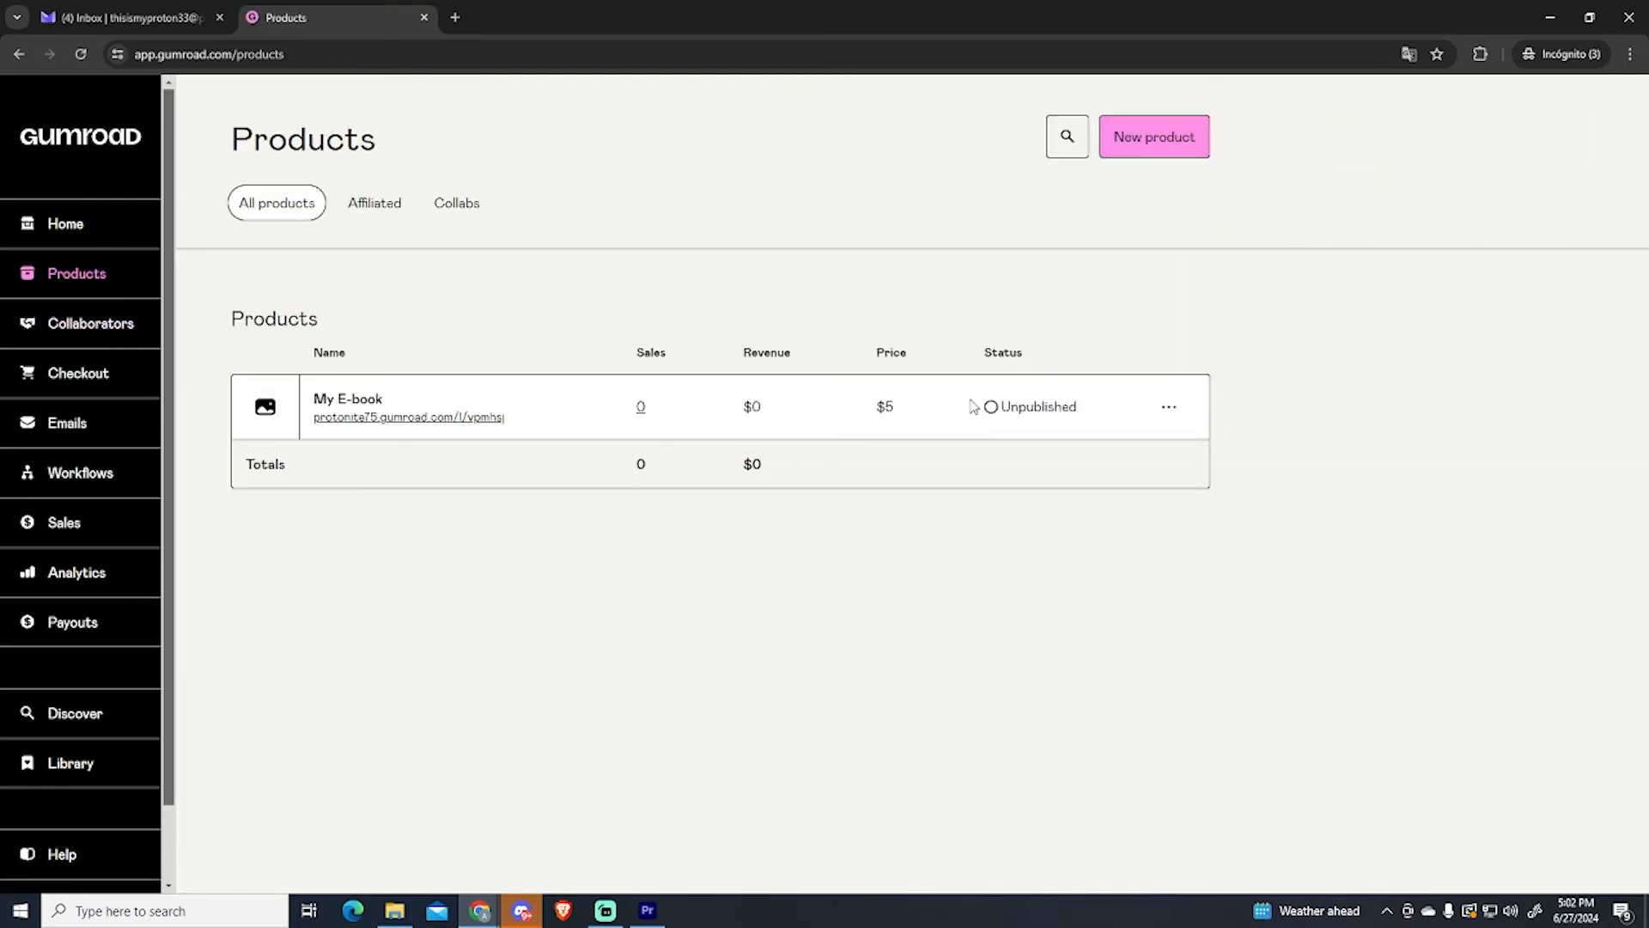
mouse_move(957, 429)
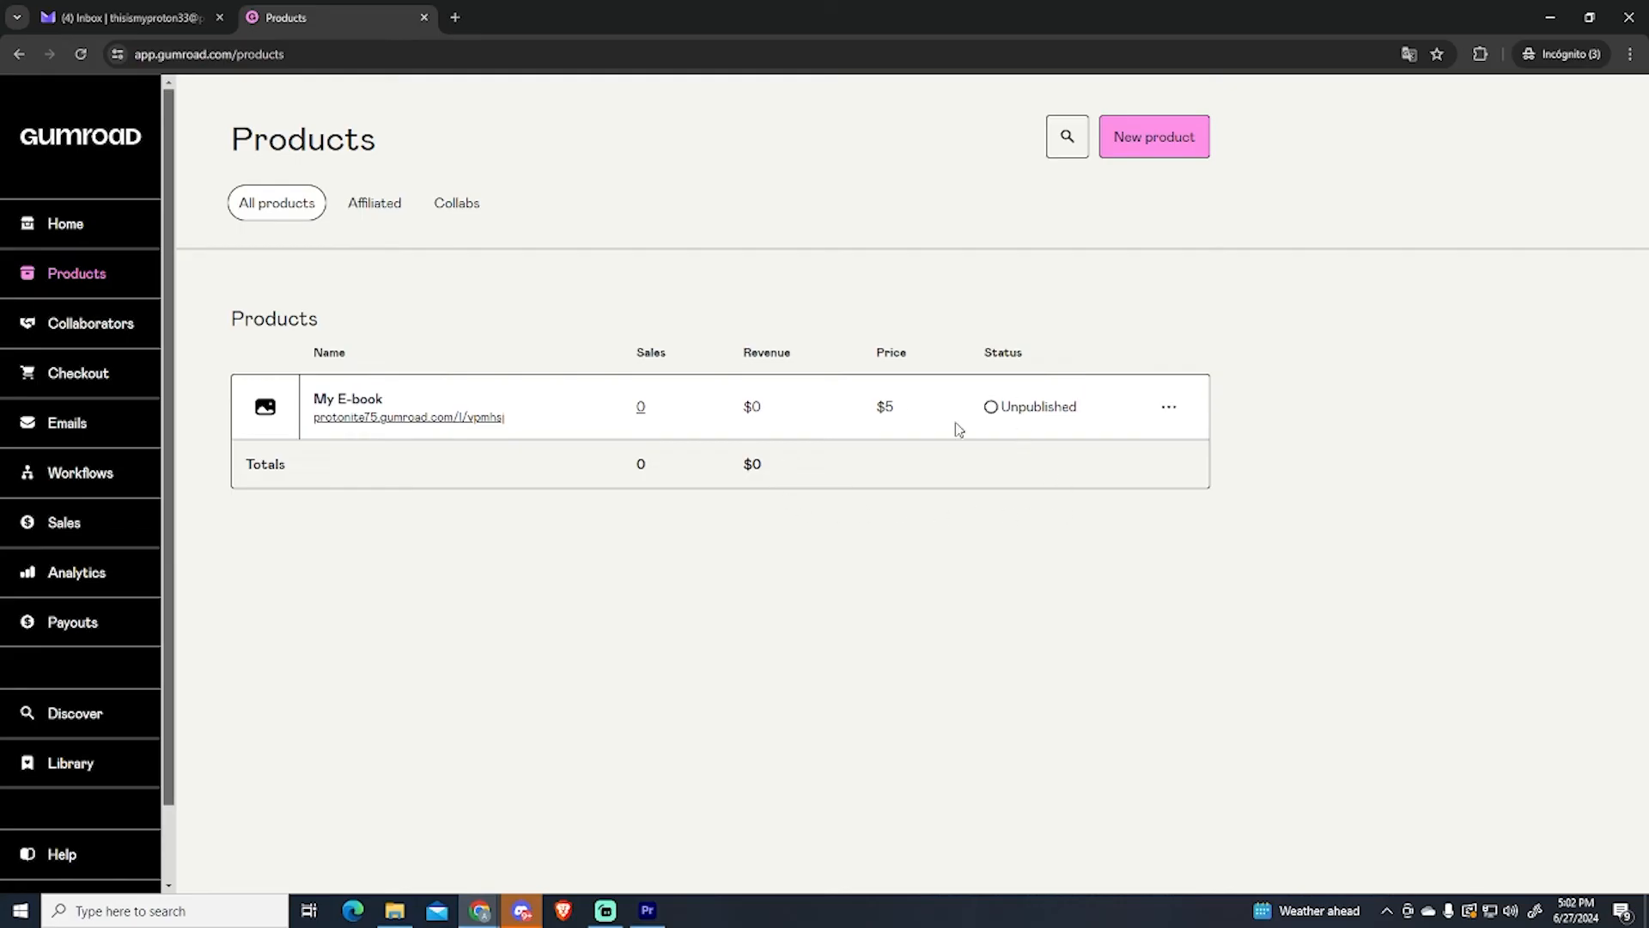
mouse_move(1196, 454)
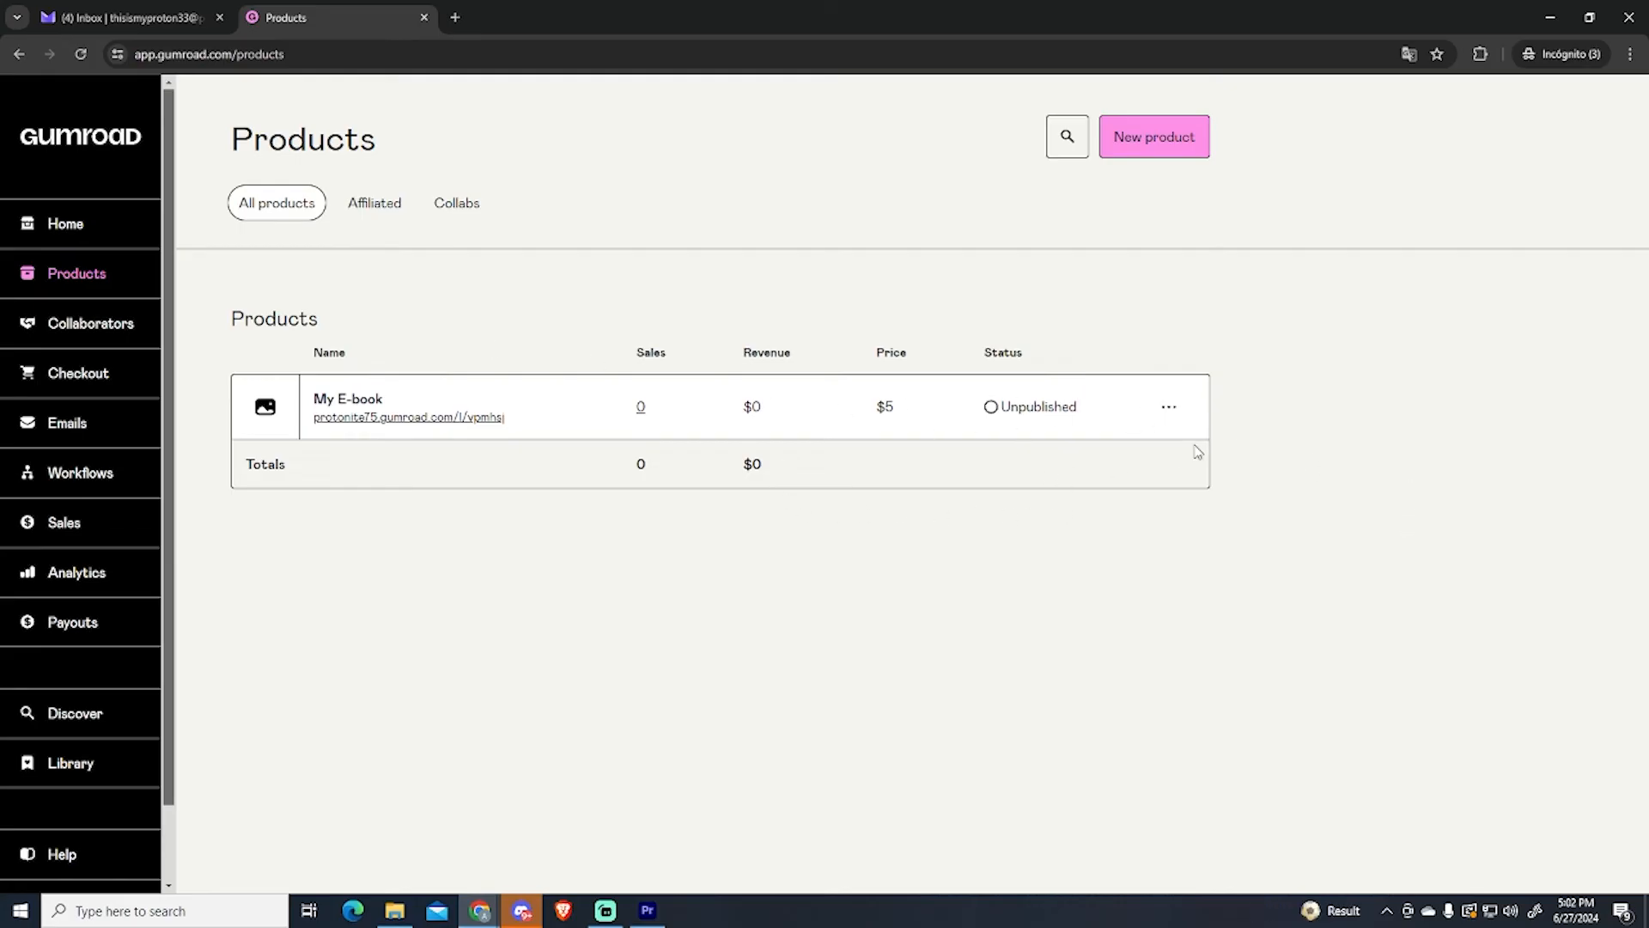
Step: Duplicate My E-book from its actions menu to create My E-book (copy)
left_click(1168, 405)
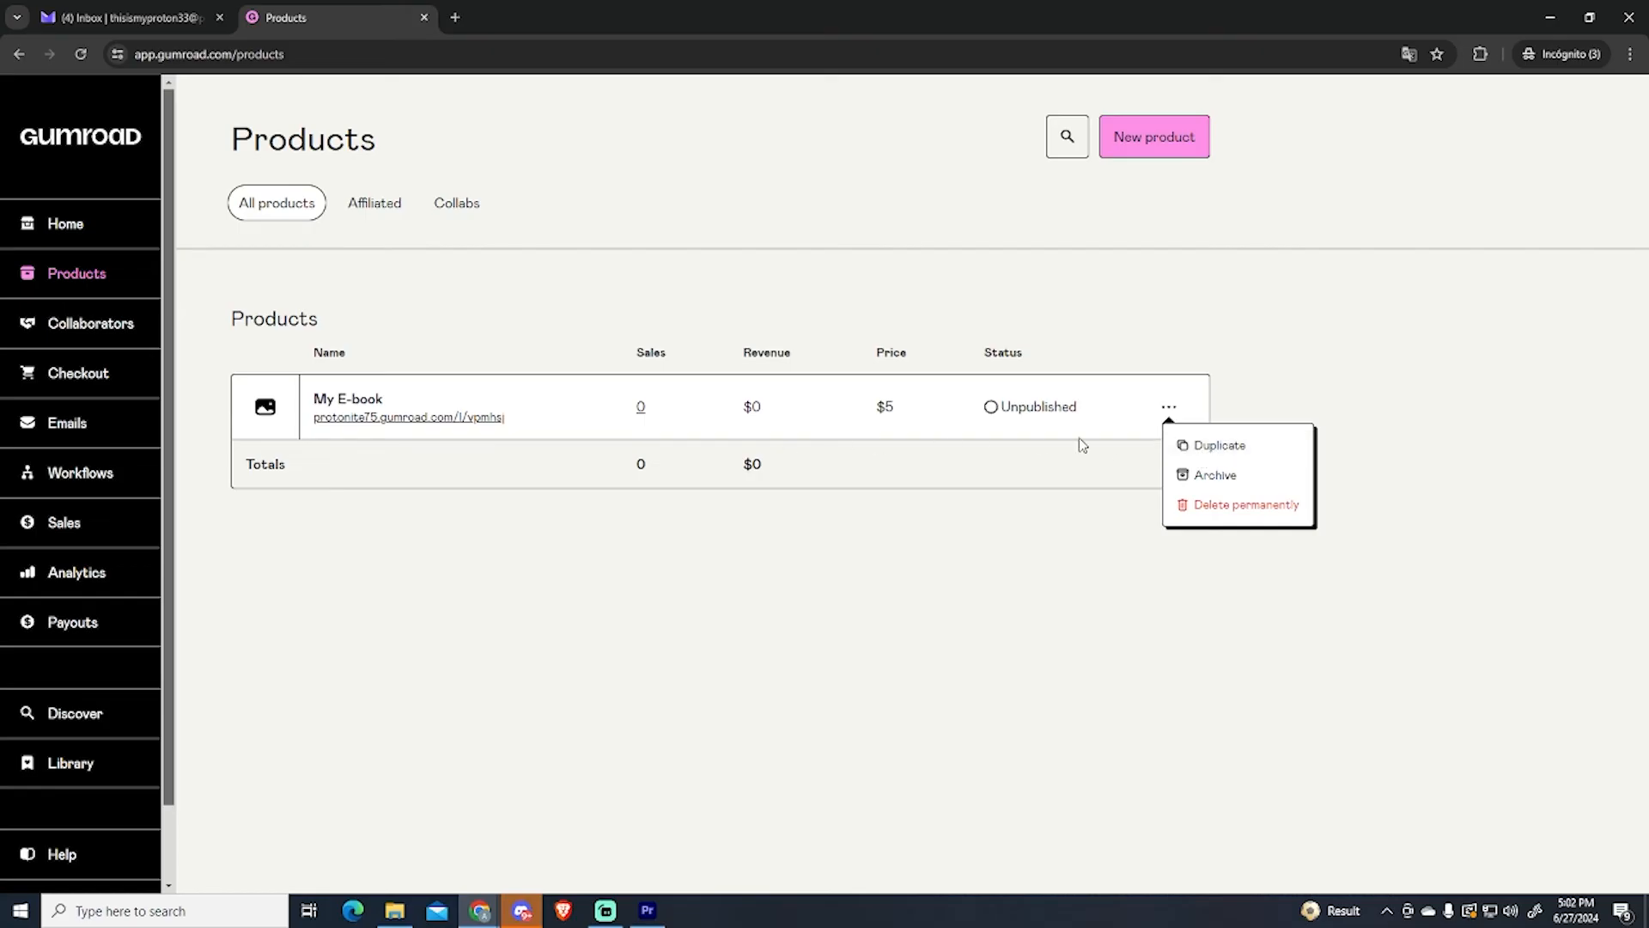
mouse_move(981, 438)
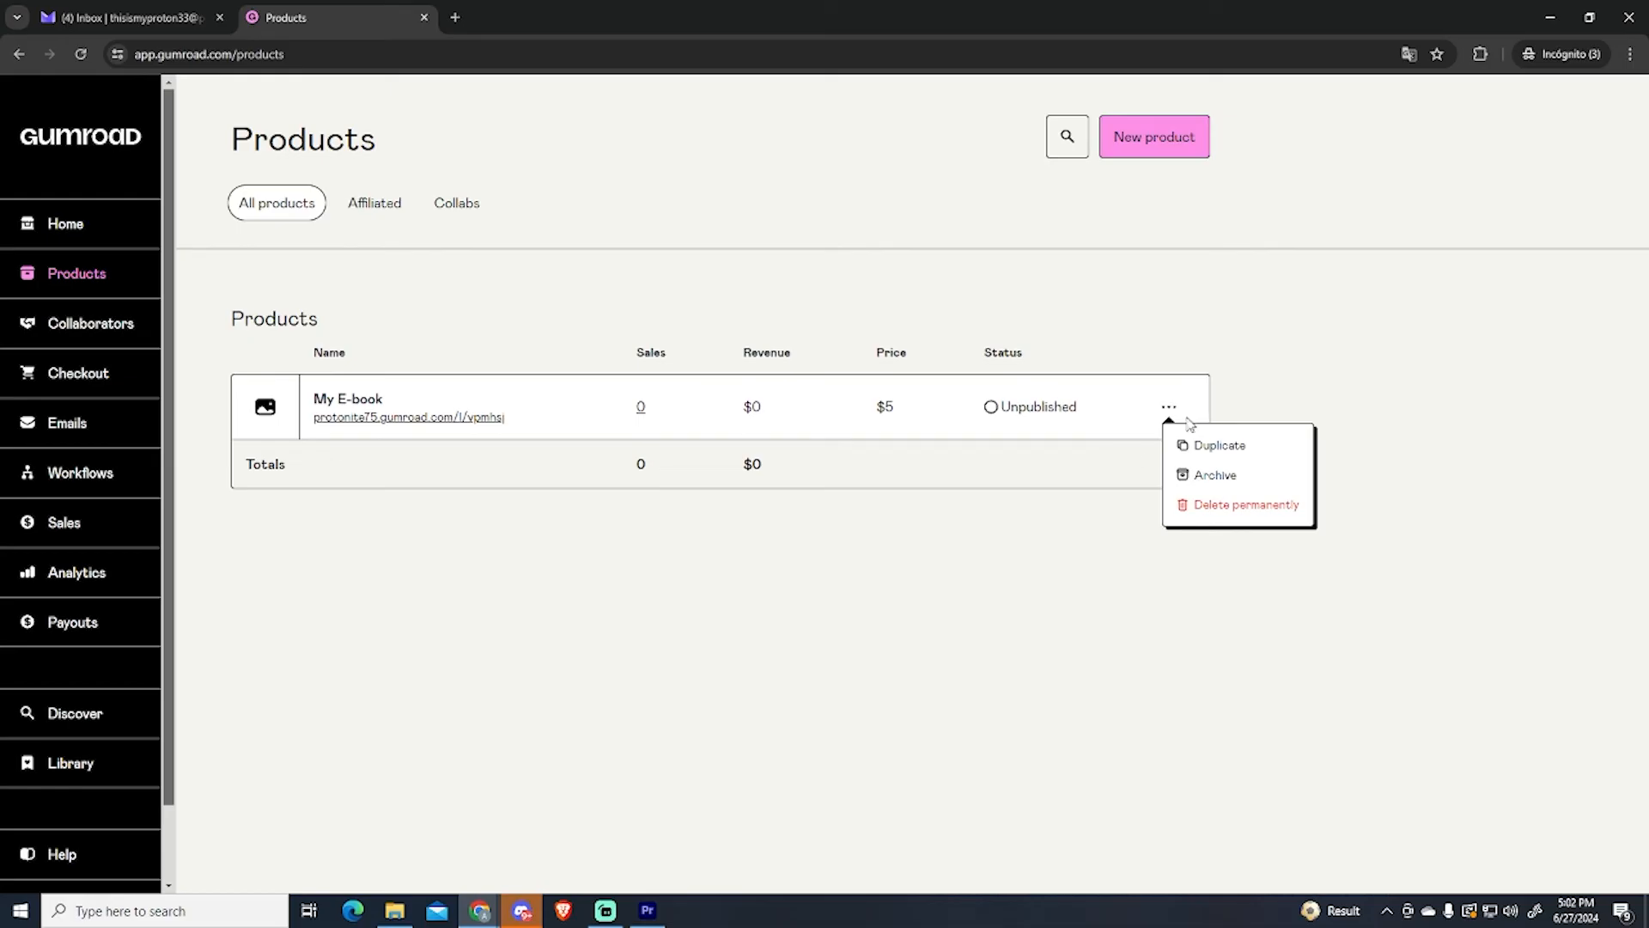
mouse_move(1241, 457)
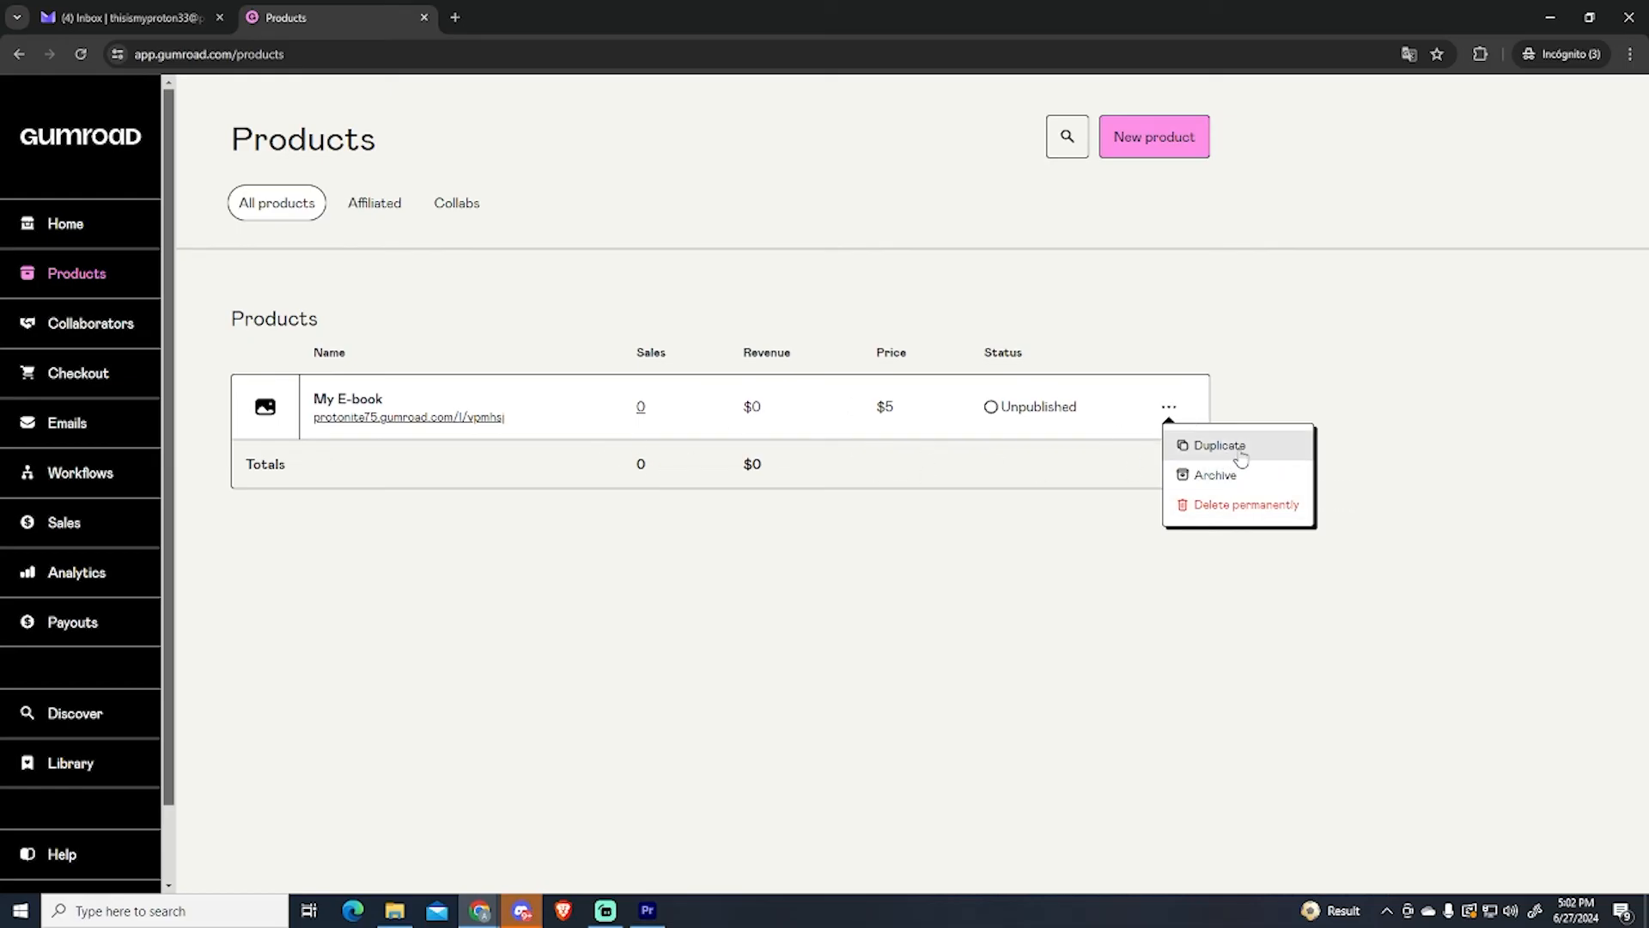
mouse_move(450, 471)
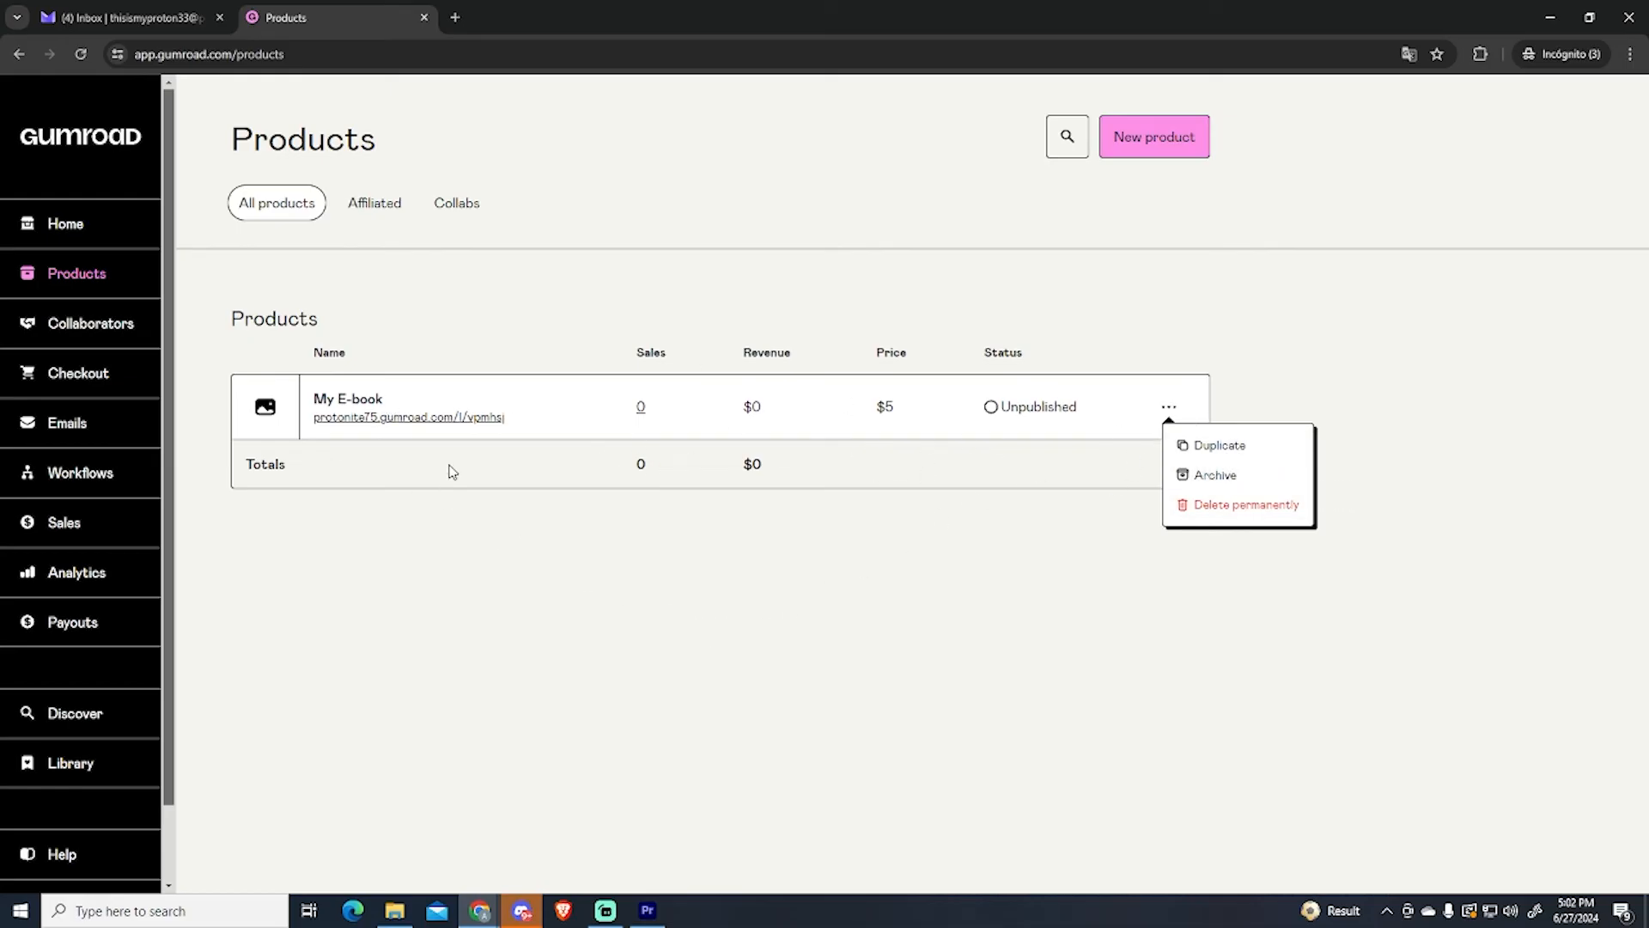
mouse_move(977, 388)
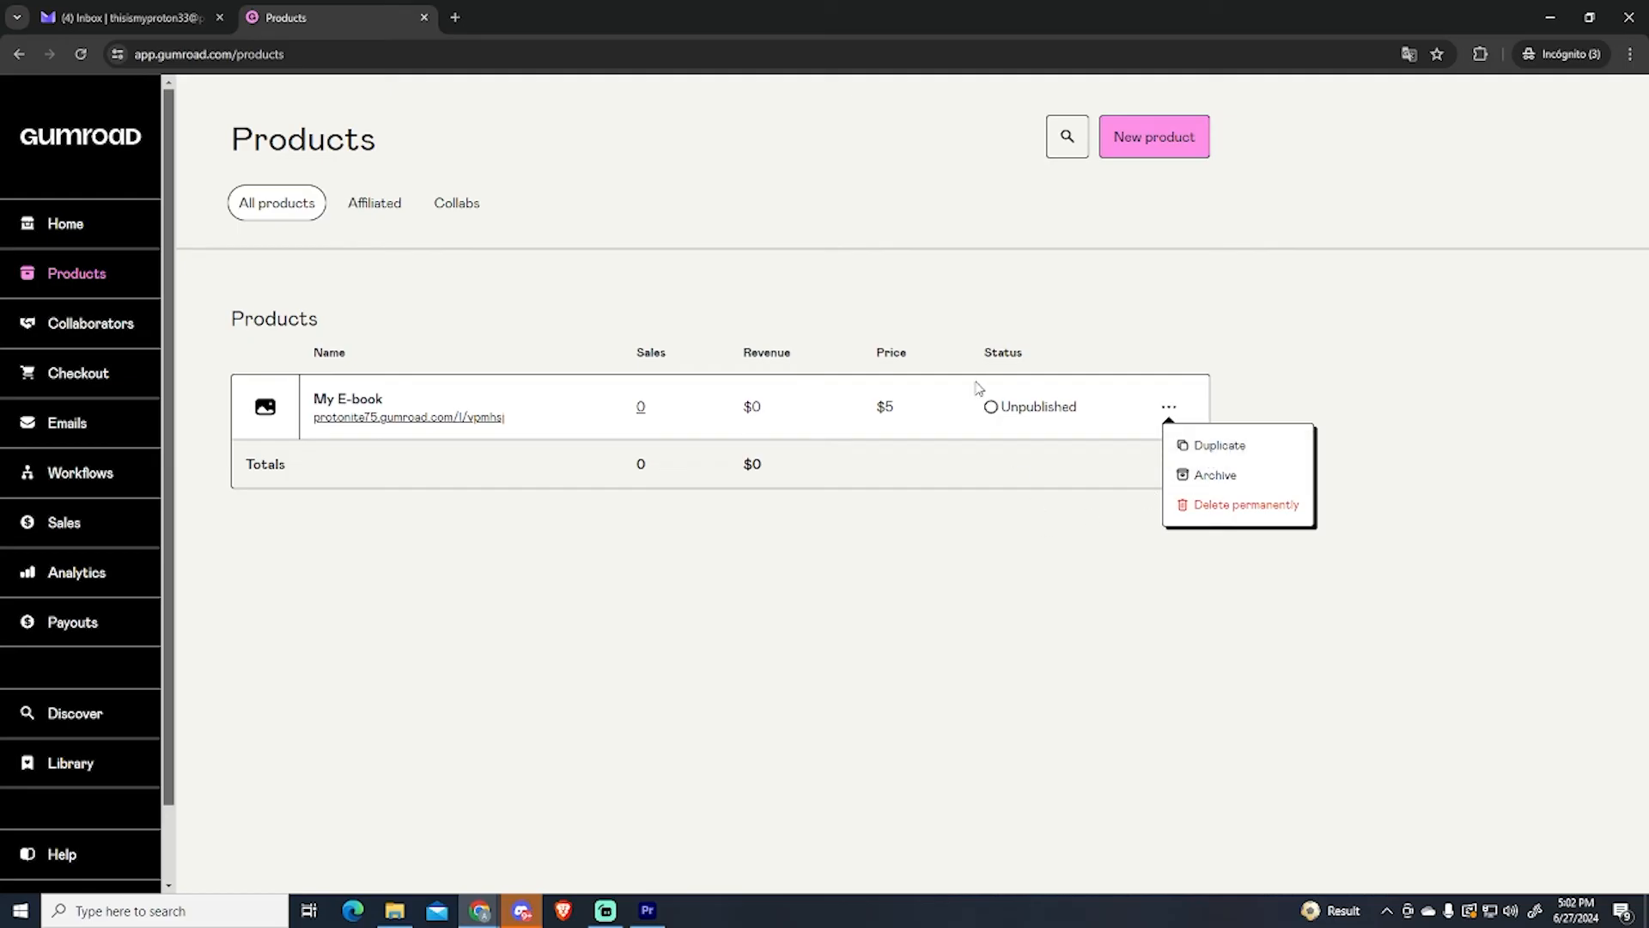
mouse_move(1170, 432)
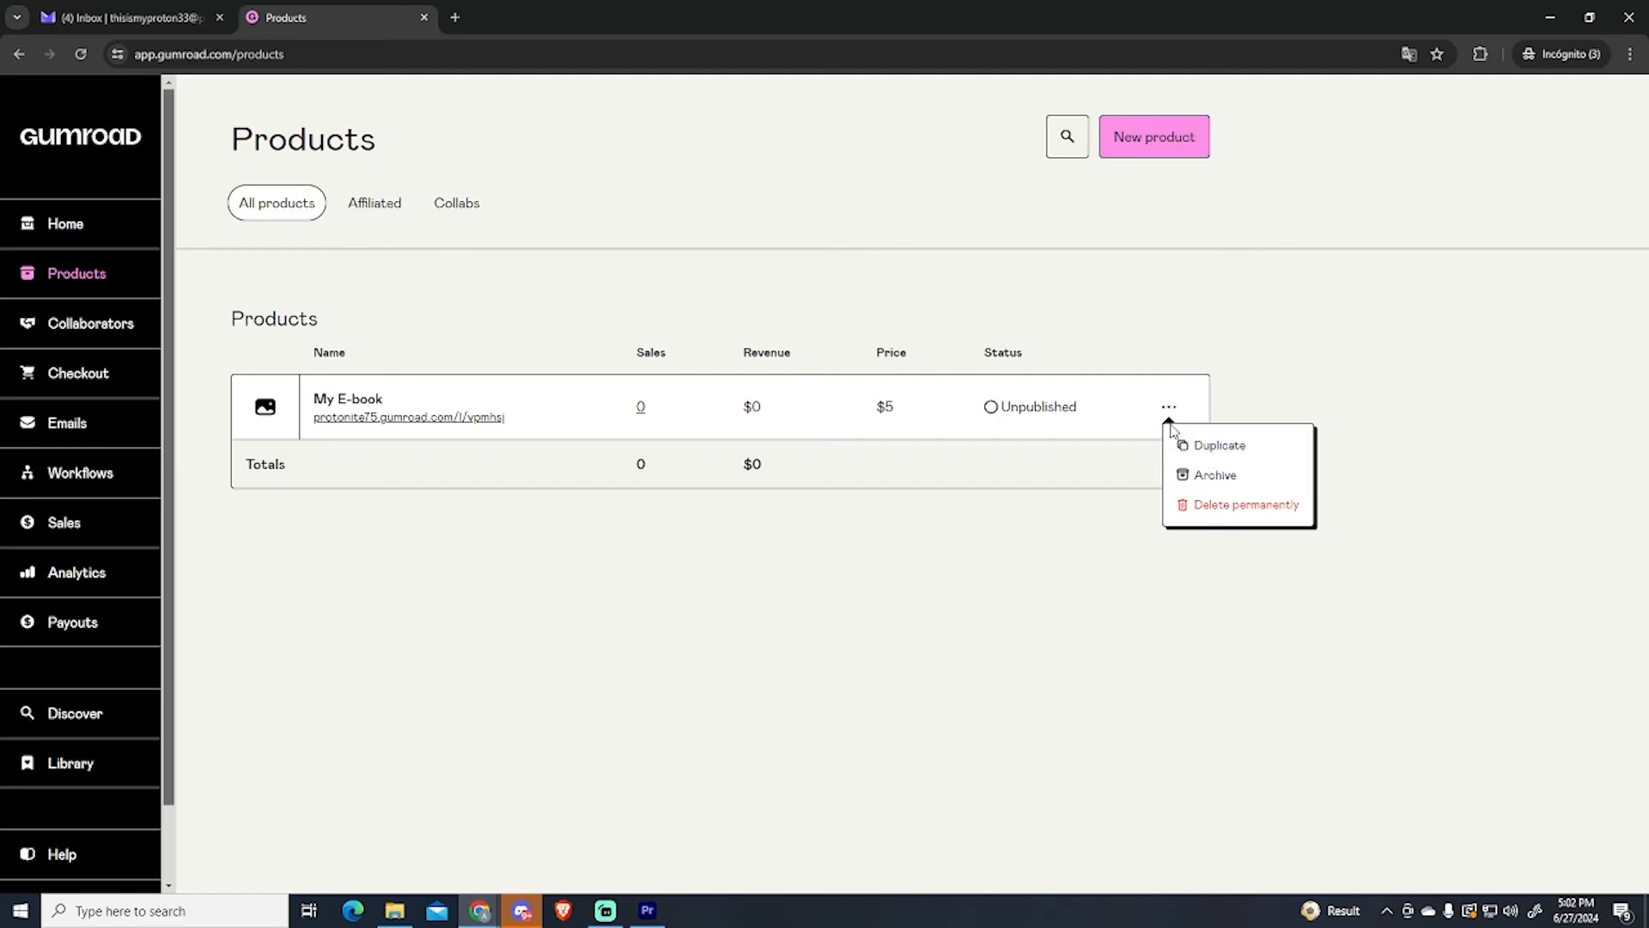
left_click(1219, 445)
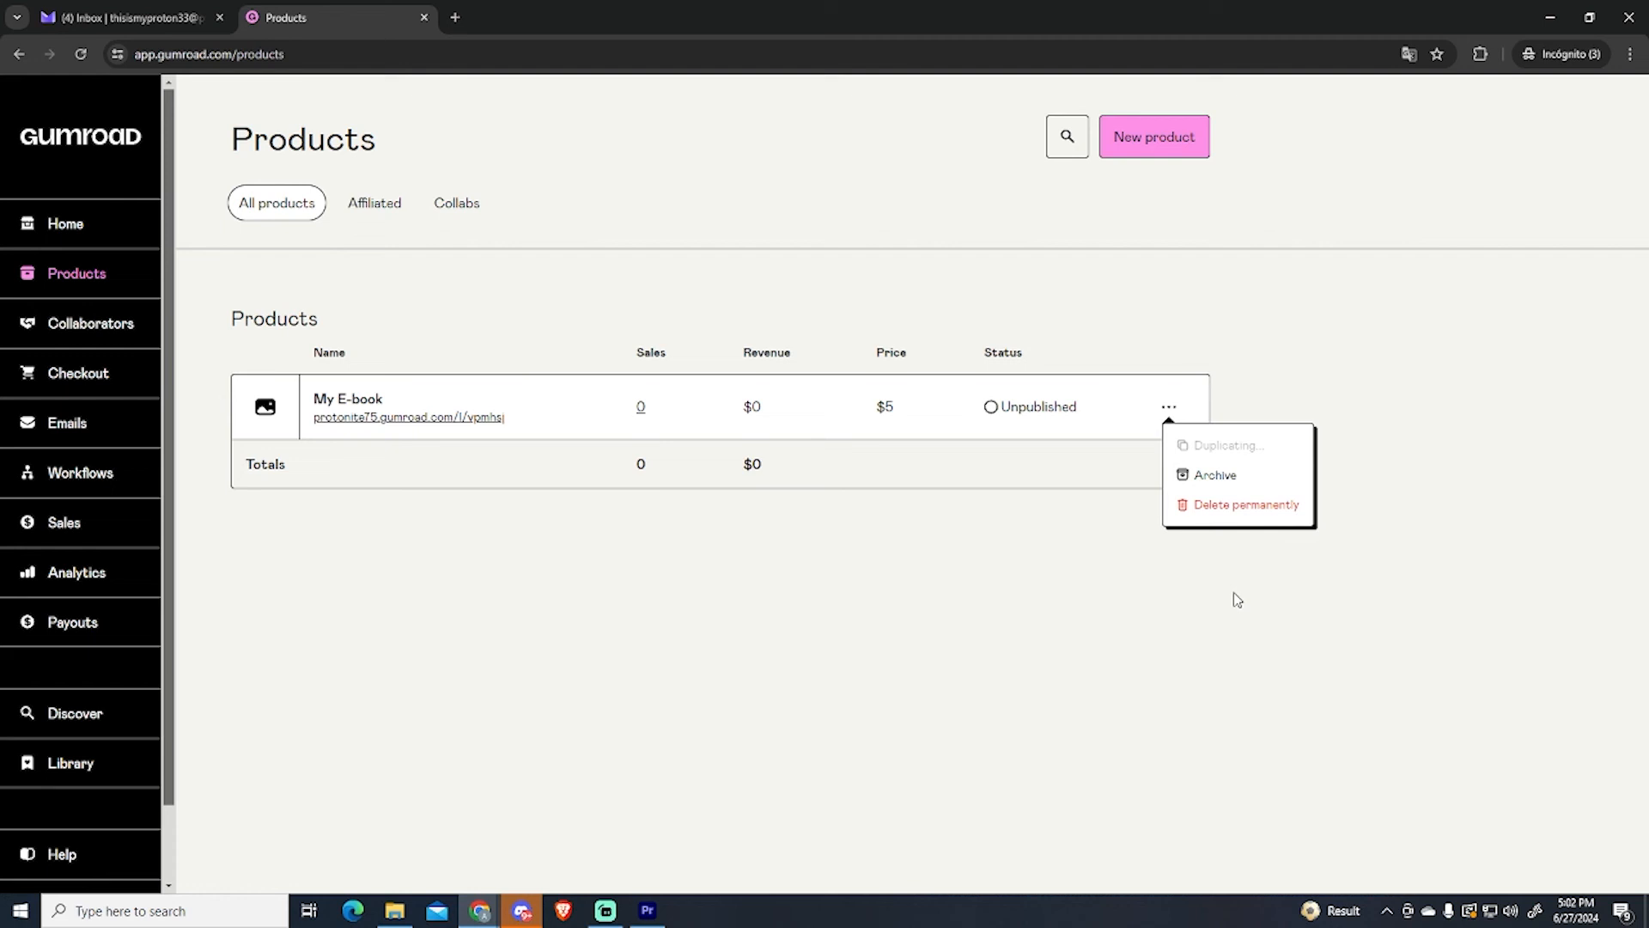
left_click(1231, 445)
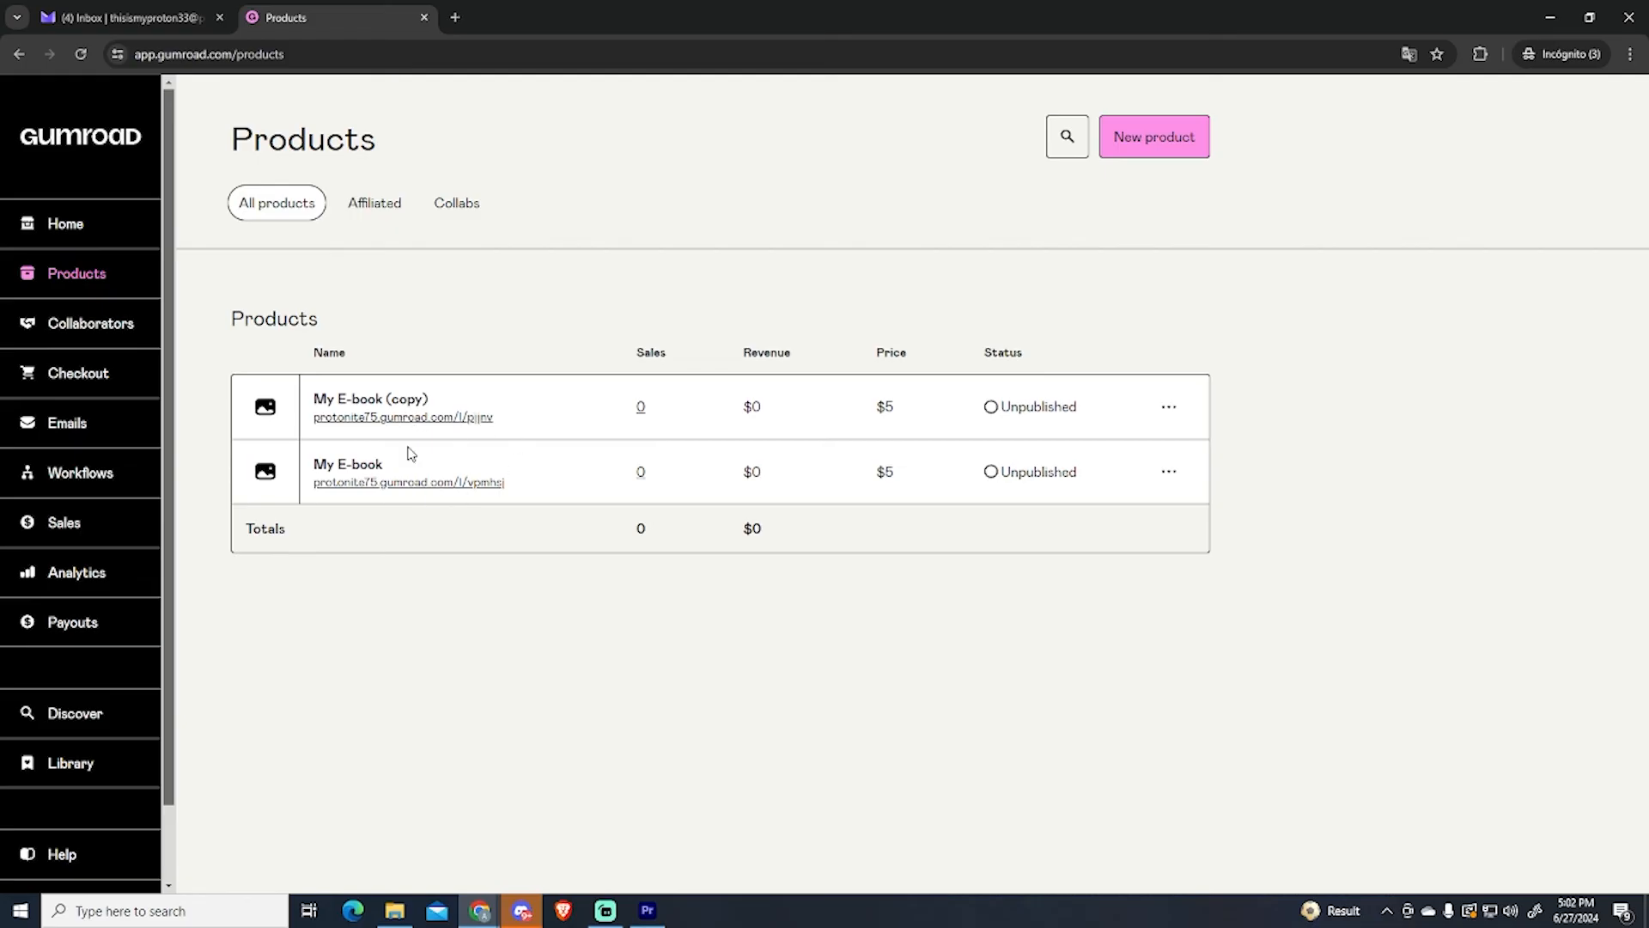
Step: Visit the My E-book (copy) editor, then return to the list showing both products unpublished at $5
left_click(364, 399)
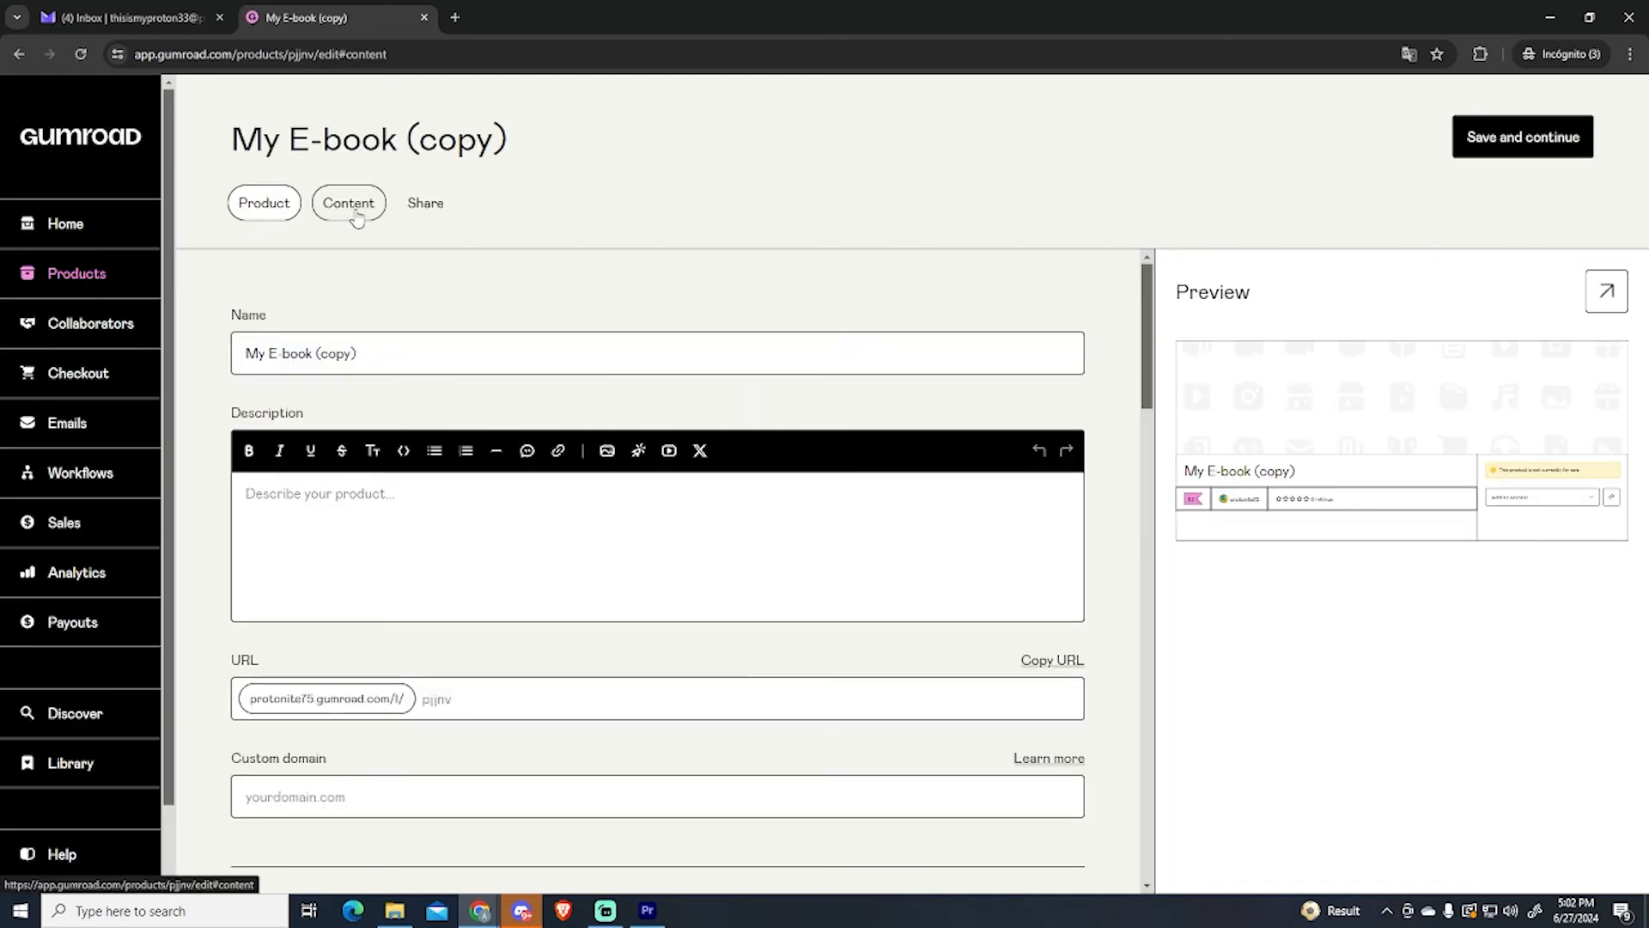
left_click(349, 203)
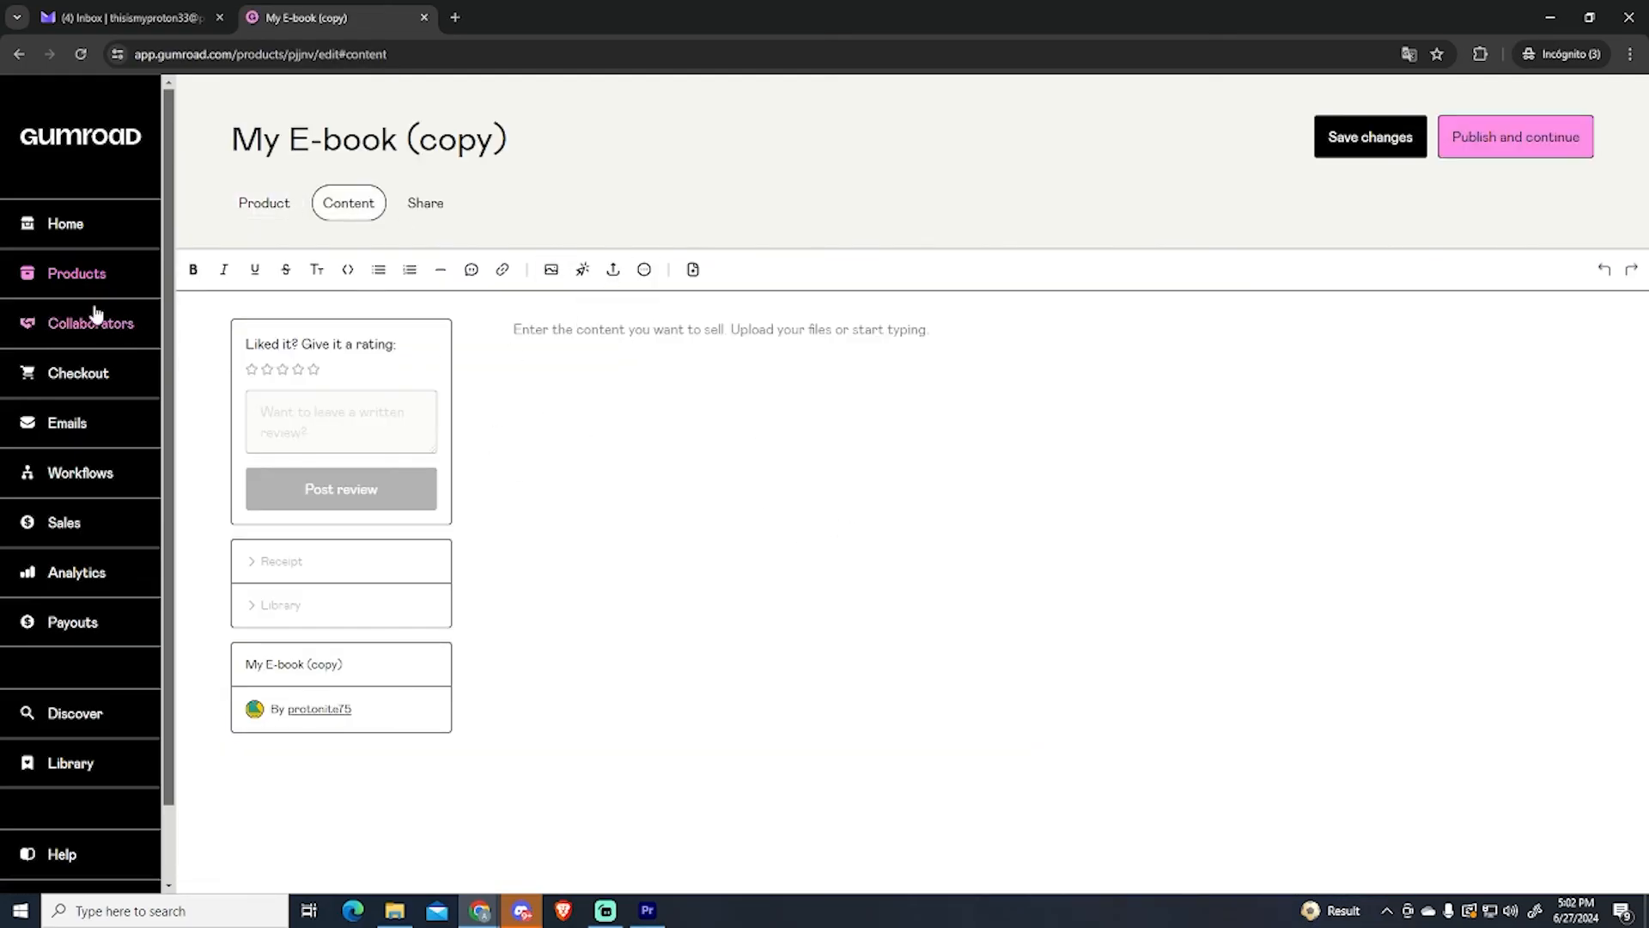
left_click(76, 271)
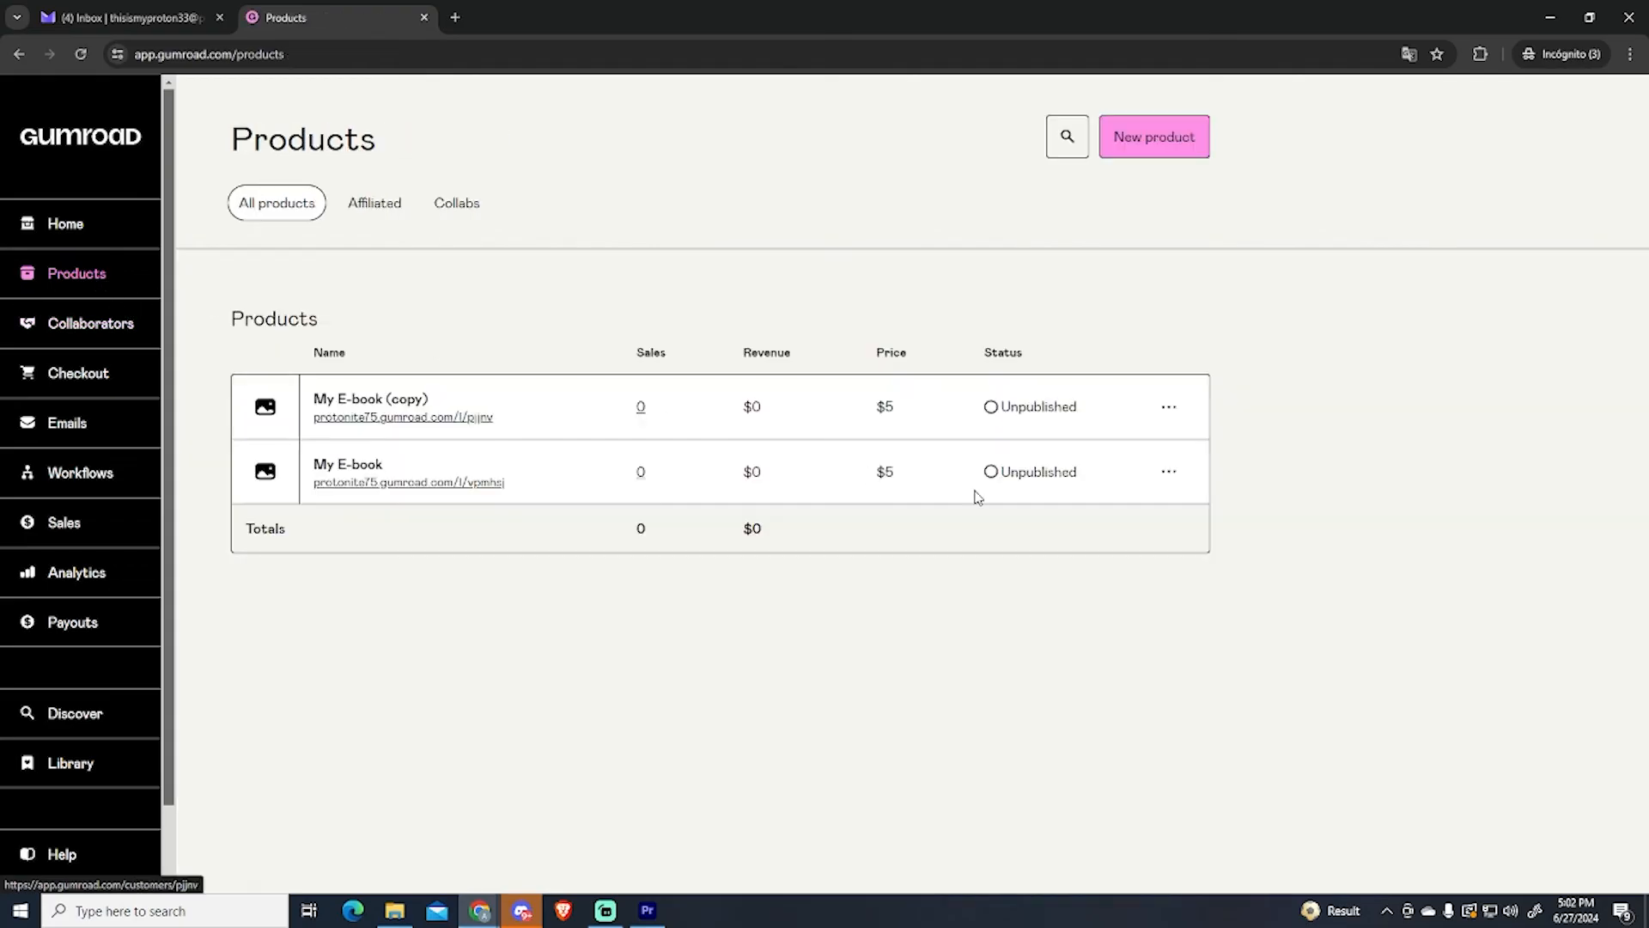
Step: Permanently delete the original My E-book, leaving only My E-book (copy)
left_click(1168, 471)
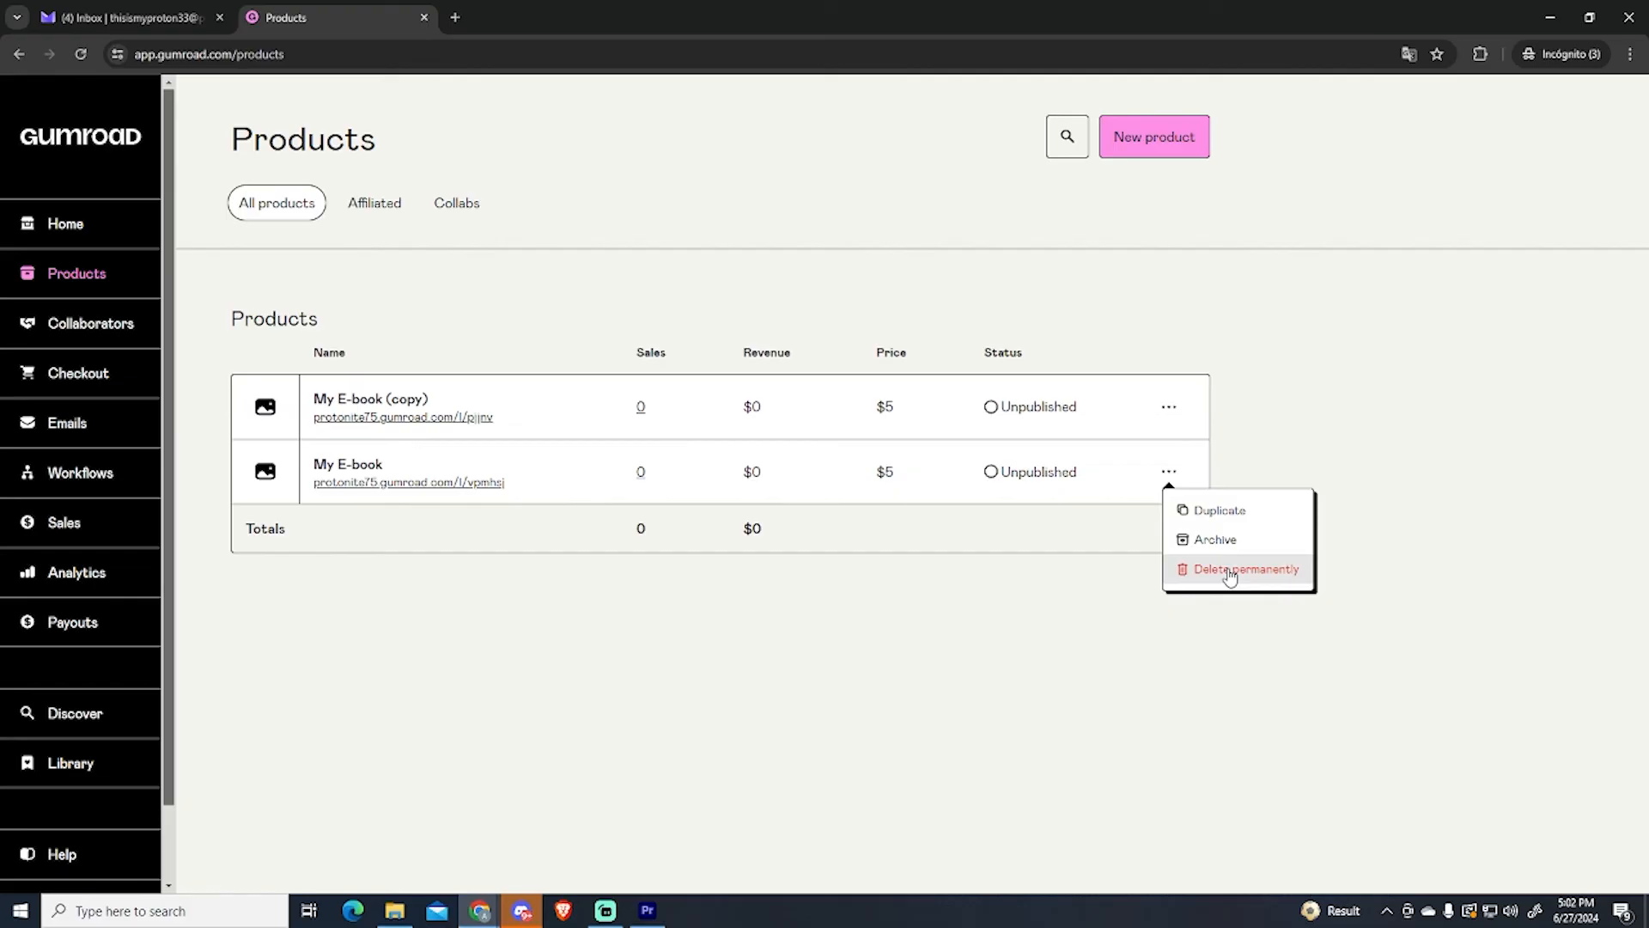
mouse_move(1216, 574)
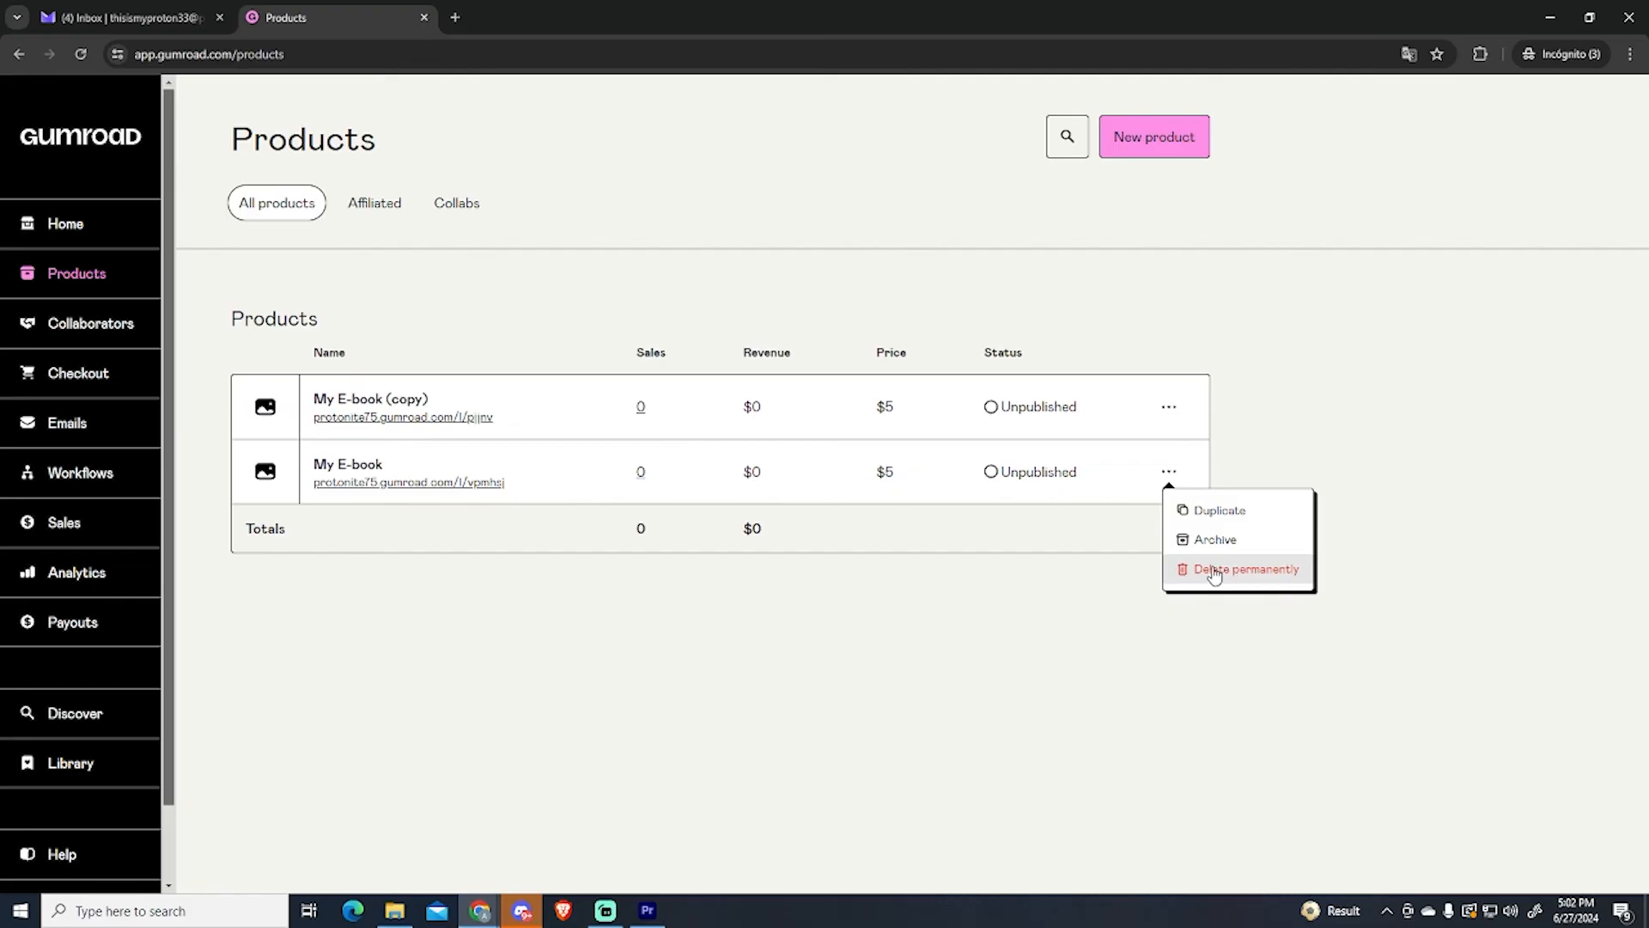
left_click(1247, 568)
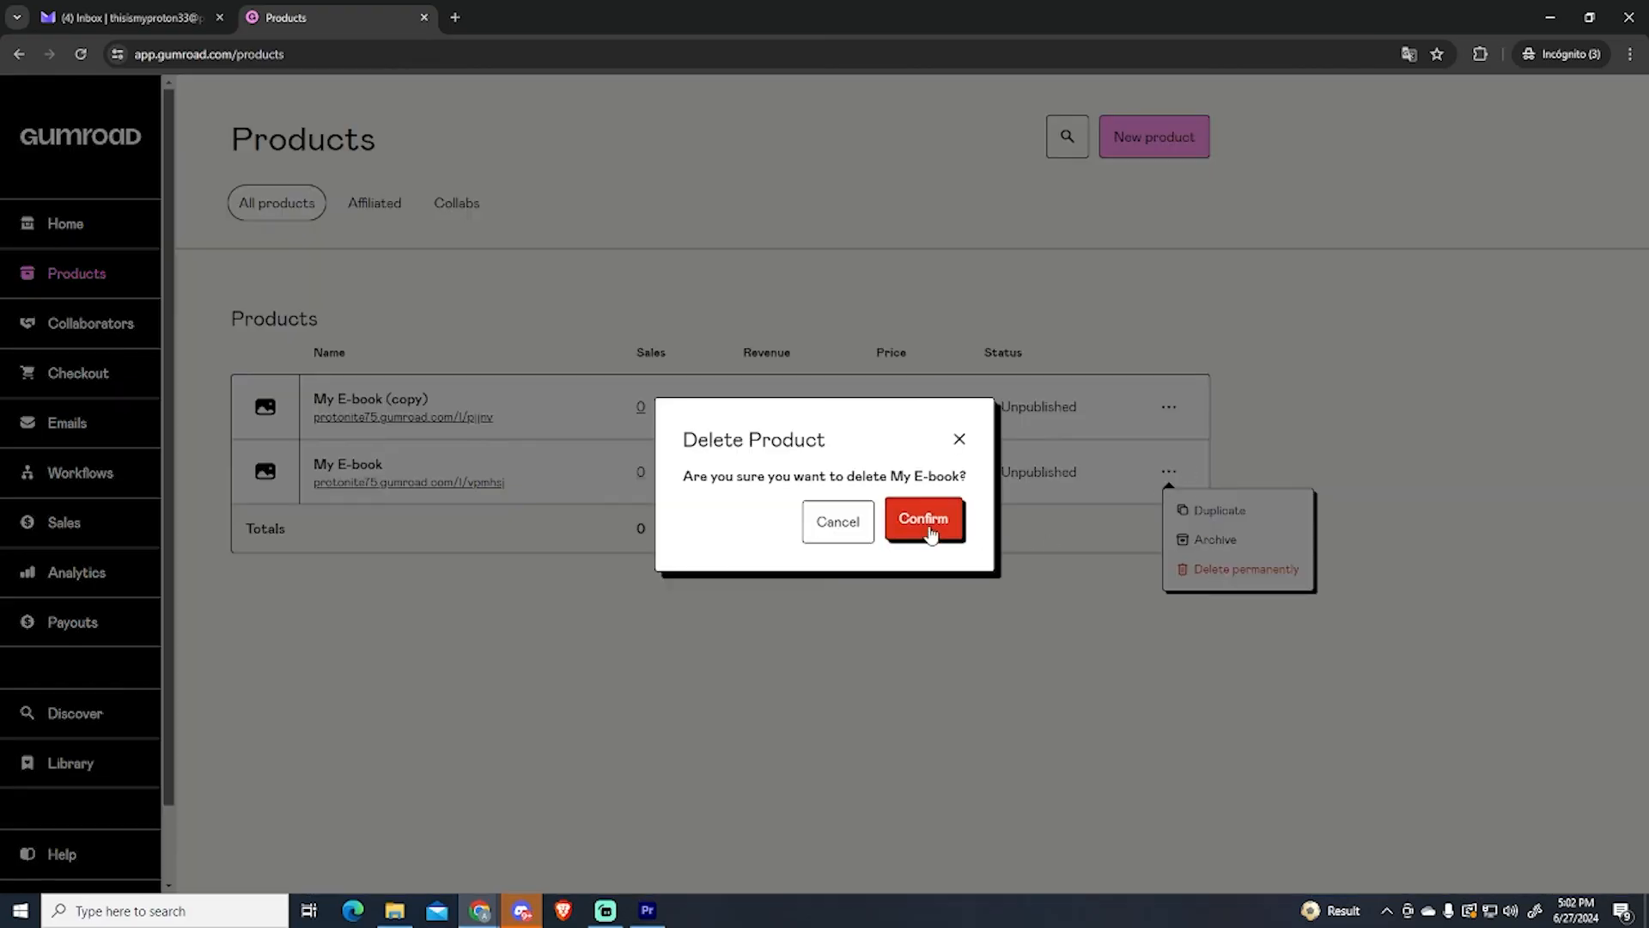
left_click(924, 520)
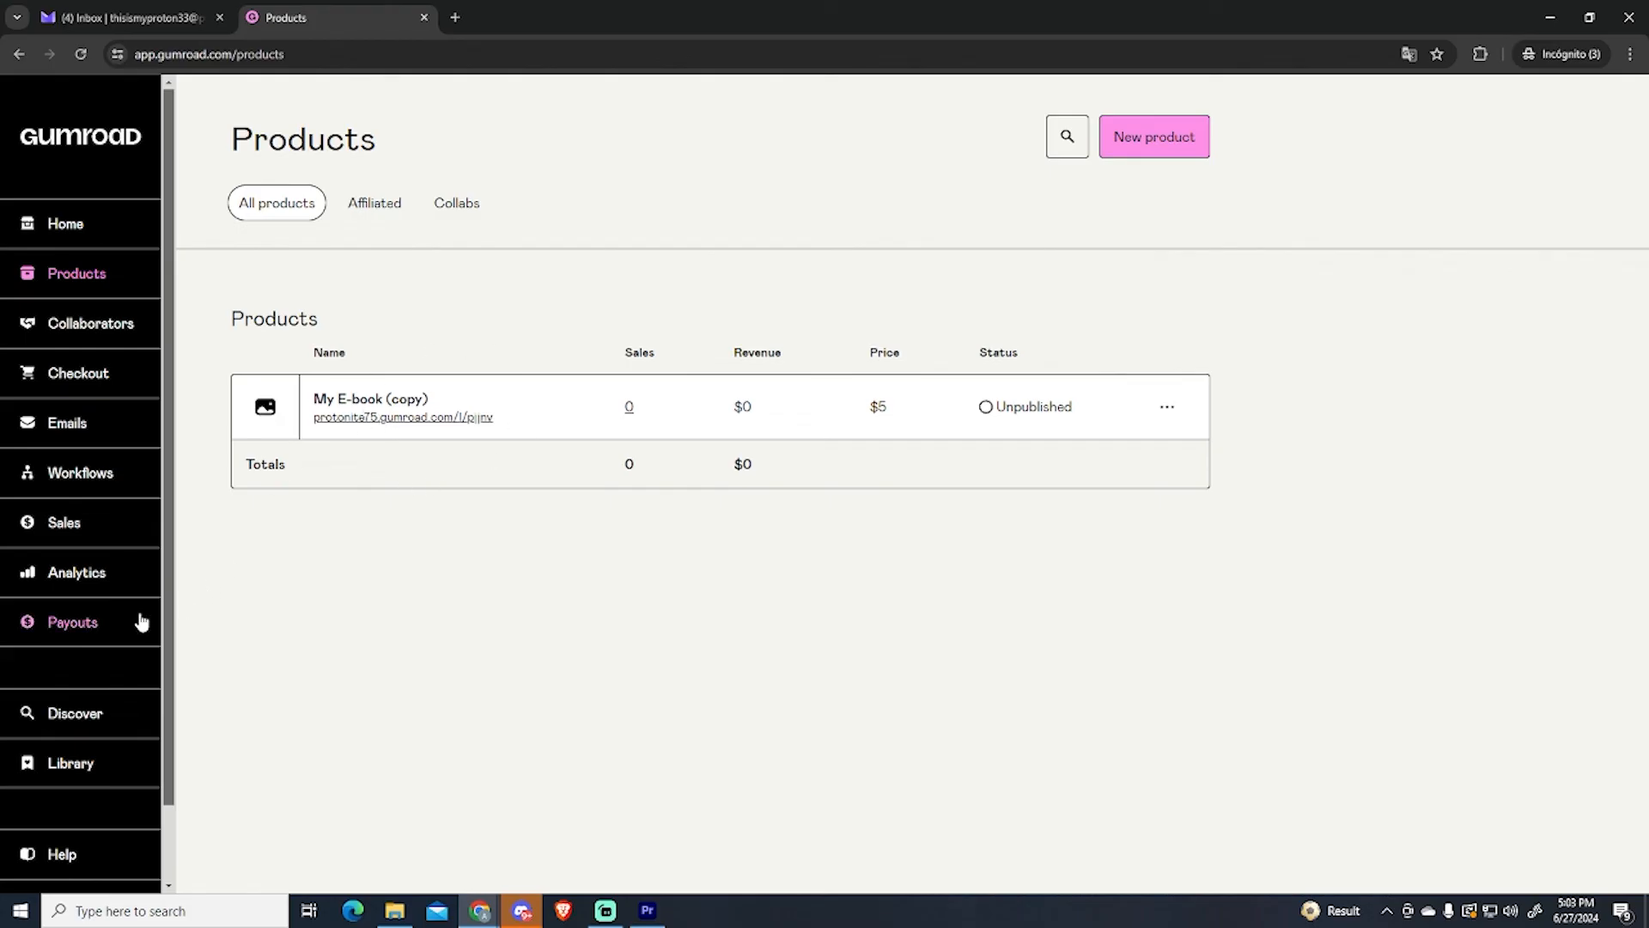
Step: Review the Analytics dashboard showing 0 sales, 0 views and $0 total for the past month
left_click(75, 573)
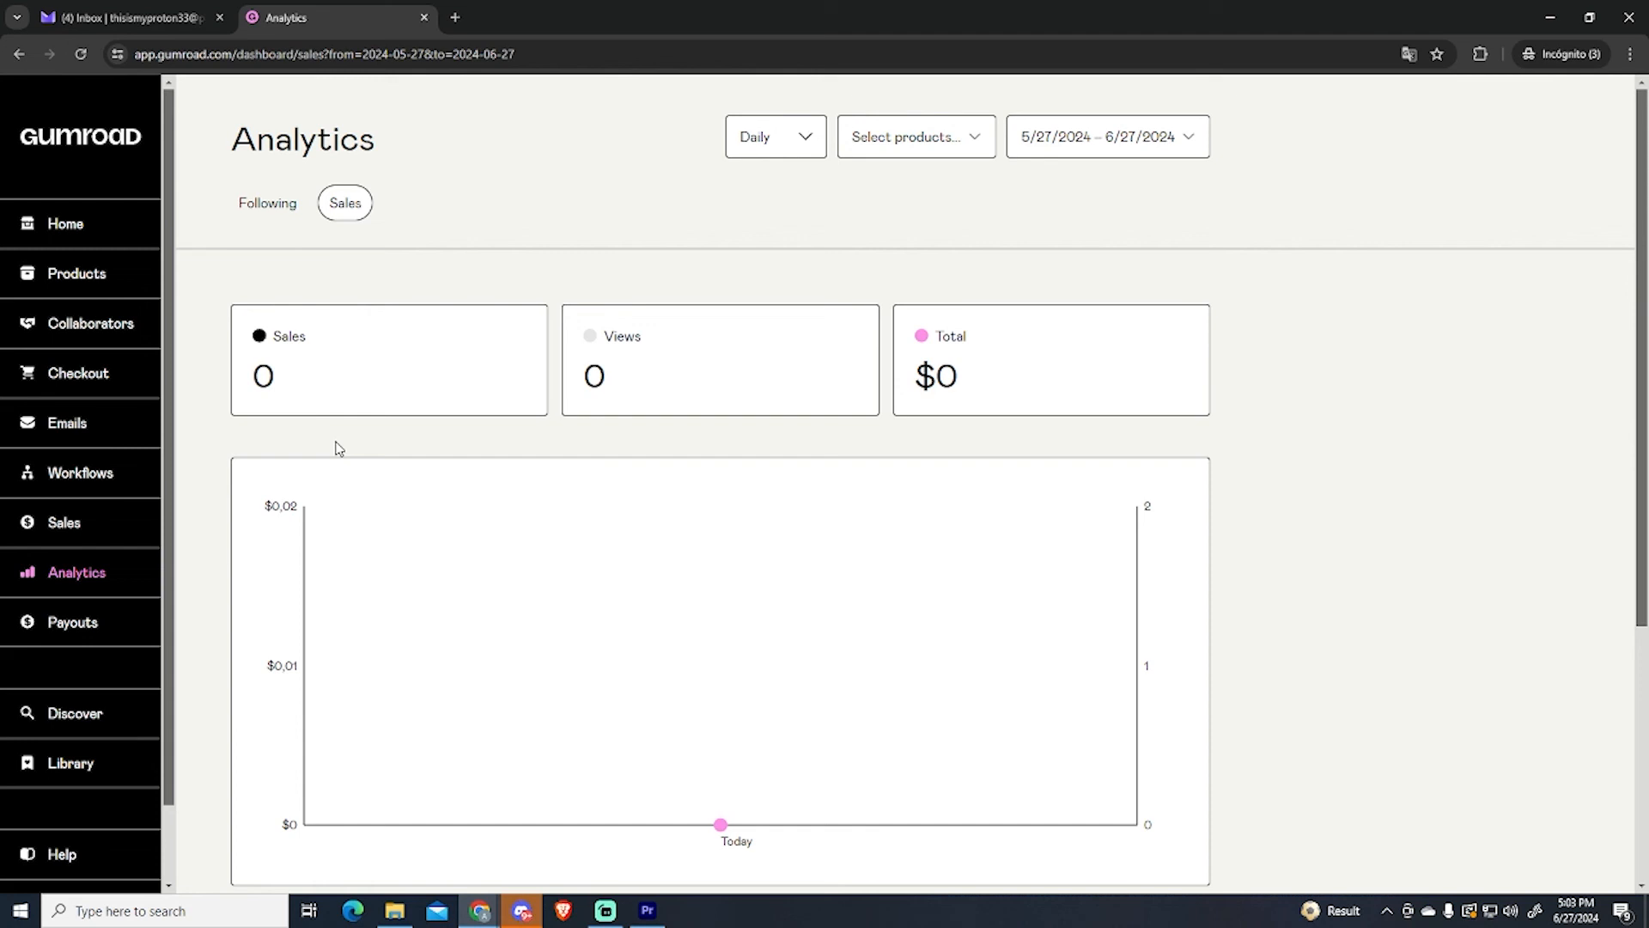
scroll("down", 3)
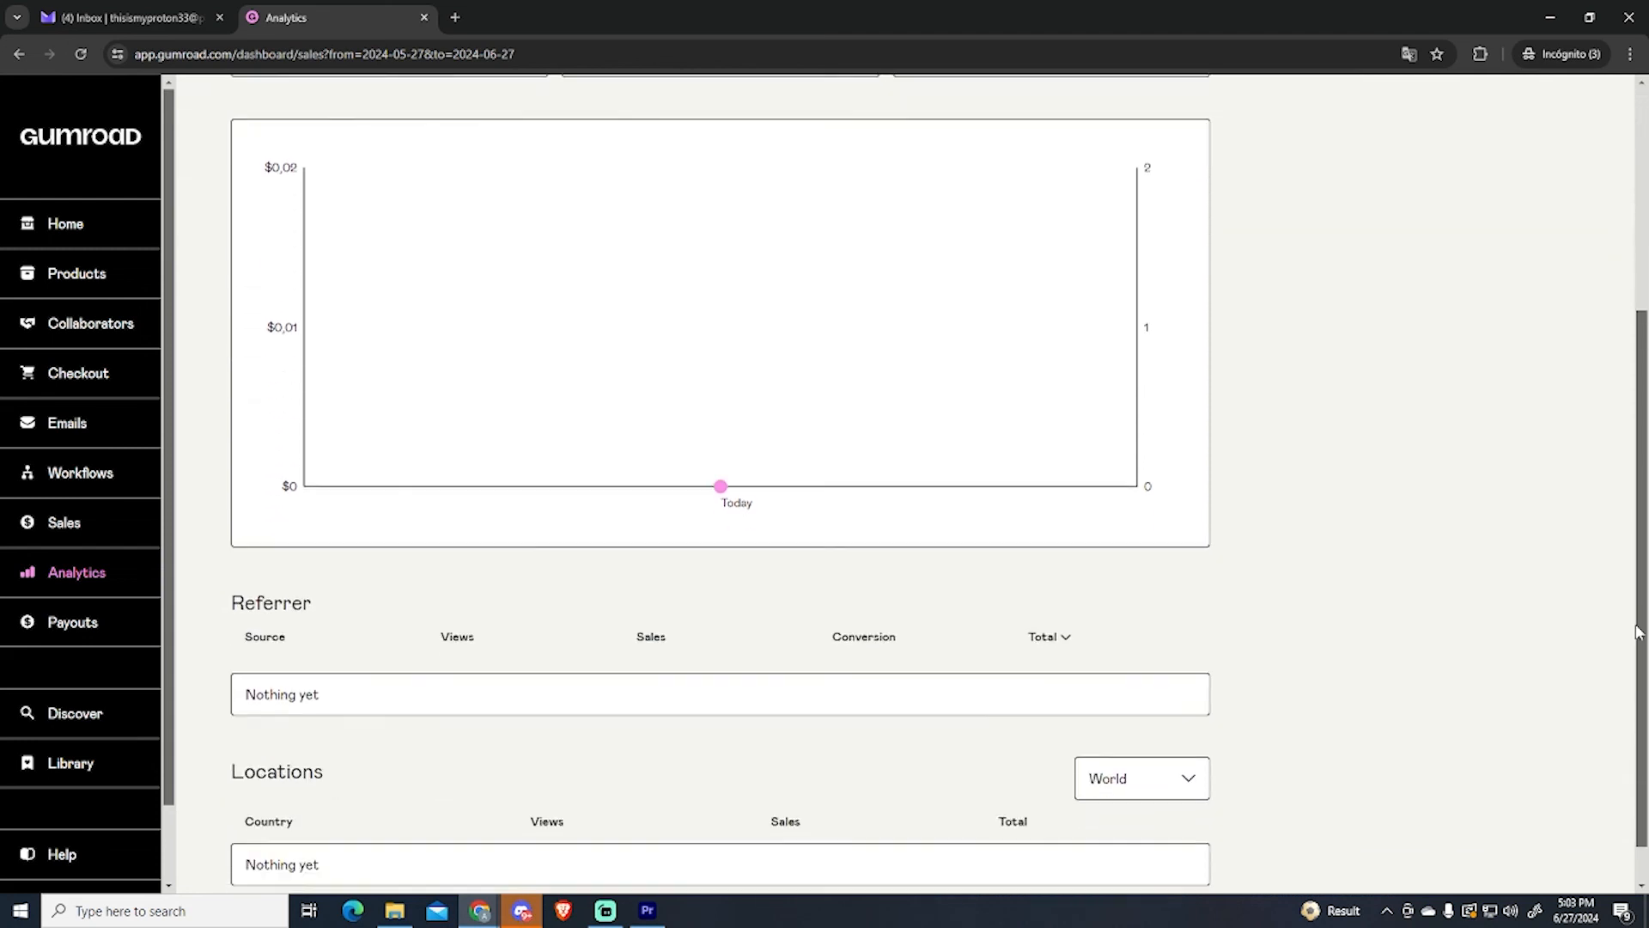
scroll("down", 3)
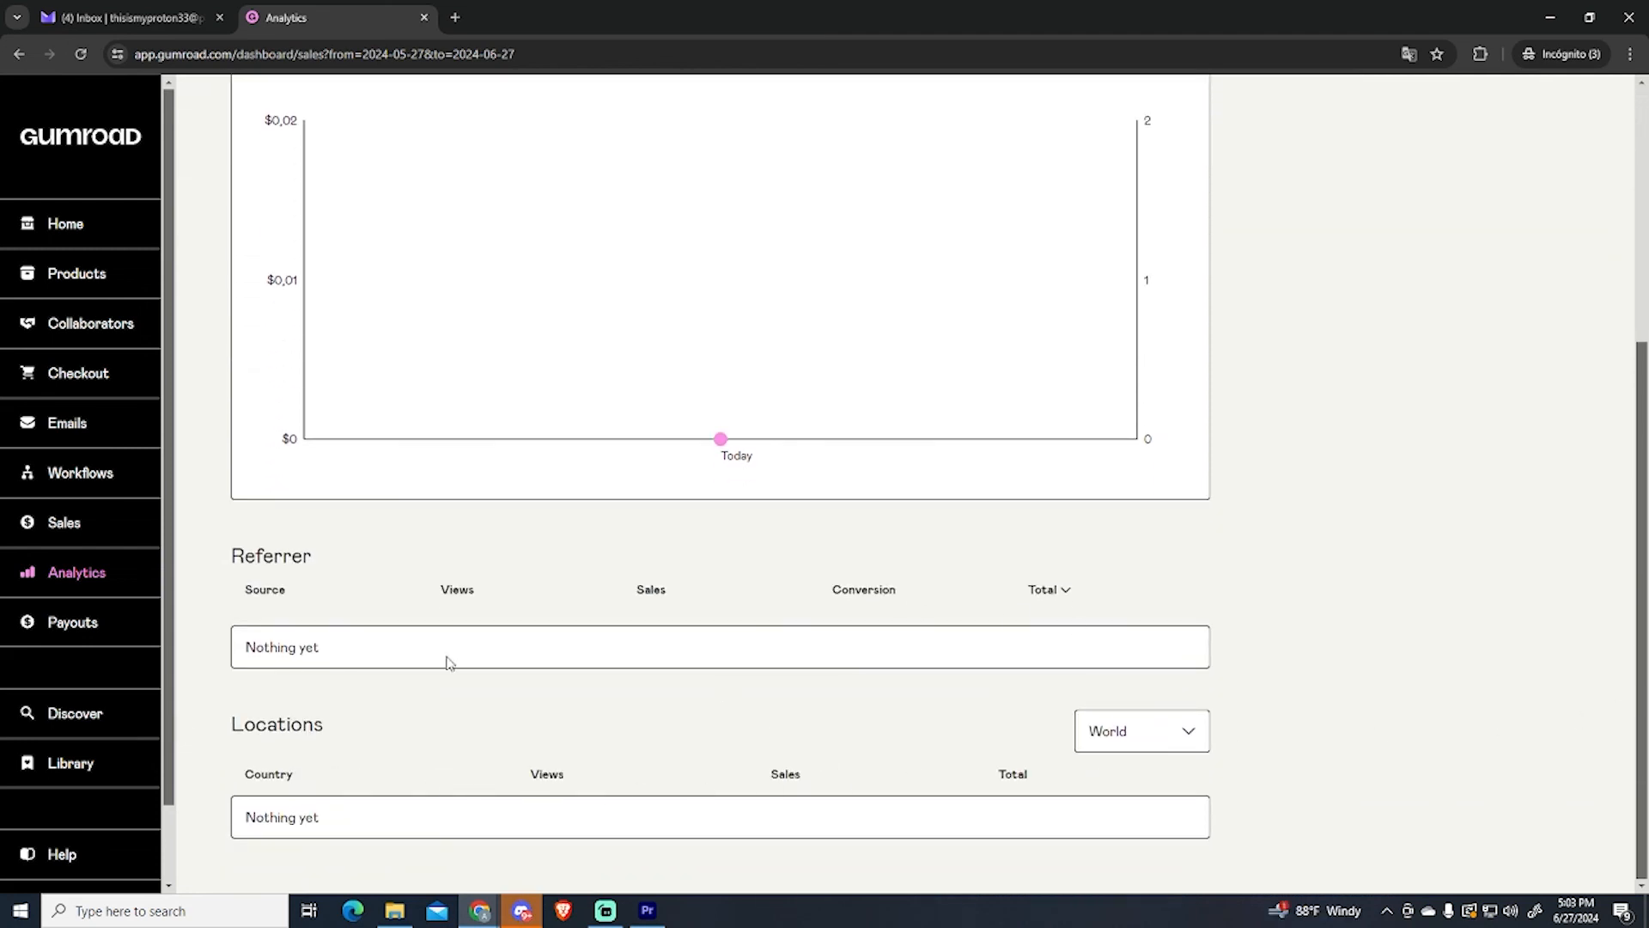
scroll("up", 3)
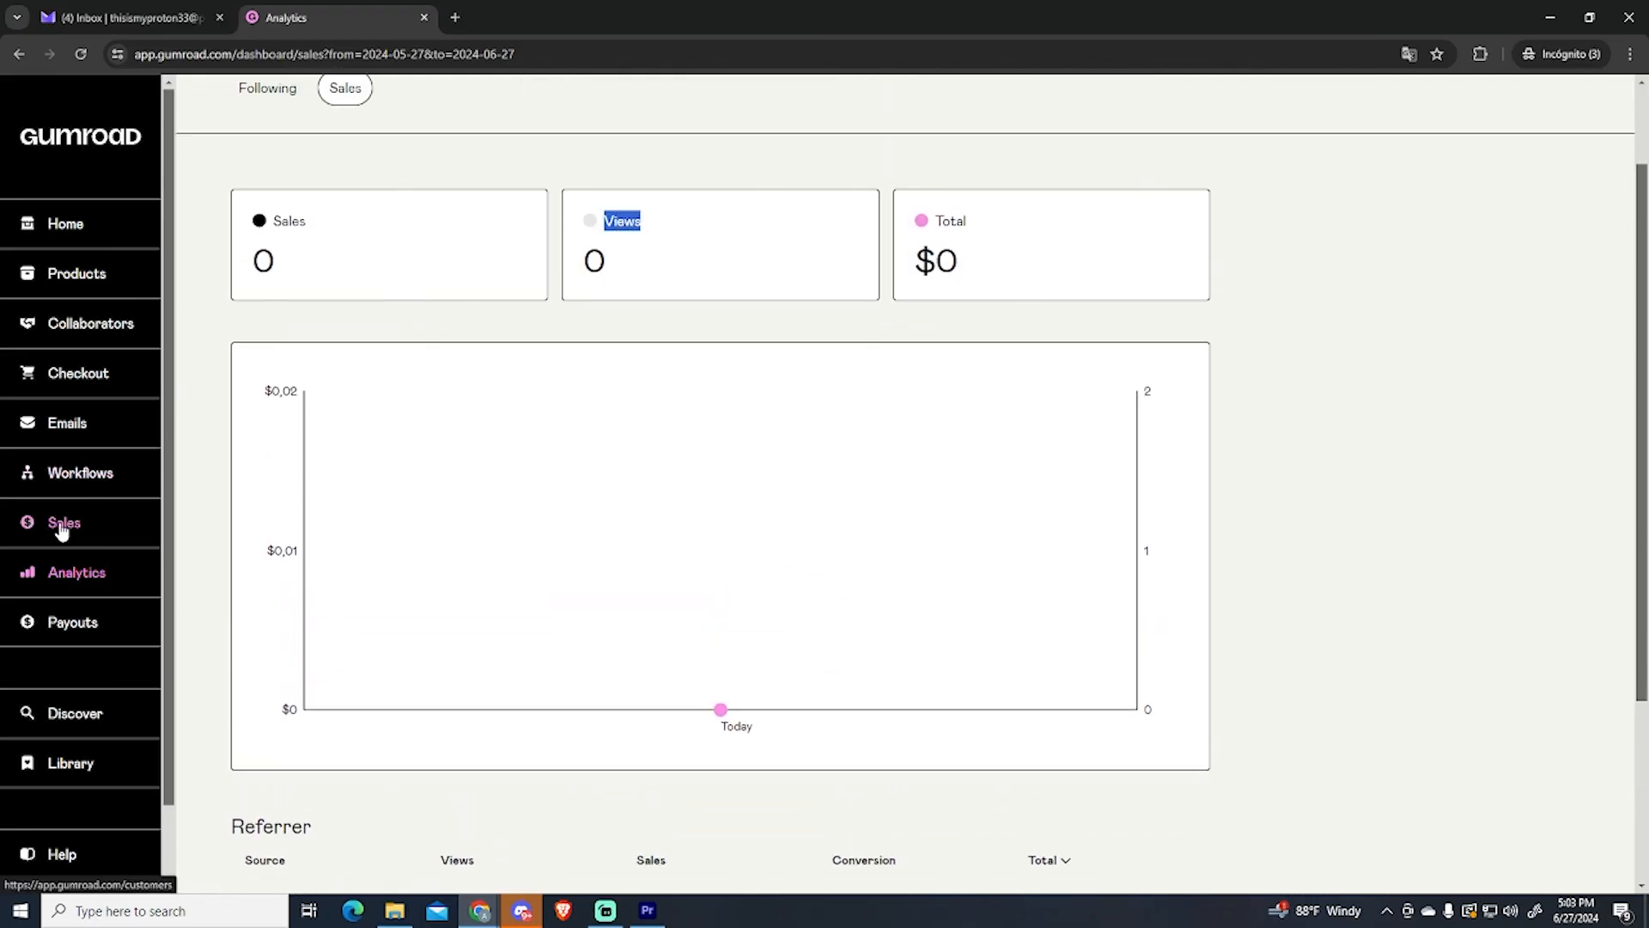
mouse_move(59, 543)
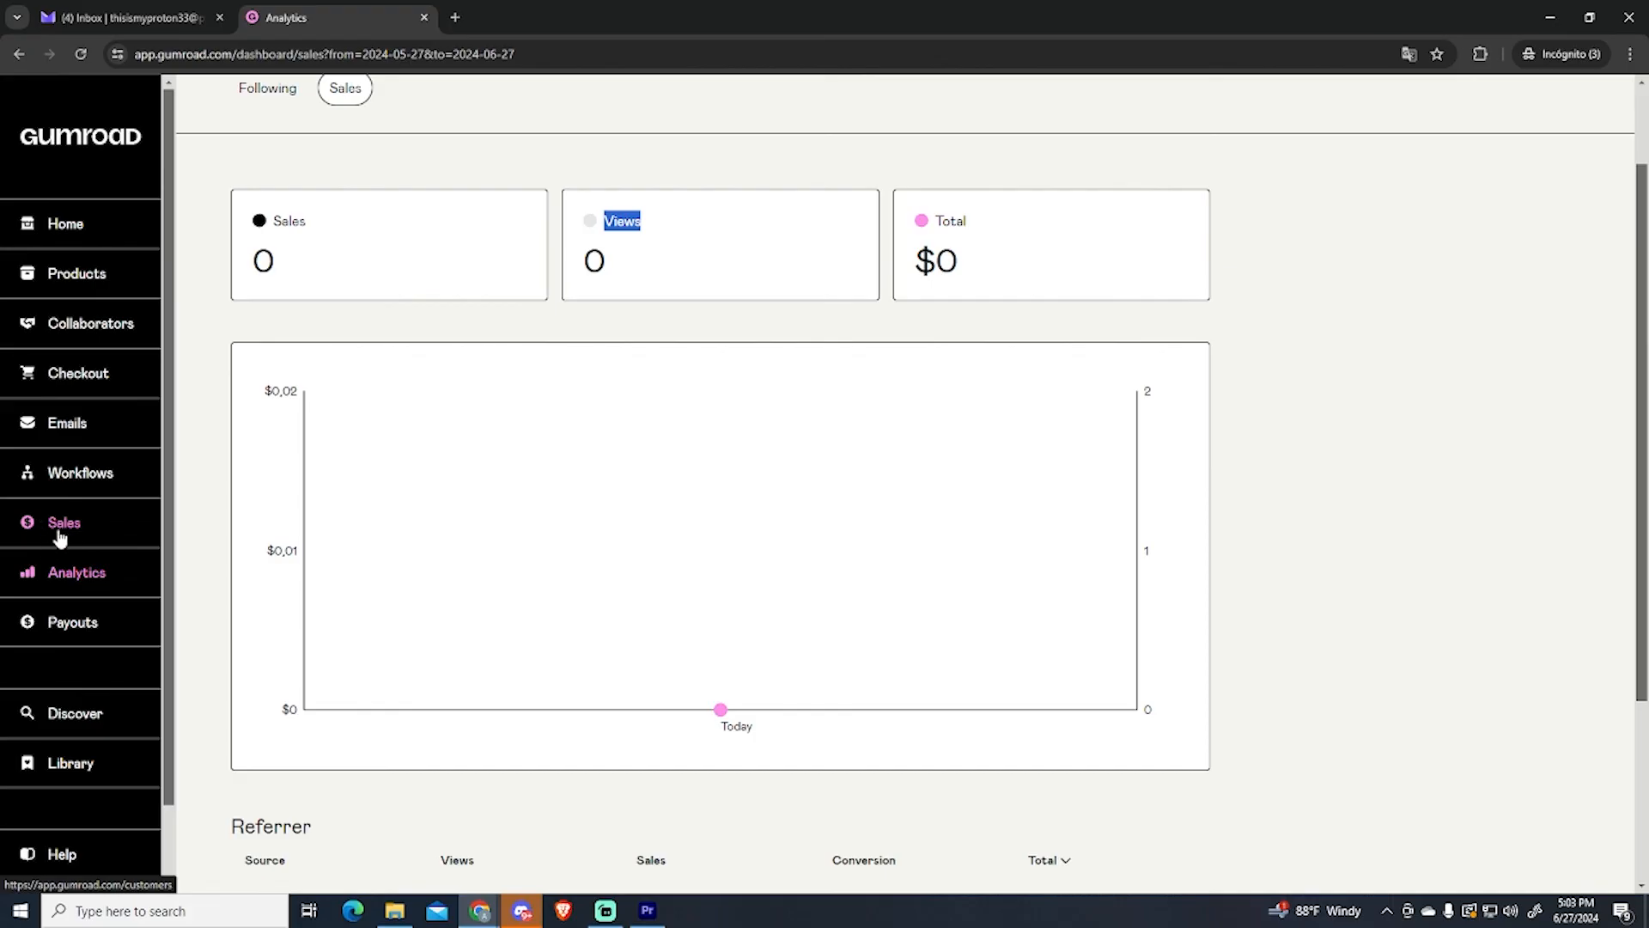
Step: View the empty Sales page with no customers yet
left_click(62, 523)
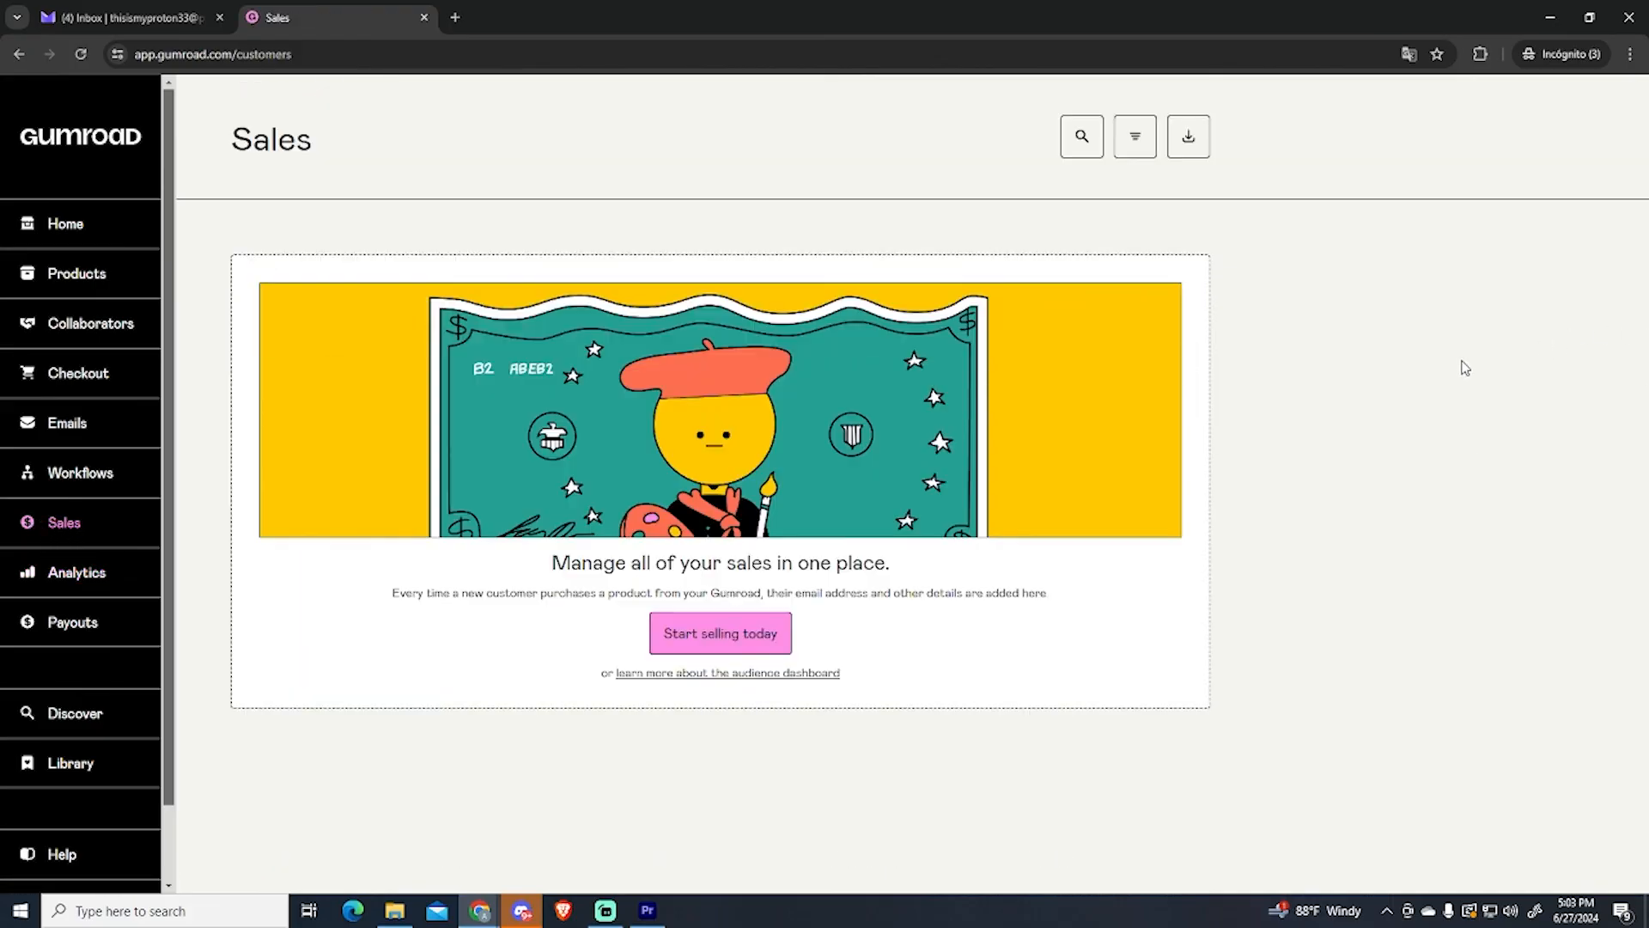
mouse_move(371, 426)
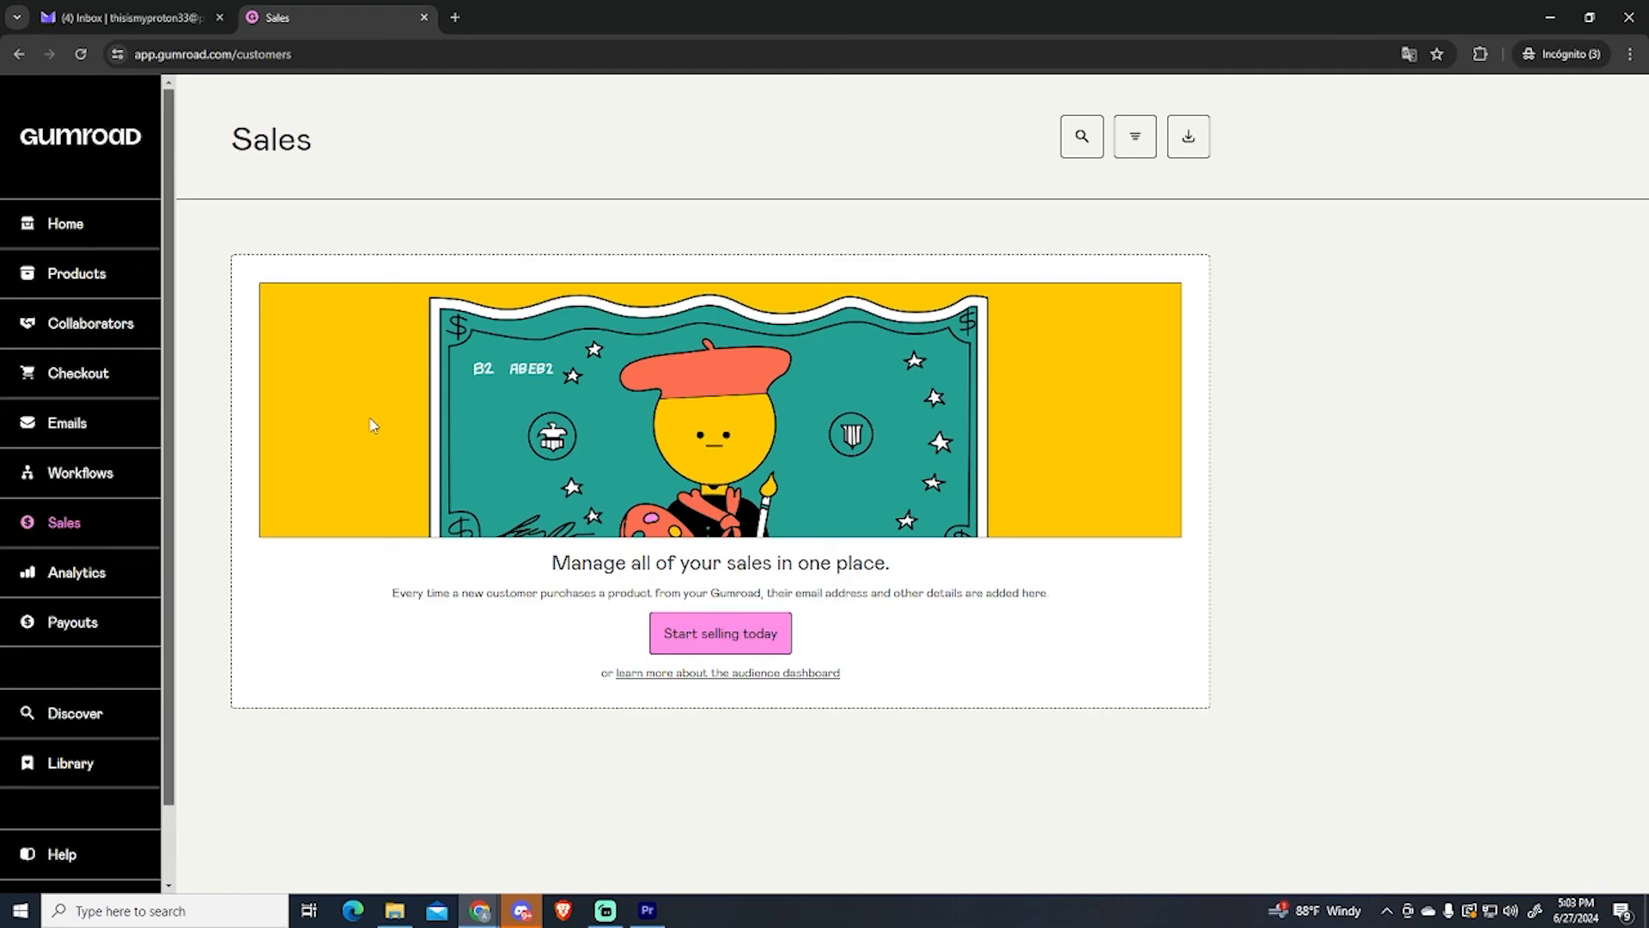
mouse_move(553, 617)
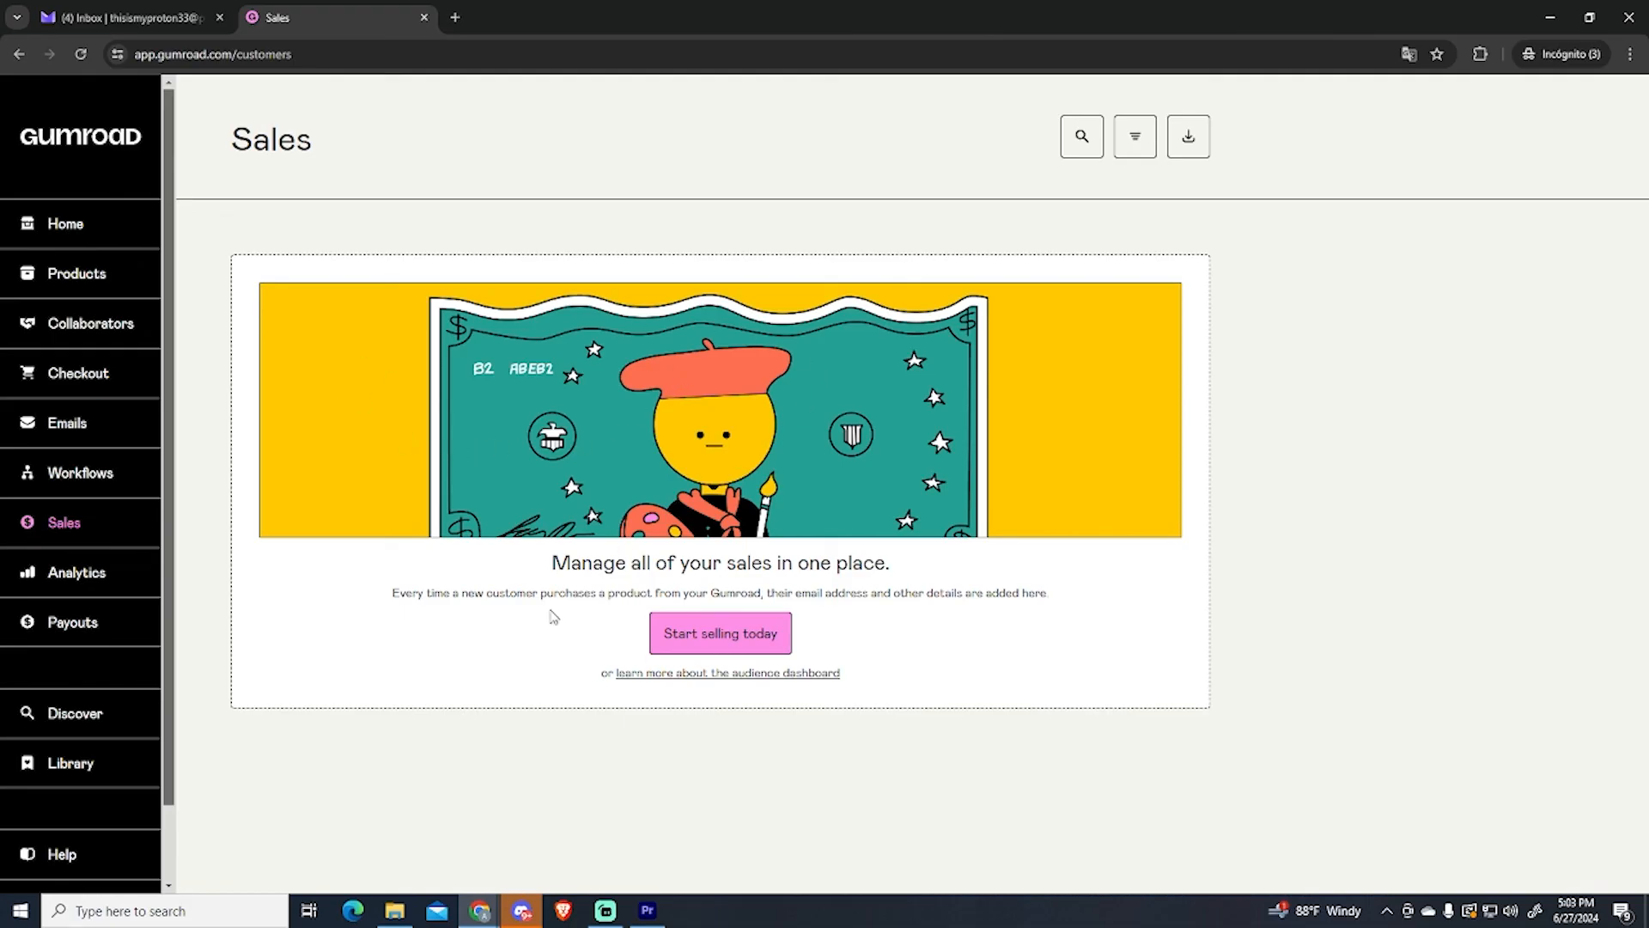
mouse_move(264, 638)
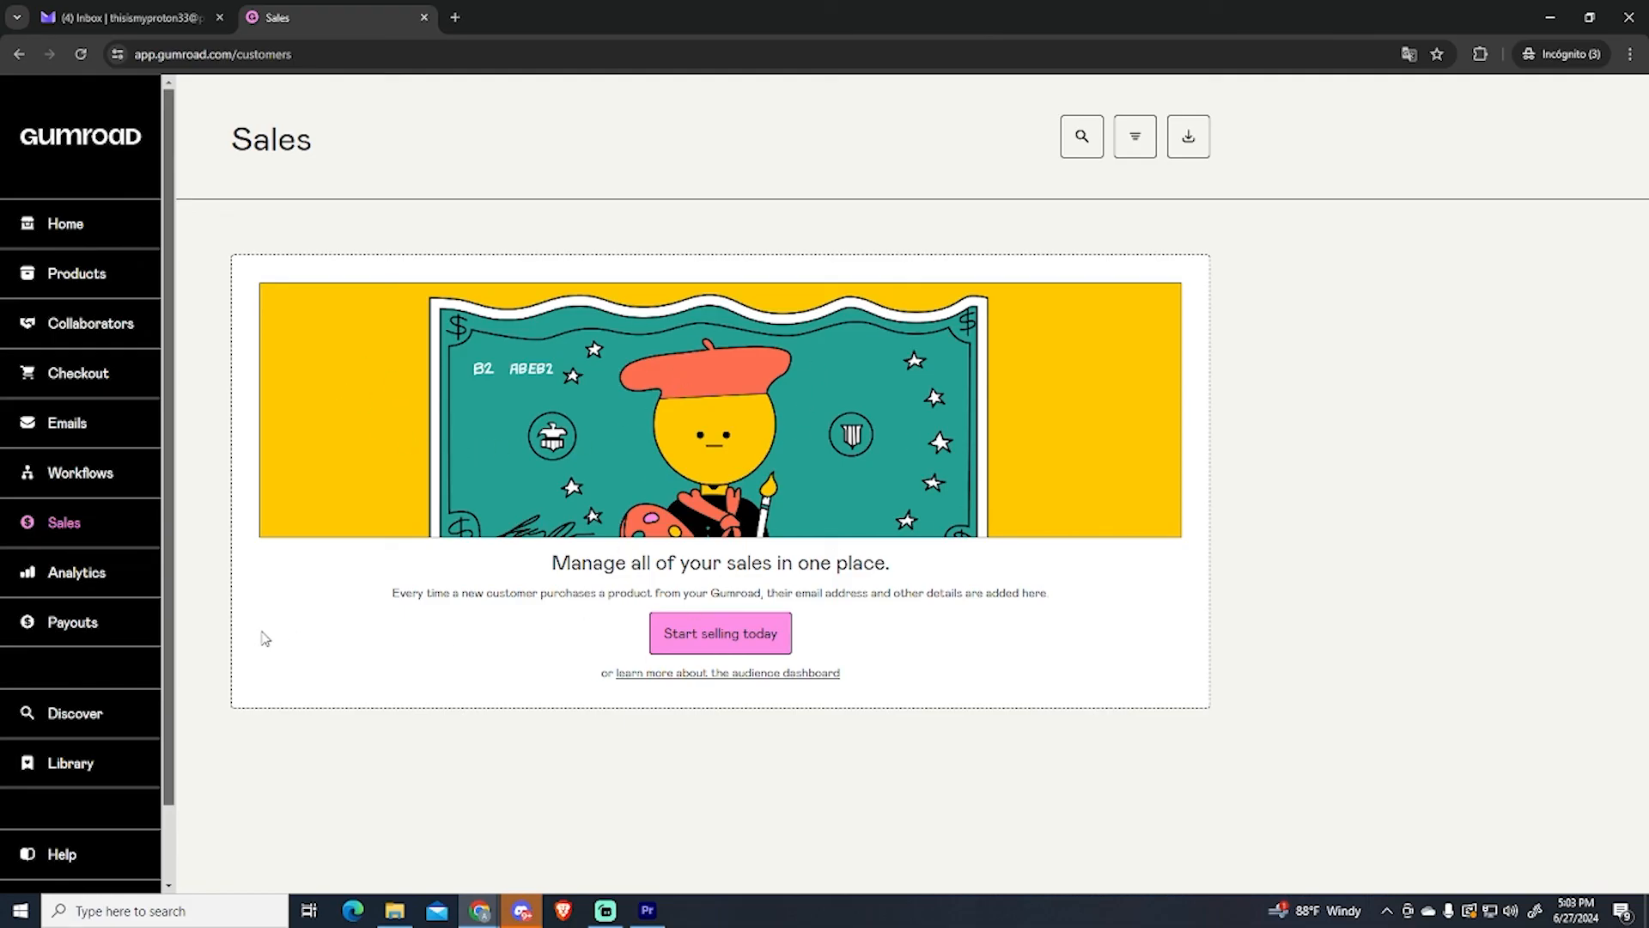
mouse_move(158, 550)
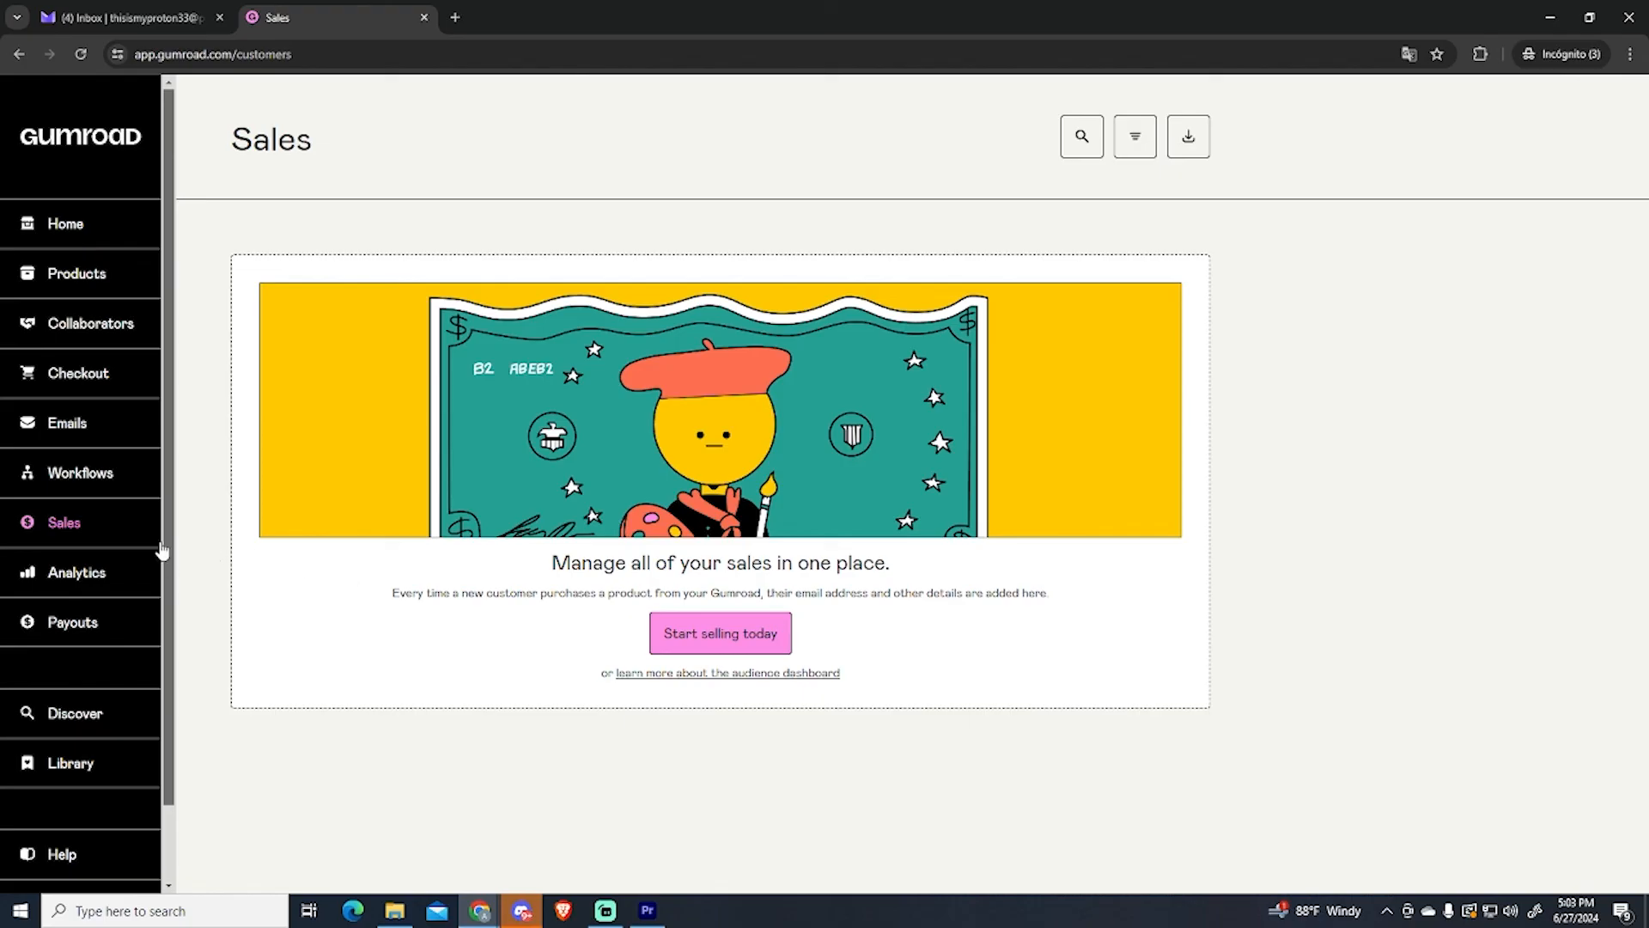
mouse_move(569, 542)
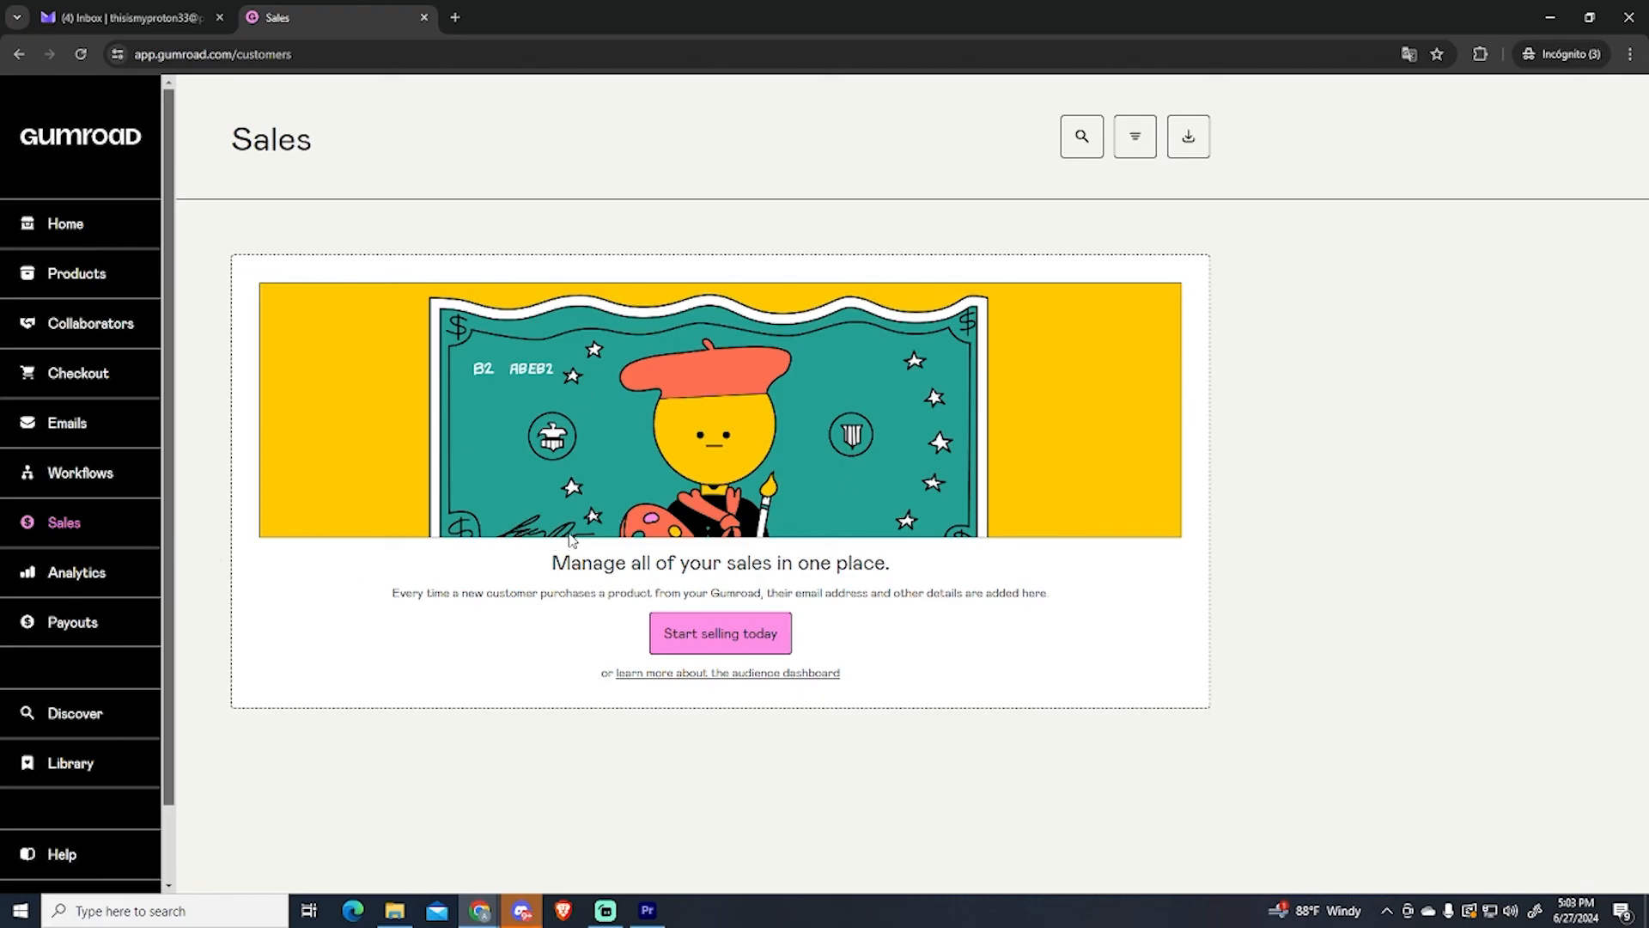
mouse_move(258, 395)
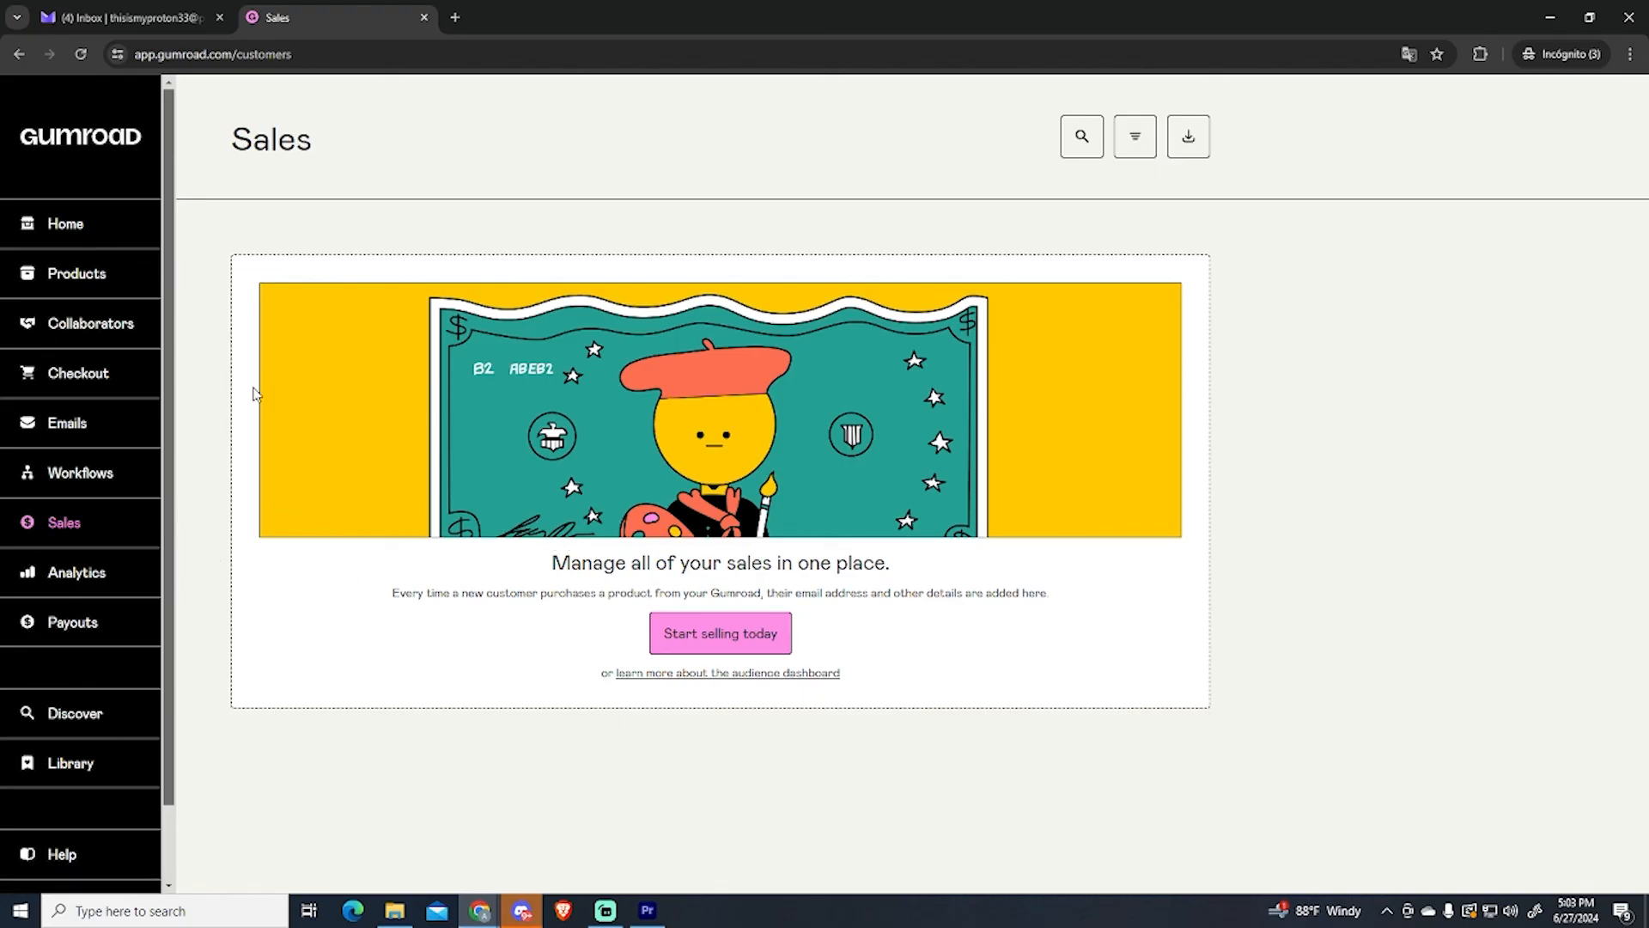
mouse_move(146, 632)
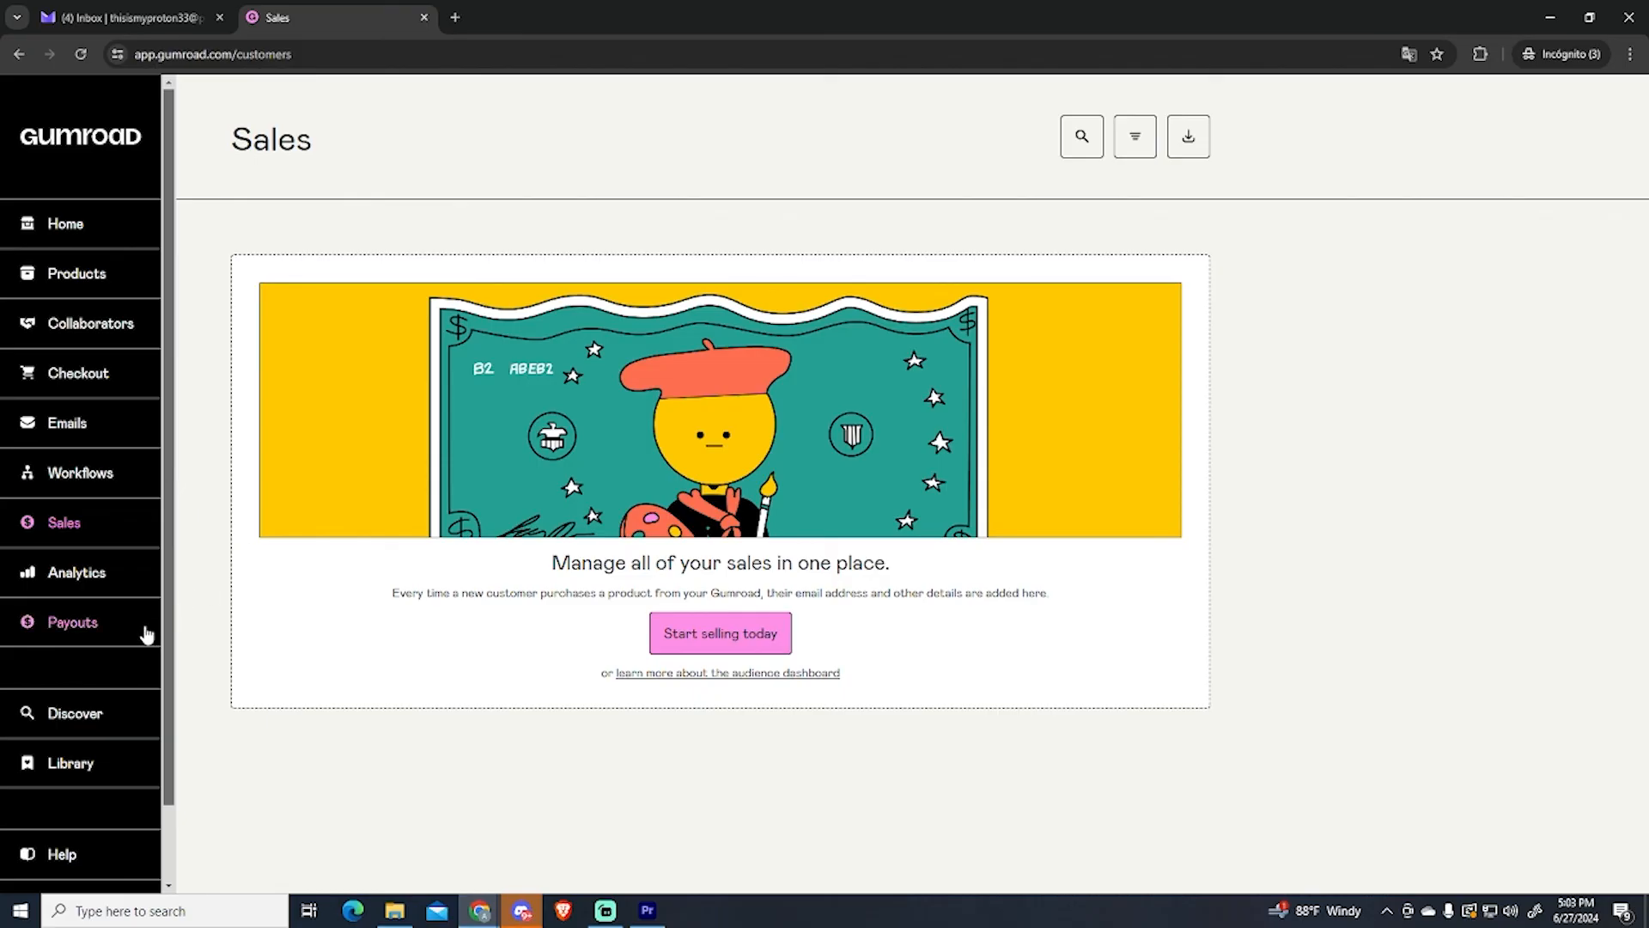
mouse_move(251, 625)
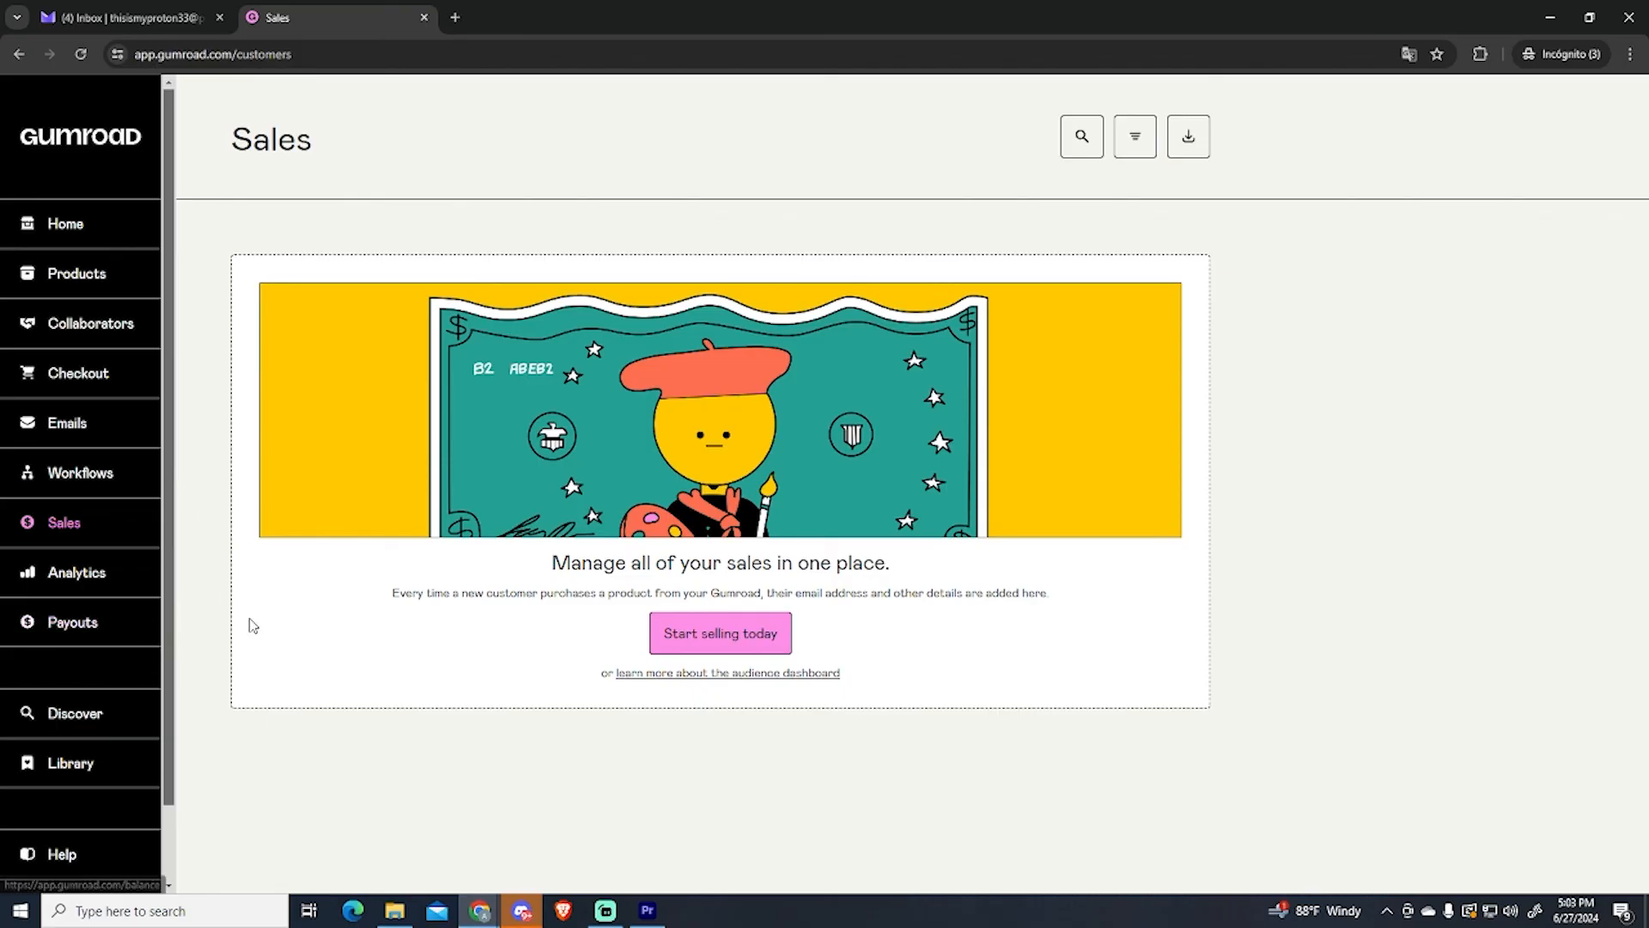
Step: Check the $0 Payouts balance, then review payment settings down to the PayPal section
left_click(72, 622)
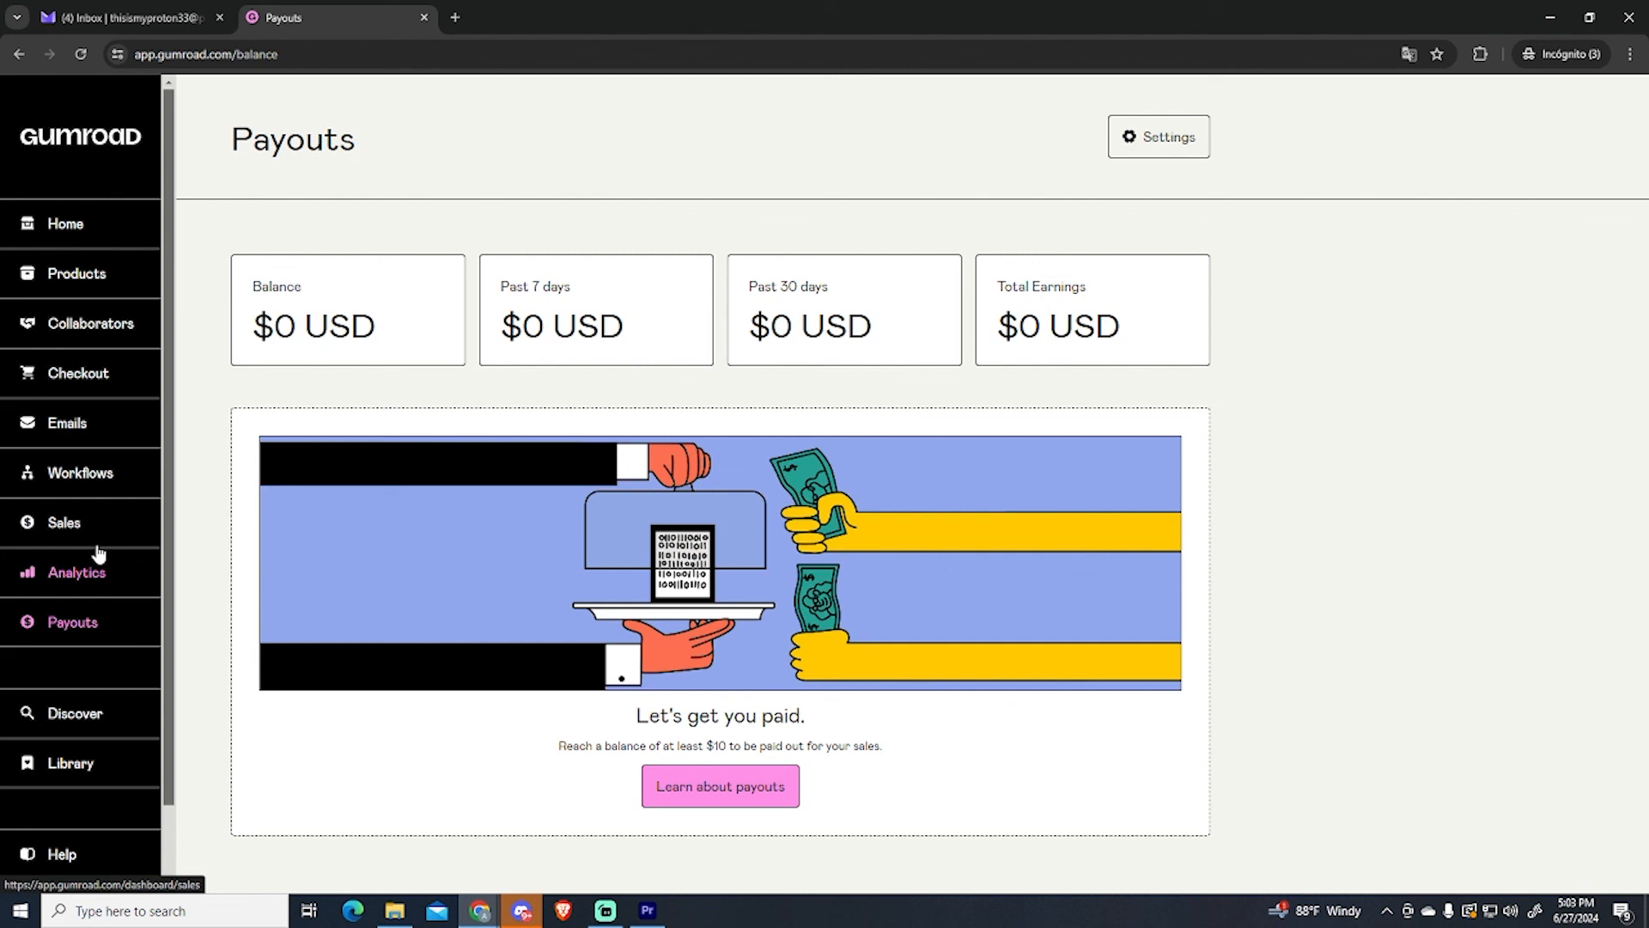
mouse_move(1381, 402)
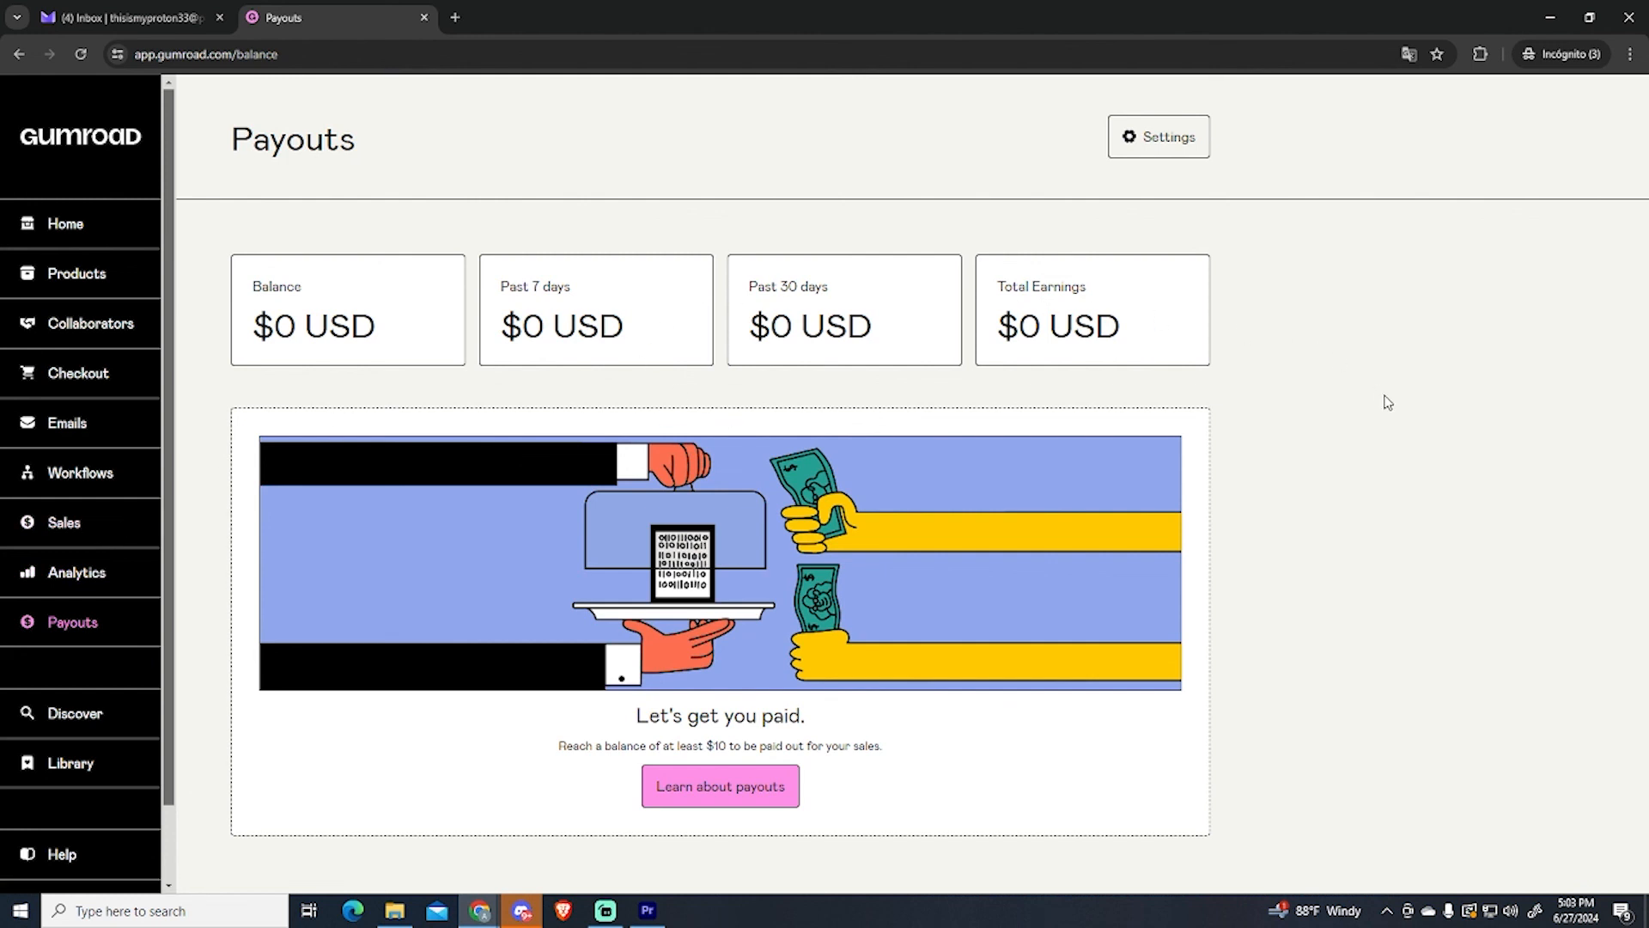
mouse_move(1250, 450)
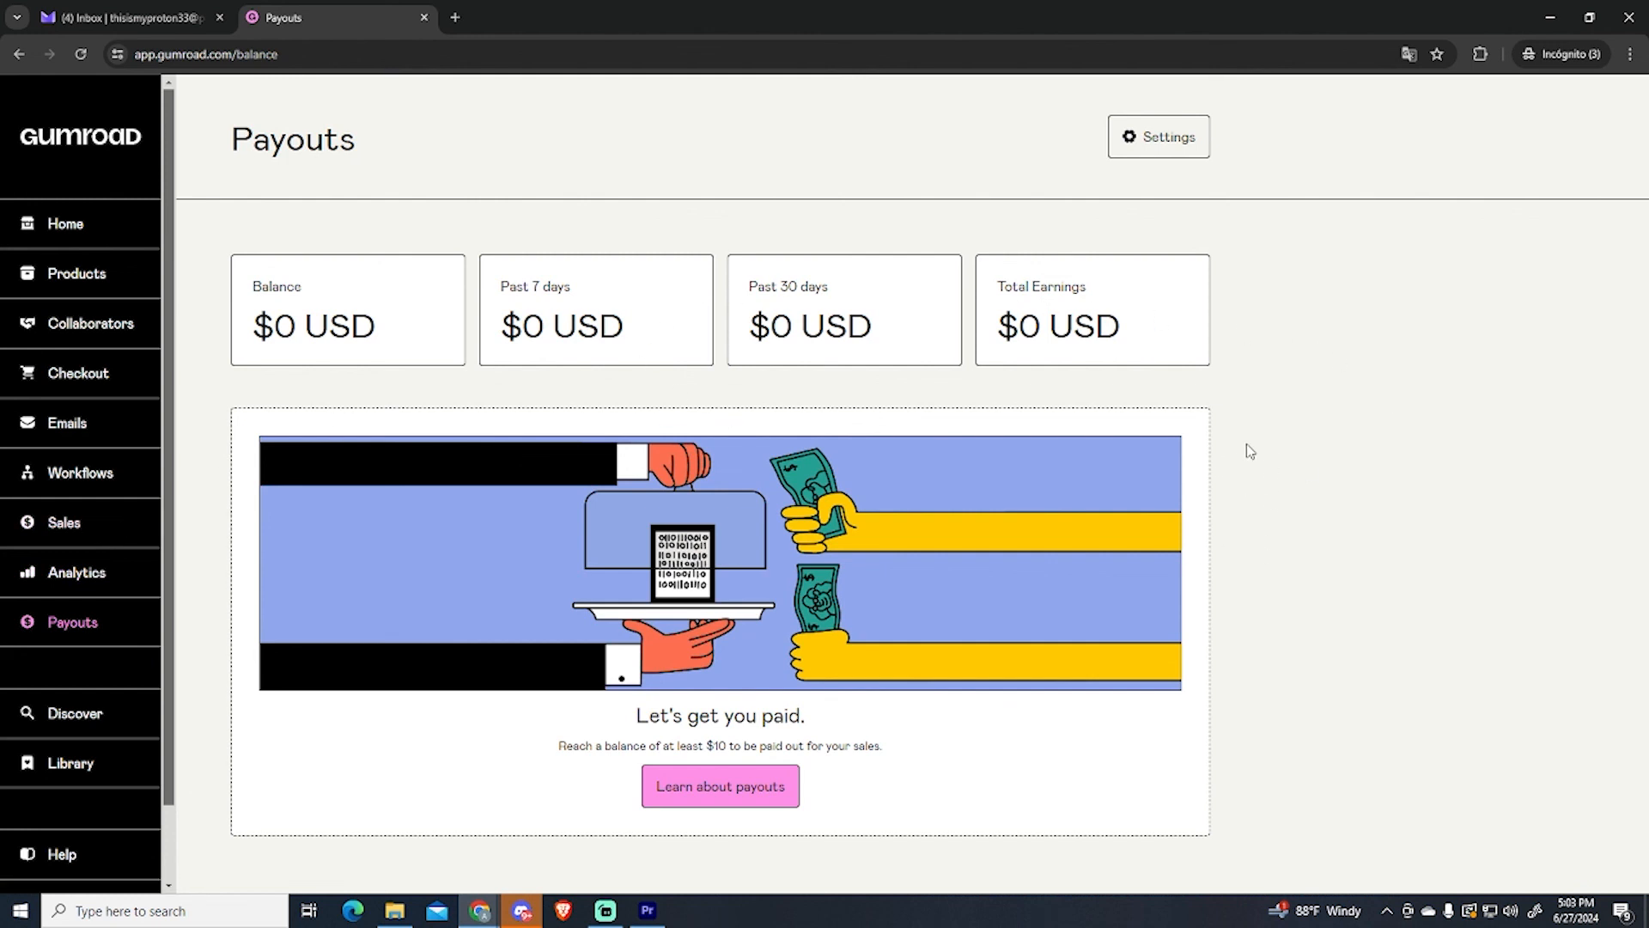
left_click(1158, 134)
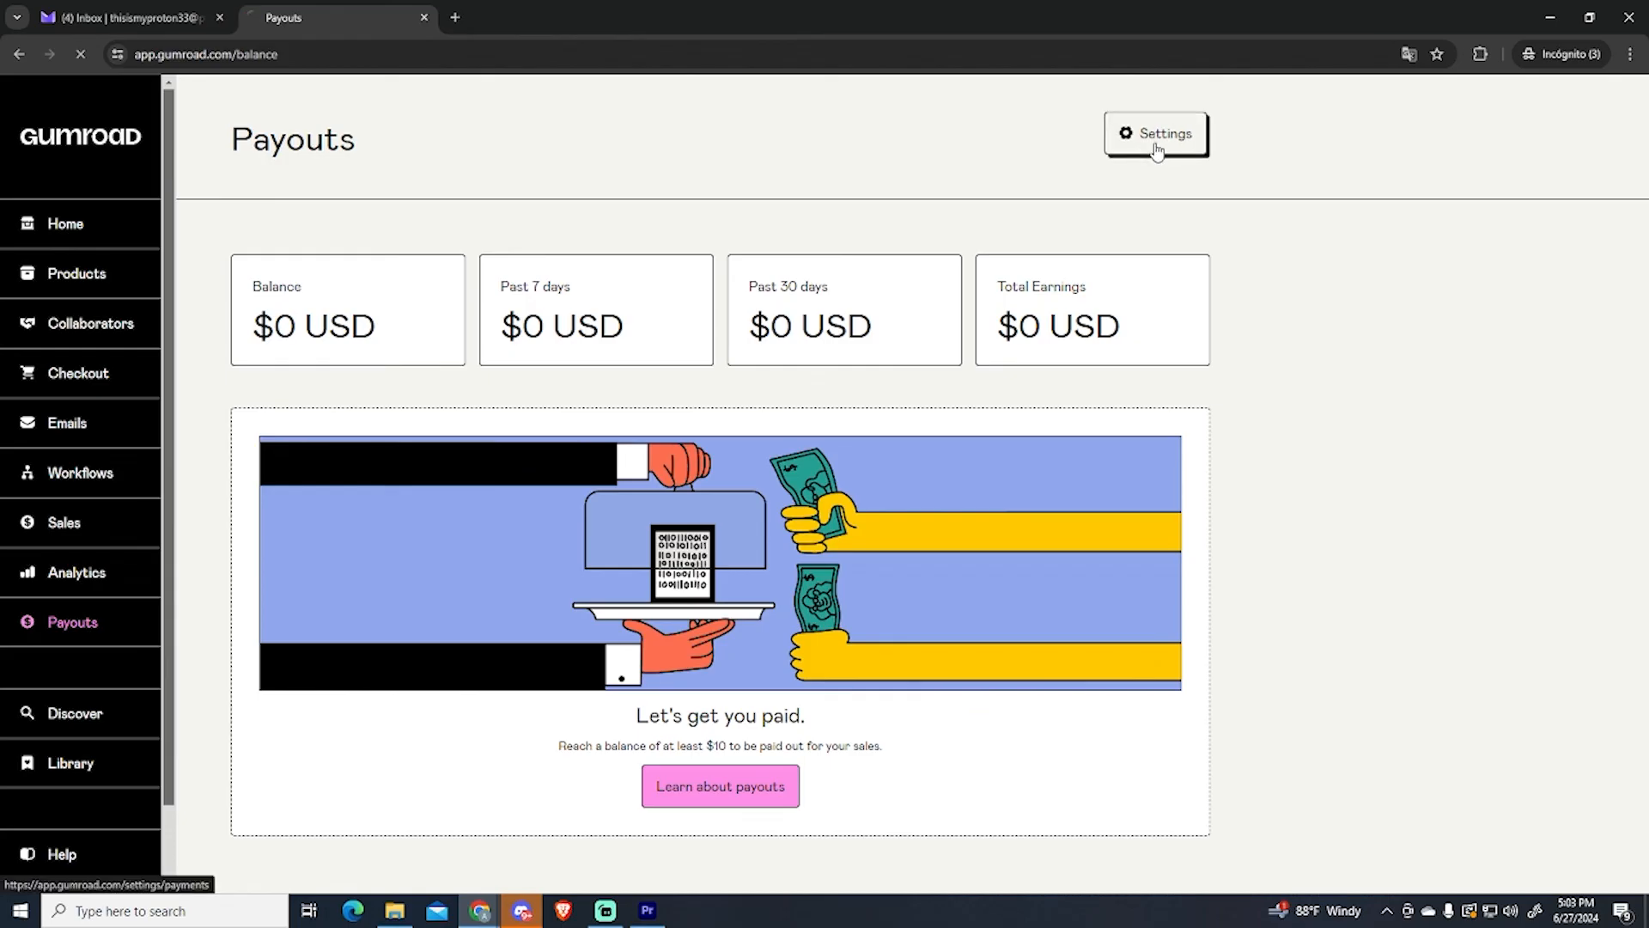
left_click(1156, 134)
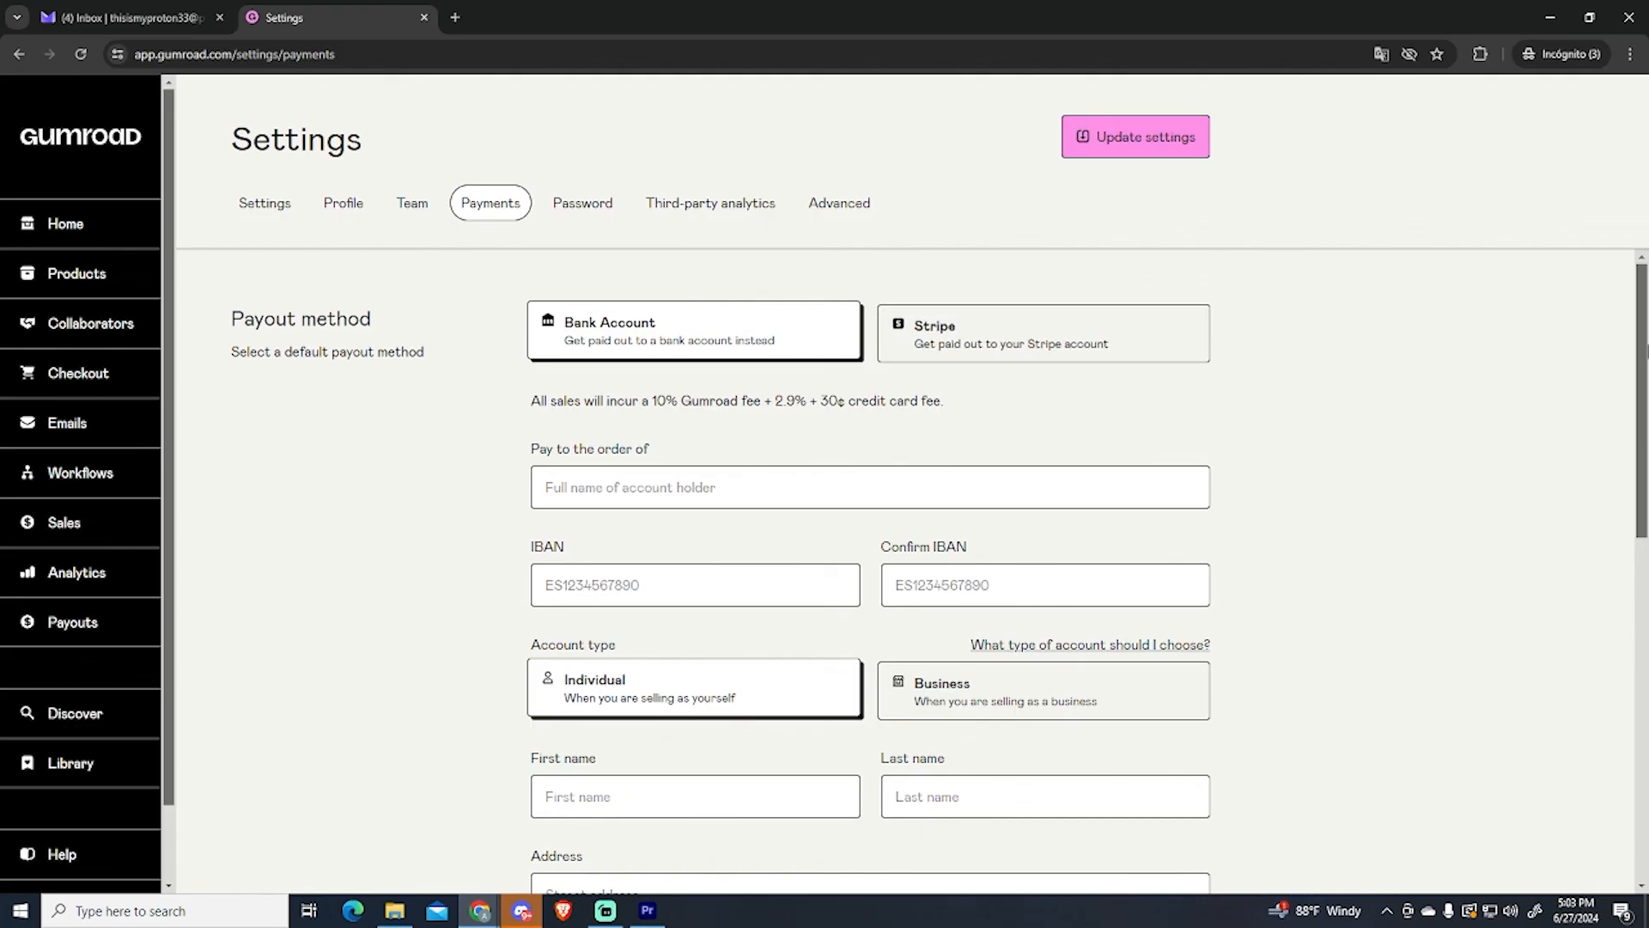
scroll("down", 3)
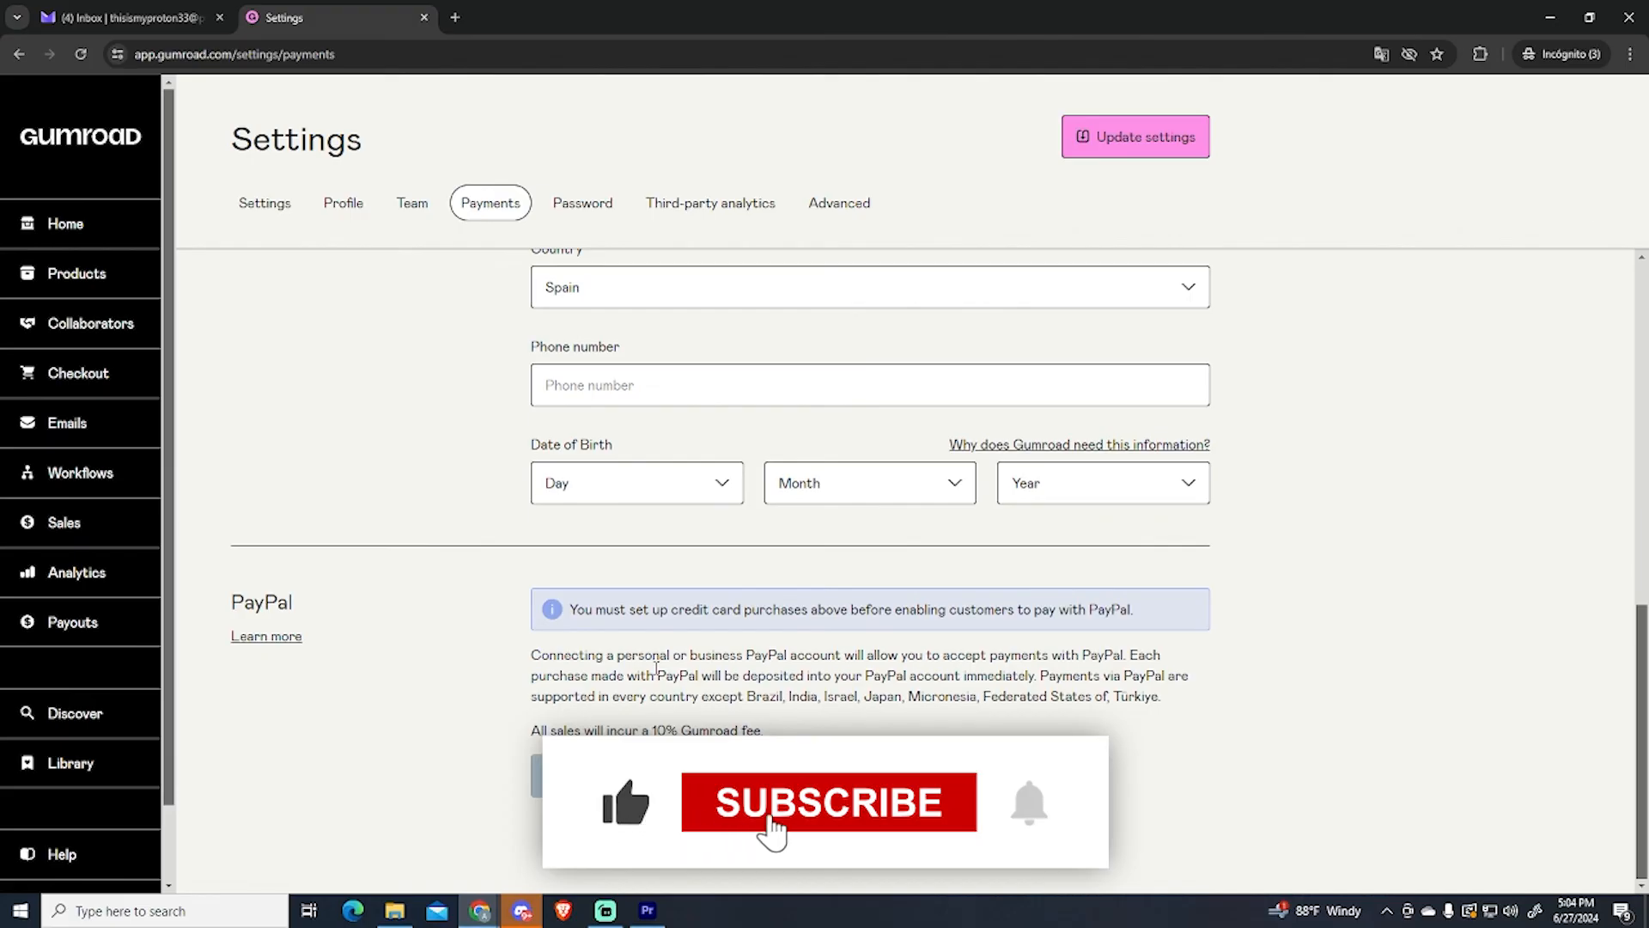
left_click(827, 827)
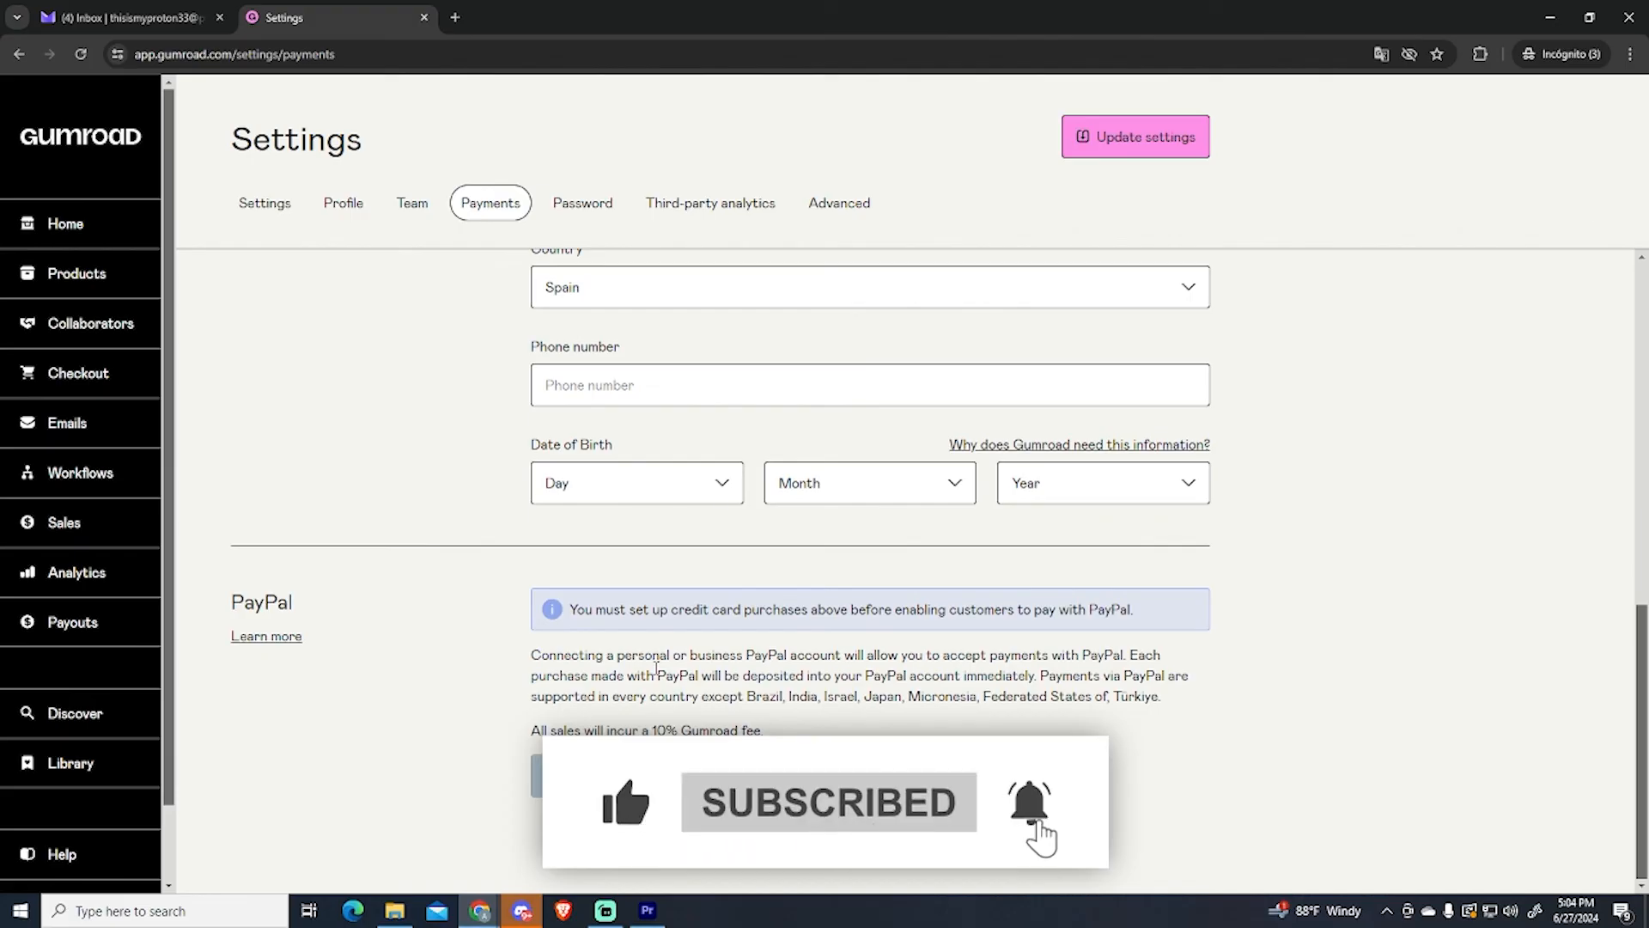